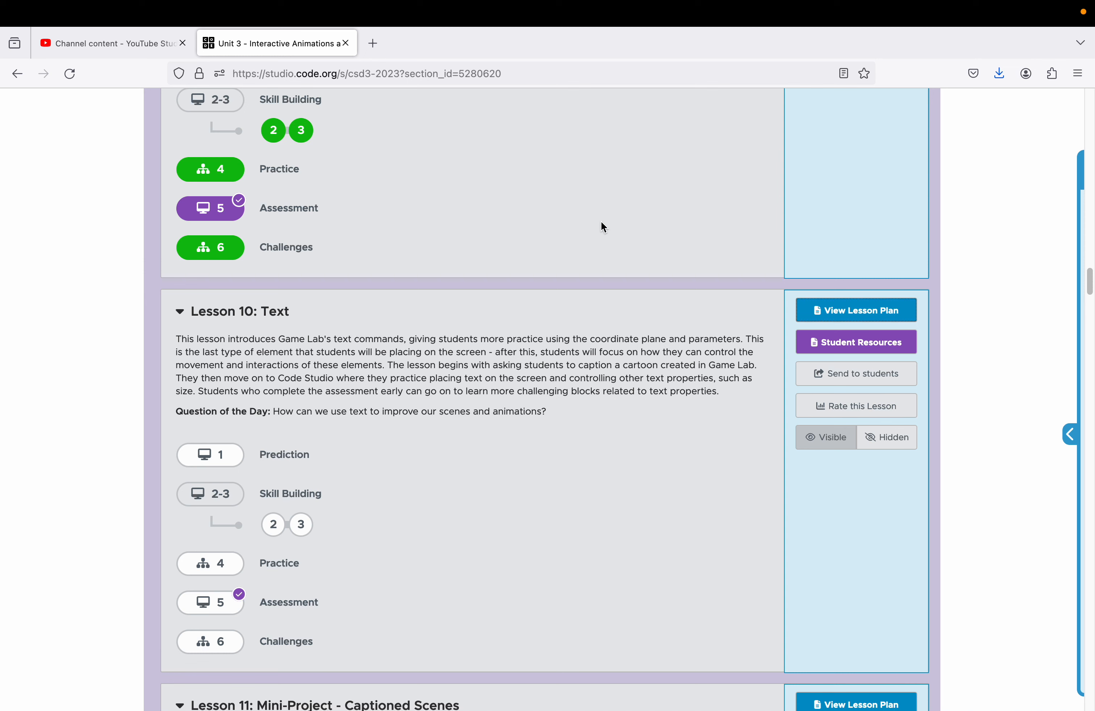
pyautogui.moveTo(473, 309)
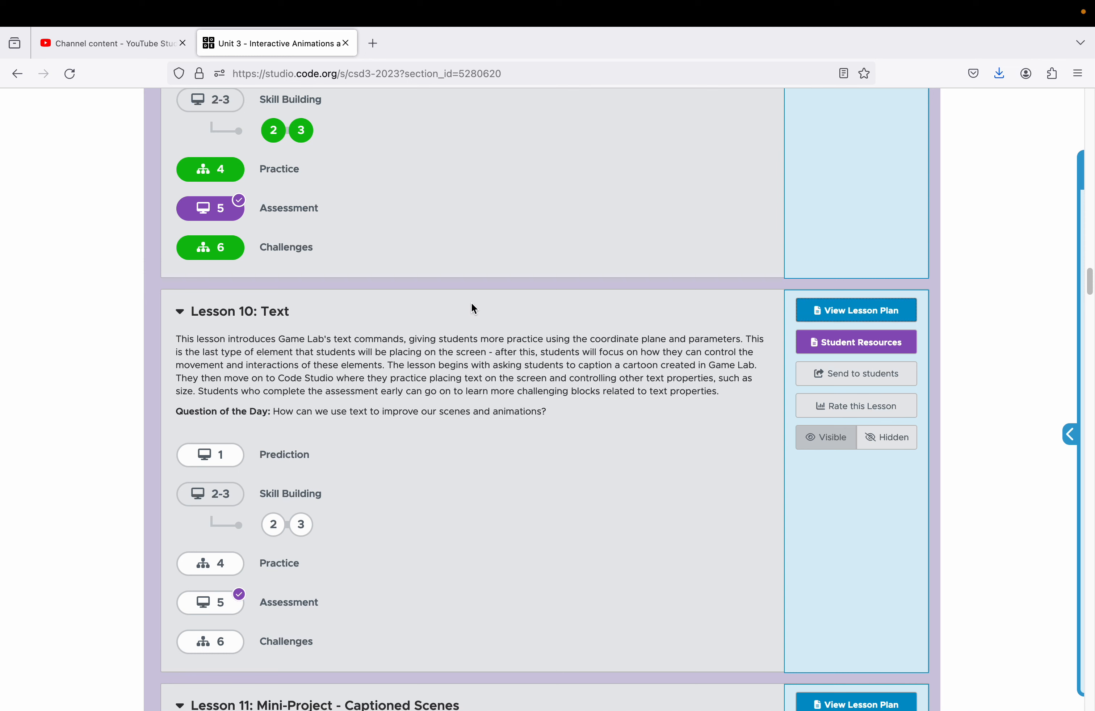
pyautogui.moveTo(247, 329)
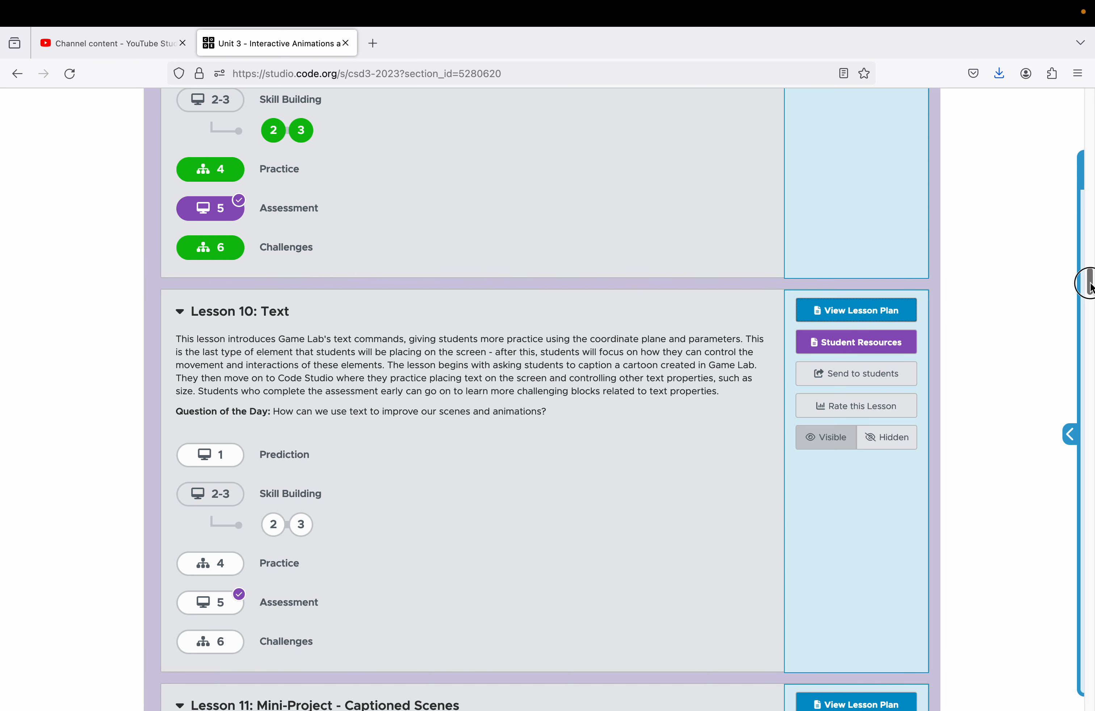
# Step: Scroll to Lesson 10: Text and launch its first Prediction level
pyautogui.scroll(-3)
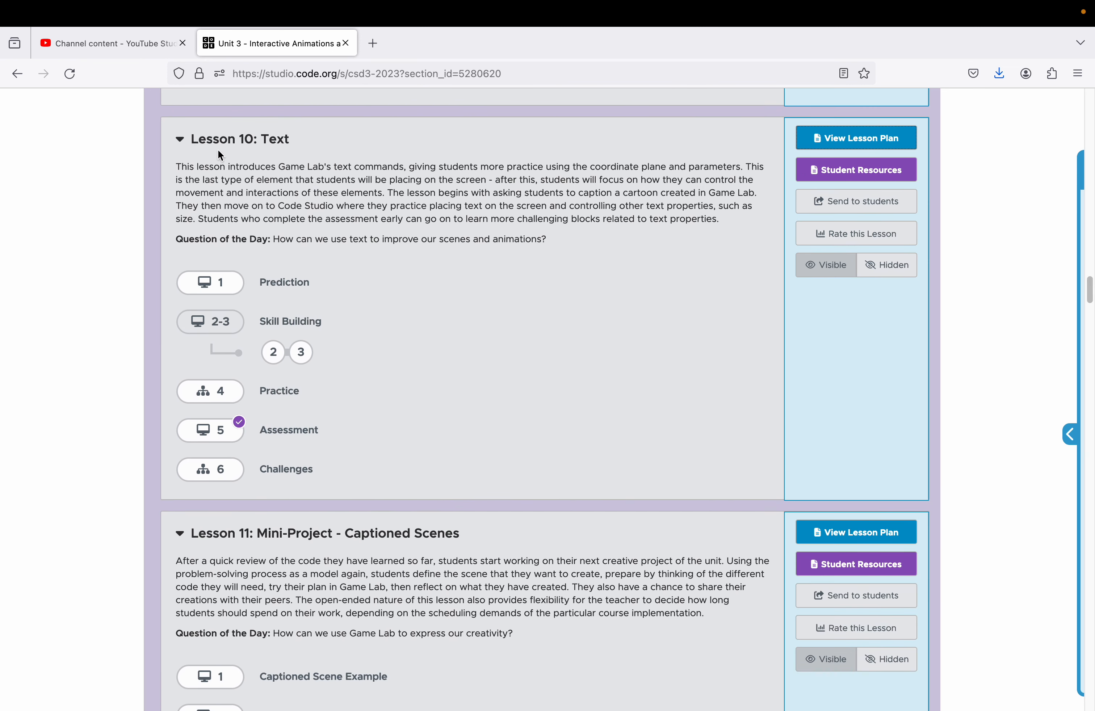
pyautogui.moveTo(274, 159)
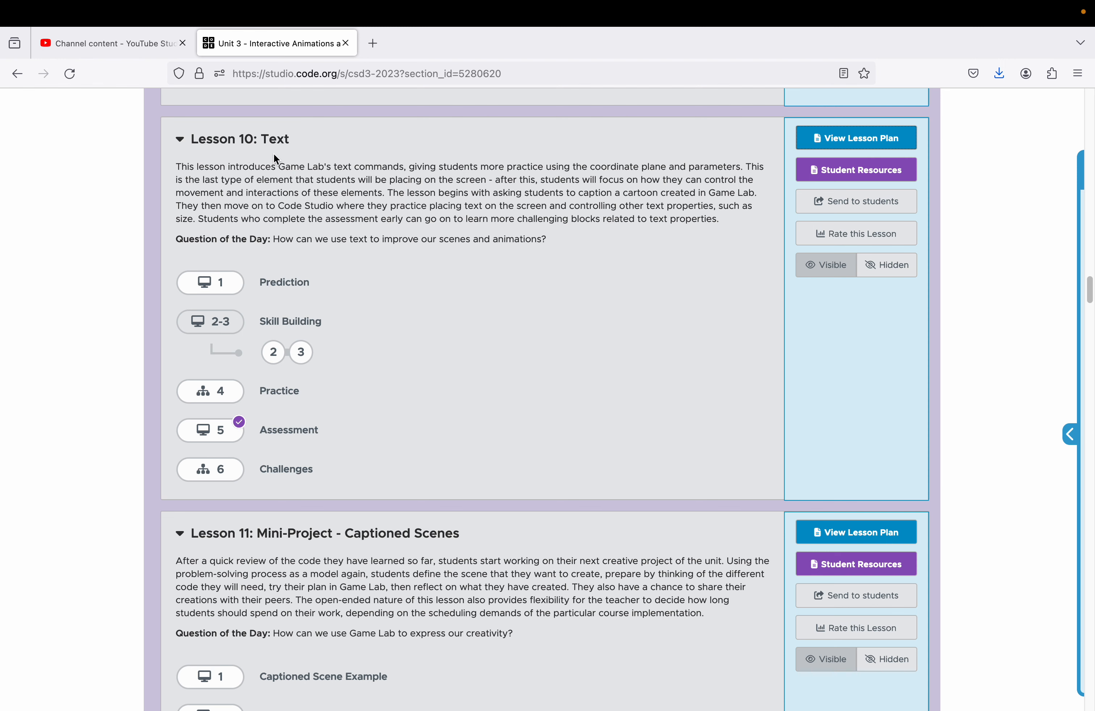
pyautogui.click(210, 282)
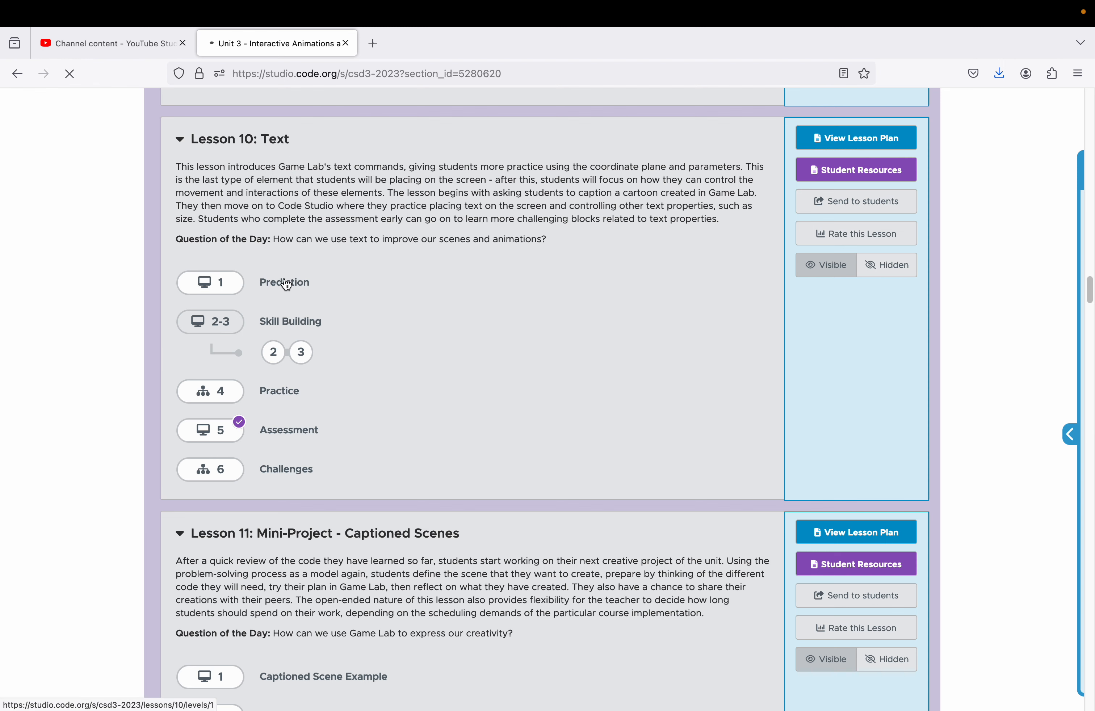
# Step: Enter the prediction 'Hello' and 'everyone' in the answer box
pyautogui.click(209, 282)
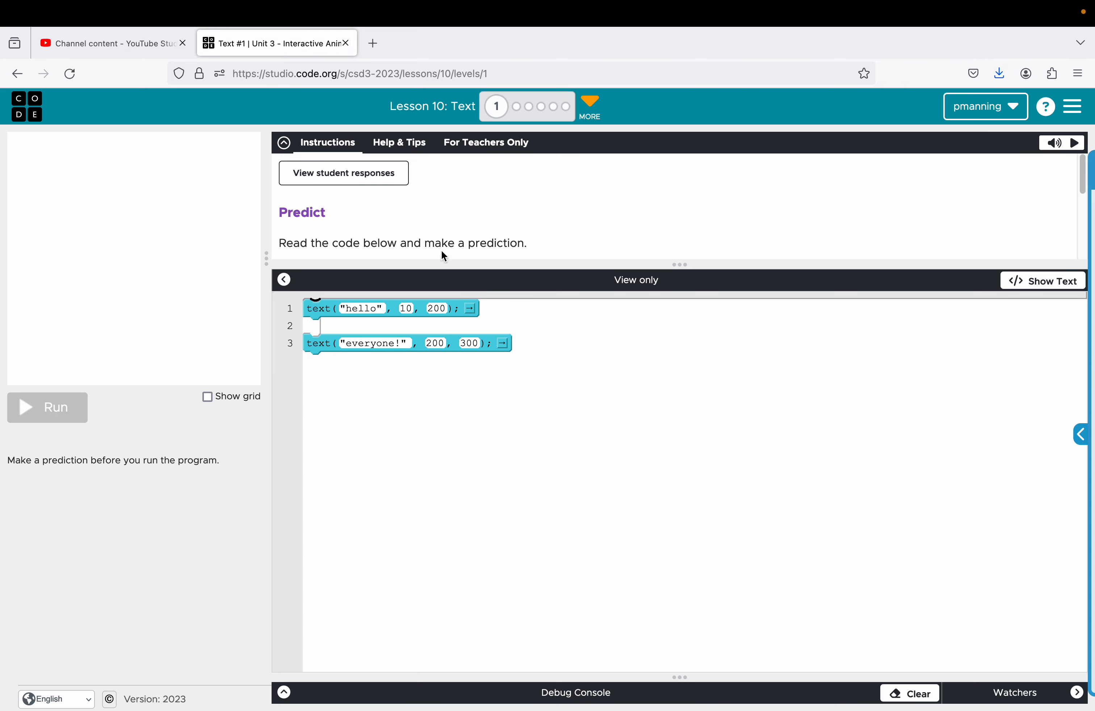
pyautogui.moveTo(330, 308)
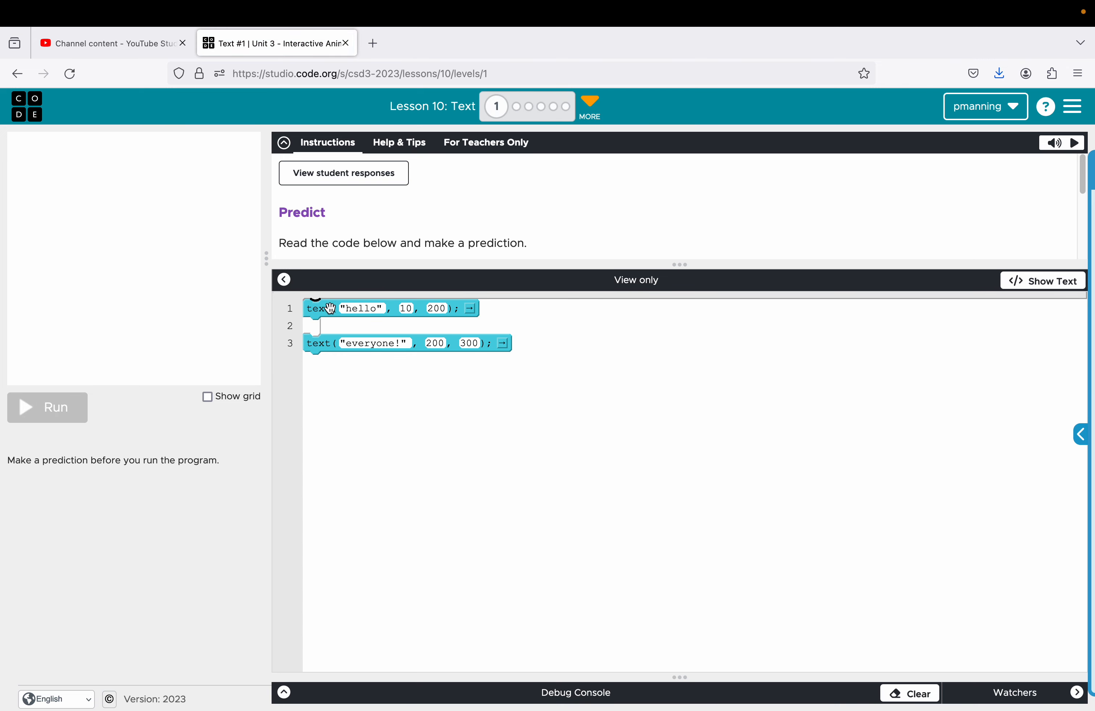
pyautogui.moveTo(360, 314)
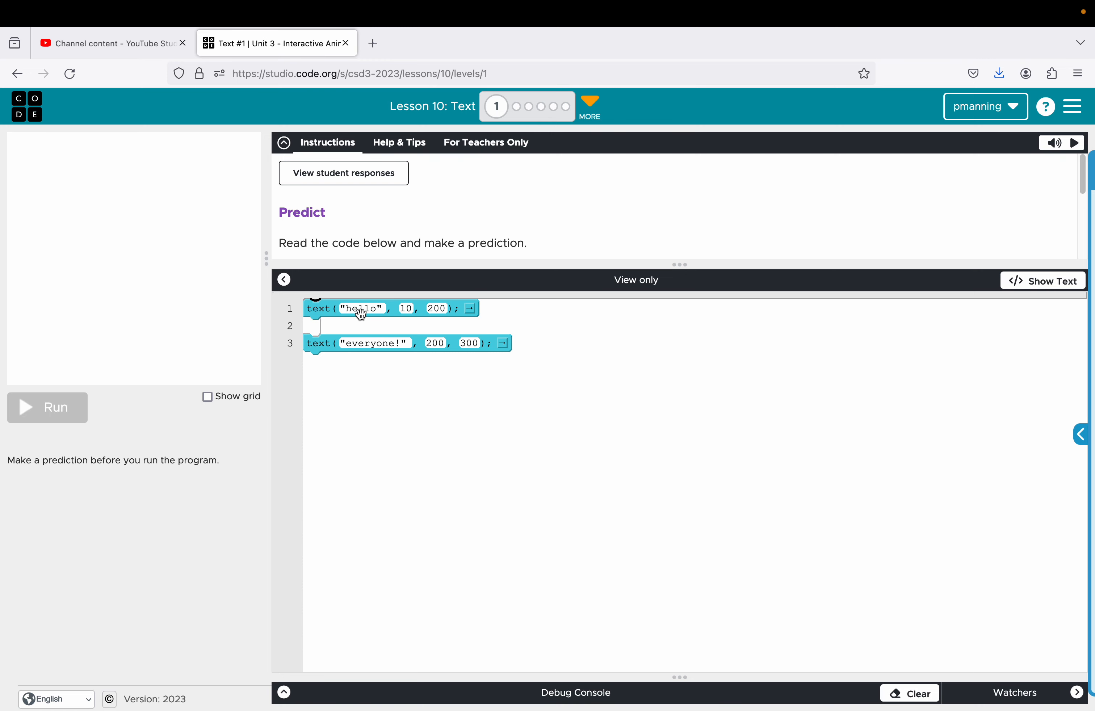
pyautogui.moveTo(432, 275)
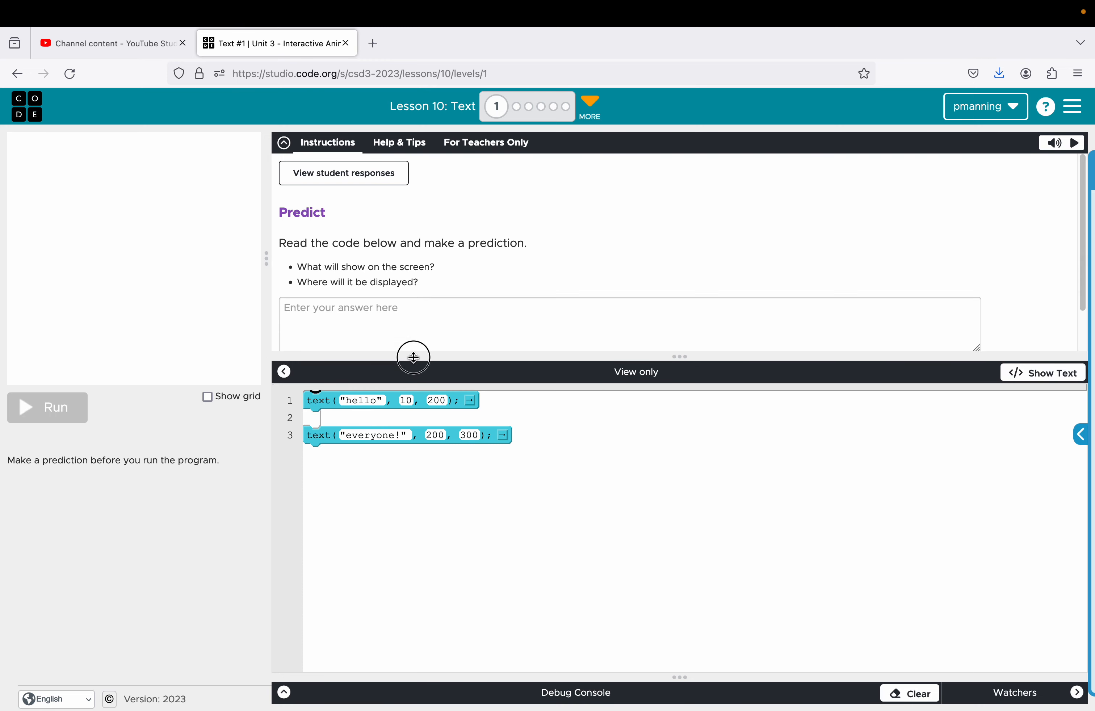
pyautogui.click(629, 324)
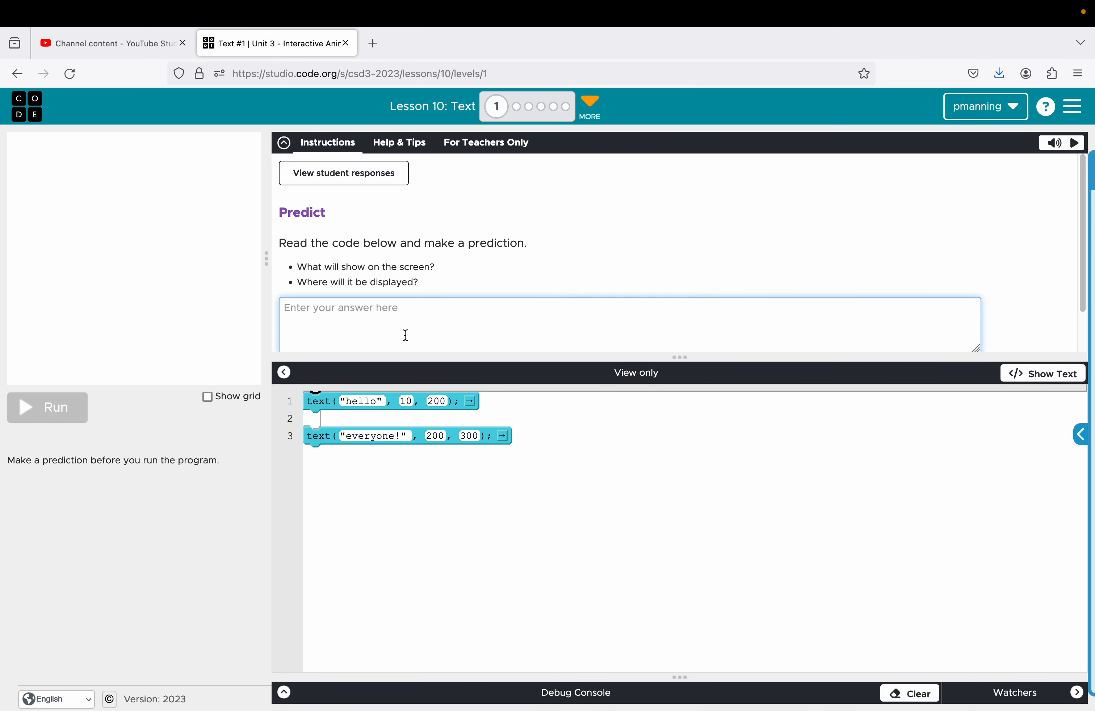
pyautogui.write('"Hello')
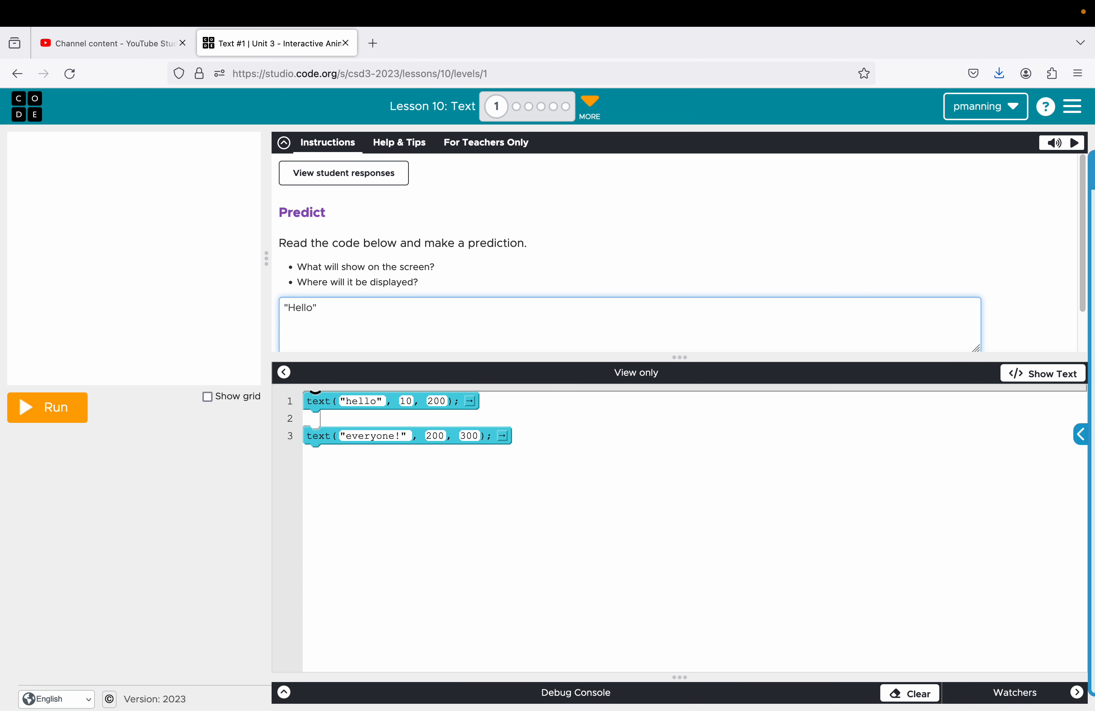
pyautogui.write('"everyo')
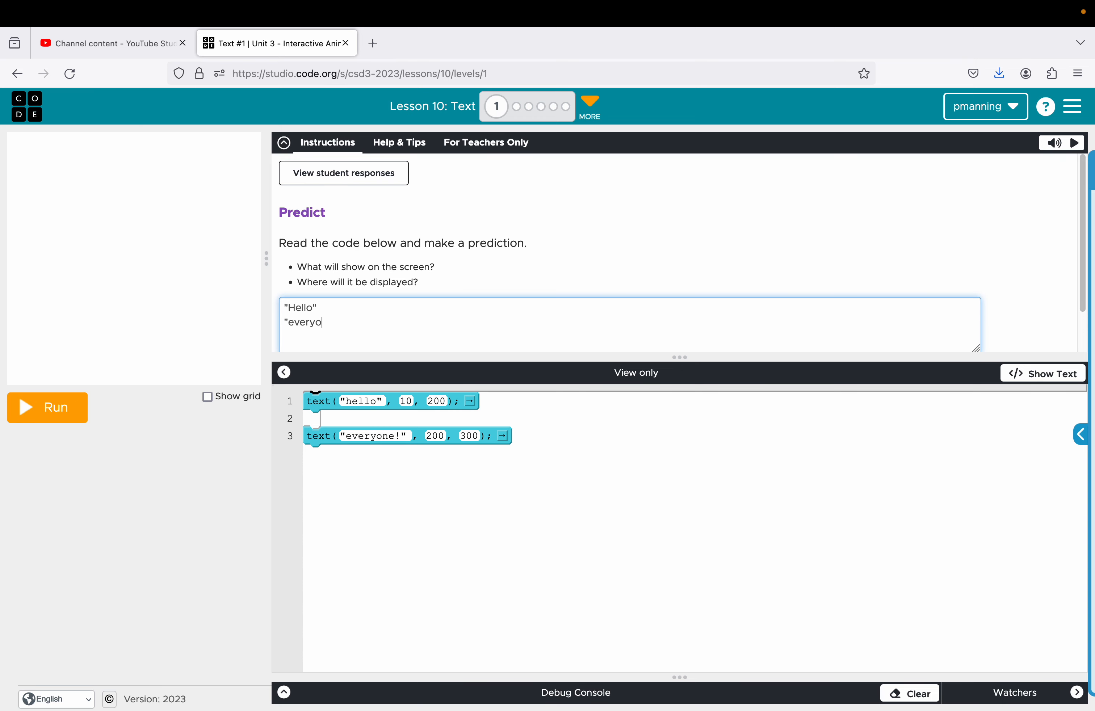
pyautogui.write('ne"')
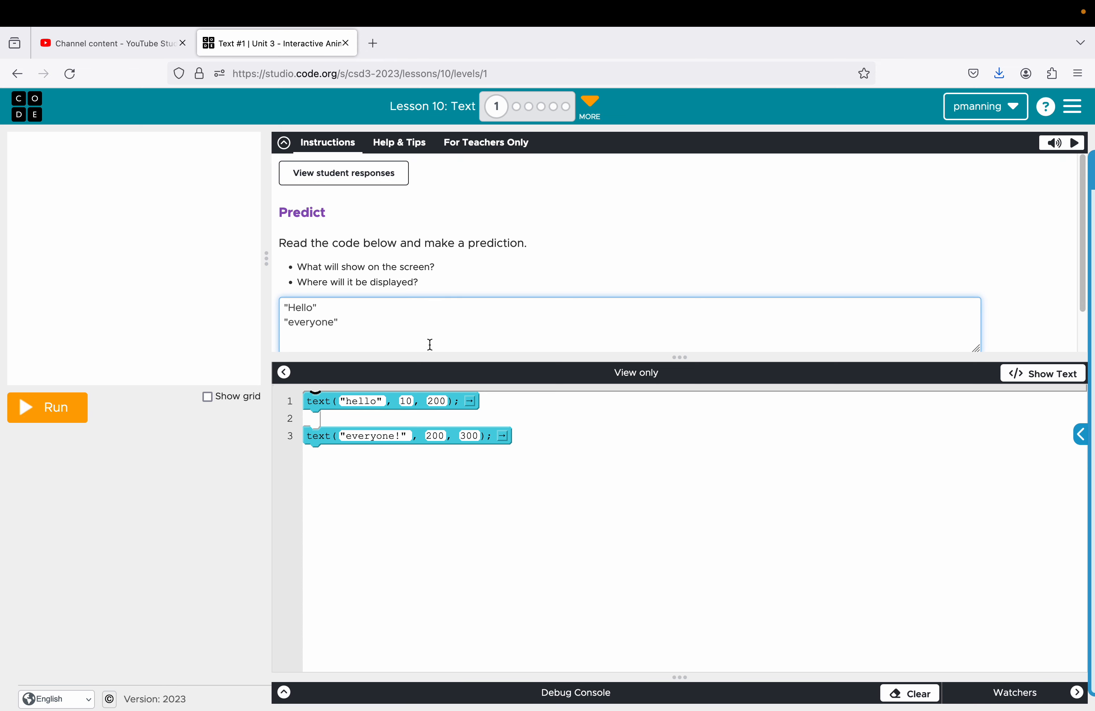
pyautogui.moveTo(404, 401)
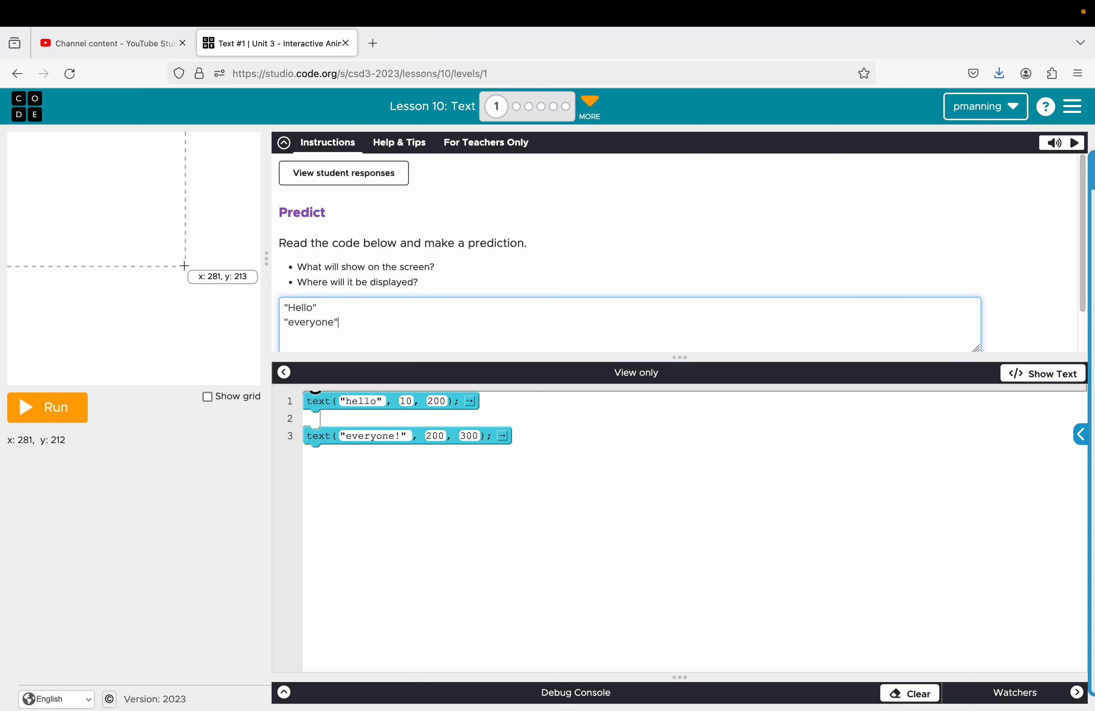
pyautogui.moveTo(137, 116)
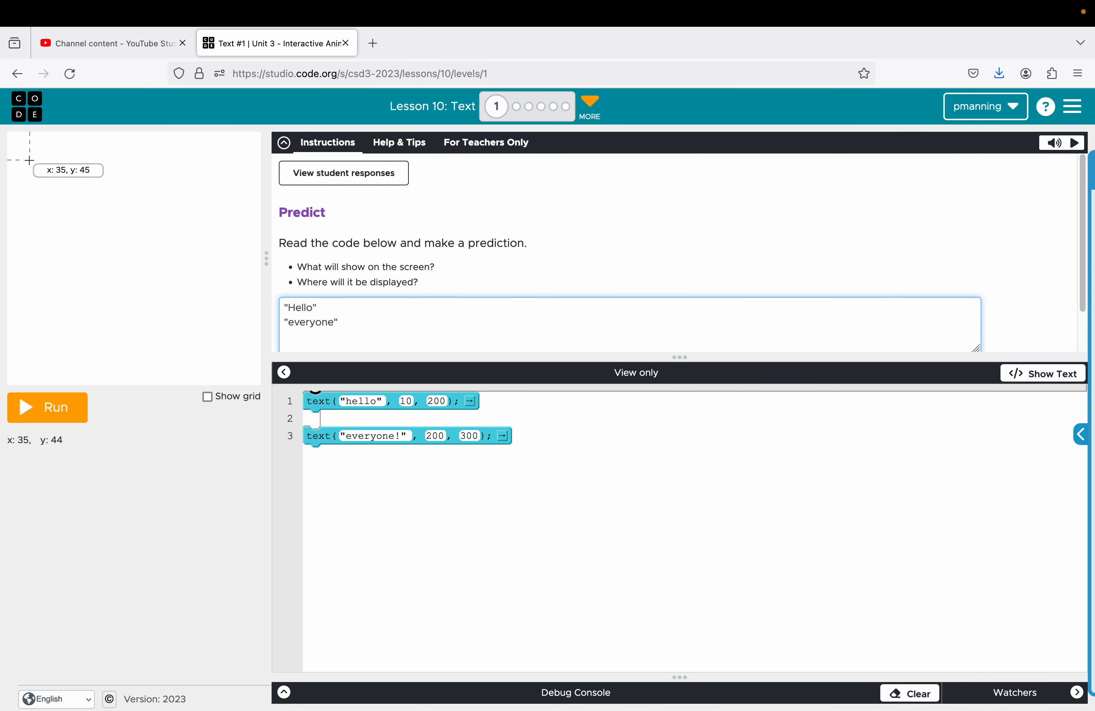
pyautogui.moveTo(22, 149)
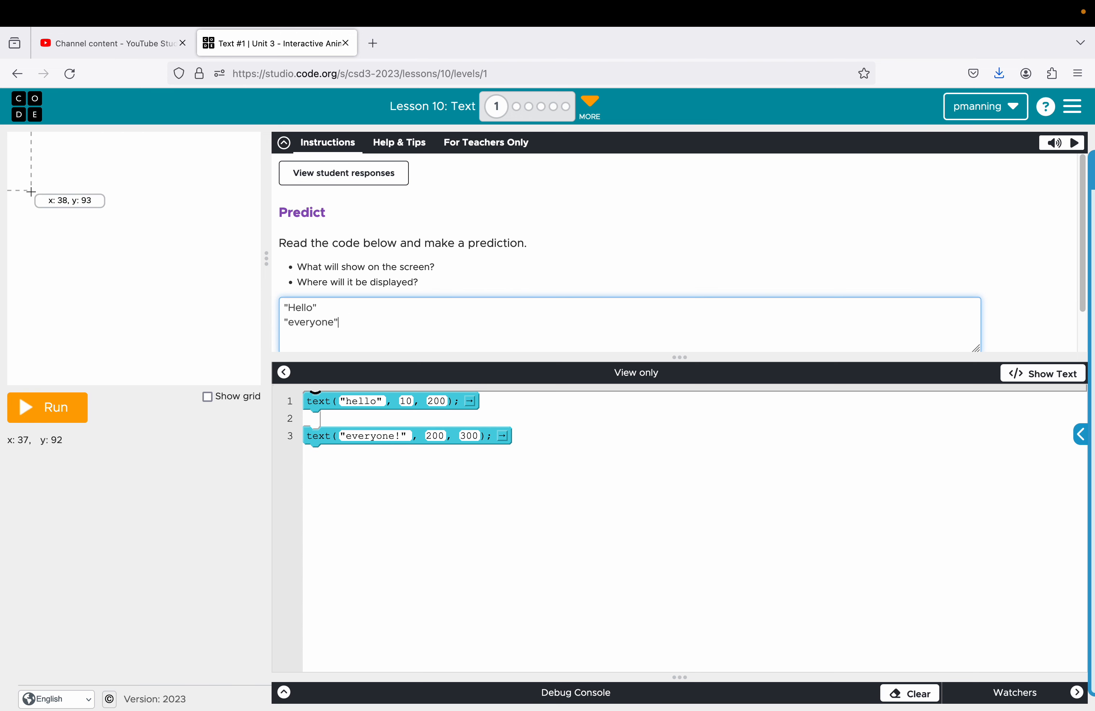
pyautogui.moveTo(34, 233)
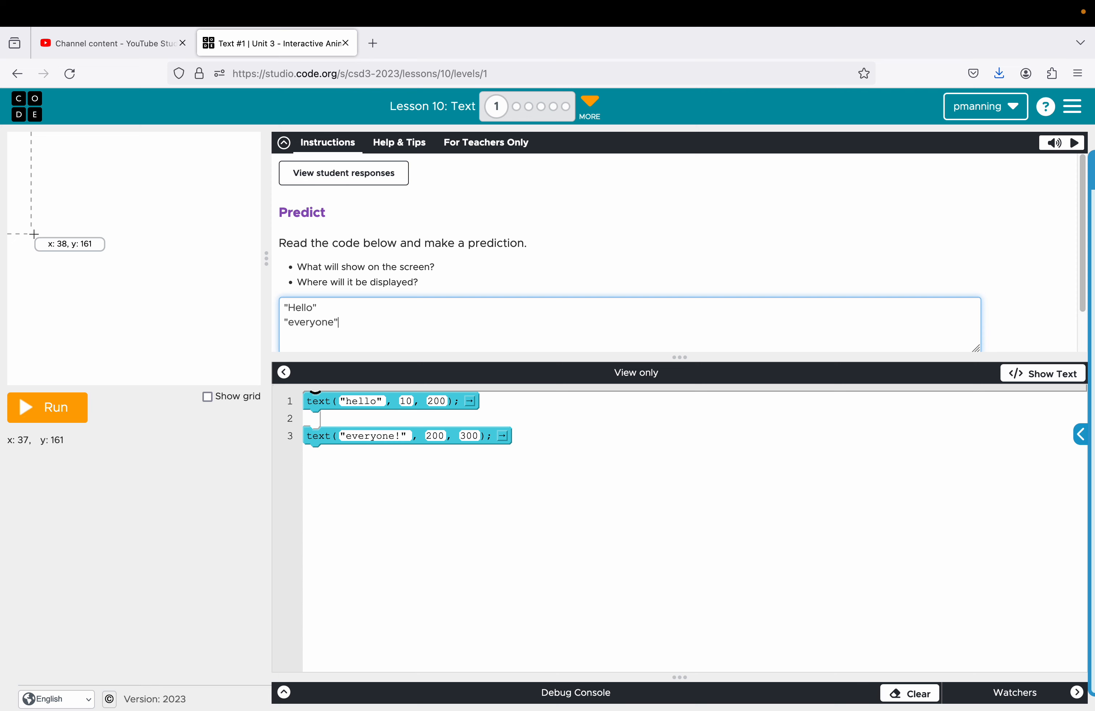
# Step: Run the code showing both words and finish Puzzle 1
pyautogui.click(47, 407)
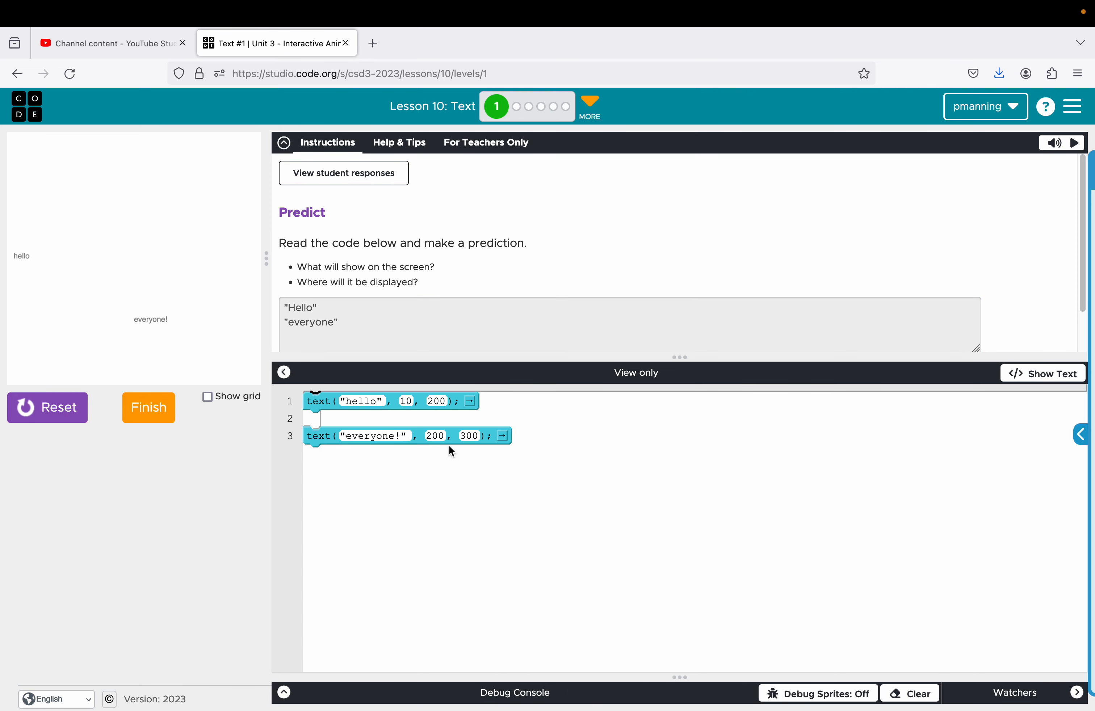
pyautogui.click(148, 407)
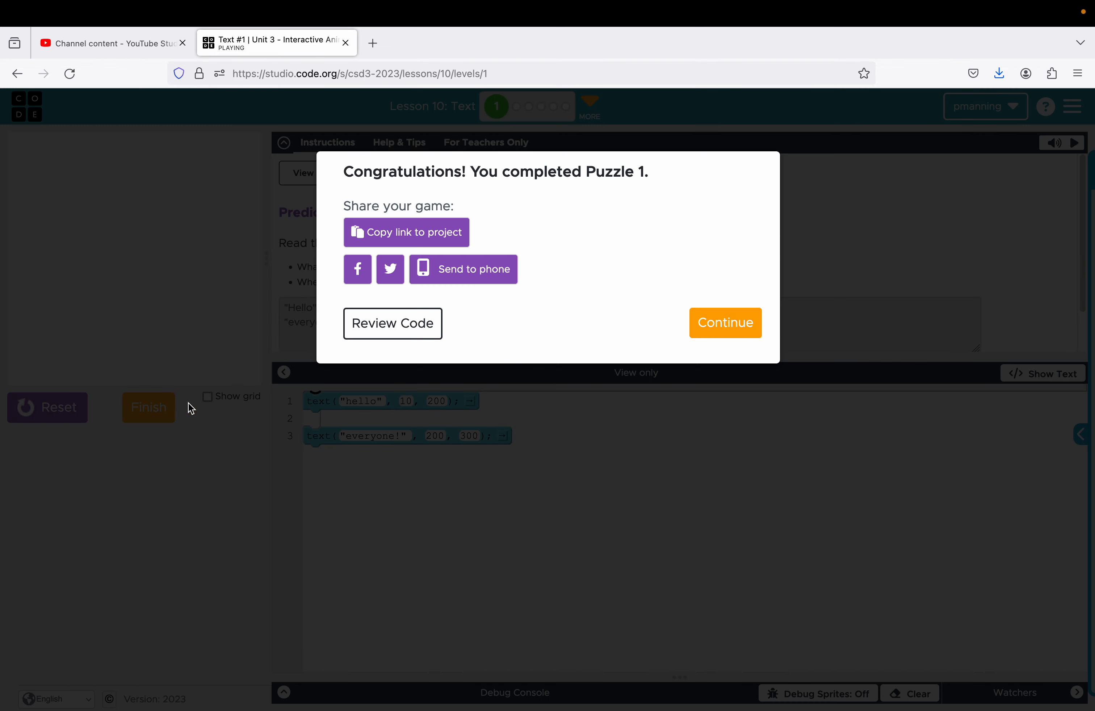
# Step: Continue to Puzzle 2 (Text #2) and list the Drawing blocks in the toolbox
pyautogui.click(725, 323)
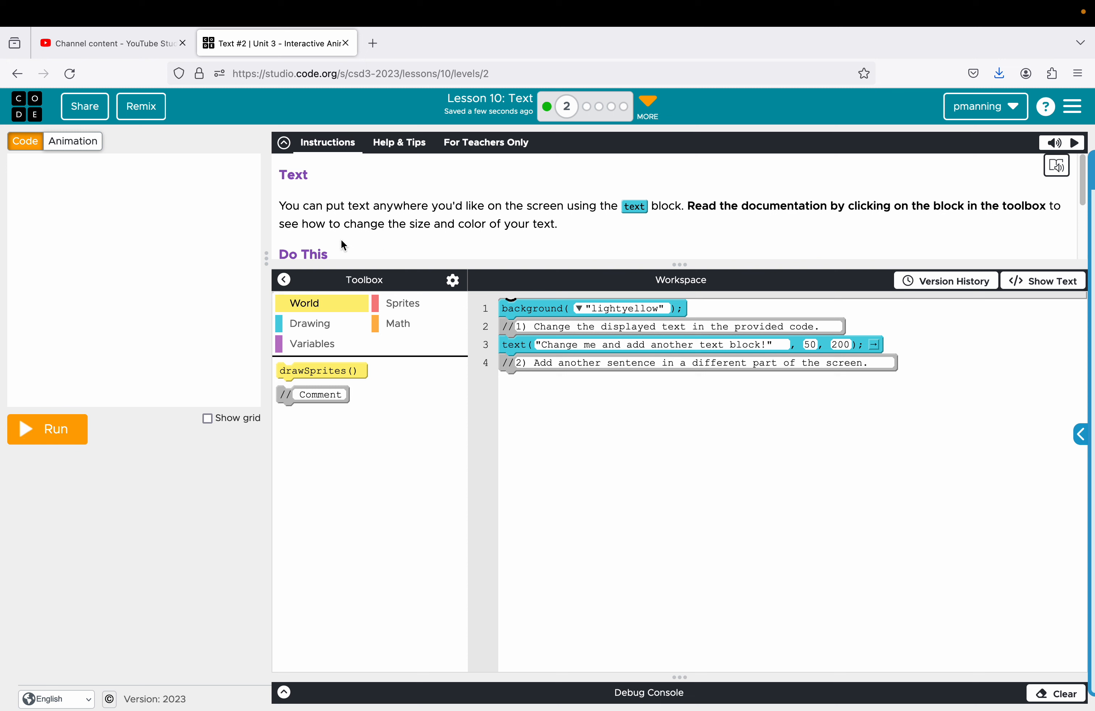
pyautogui.moveTo(330, 240)
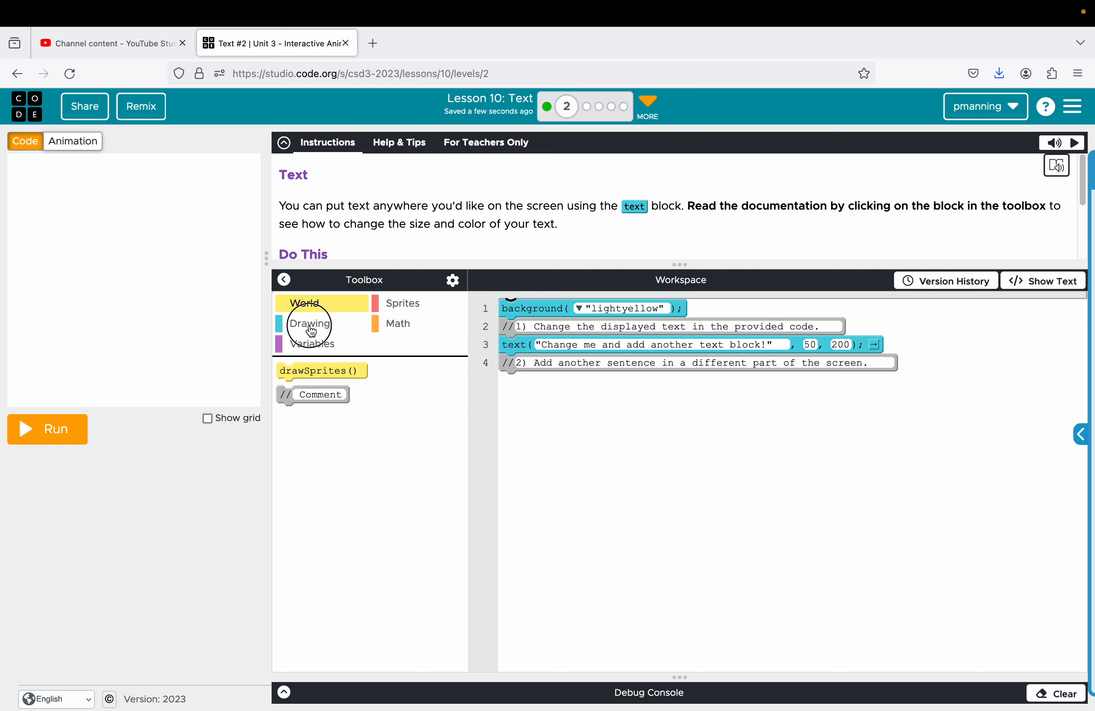
pyautogui.click(310, 324)
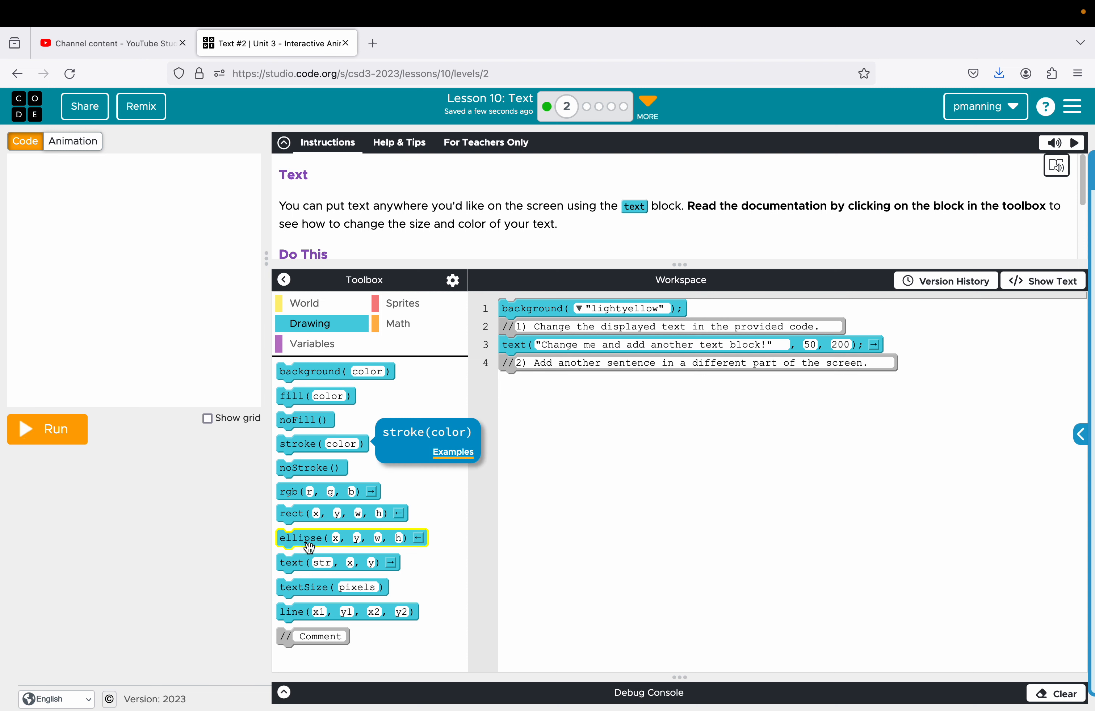
pyautogui.moveTo(338, 563)
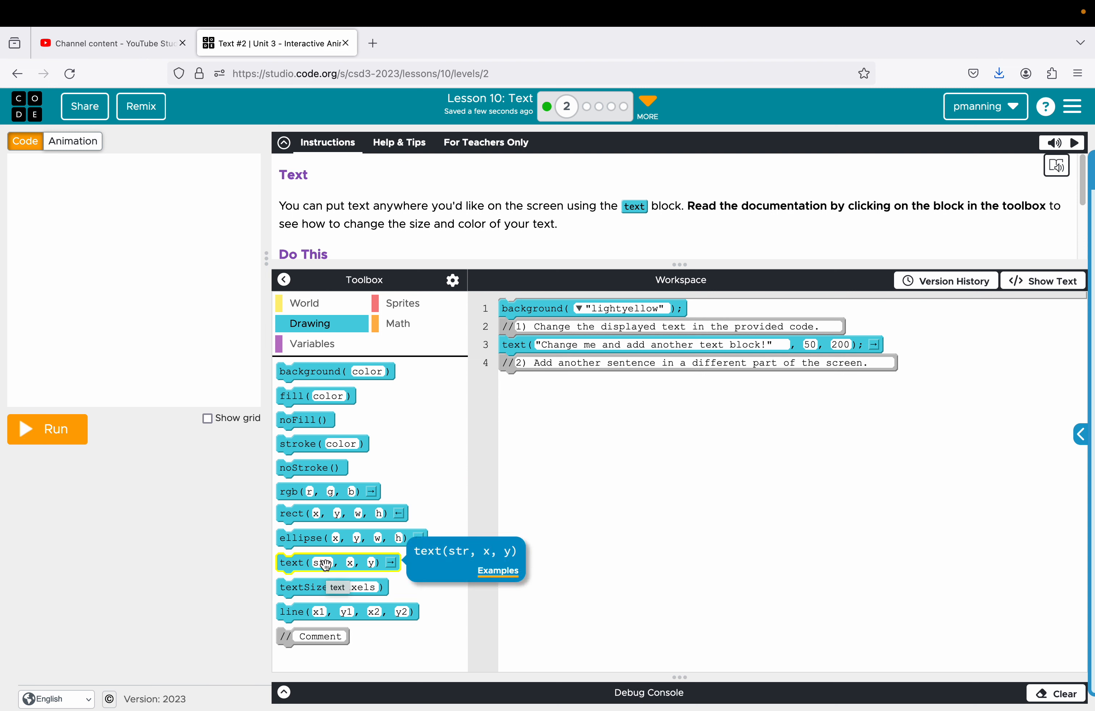
pyautogui.moveTo(448, 465)
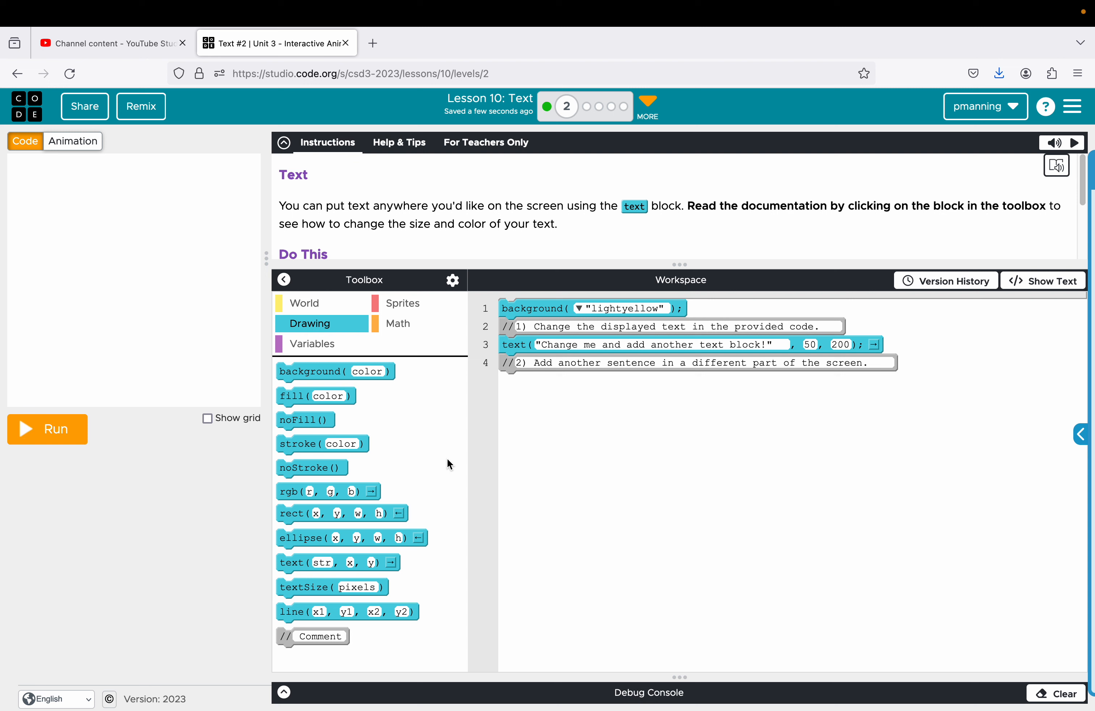
pyautogui.moveTo(411, 495)
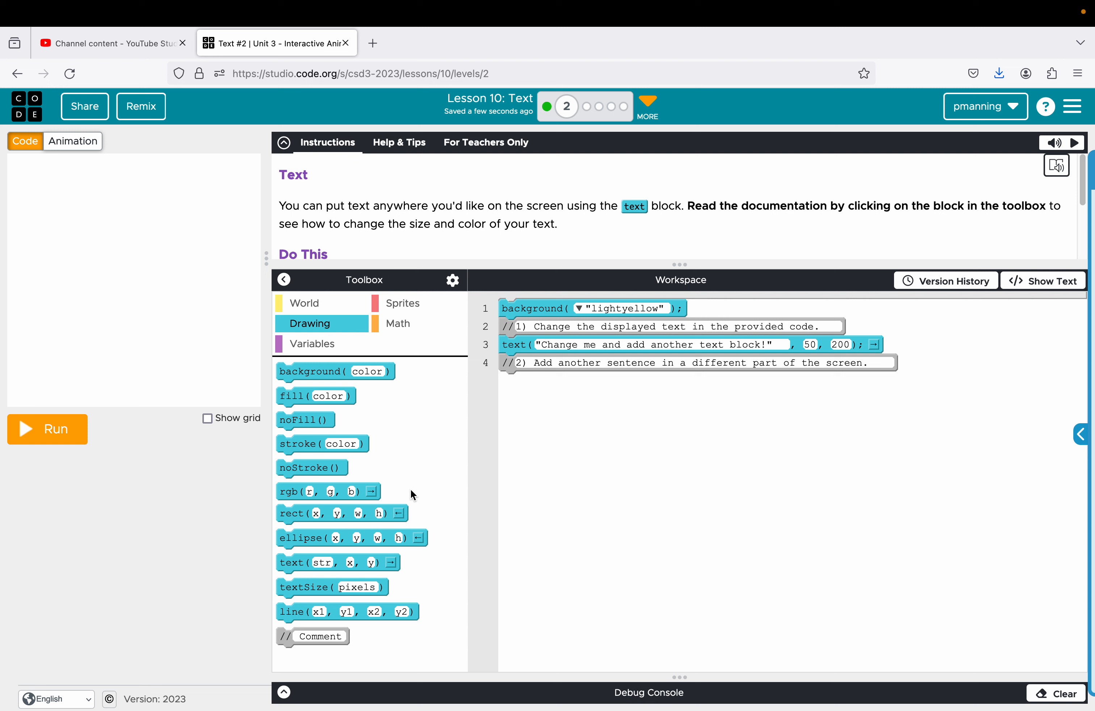
pyautogui.moveTo(748, 536)
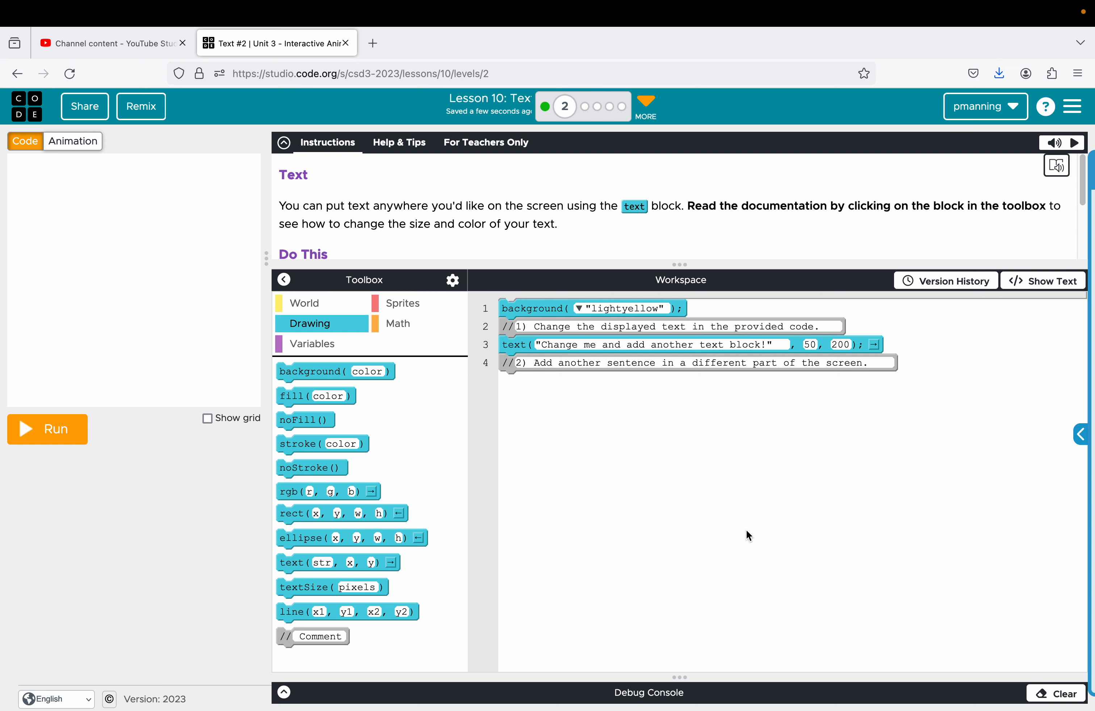
pyautogui.moveTo(509, 475)
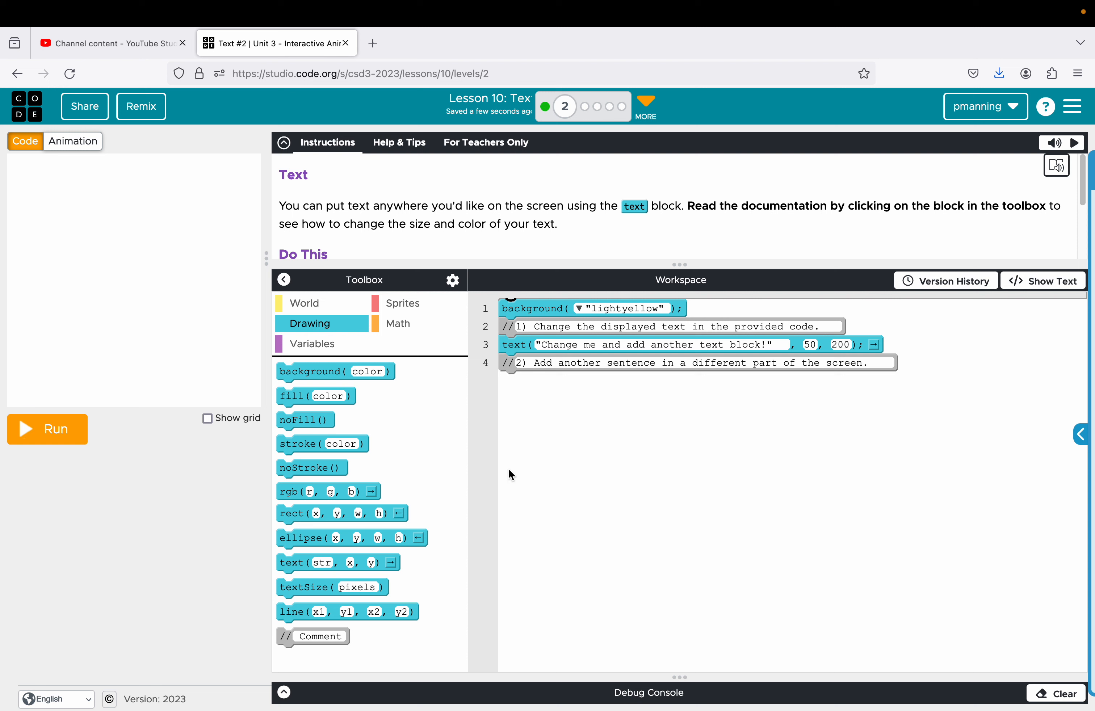
# Step: Add a second text block 'This is new text!' placed at 50, 50 and run it
pyautogui.click(47, 429)
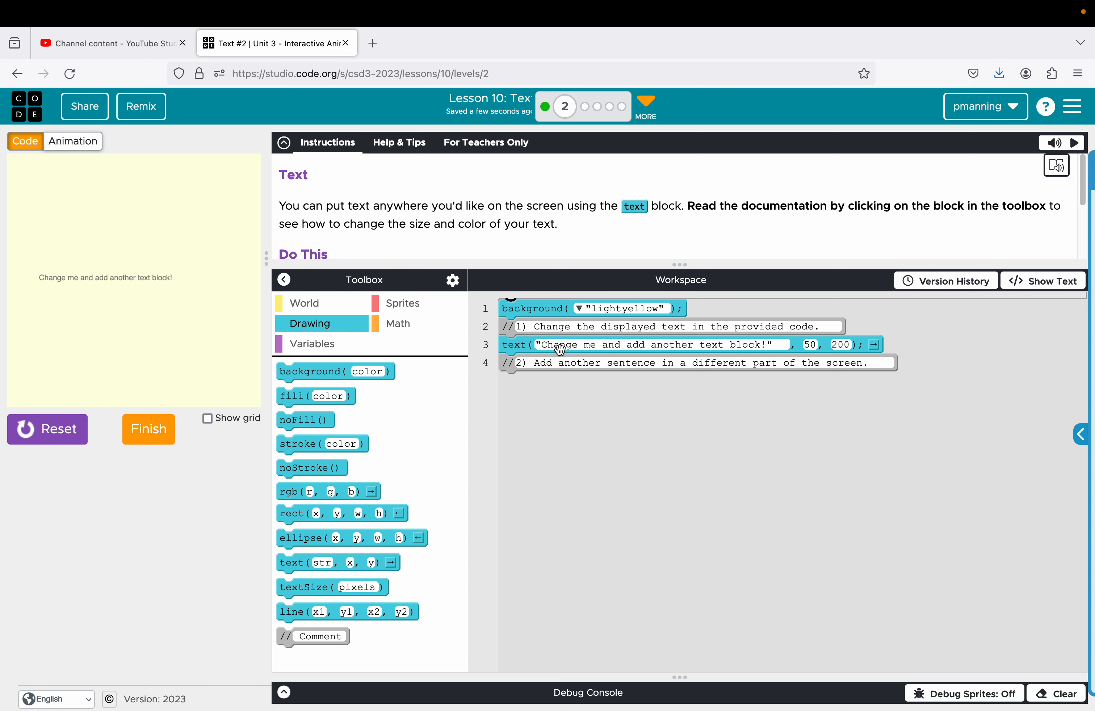
pyautogui.moveTo(606, 324)
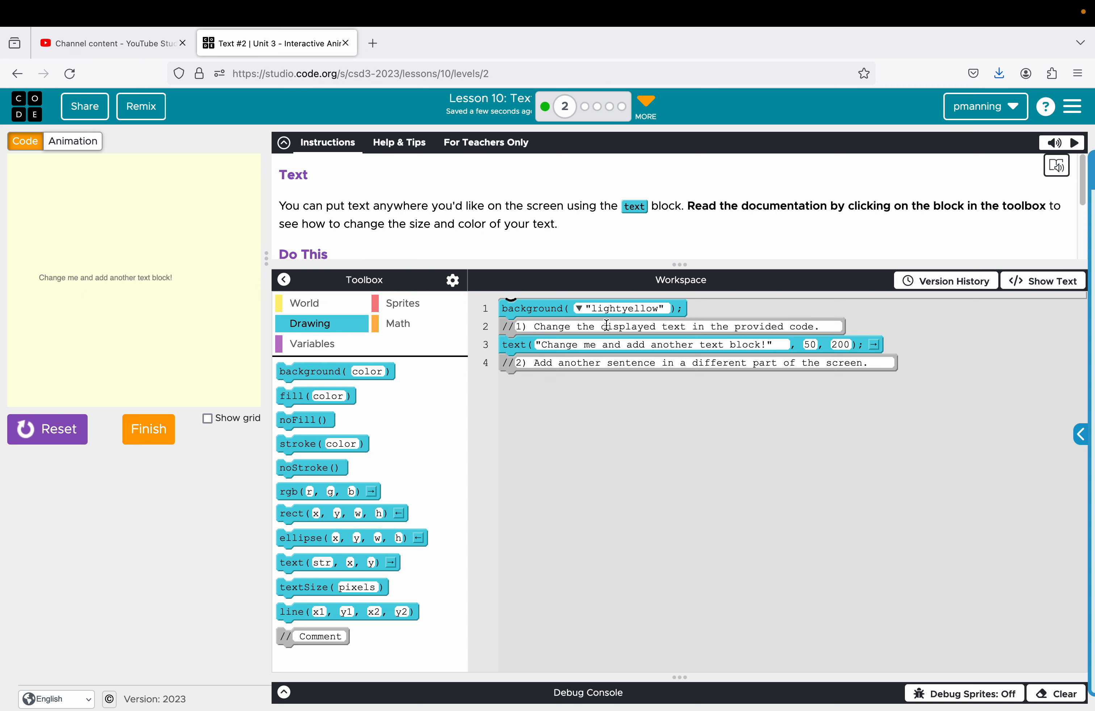
pyautogui.doubleClick(660, 345)
pyautogui.write('"You have been changed')
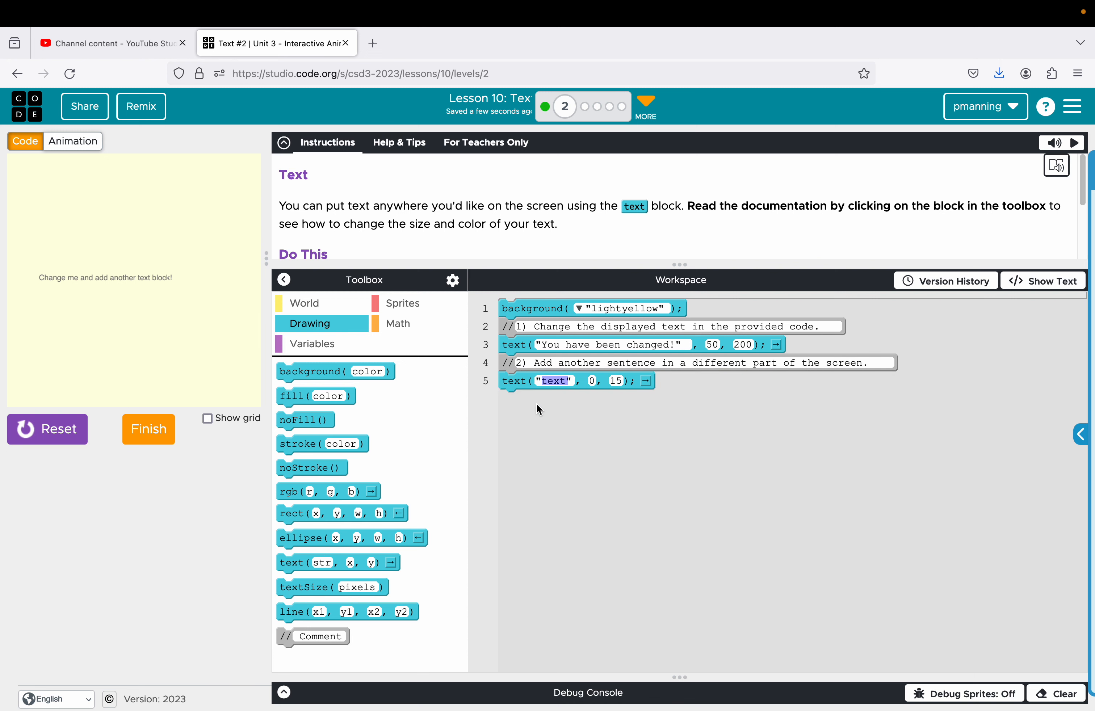
pyautogui.write('This is new')
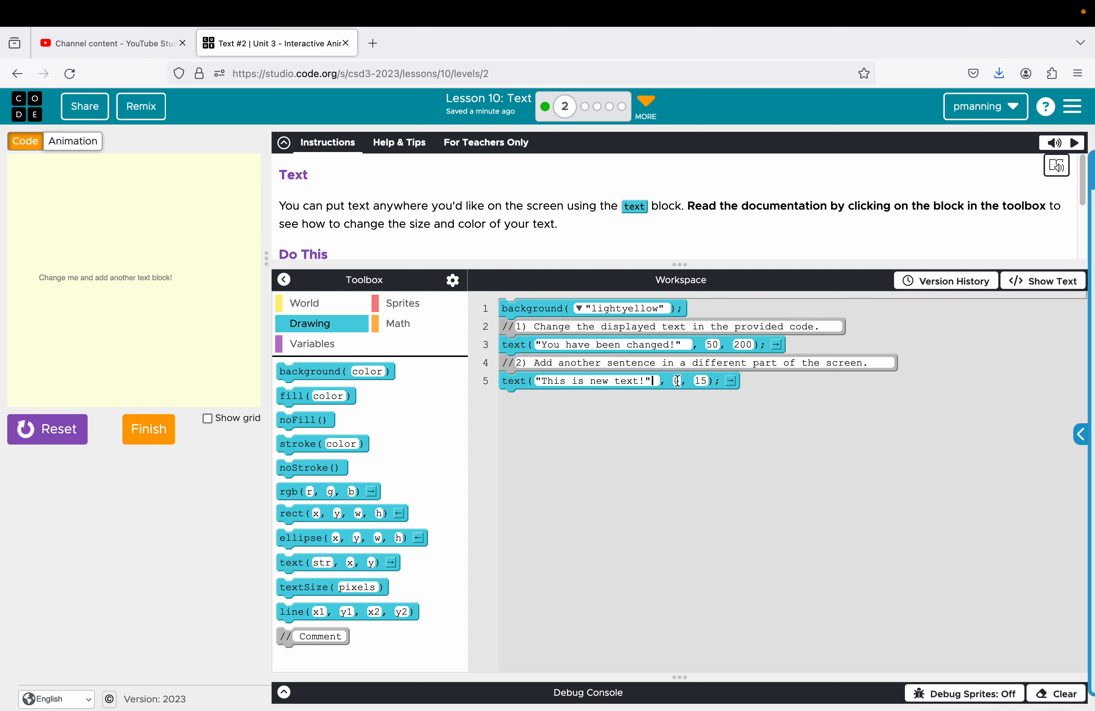
pyautogui.write('0')
pyautogui.click(678, 381)
pyautogui.write('50')
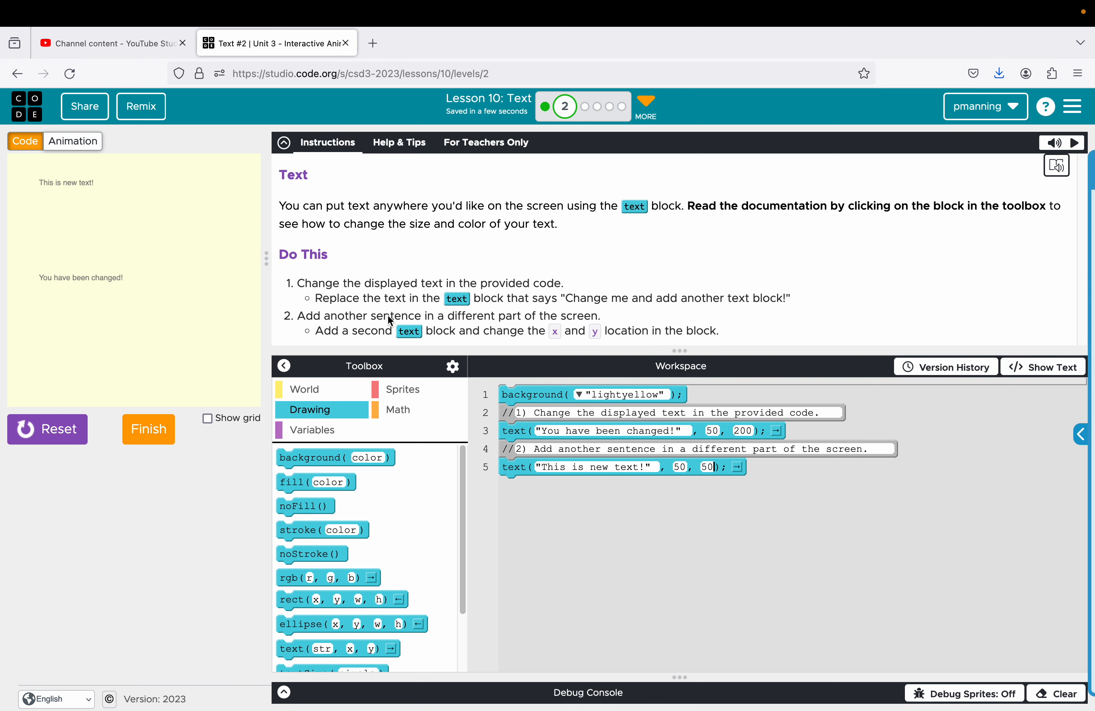
pyautogui.moveTo(165, 411)
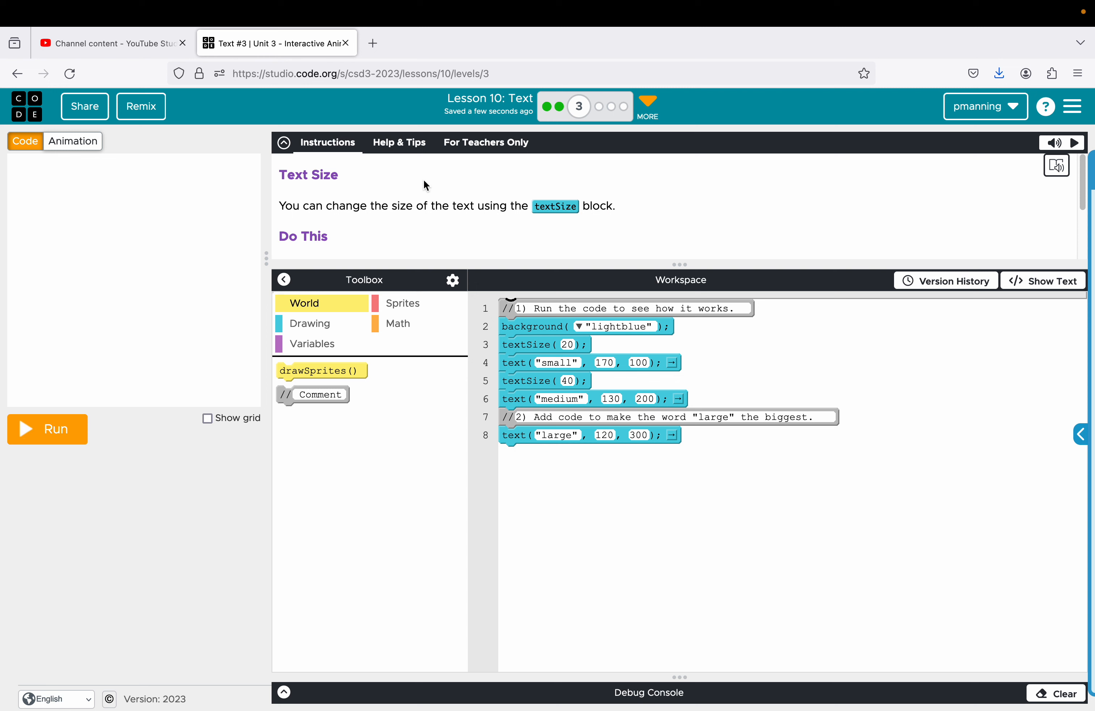
pyautogui.moveTo(409, 226)
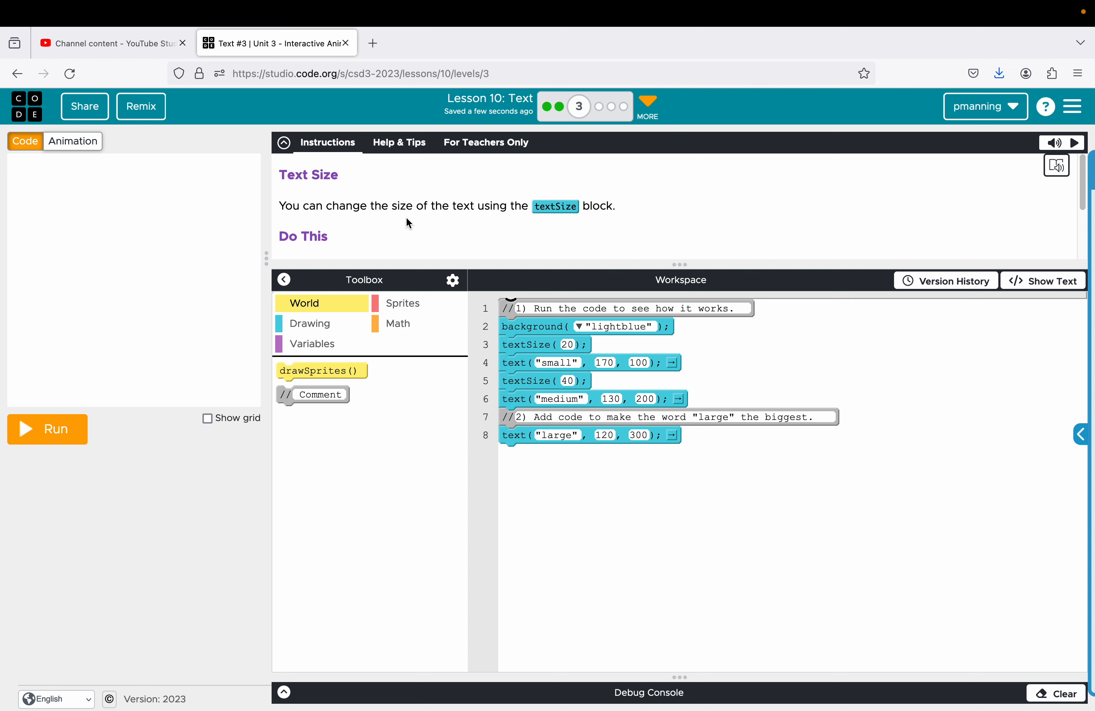
pyautogui.moveTo(472, 237)
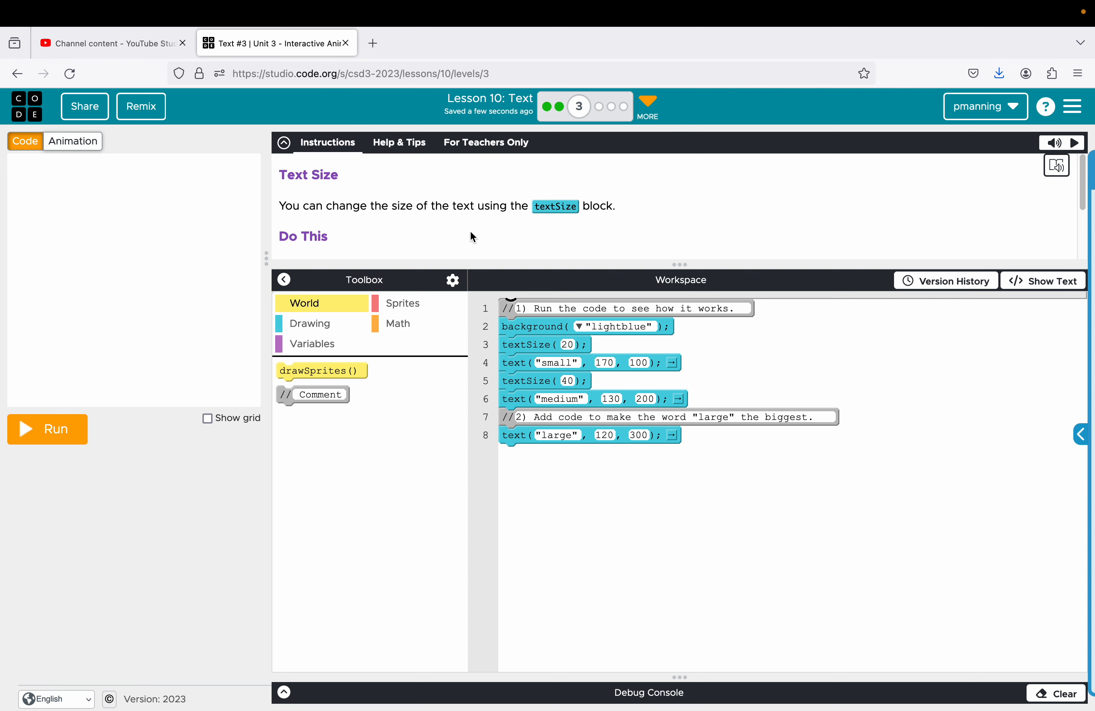
# Step: Run the Text Size starter code to draw small, medium and large words
pyautogui.click(47, 429)
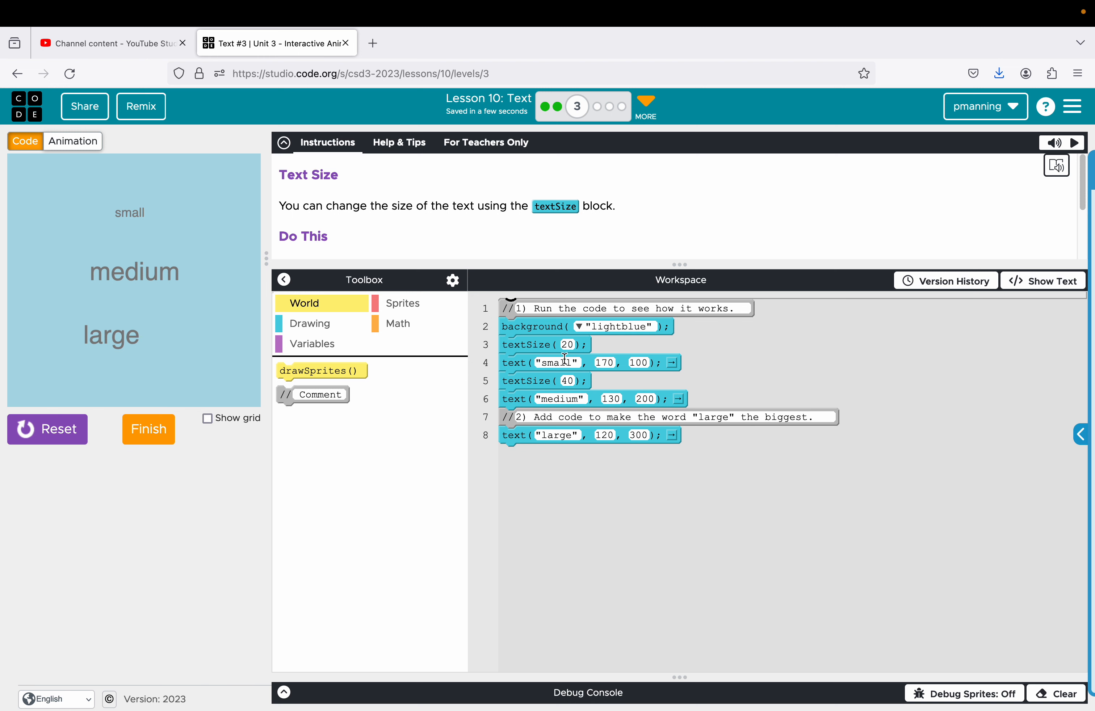
pyautogui.moveTo(572, 381)
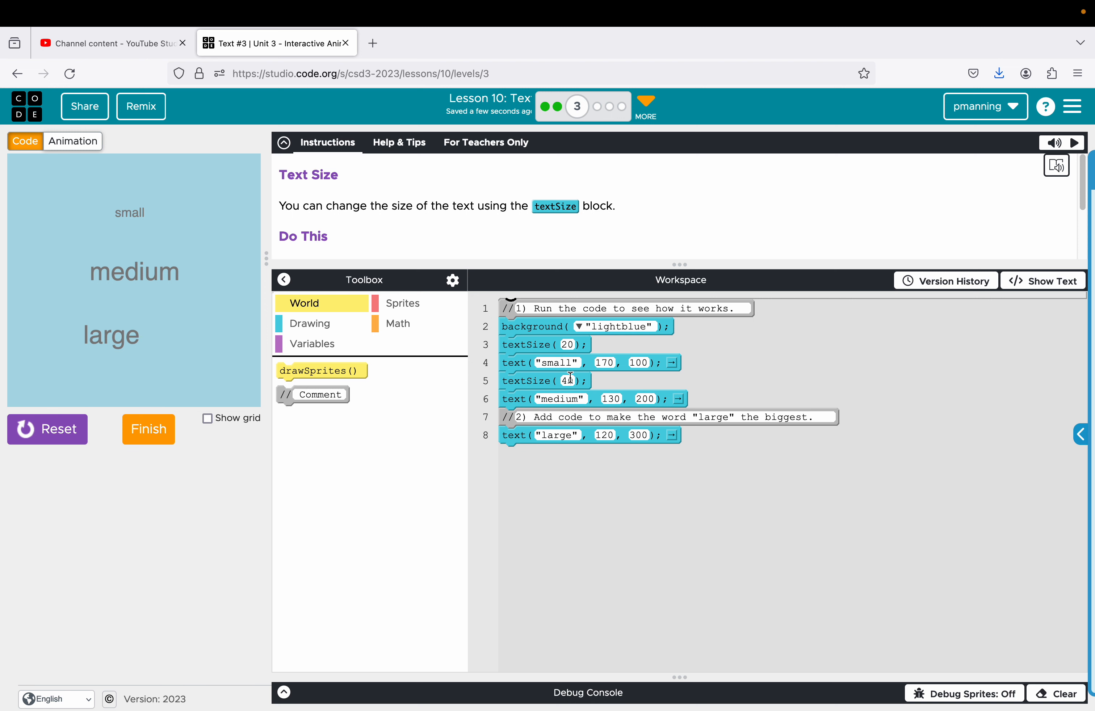
pyautogui.write('0')
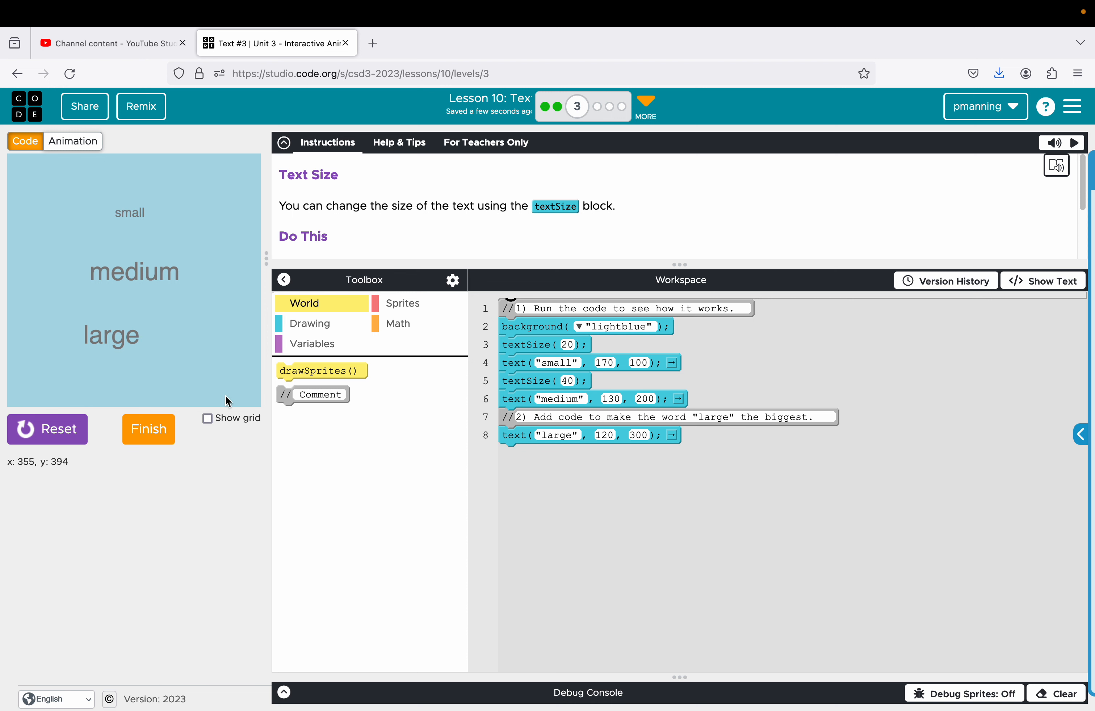
pyautogui.moveTo(358, 349)
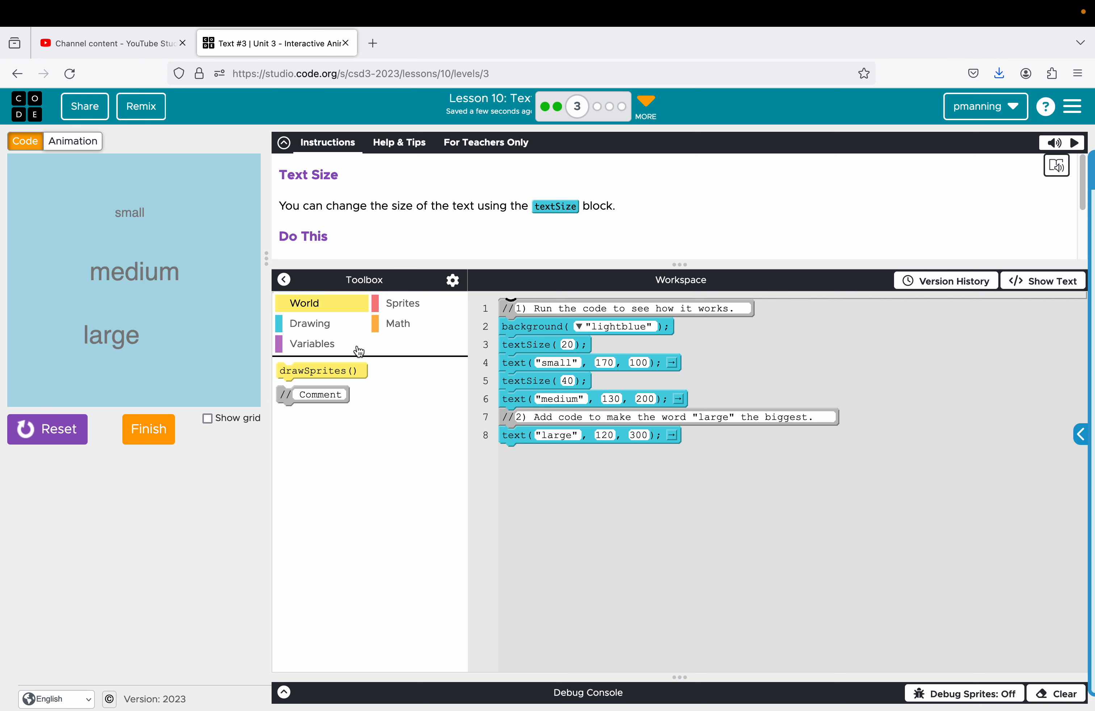
pyautogui.moveTo(346, 437)
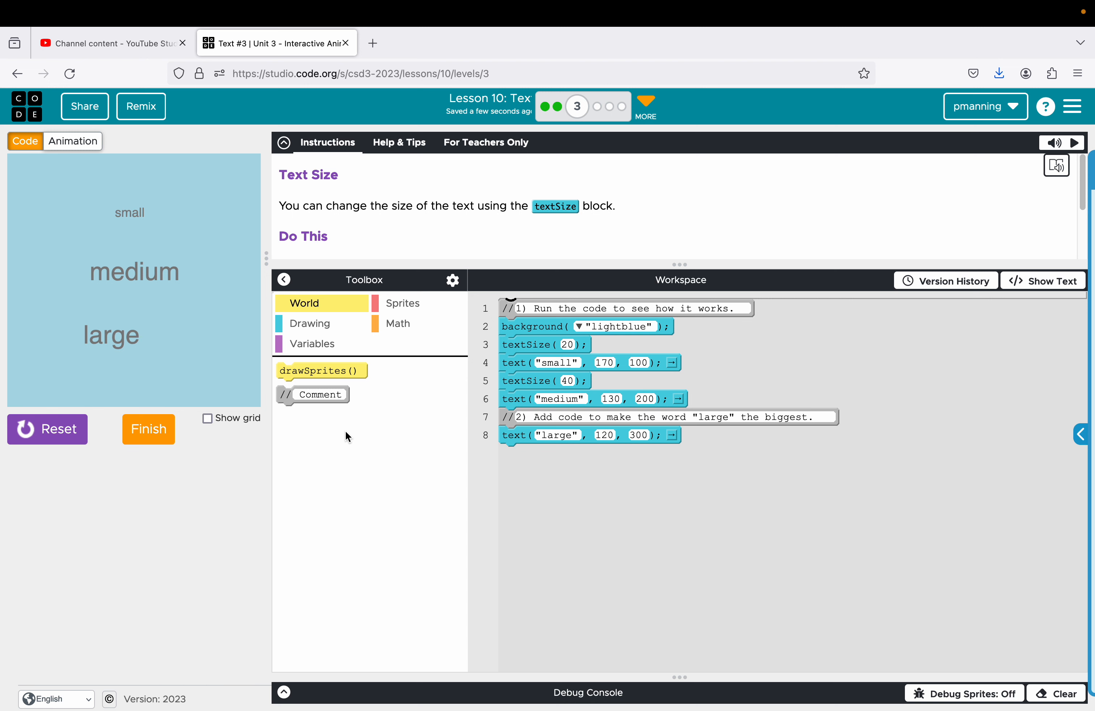
pyautogui.moveTo(369, 432)
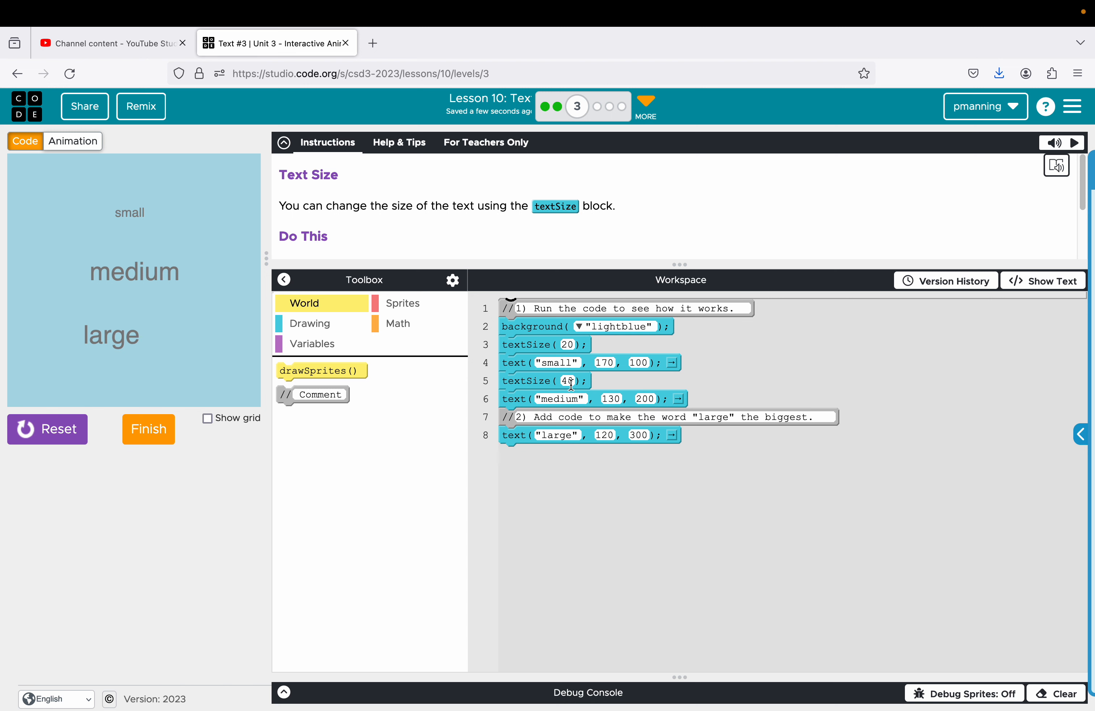
pyautogui.click(591, 106)
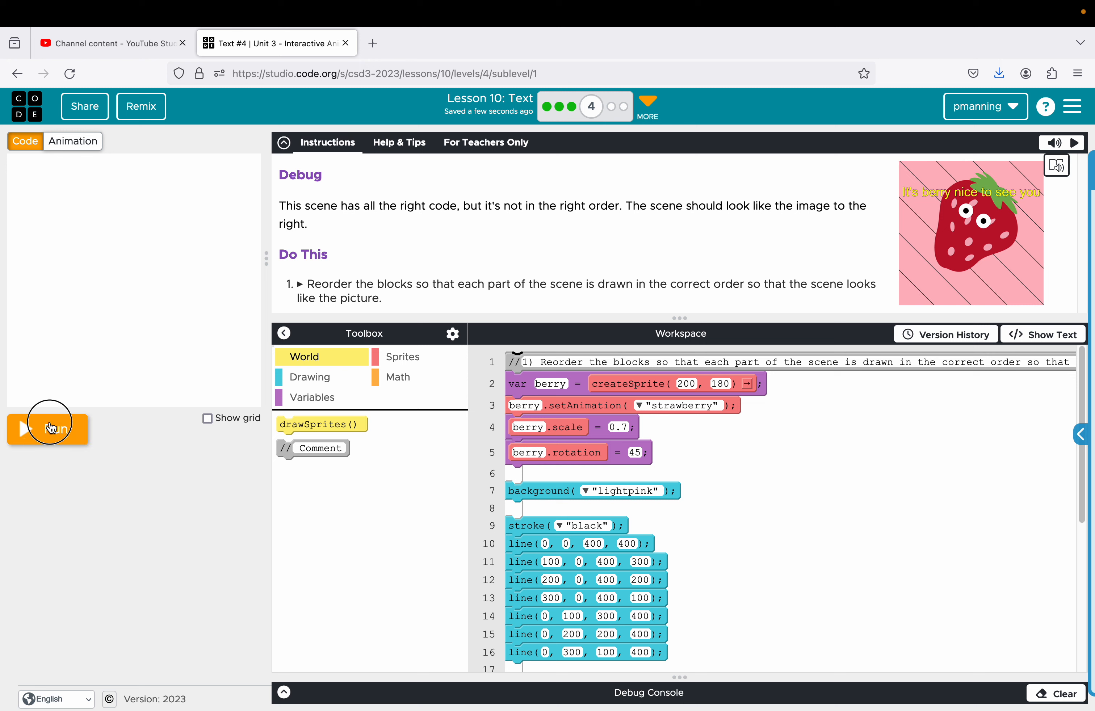
# Step: Move drawSprites() after the line blocks so the strawberry covers the lines, and run
pyautogui.click(48, 429)
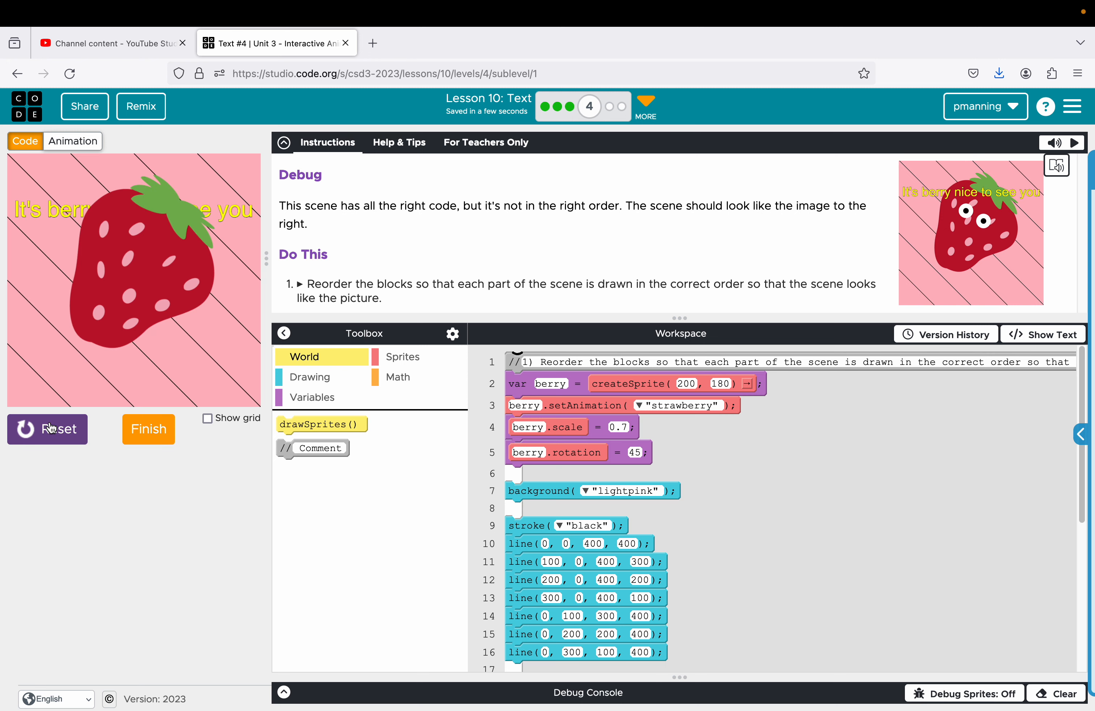
pyautogui.moveTo(577, 331)
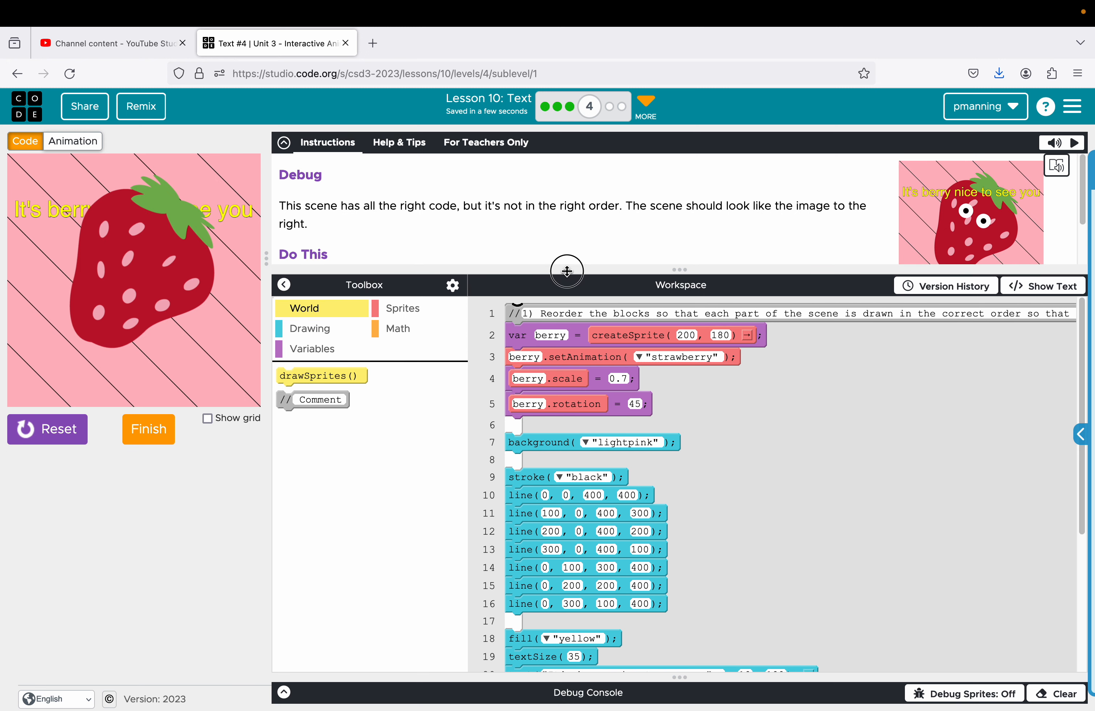
pyautogui.moveTo(568, 271); pyautogui.dragTo(567, 238)
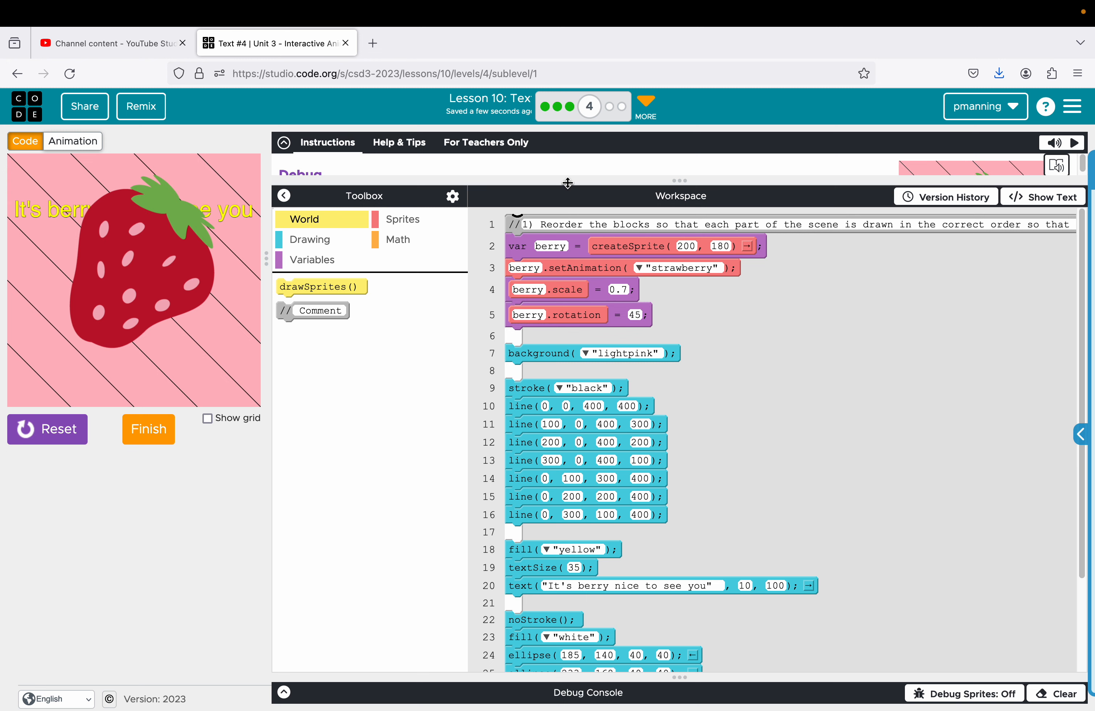
pyautogui.moveTo(1082, 381)
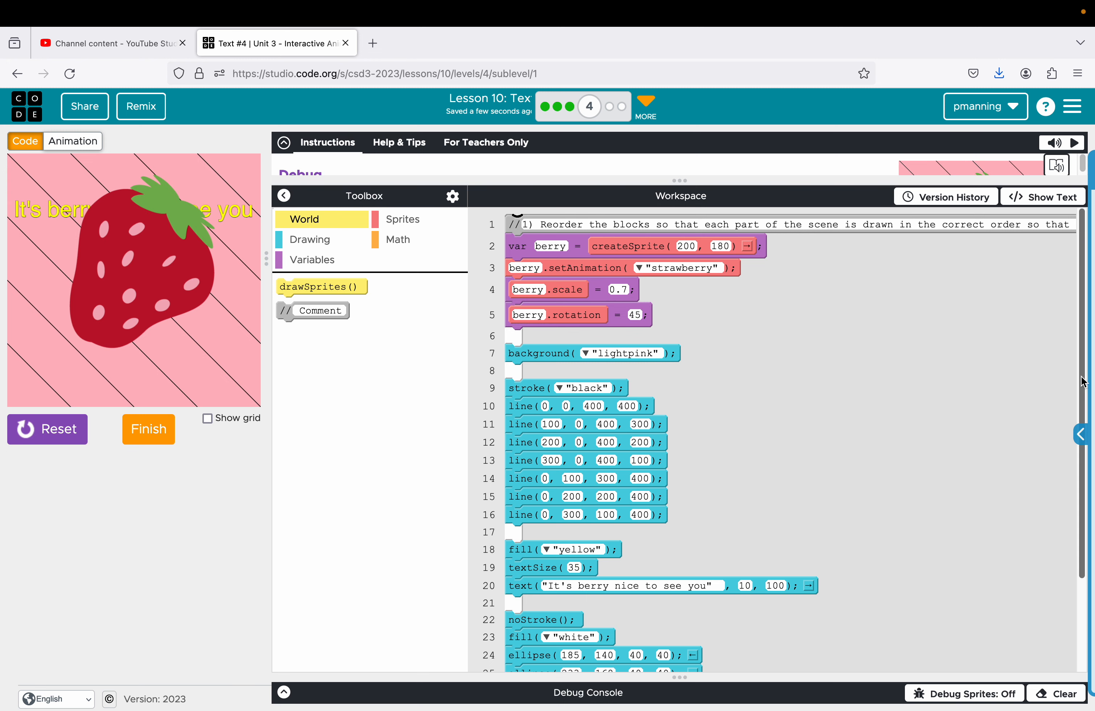
pyautogui.scroll(-3)
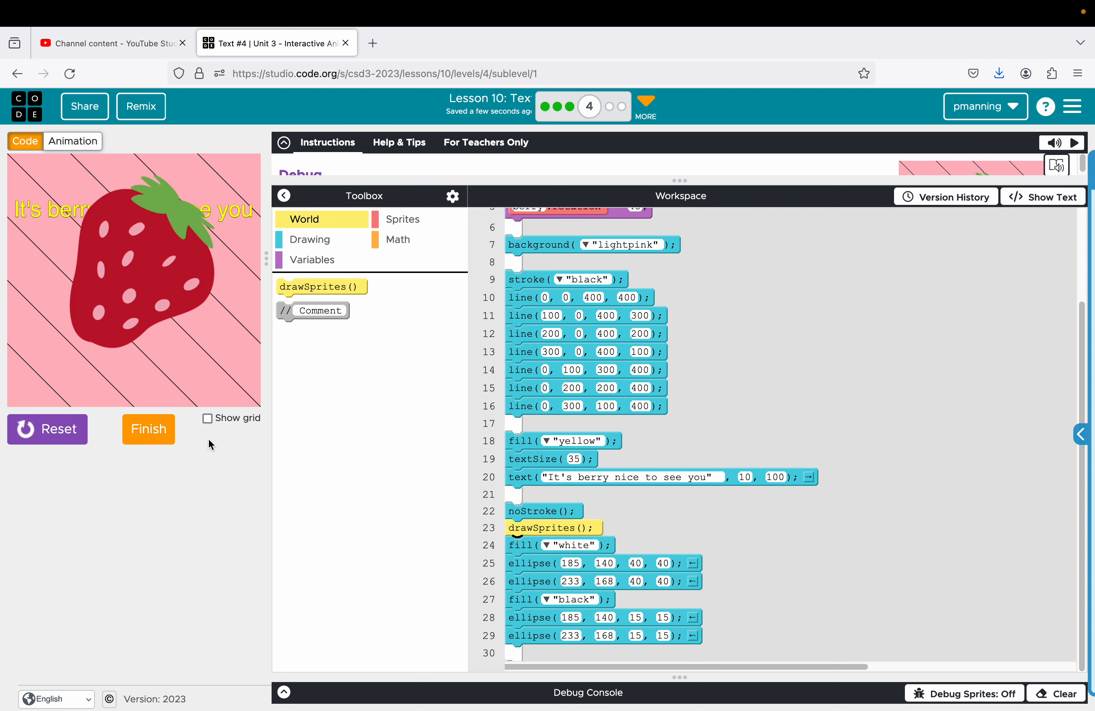
pyautogui.click(47, 428)
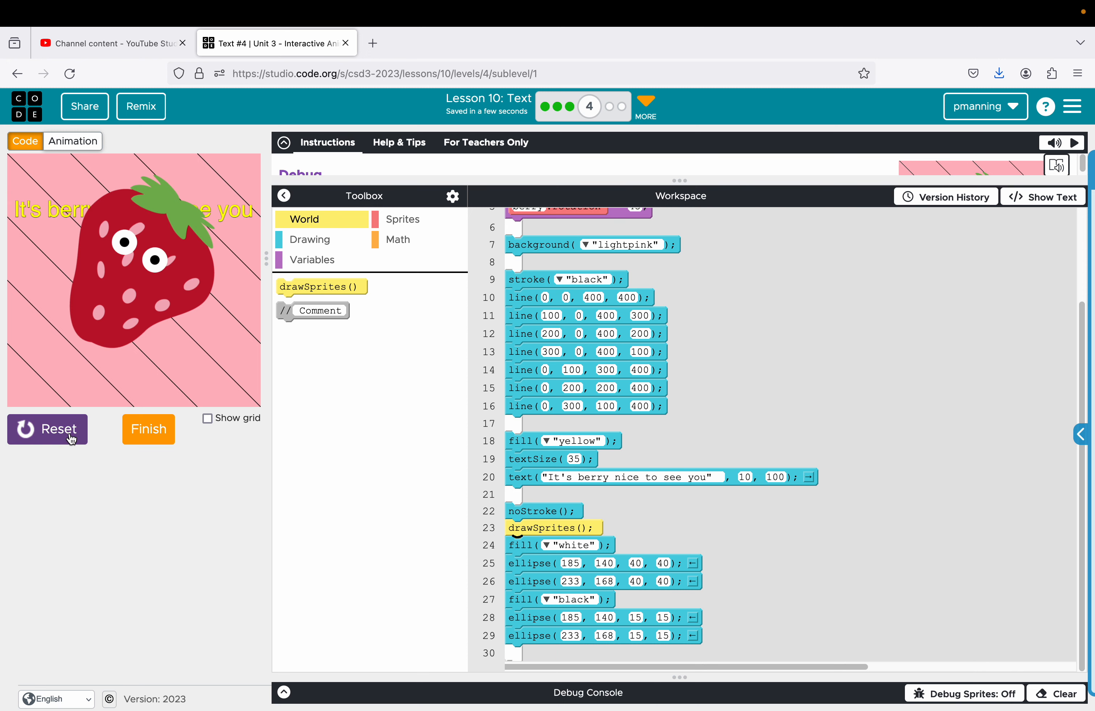
pyautogui.click(742, 477)
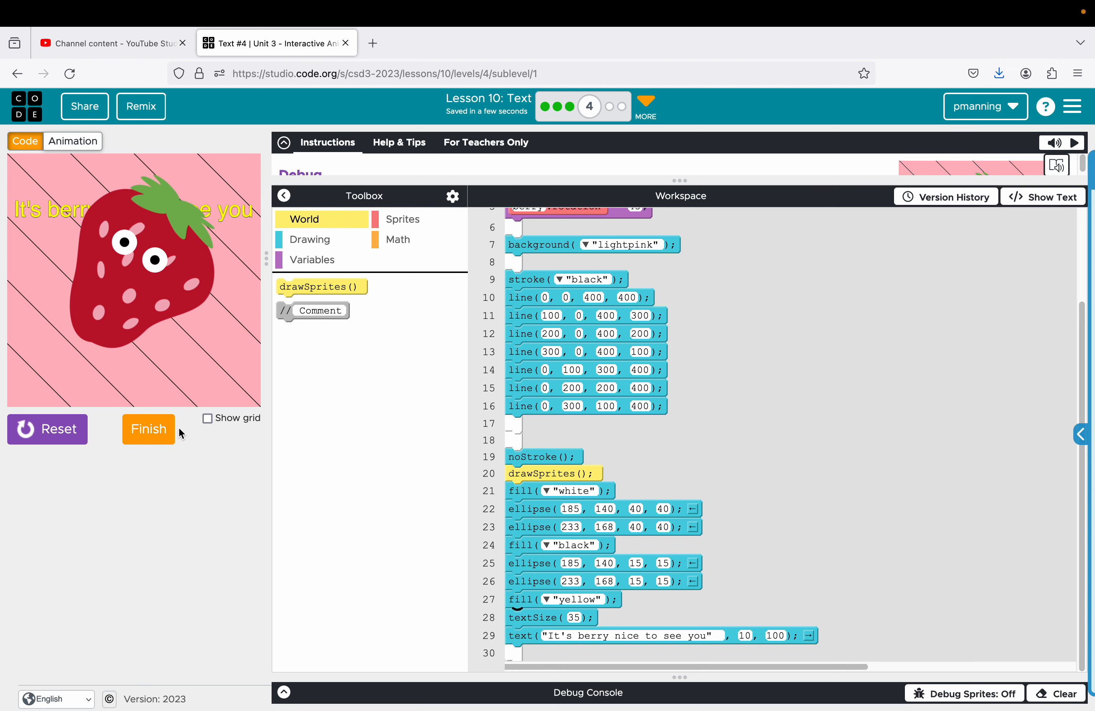
pyautogui.click(148, 429)
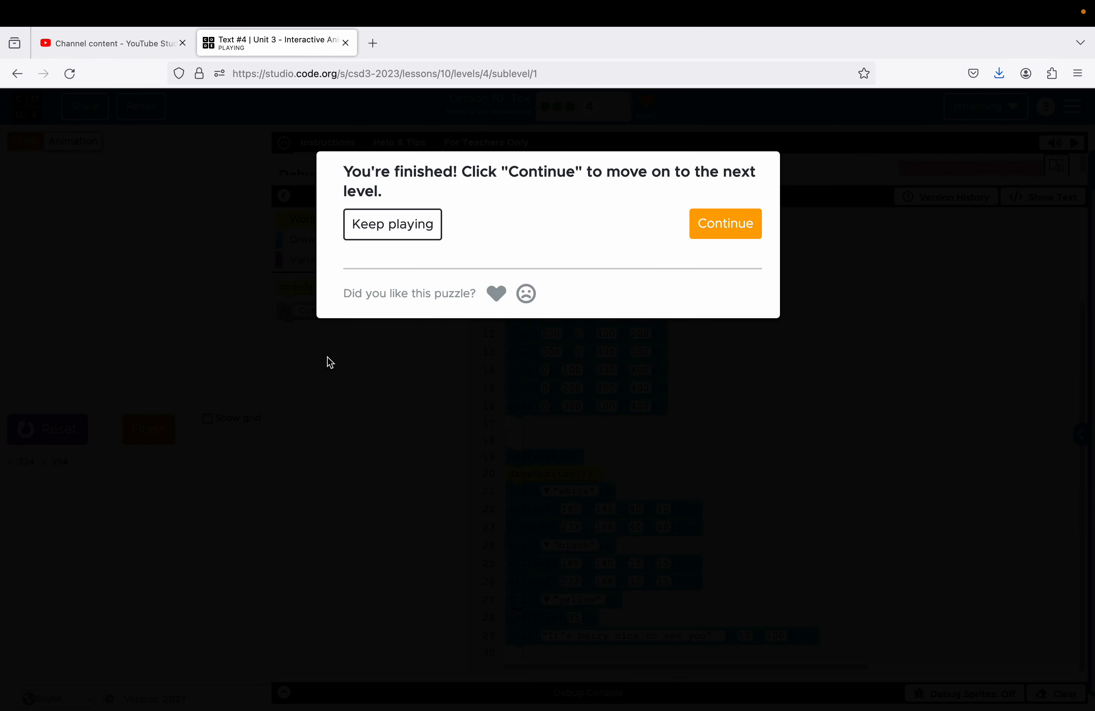
pyautogui.click(725, 223)
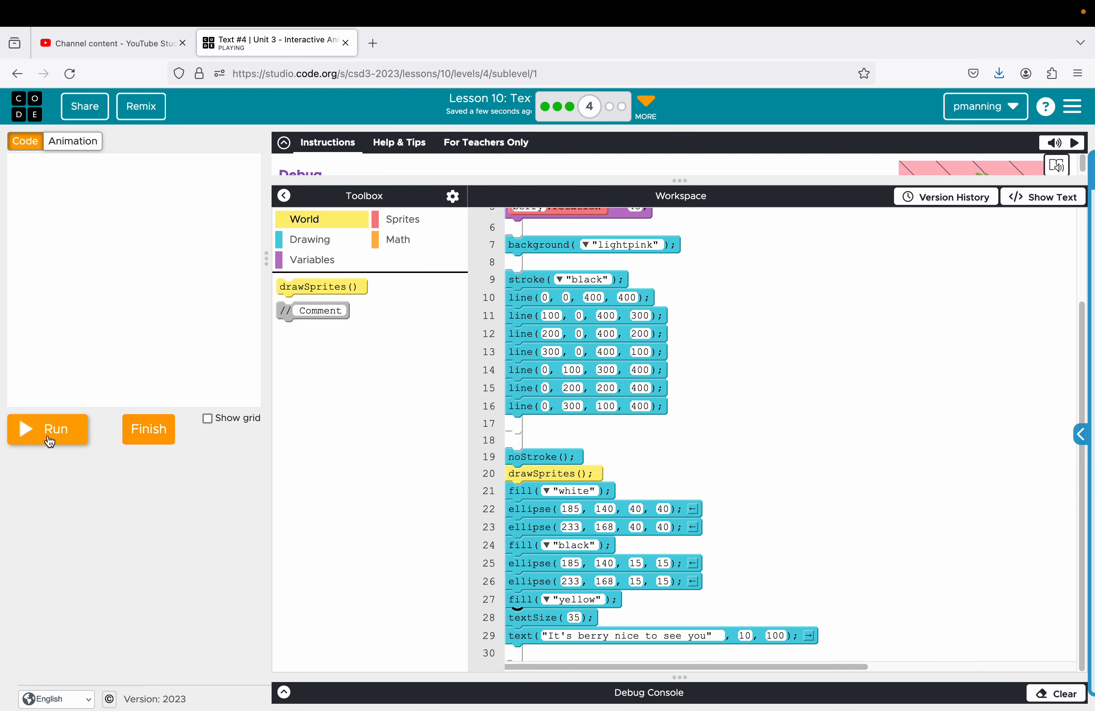
# Step: Draw the greeting text last over the strawberry, finish the level and continue
pyautogui.click(47, 429)
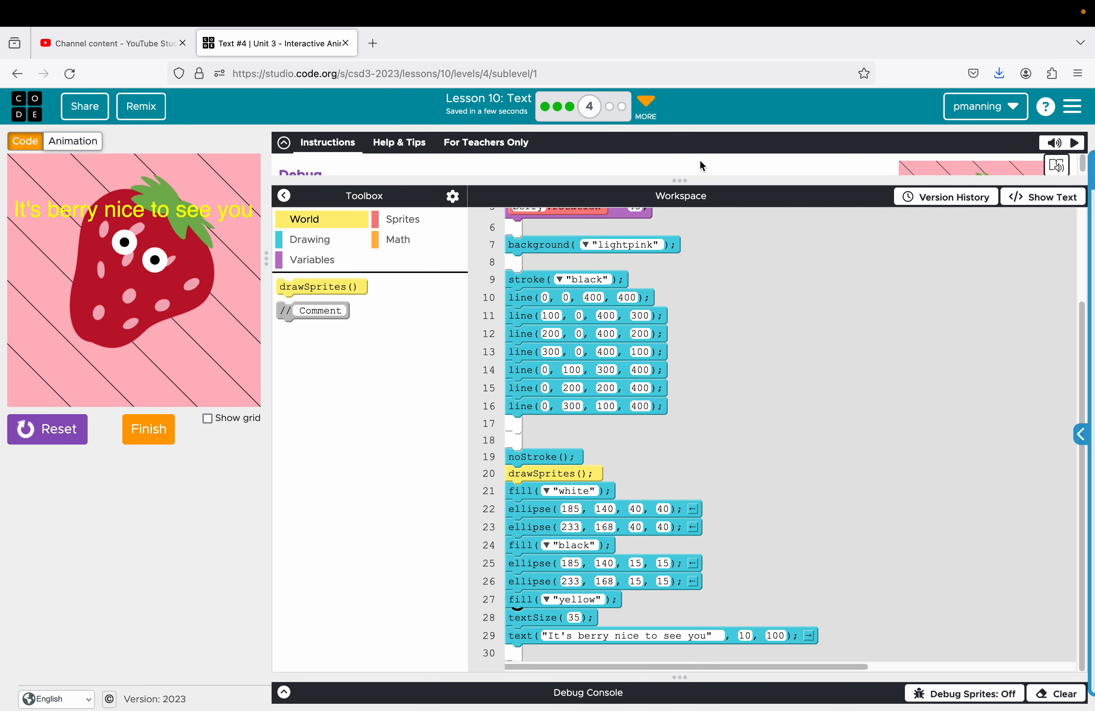
pyautogui.moveTo(528, 475)
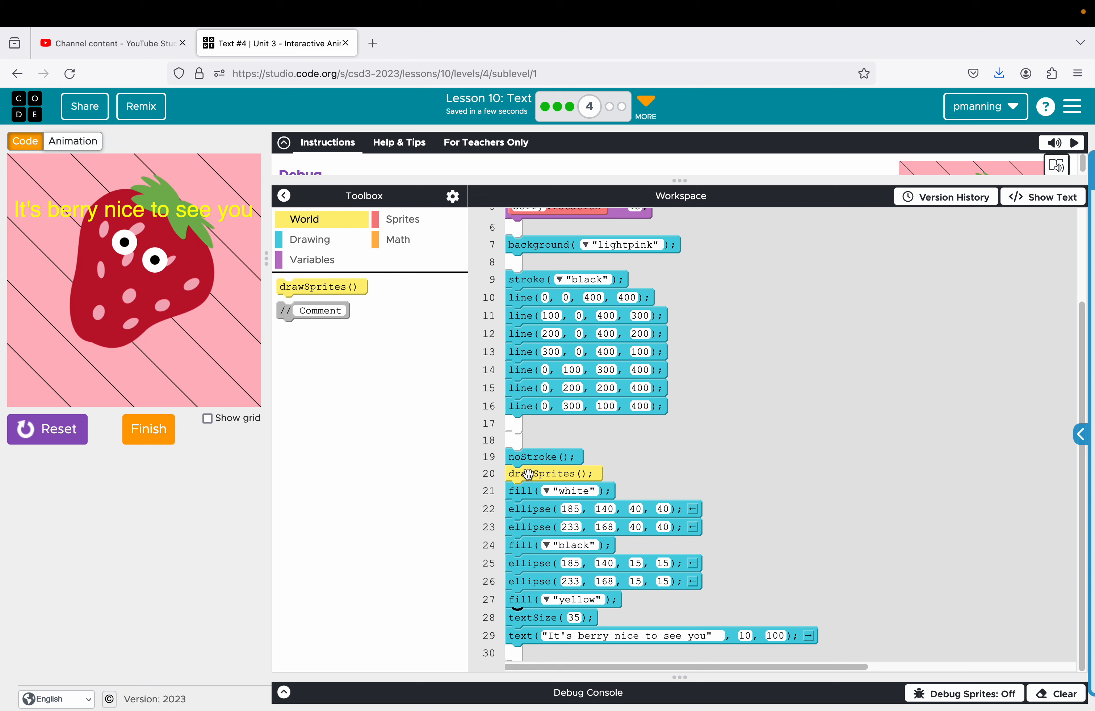
pyautogui.moveTo(154, 263)
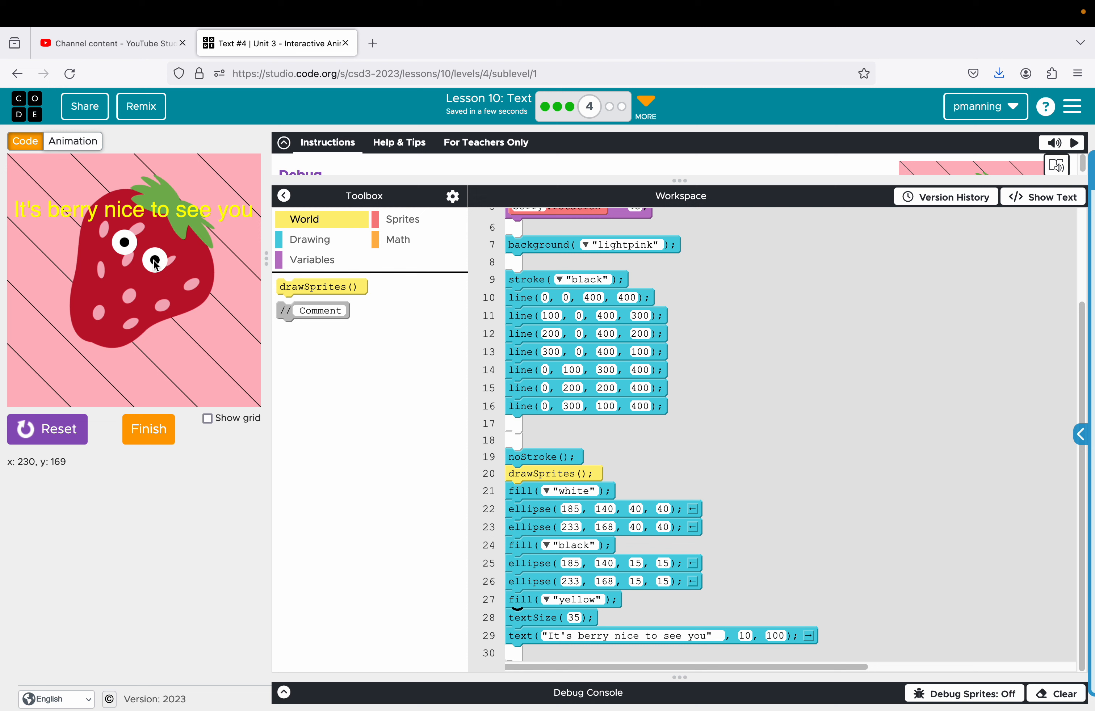
pyautogui.moveTo(157, 242)
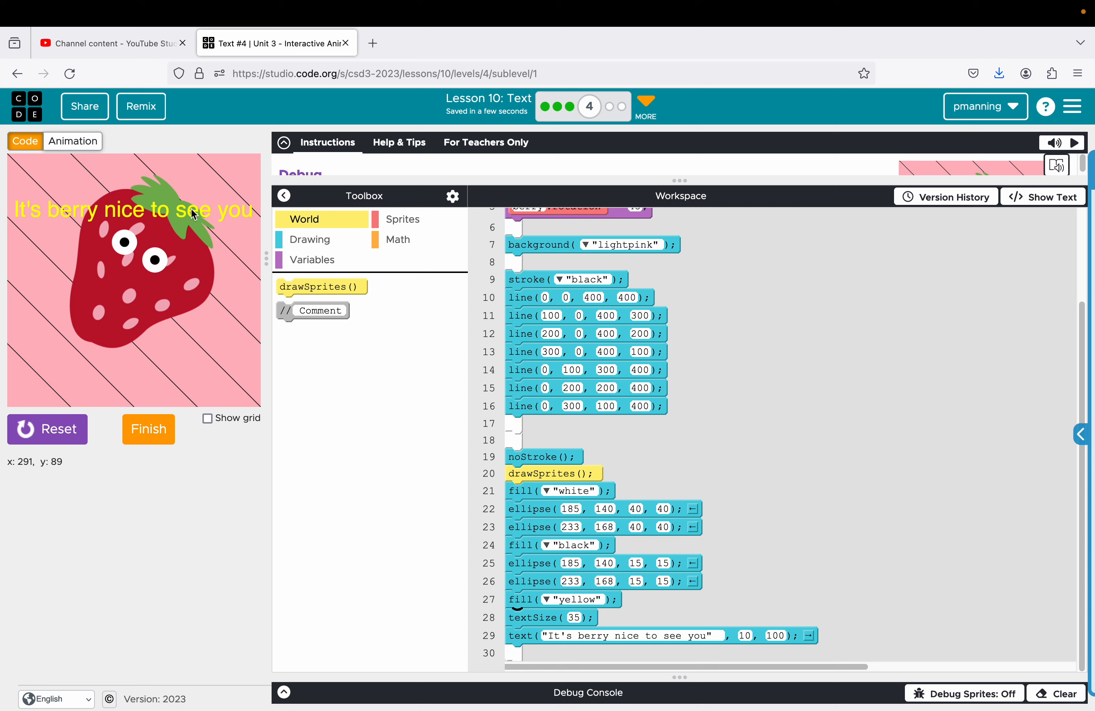
pyautogui.moveTo(546, 388)
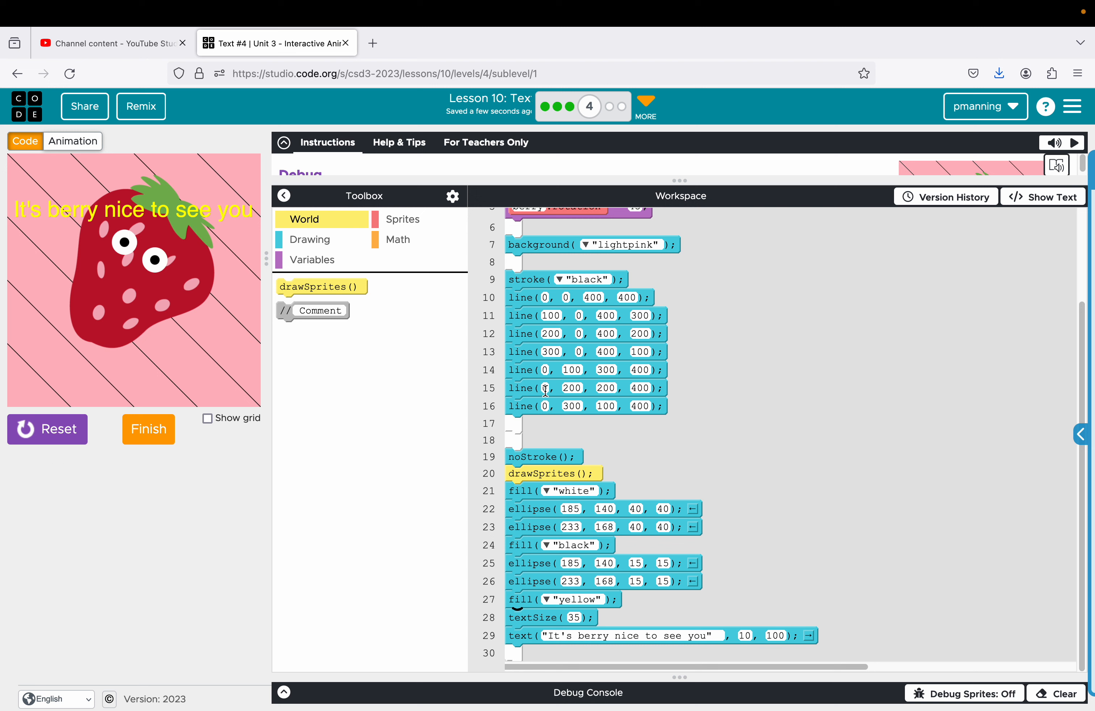
pyautogui.moveTo(541, 390)
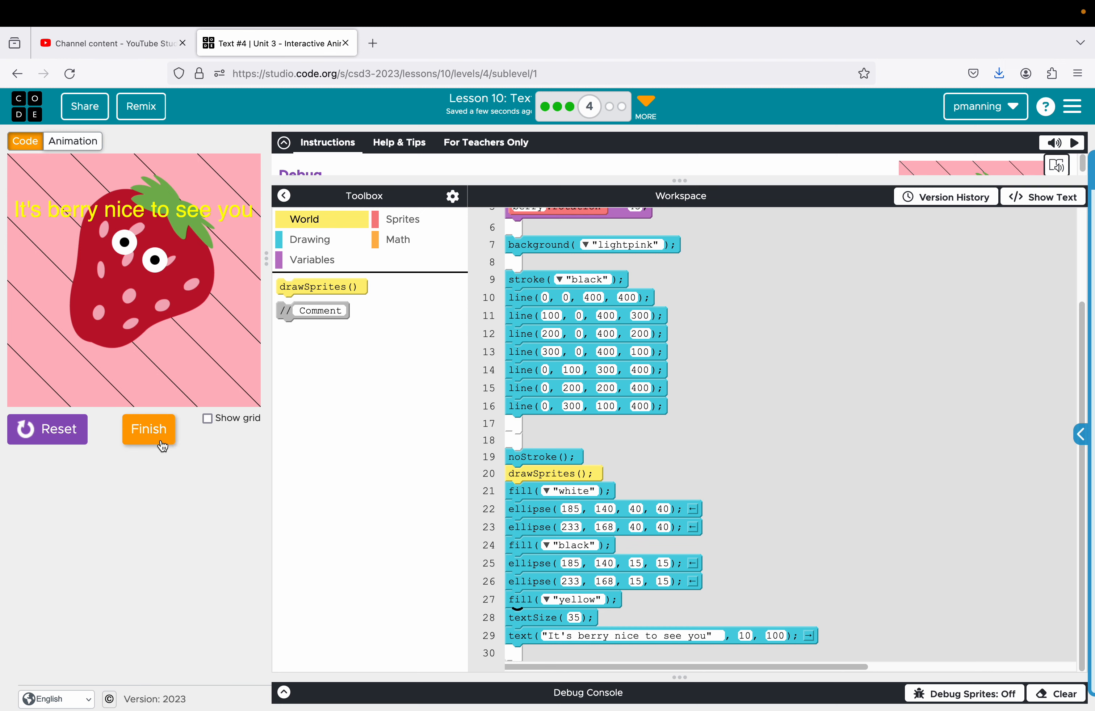
pyautogui.click(147, 429)
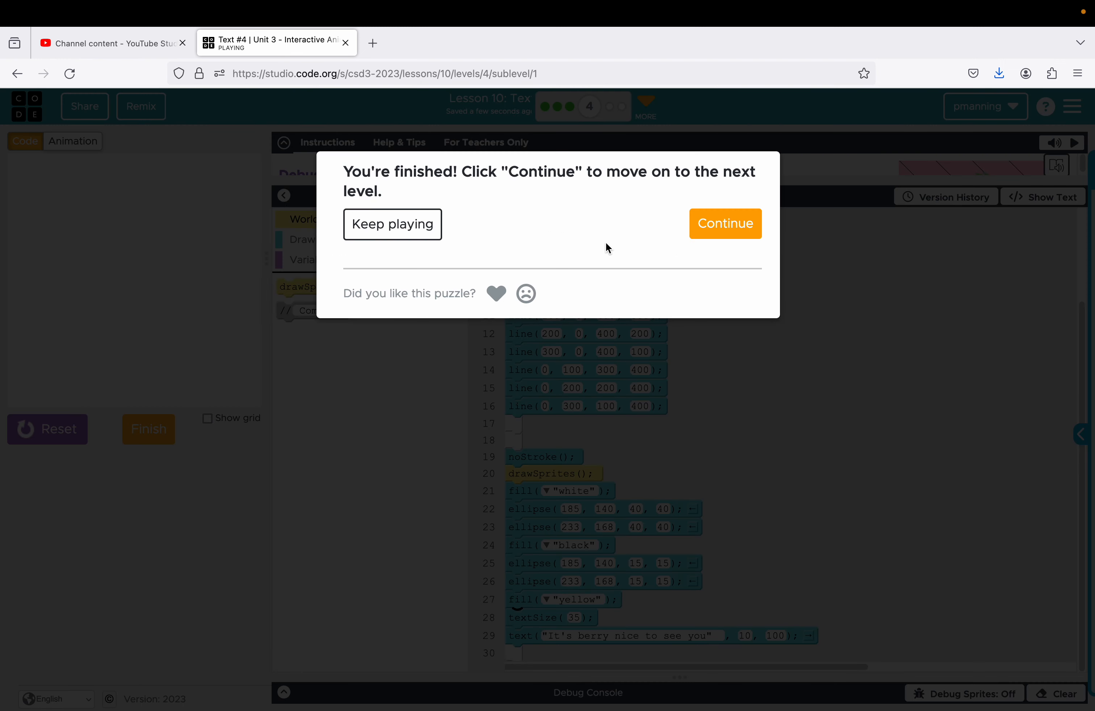
pyautogui.click(725, 224)
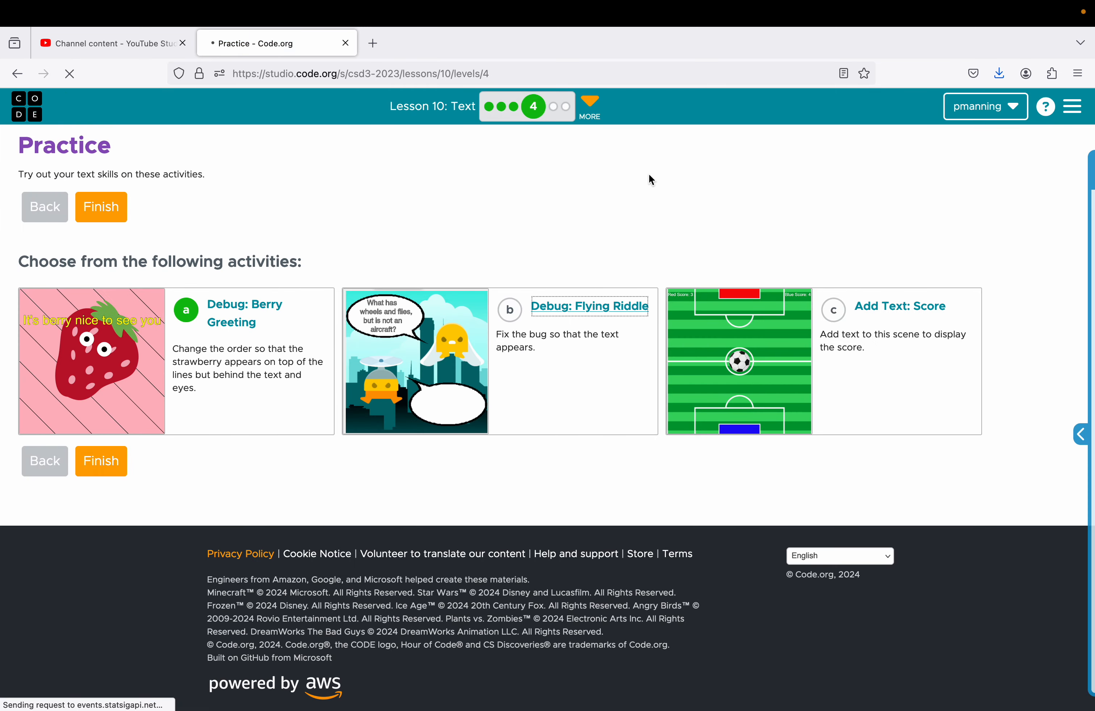
# Step: Wrap 'A garbage truck!' in quotes and run the fixed Flying Riddle cartoon
pyautogui.click(589, 306)
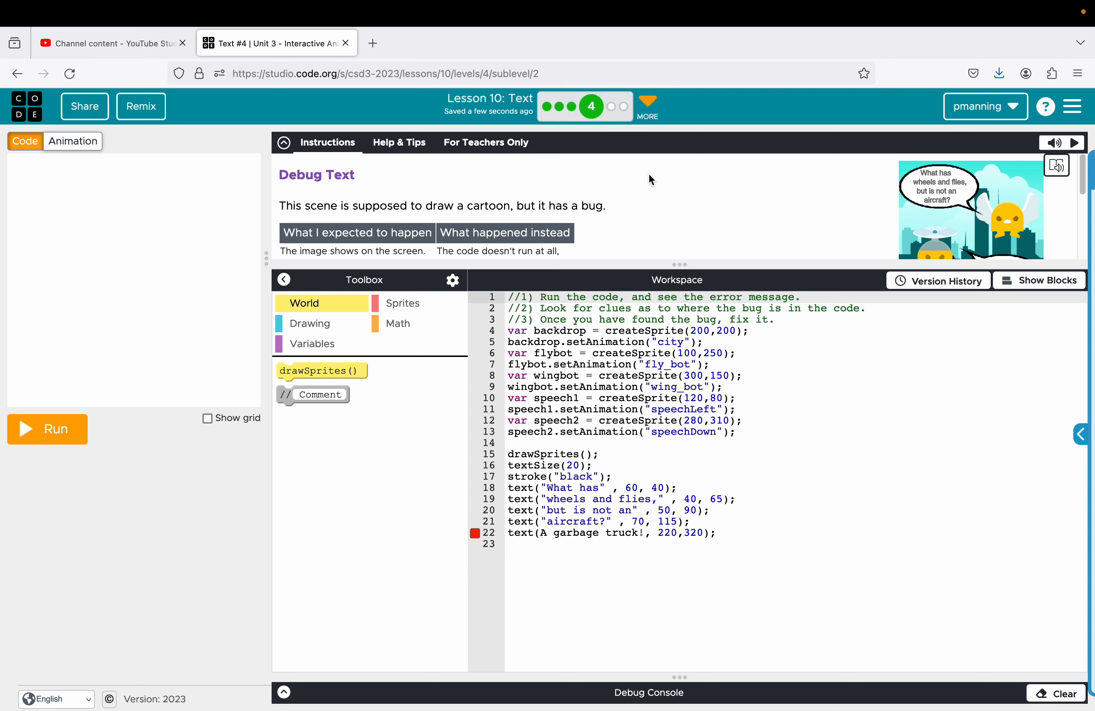
pyautogui.moveTo(537, 512)
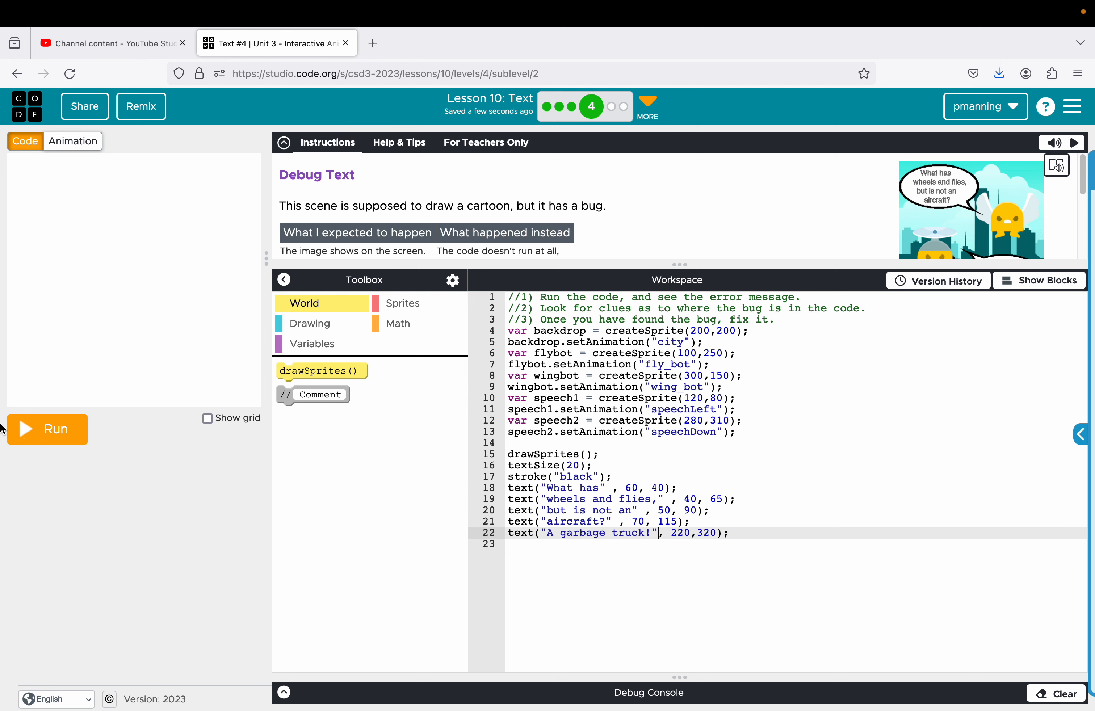
pyautogui.click(47, 428)
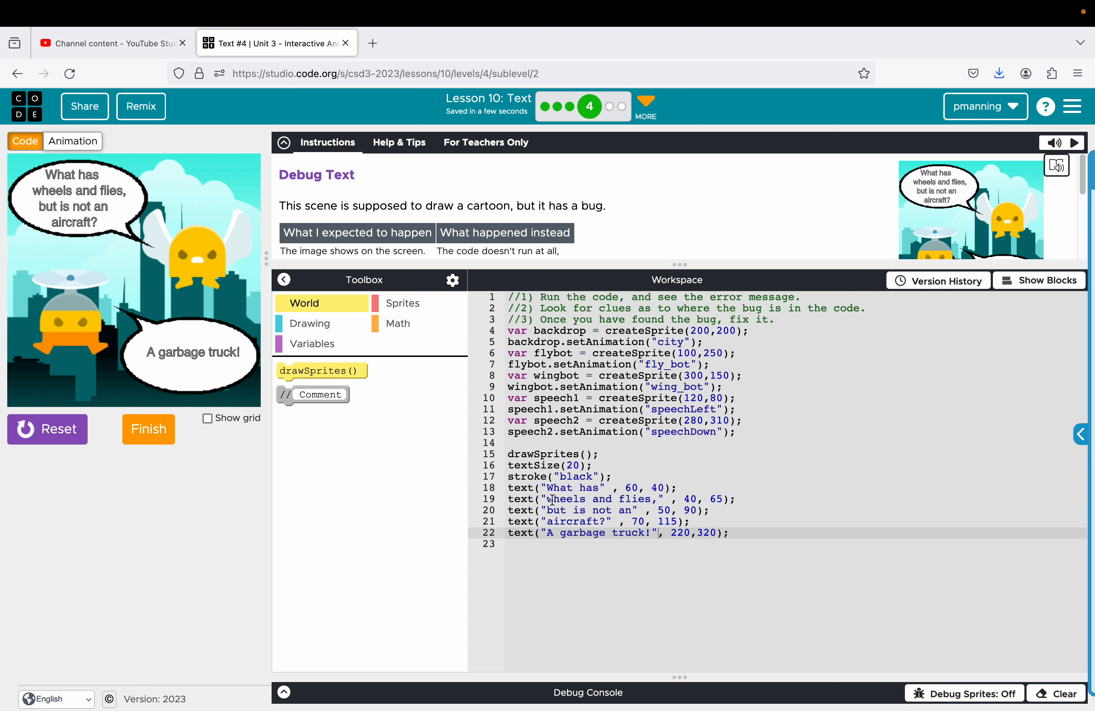
pyautogui.moveTo(881, 397)
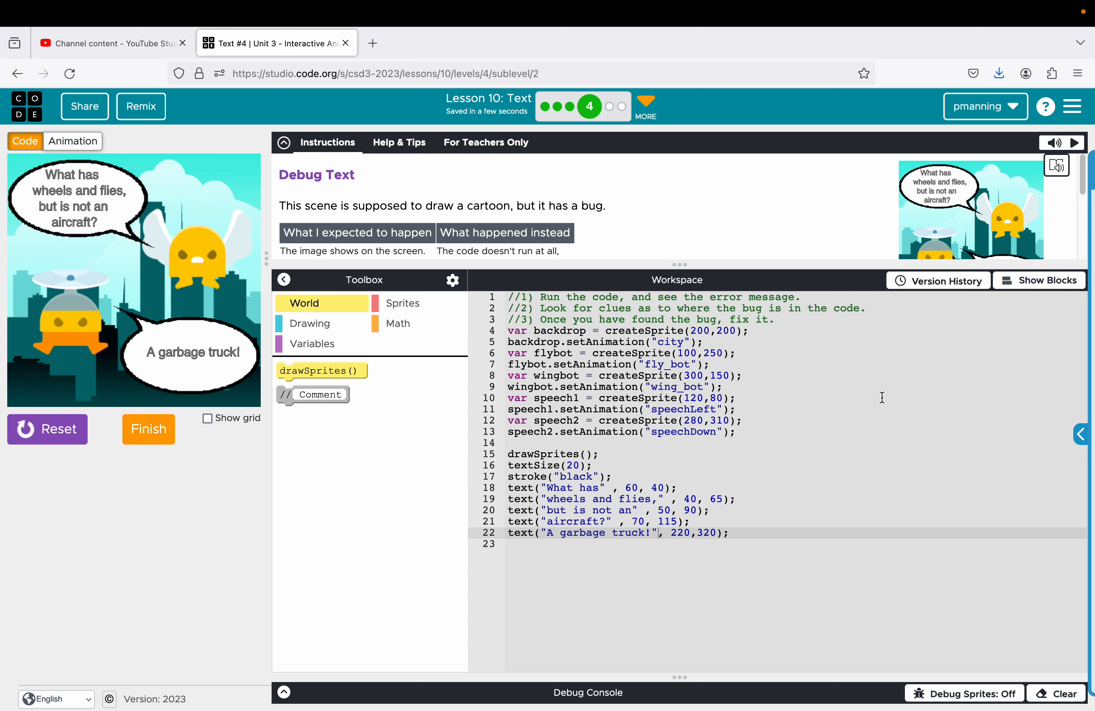
pyautogui.moveTo(98, 438)
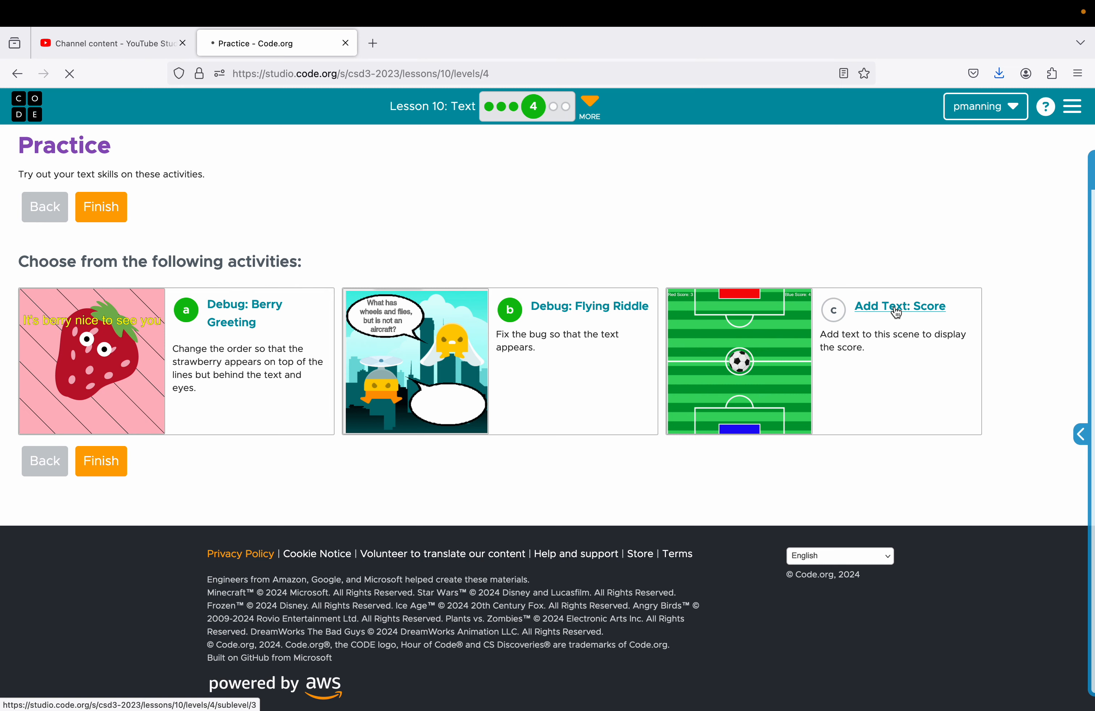
# Step: Launch Add Text: Score, run the starter soccer field scene and enlarge the instructions
pyautogui.click(900, 306)
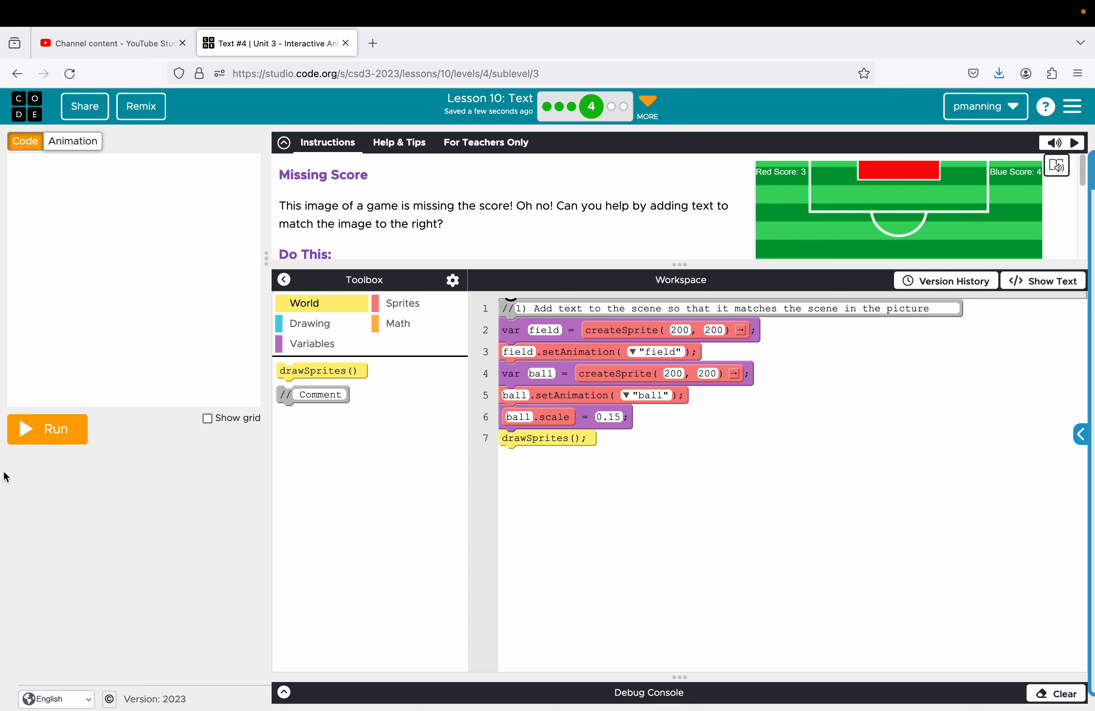
pyautogui.click(47, 429)
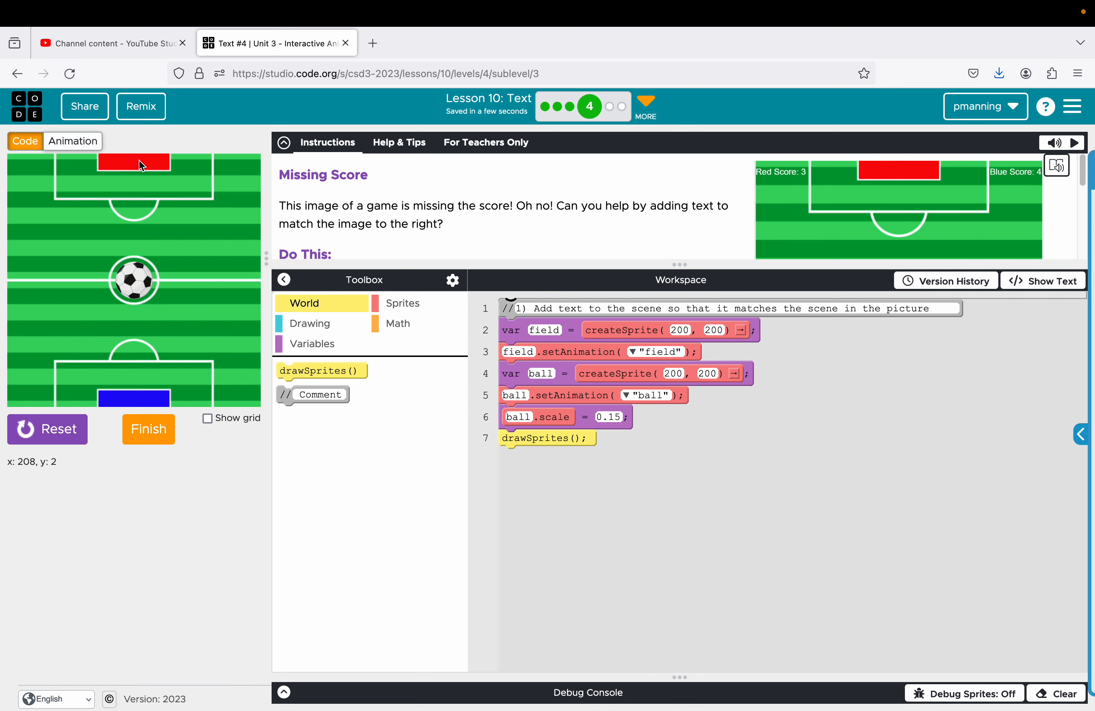
pyautogui.moveTo(335, 241)
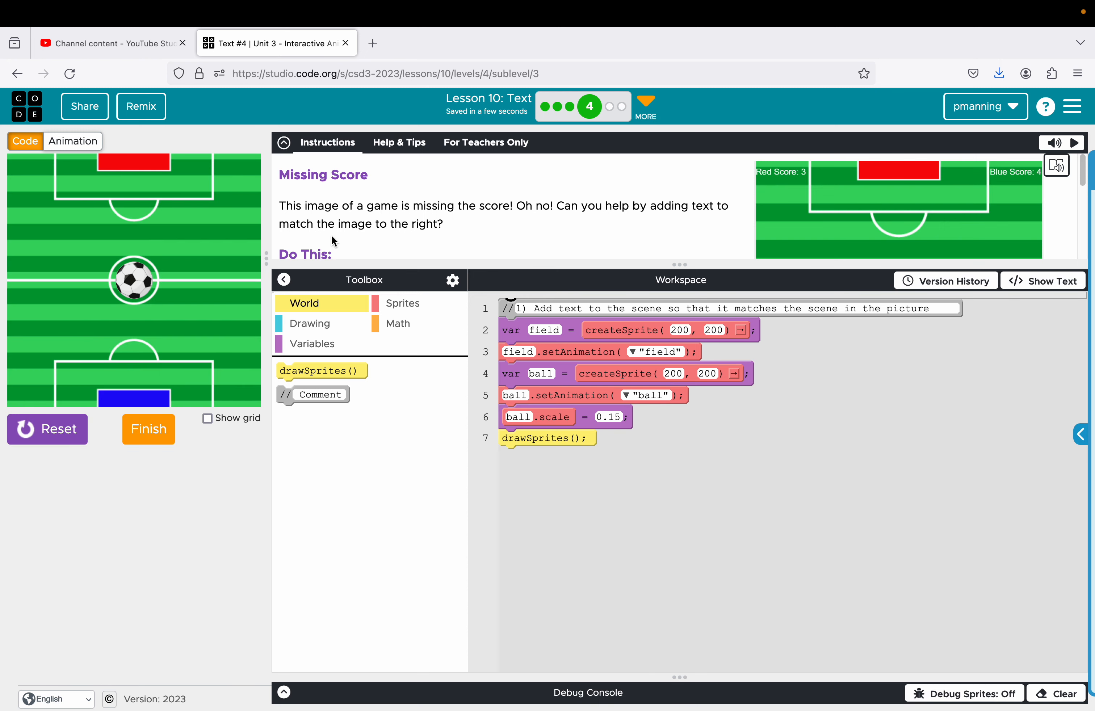
pyautogui.moveTo(541, 263)
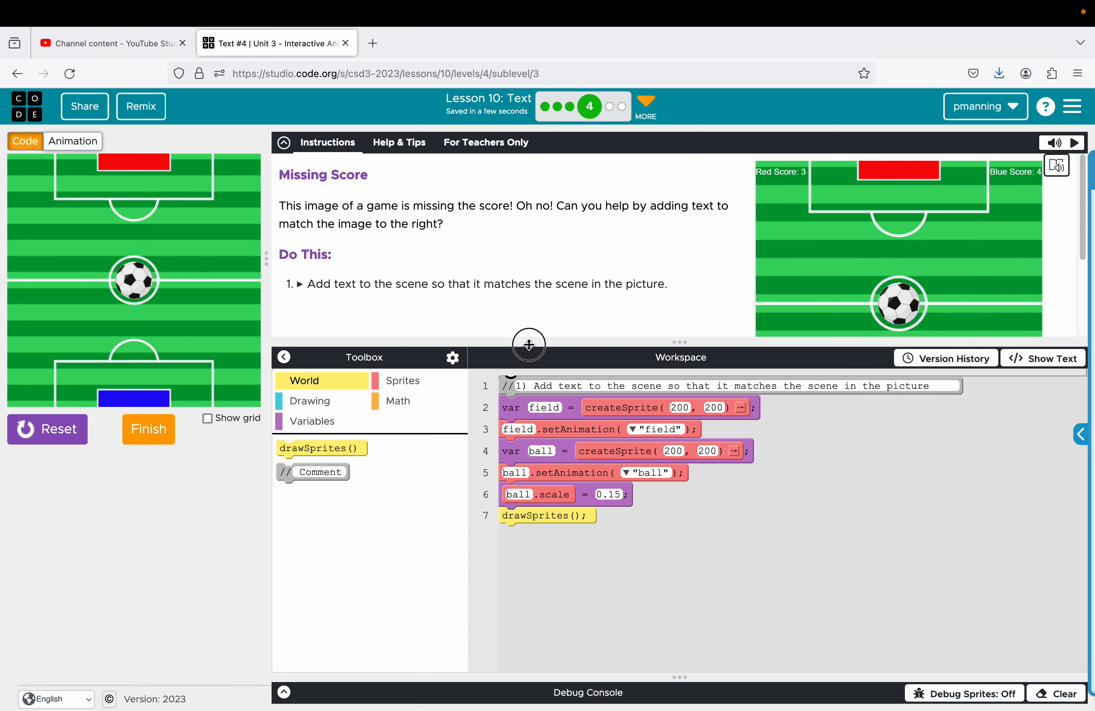
pyautogui.moveTo(529, 345); pyautogui.dragTo(524, 301)
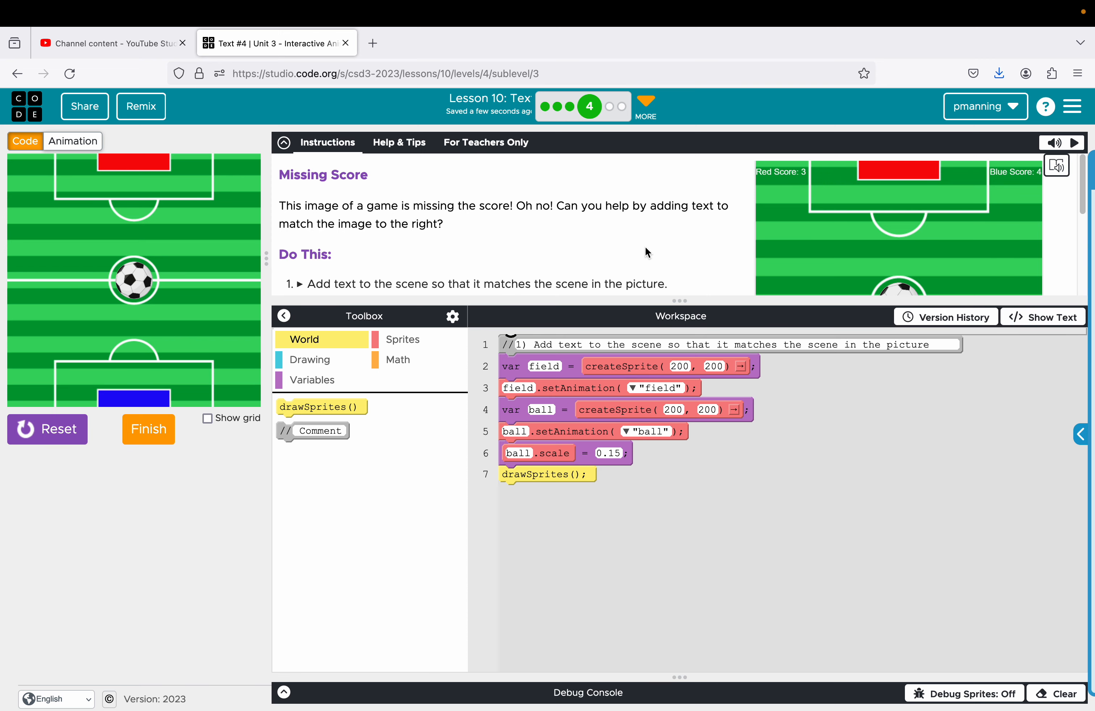
pyautogui.moveTo(440, 316)
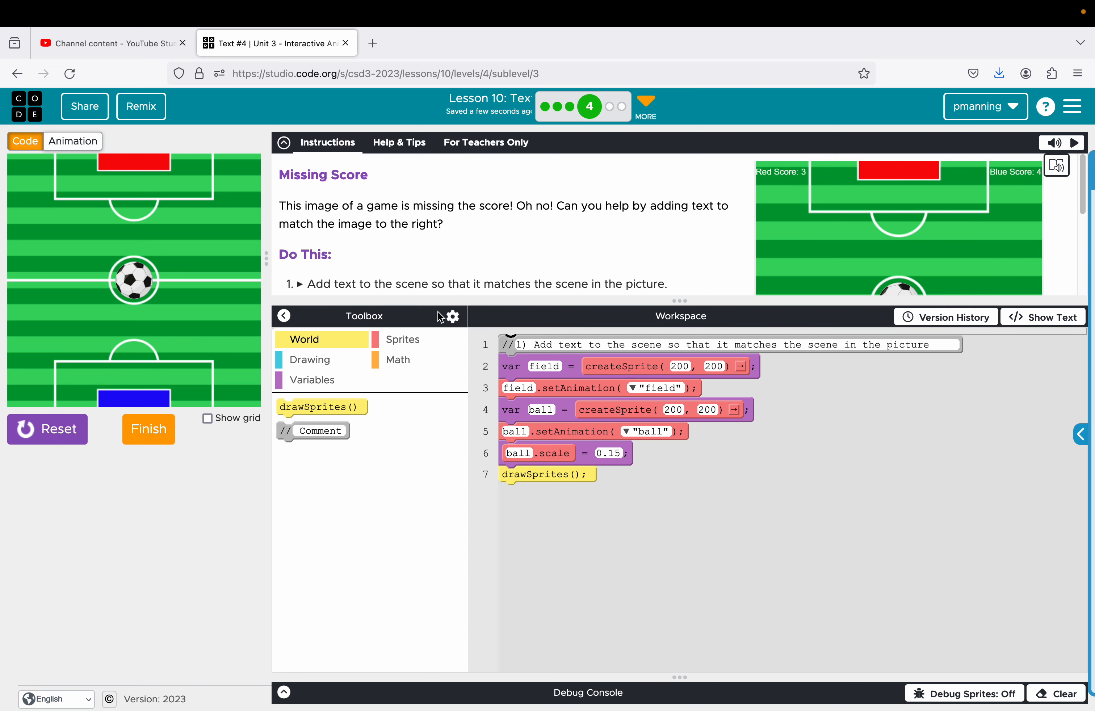
# Step: Add var scoreRed = 3 and scoreBlue = 4, then a fill('white') line below drawSprites
pyautogui.click(311, 379)
pyautogui.write('4')
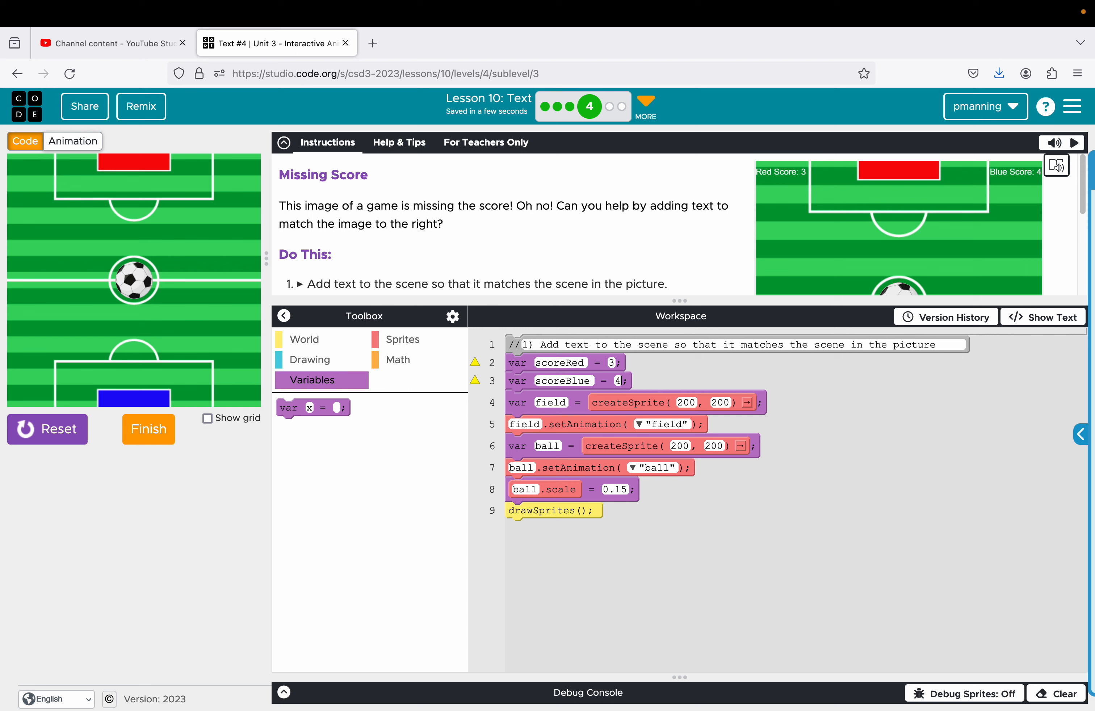
pyautogui.moveTo(362, 382)
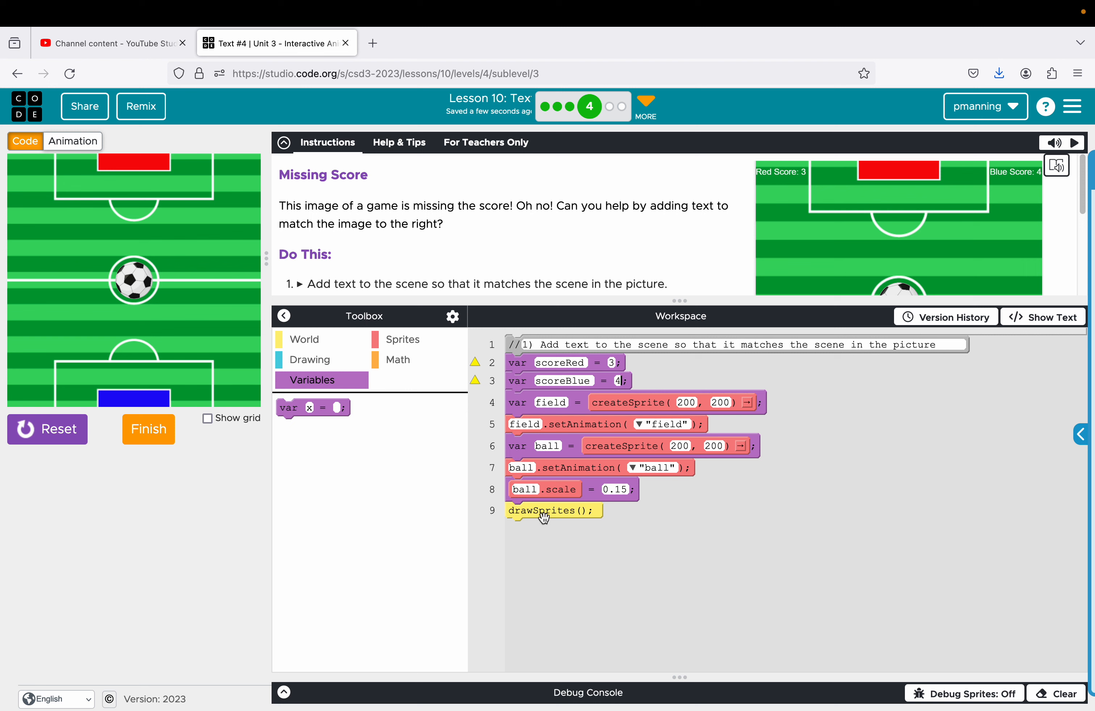
pyautogui.click(309, 360)
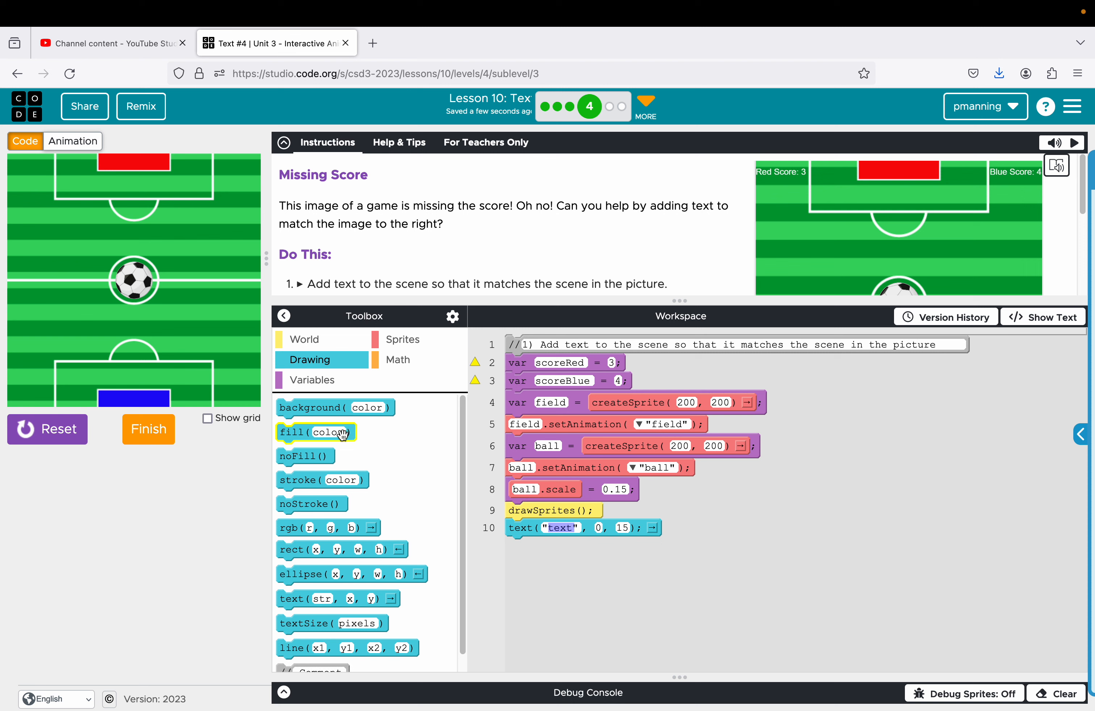
pyautogui.moveTo(315, 431); pyautogui.dragTo(537, 528)
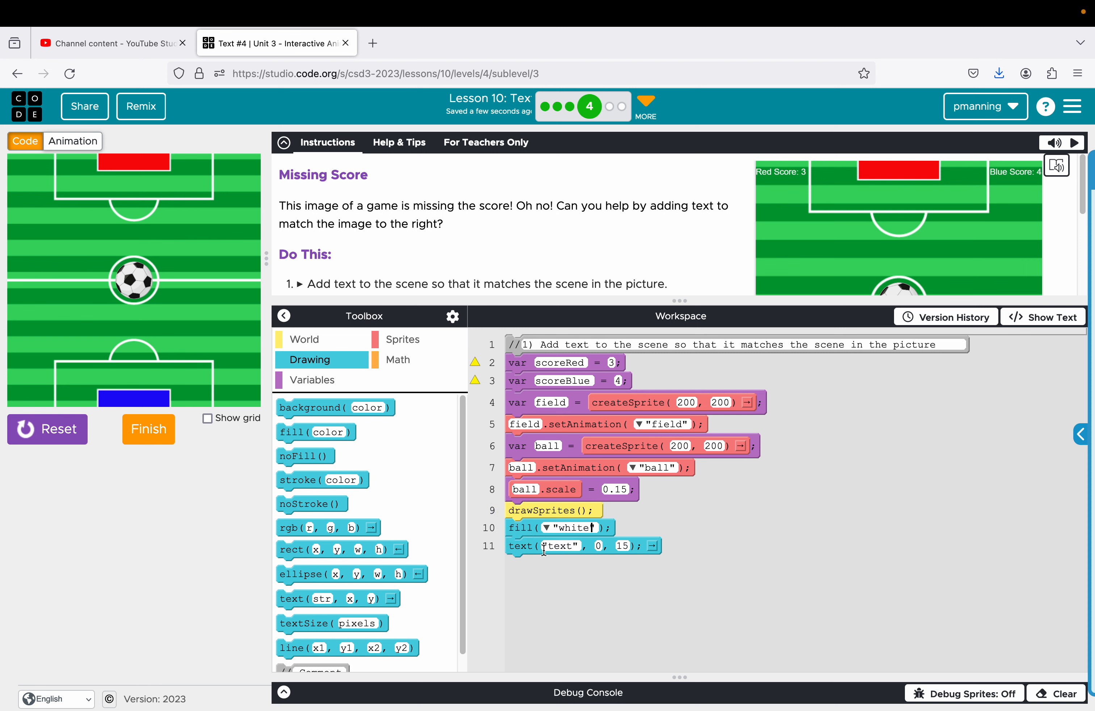
# Step: Enter the text 'Red Score: ' + scoreRed in the text line
pyautogui.doubleClick(558, 546)
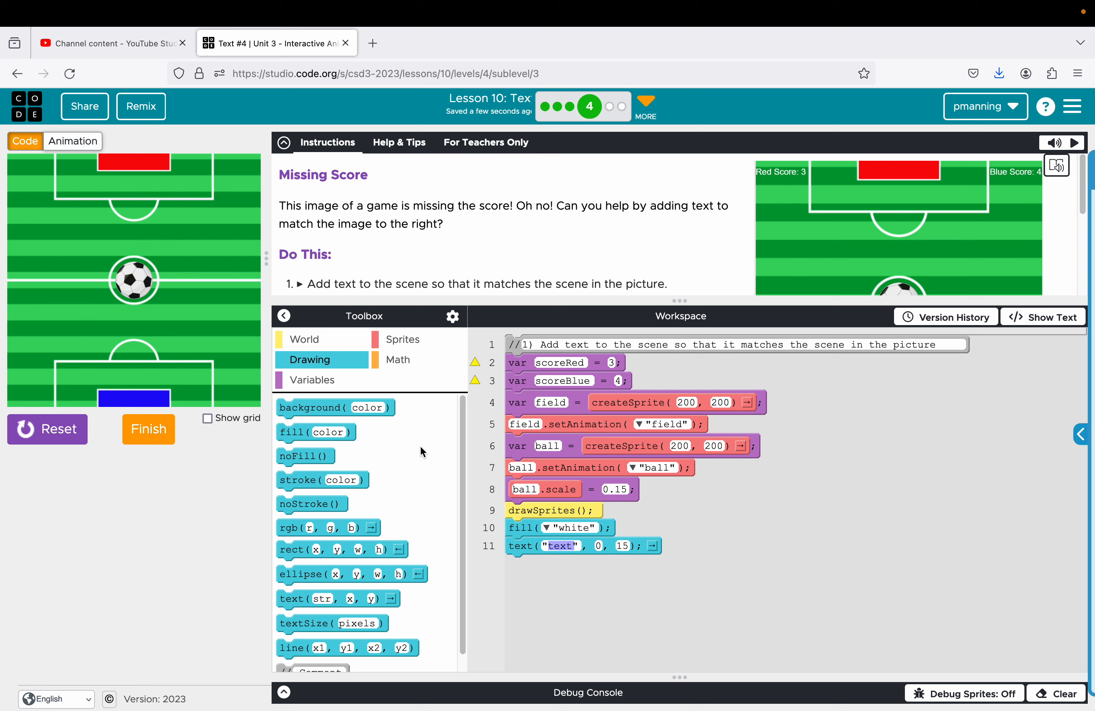
pyautogui.moveTo(761, 180)
pyautogui.write('10')
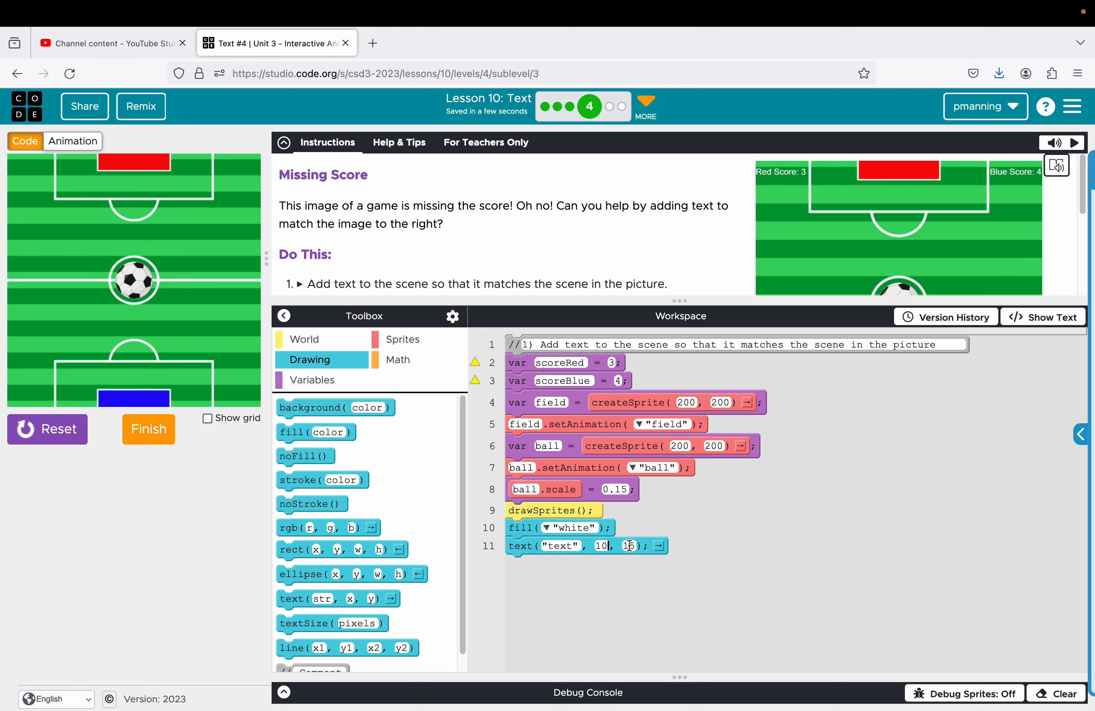
pyautogui.doubleClick(558, 545)
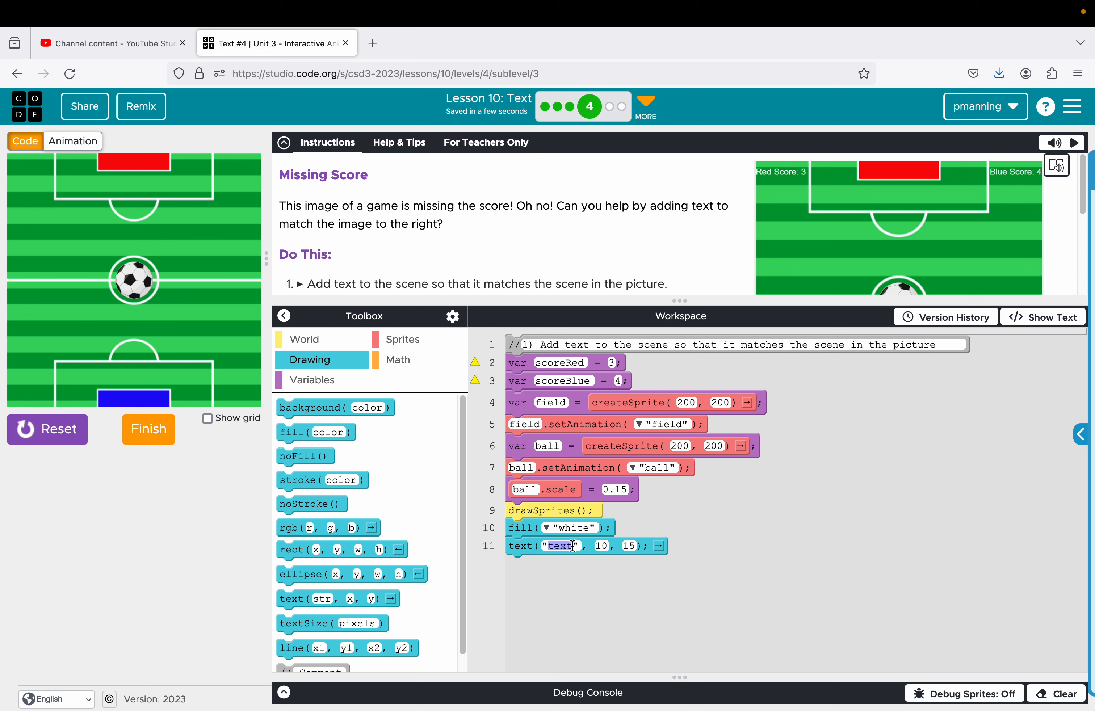
pyautogui.write('Red S')
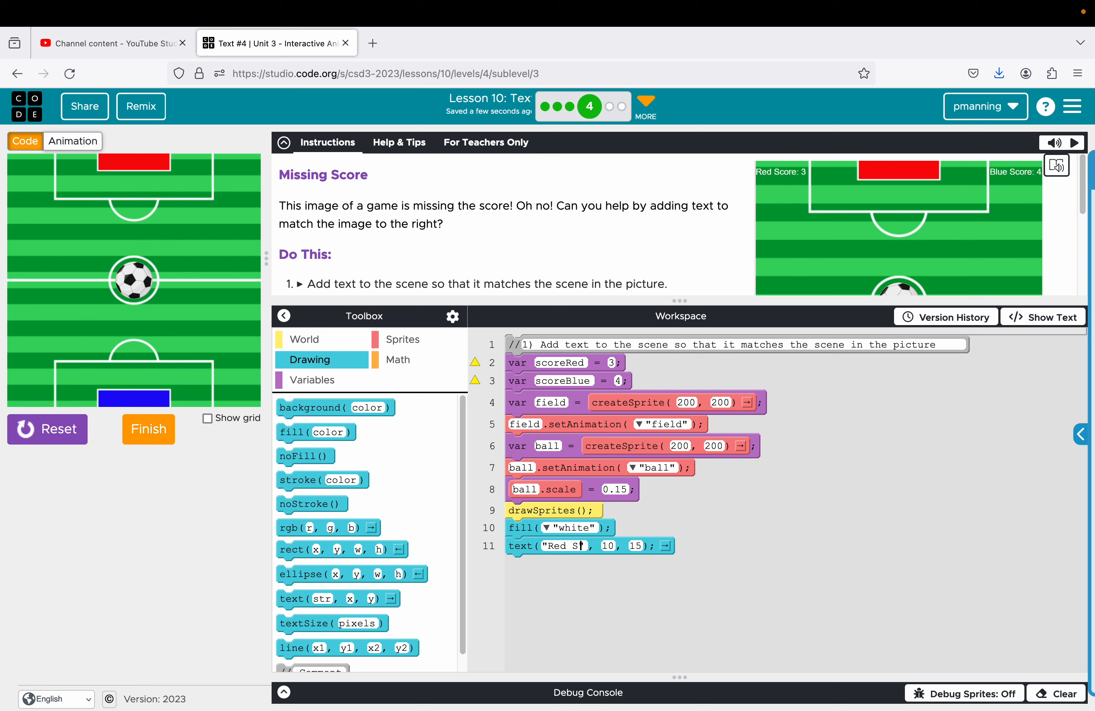
pyautogui.write('core: "')
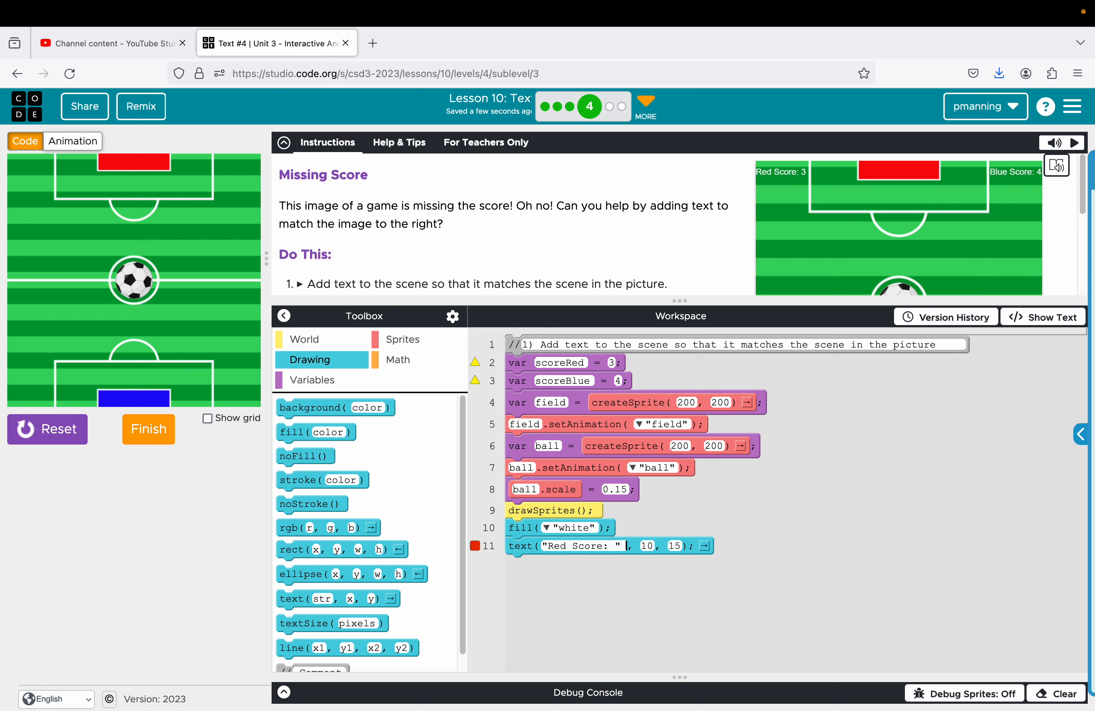
pyautogui.write('+scoreRed')
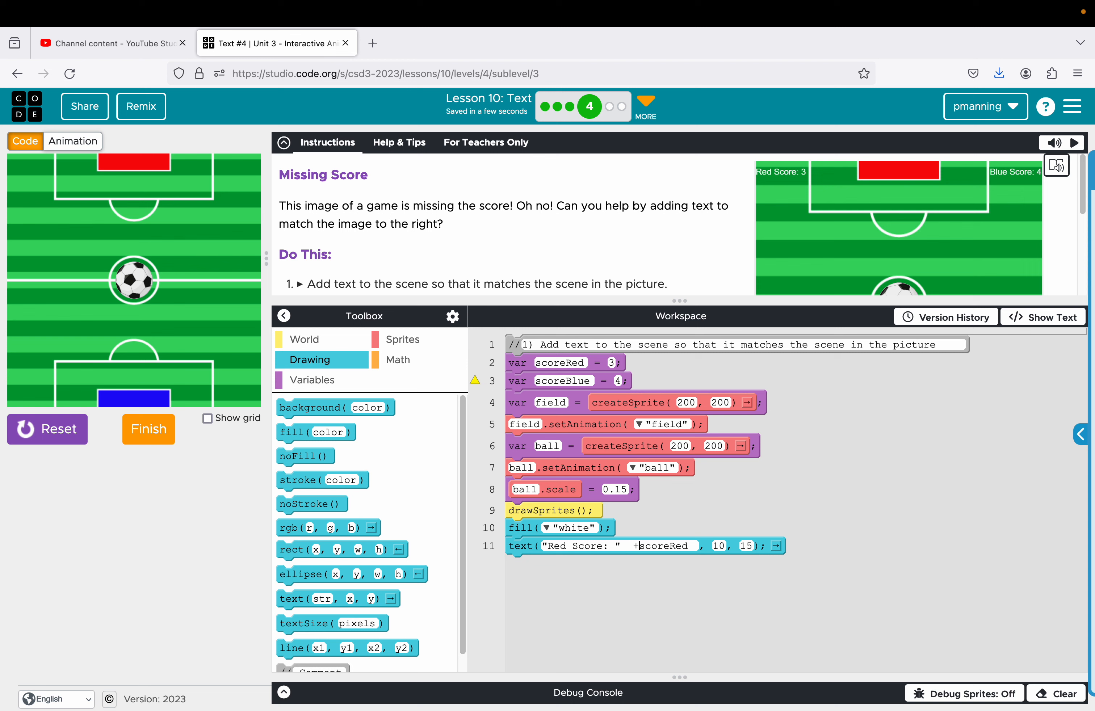
pyautogui.moveTo(322, 499)
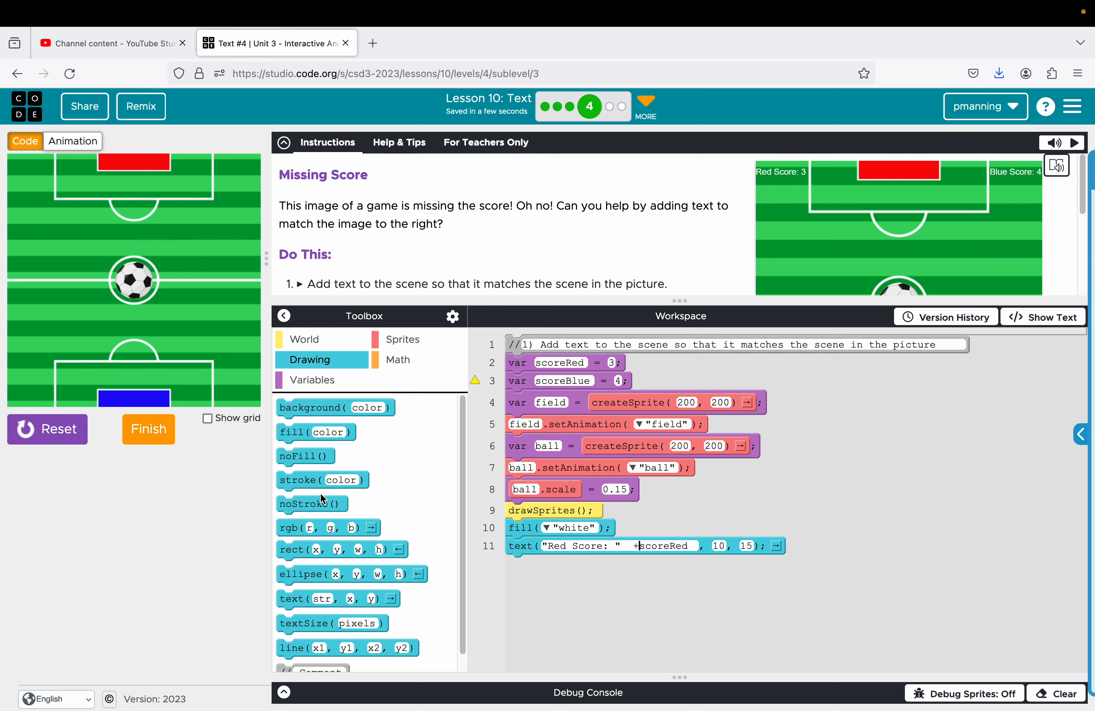
# Step: Reset and run the scene to show 'Red Score: 3' in white on the field
pyautogui.click(47, 429)
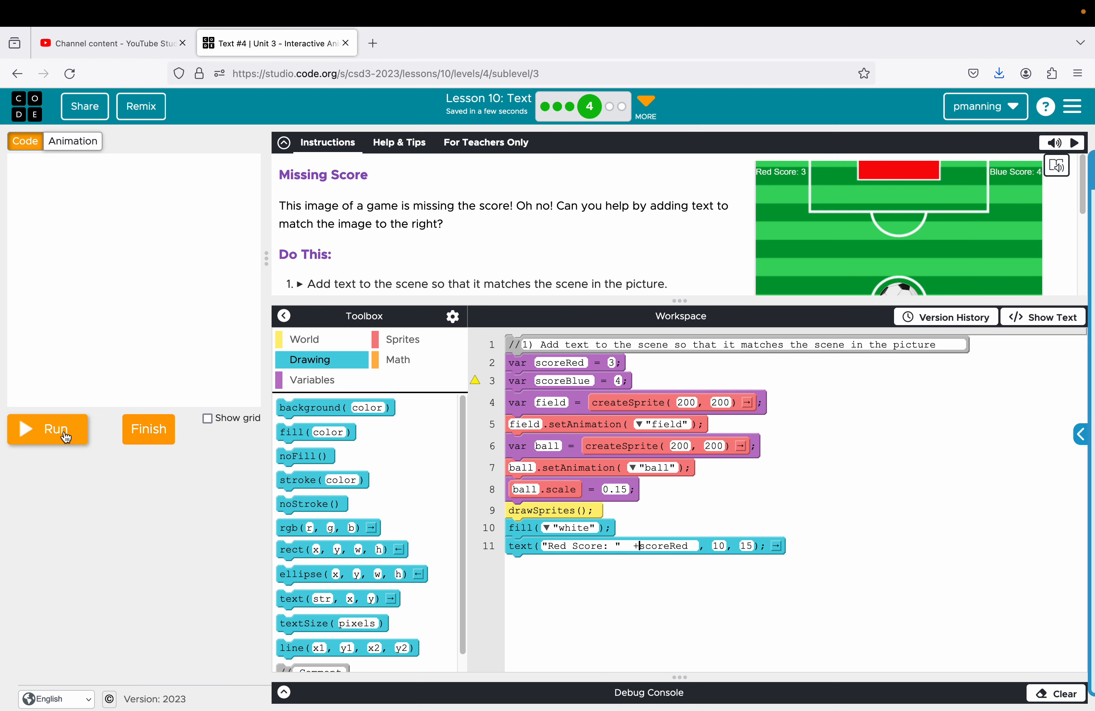
pyautogui.click(49, 429)
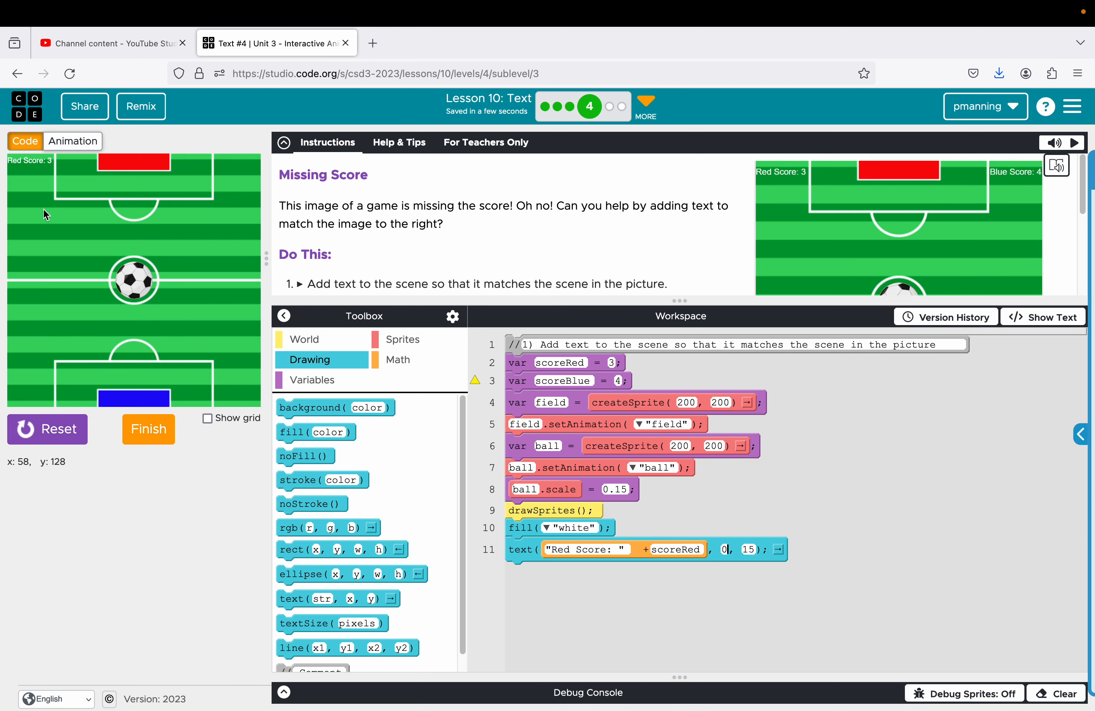
pyautogui.moveTo(237, 175)
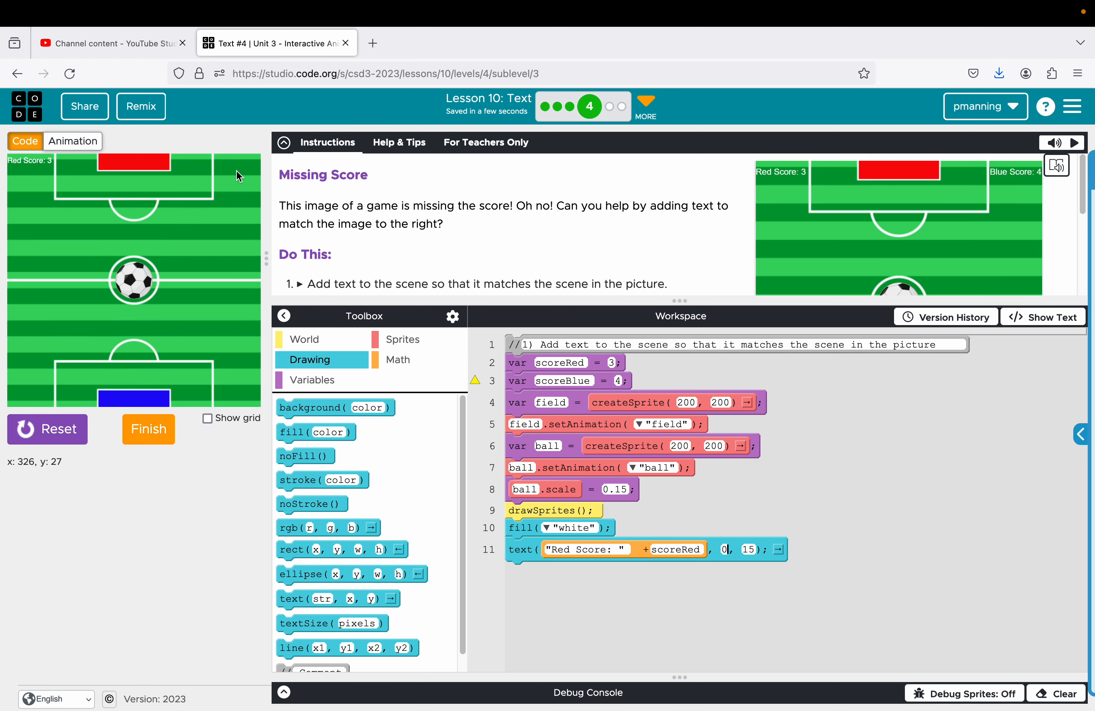
pyautogui.moveTo(219, 169)
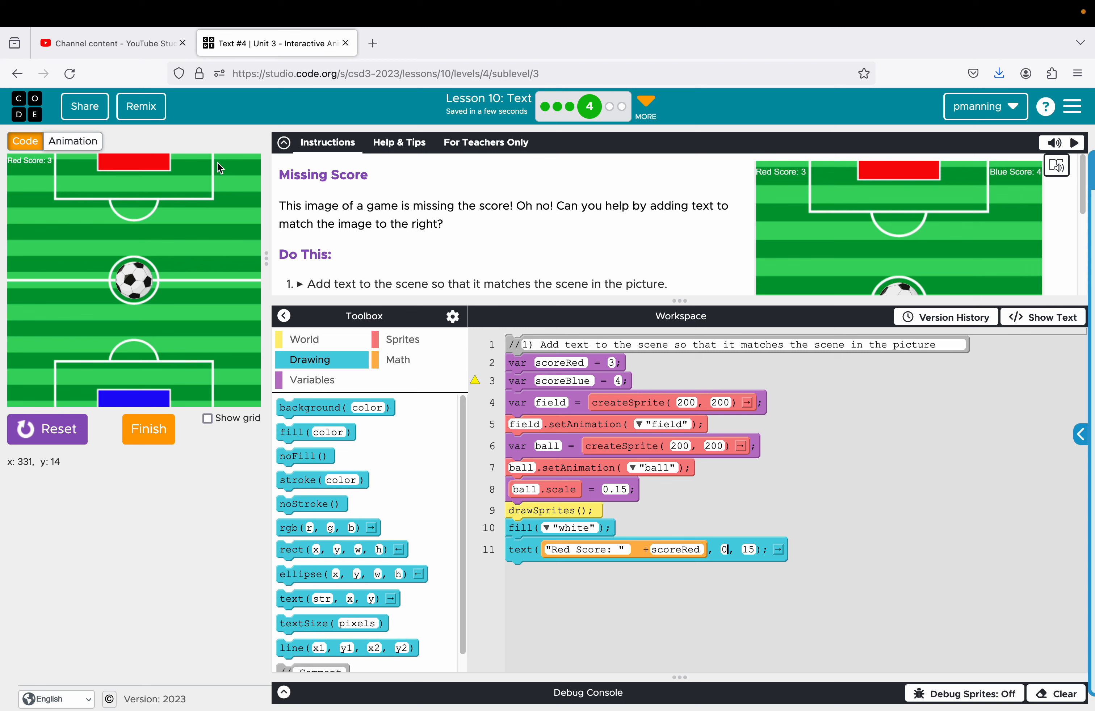
pyautogui.moveTo(218, 168)
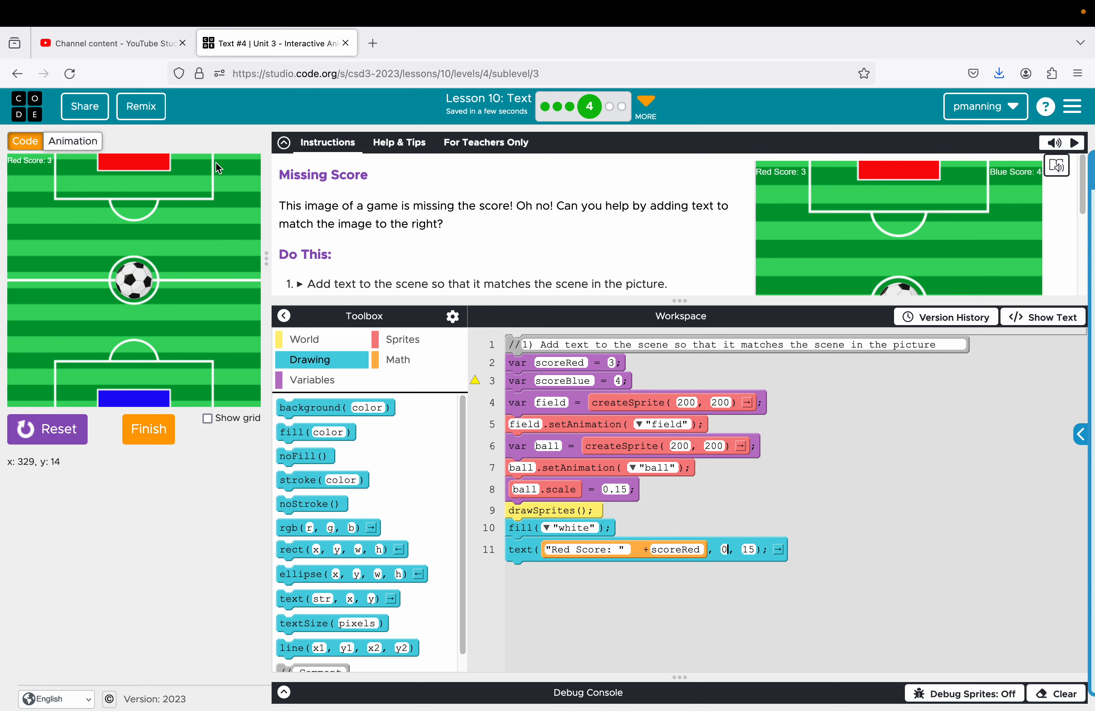
pyautogui.moveTo(860, 626)
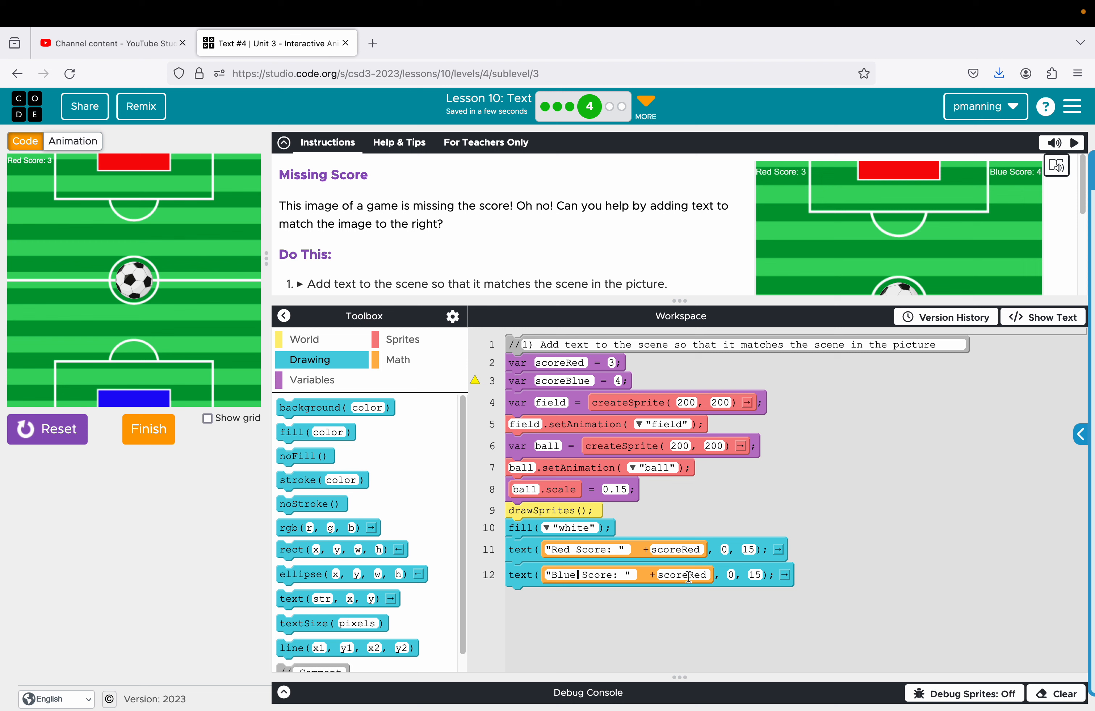
# Step: Edit the copied score line so the blue score draws at x 330, then run to check it
pyautogui.doubleClick(685, 575)
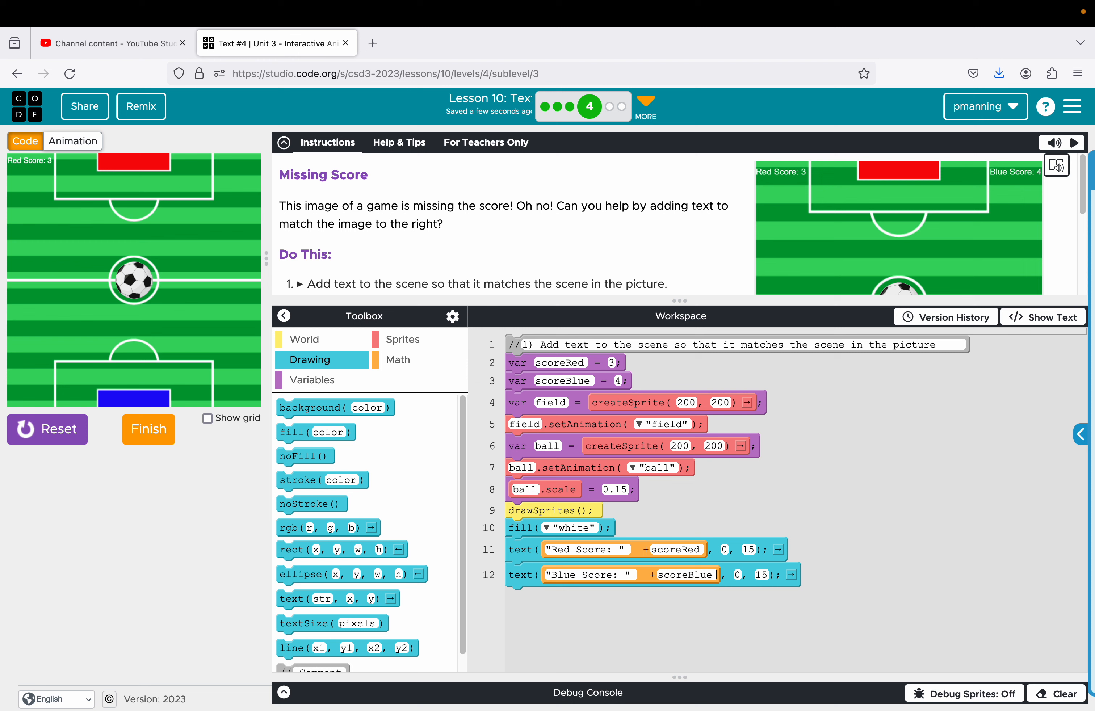
pyautogui.write('330')
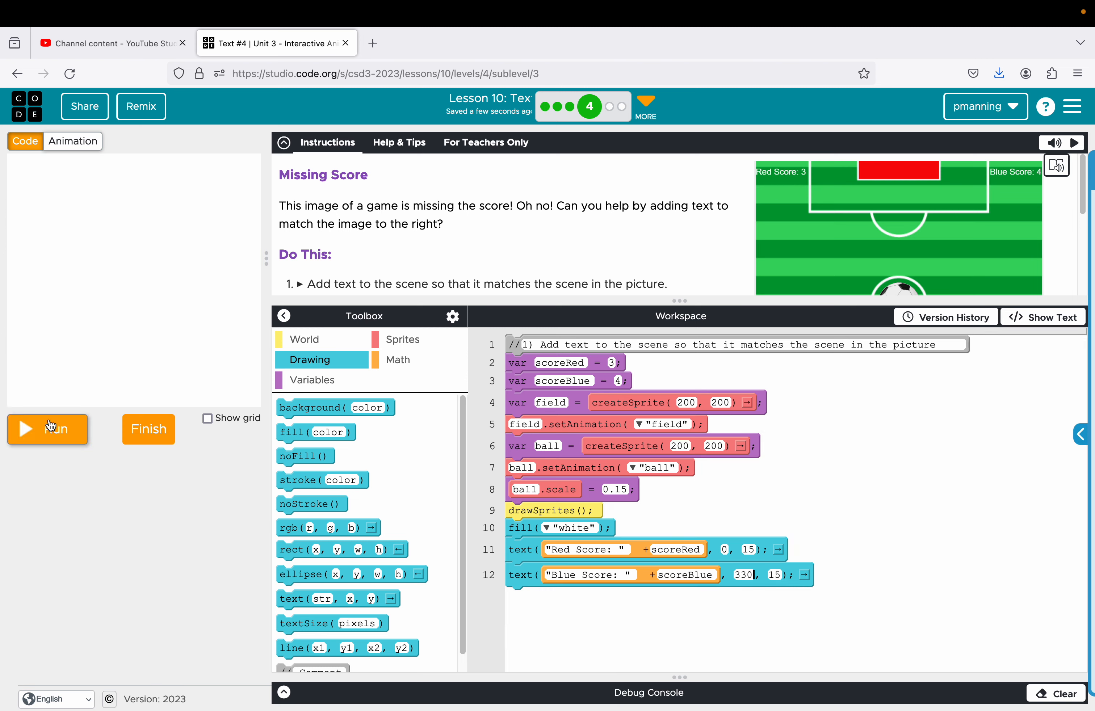
pyautogui.click(47, 428)
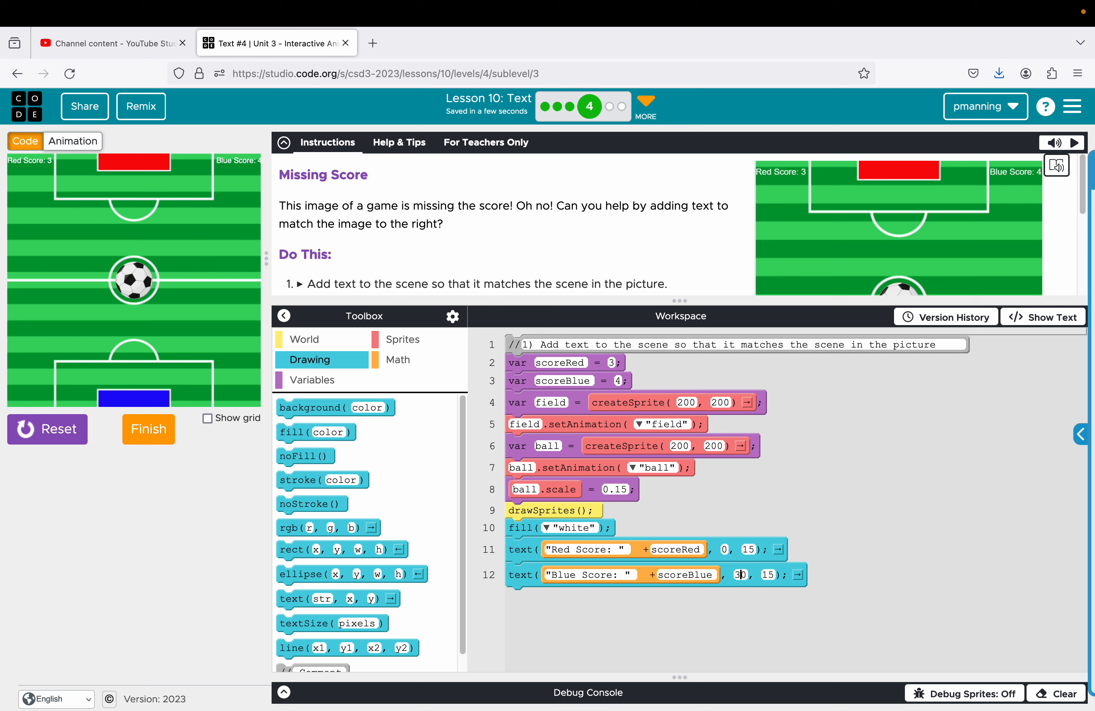
pyautogui.write('2')
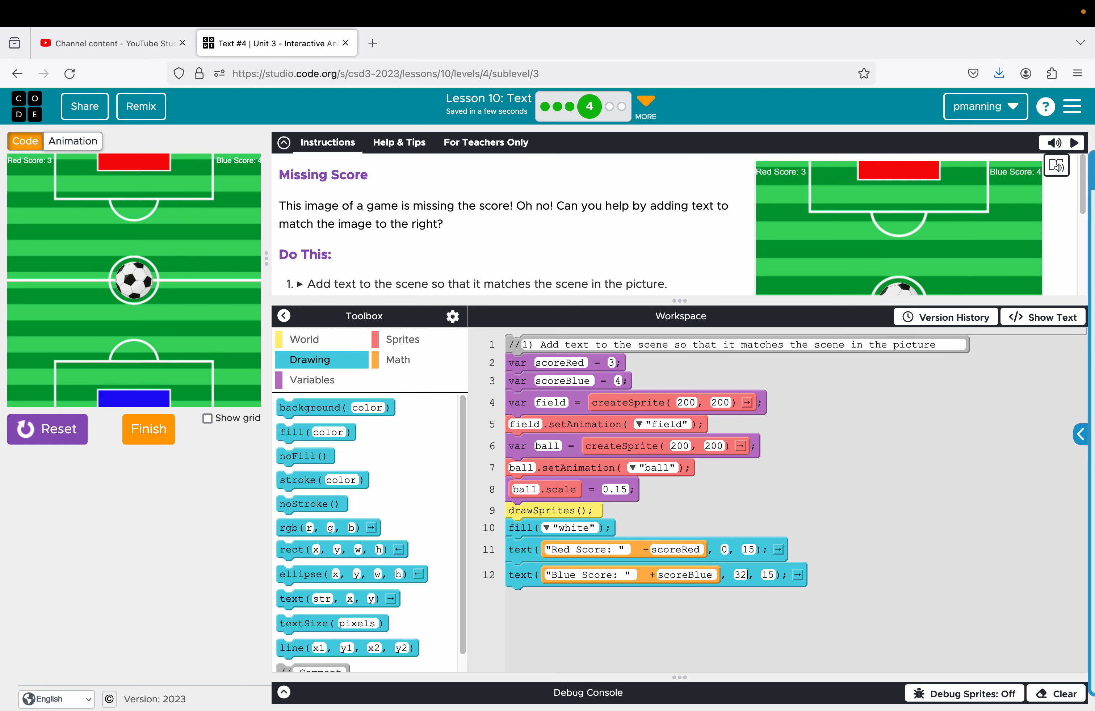
pyautogui.write('7')
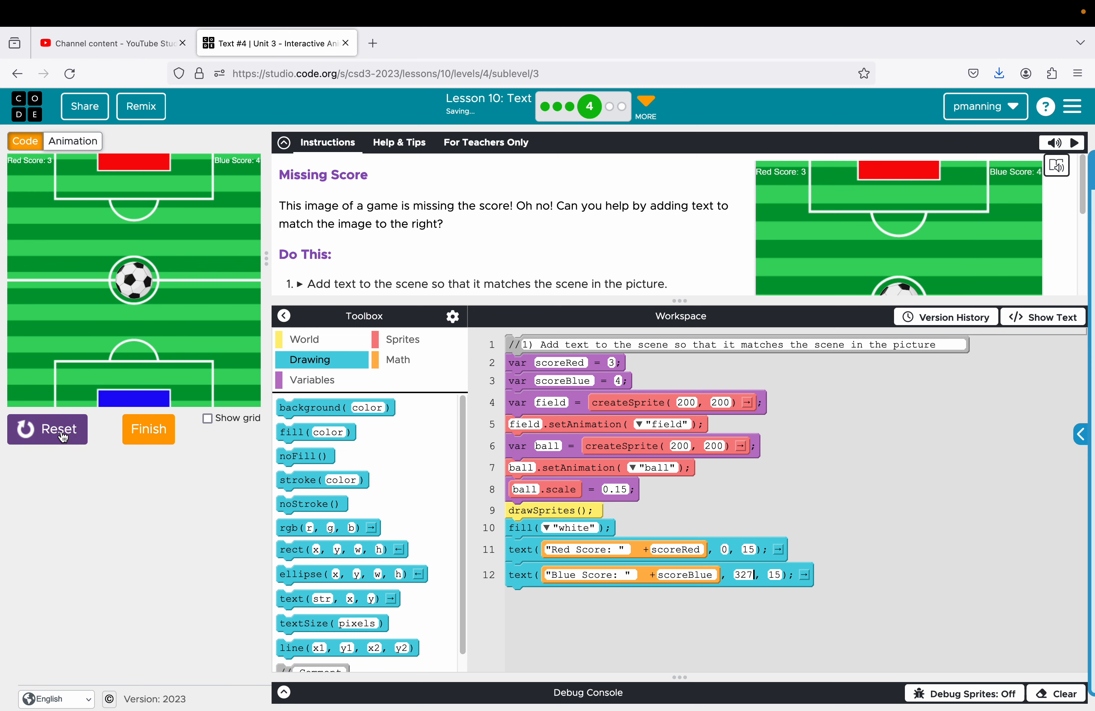
pyautogui.moveTo(245, 200)
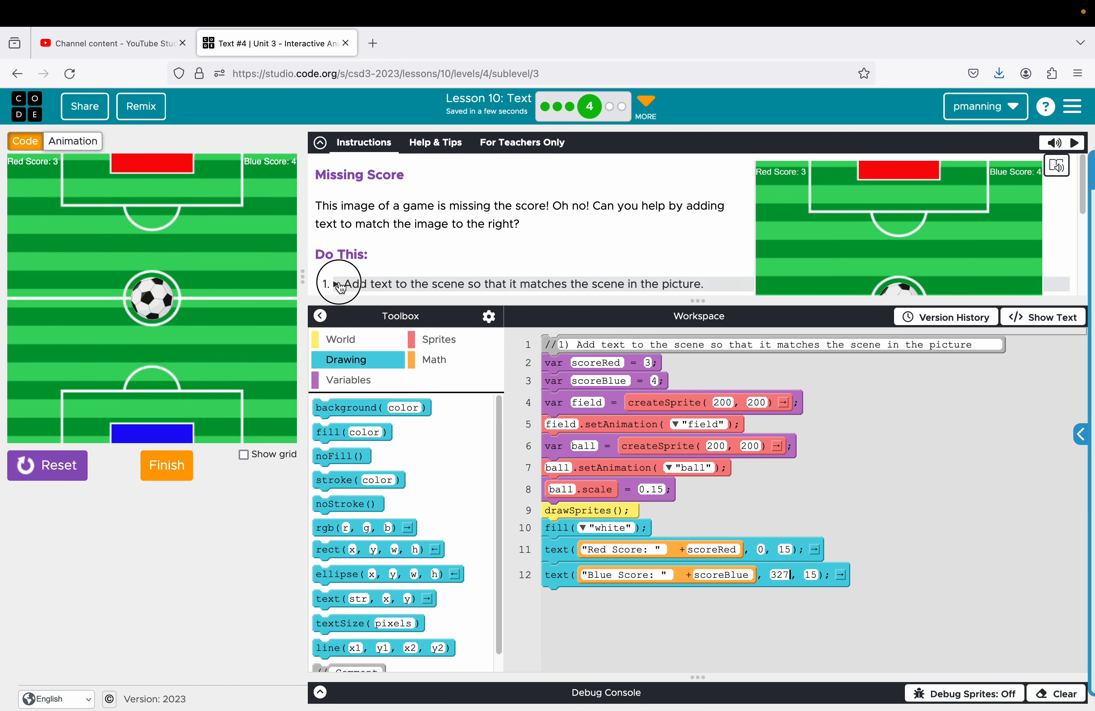
pyautogui.moveTo(285, 180)
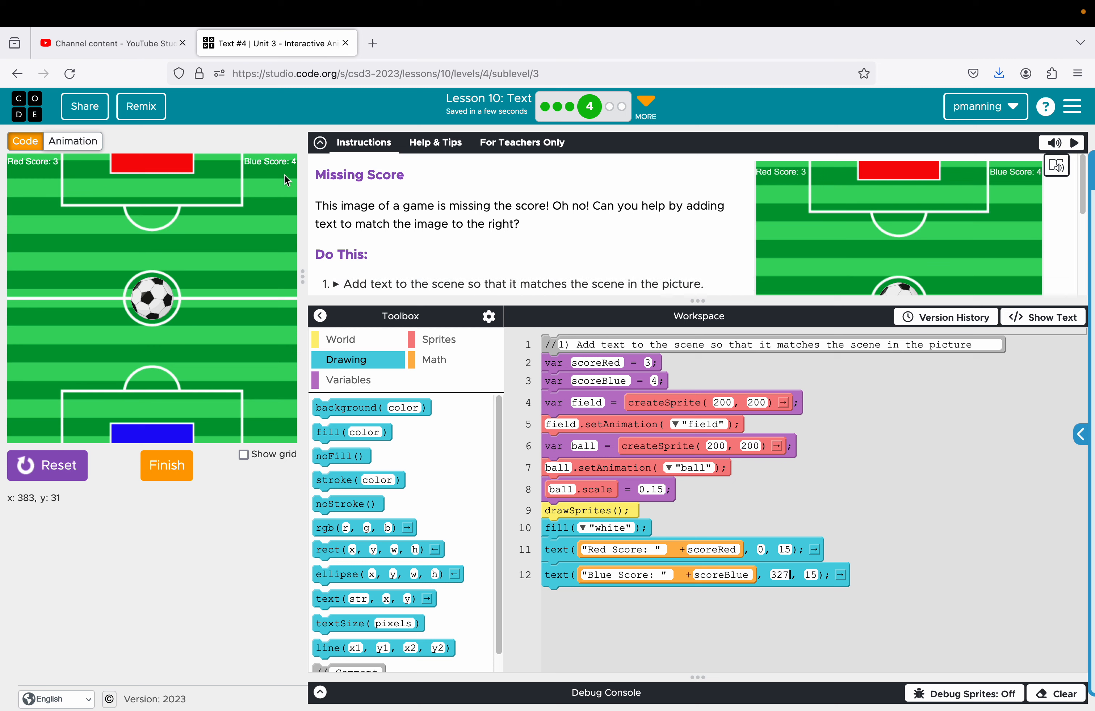
pyautogui.moveTo(287, 176)
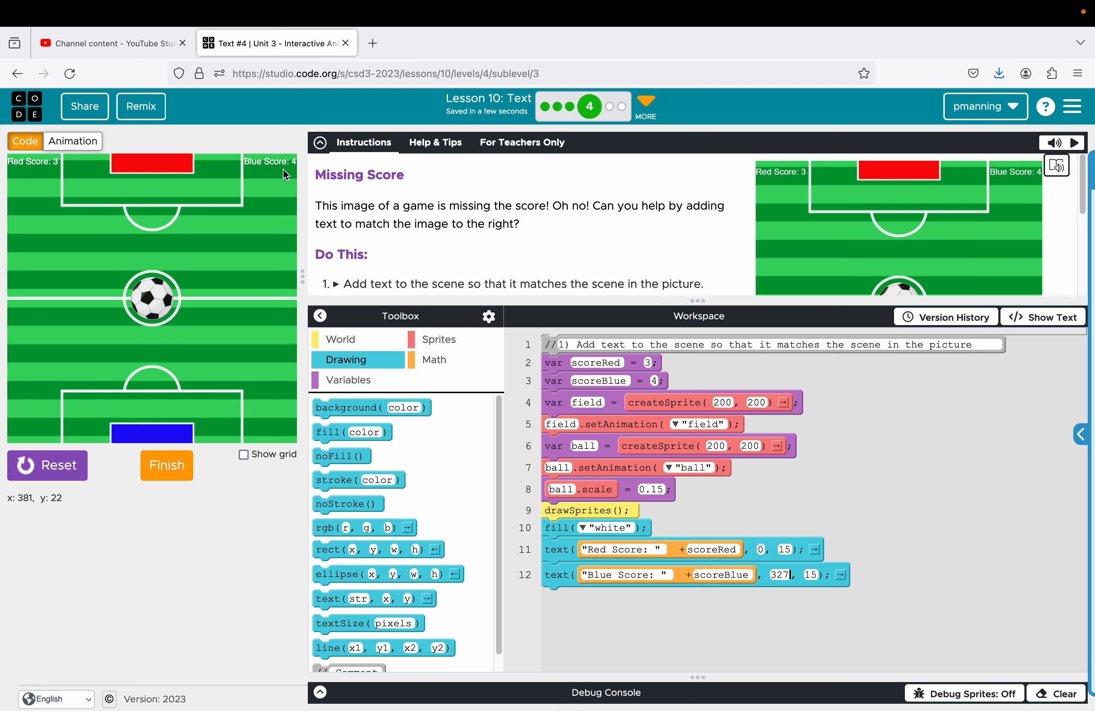
# Step: Finish the Missing Score level and continue to the next one
pyautogui.click(166, 466)
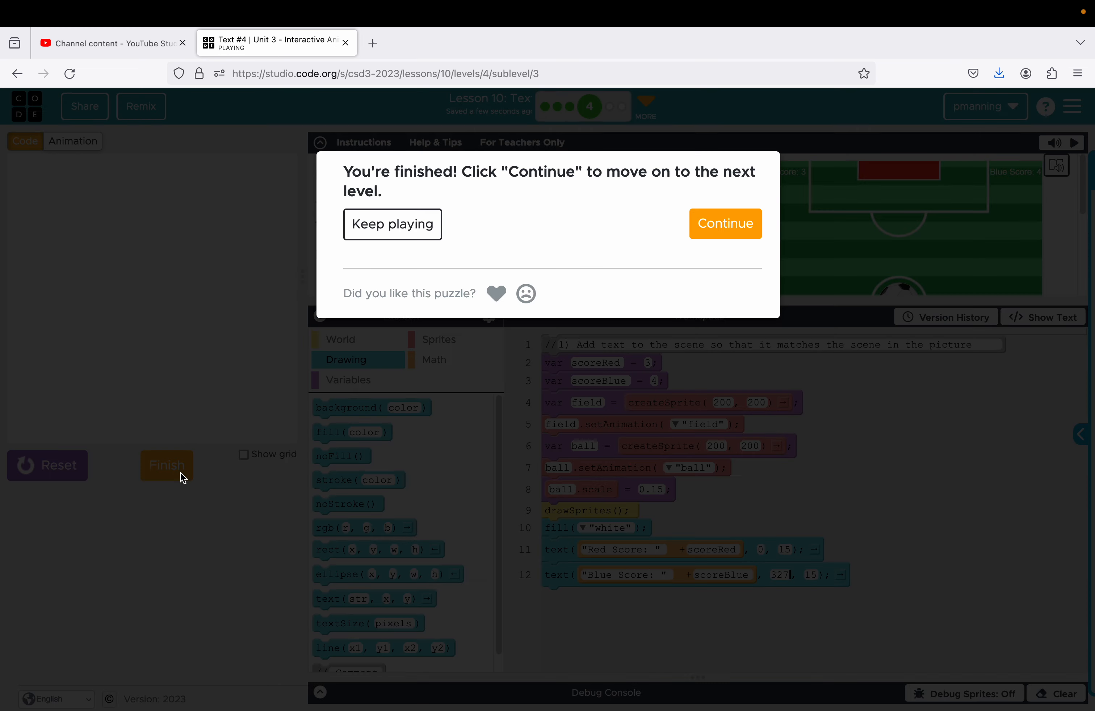
pyautogui.click(725, 224)
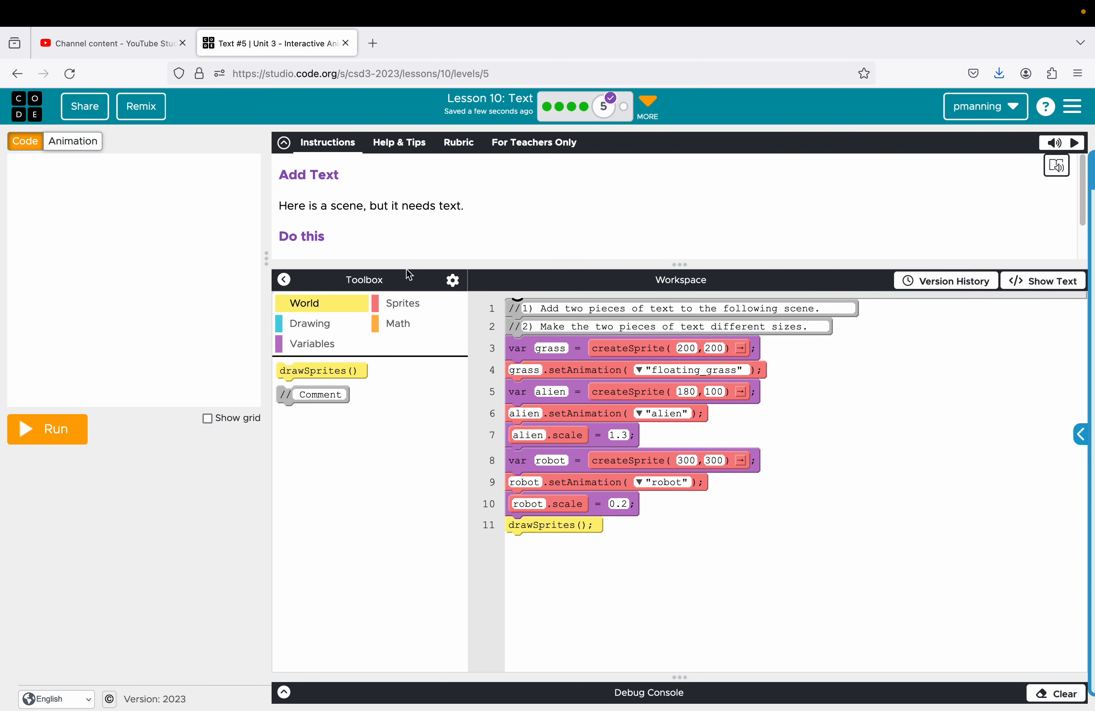
pyautogui.moveTo(605, 107)
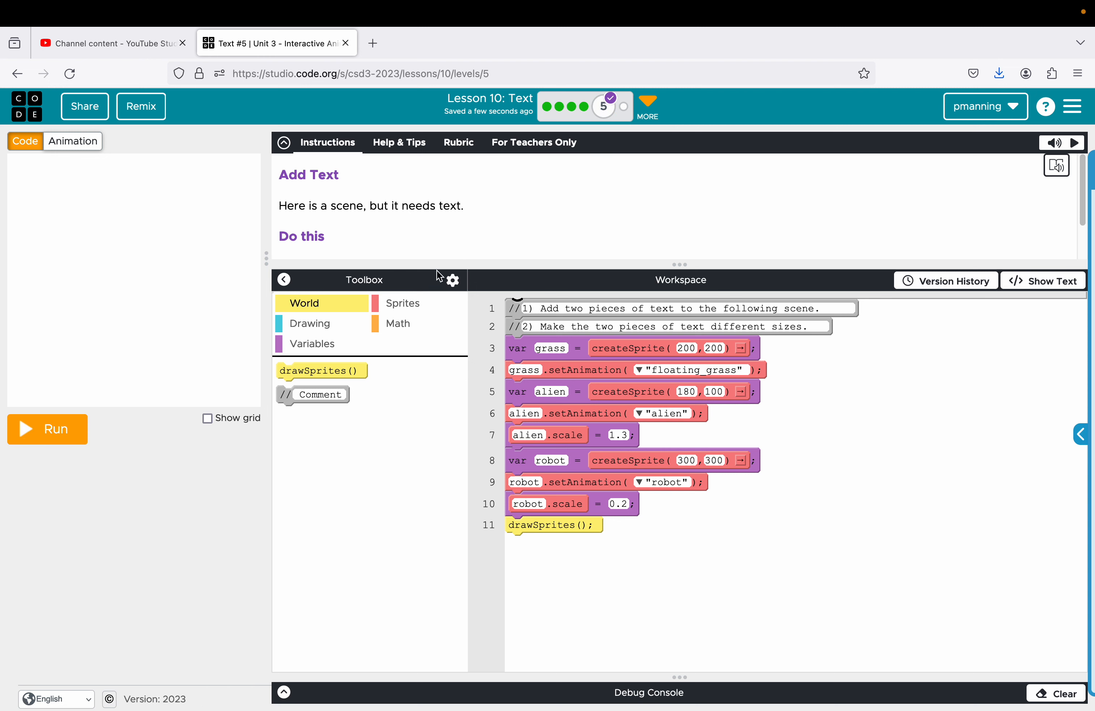
pyautogui.moveTo(1083, 194)
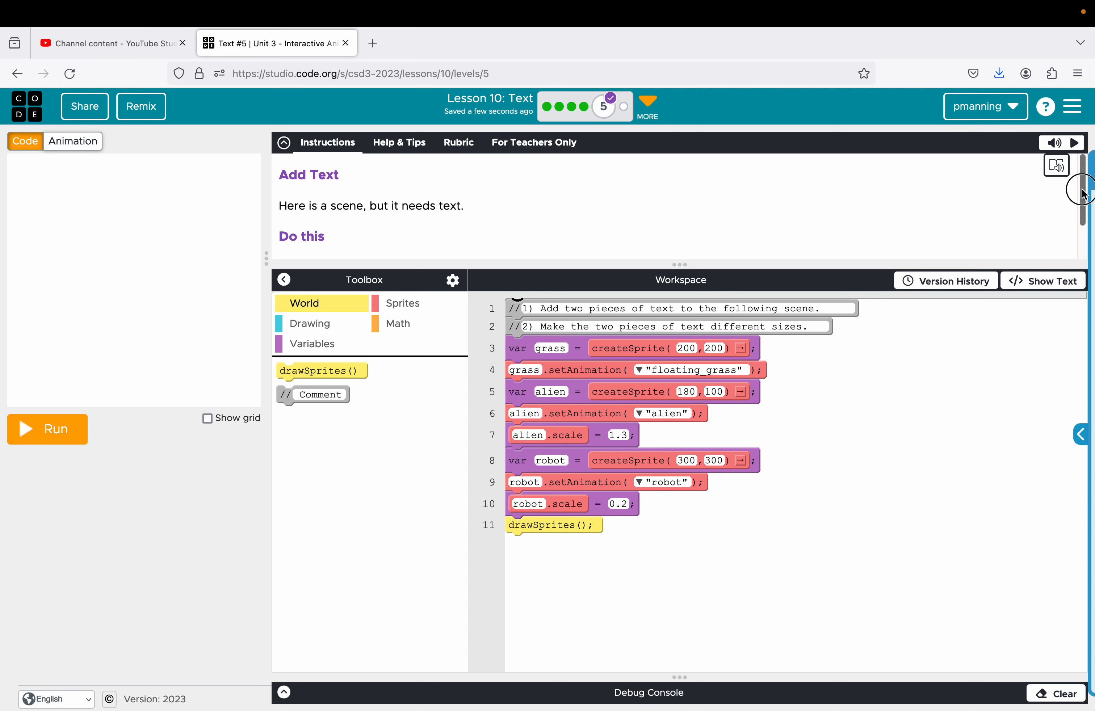
# Step: Read the Add Text instructions and run the starter scene with the alien, robot and grass
pyautogui.scroll(-3)
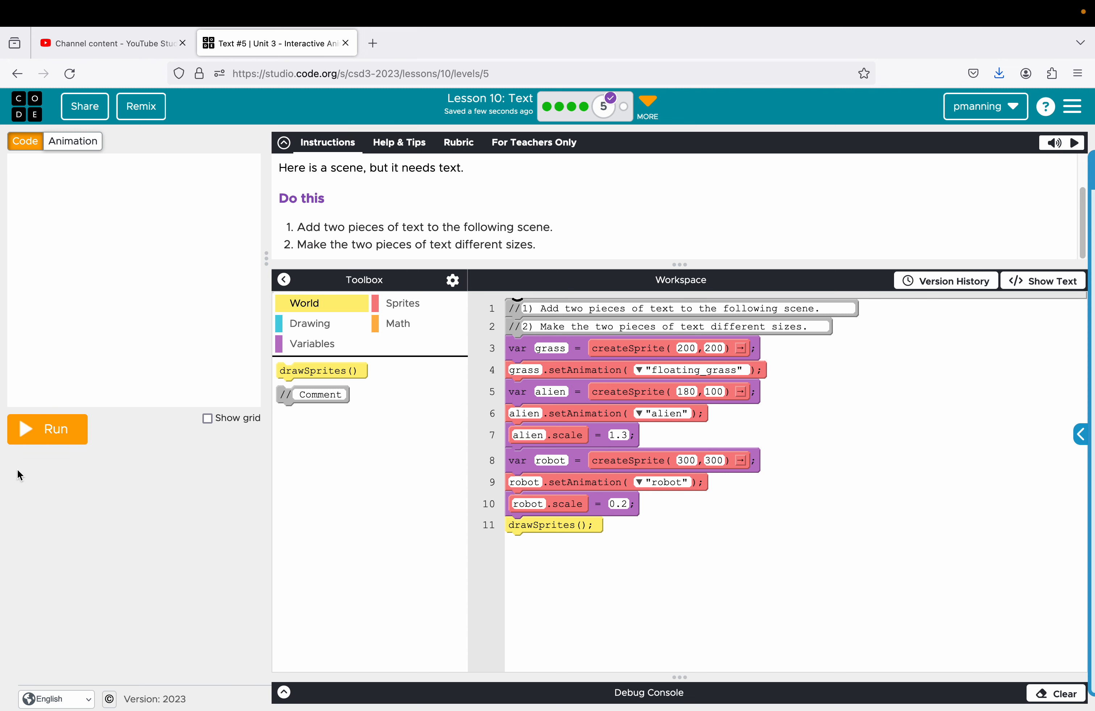
pyautogui.click(47, 429)
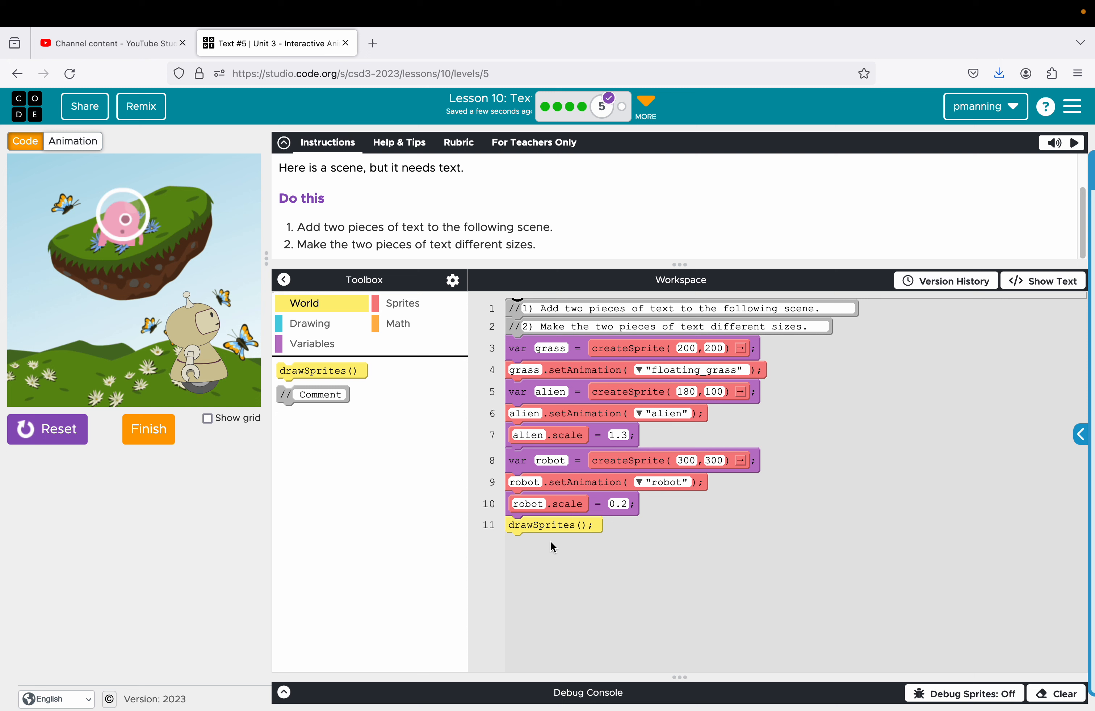
# Step: Add textSize(40) from the Drawing commands below drawSprites()
pyautogui.click(309, 323)
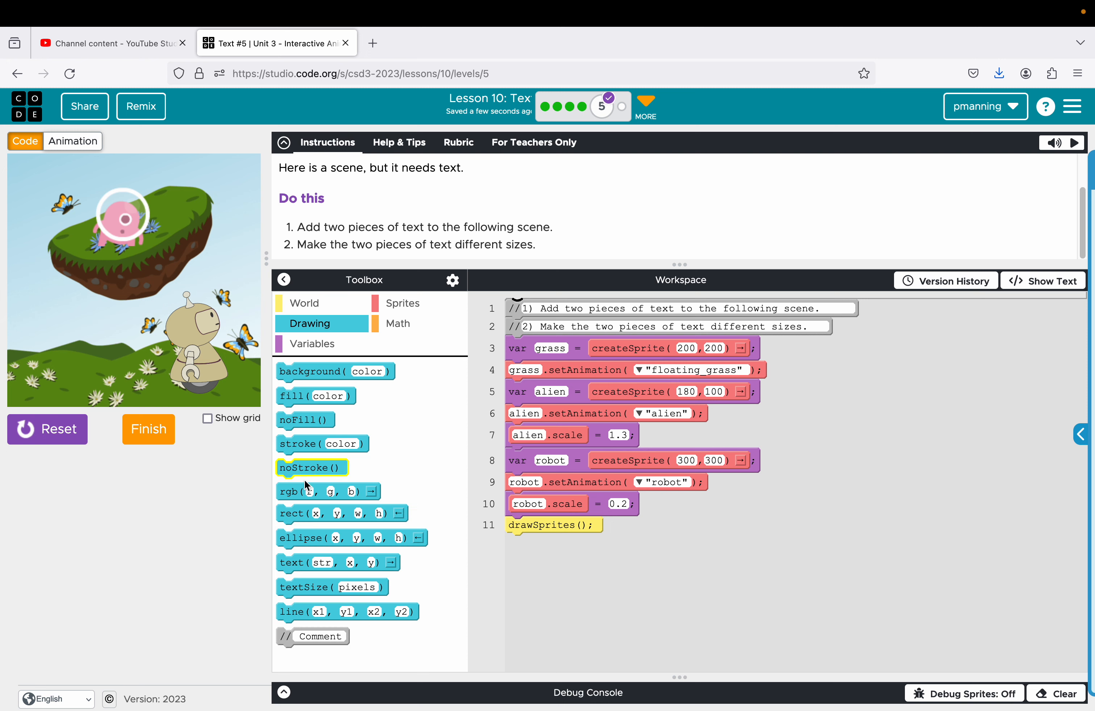
pyautogui.moveTo(331, 587); pyautogui.dragTo(398, 573)
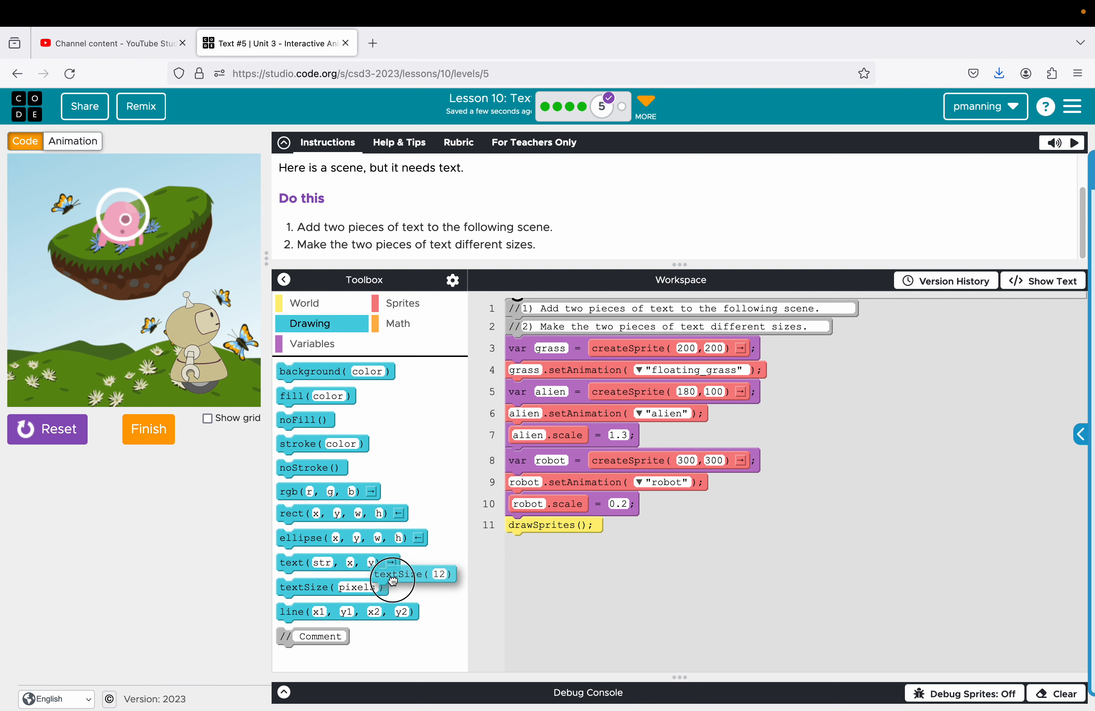
pyautogui.moveTo(392, 573); pyautogui.dragTo(552, 543)
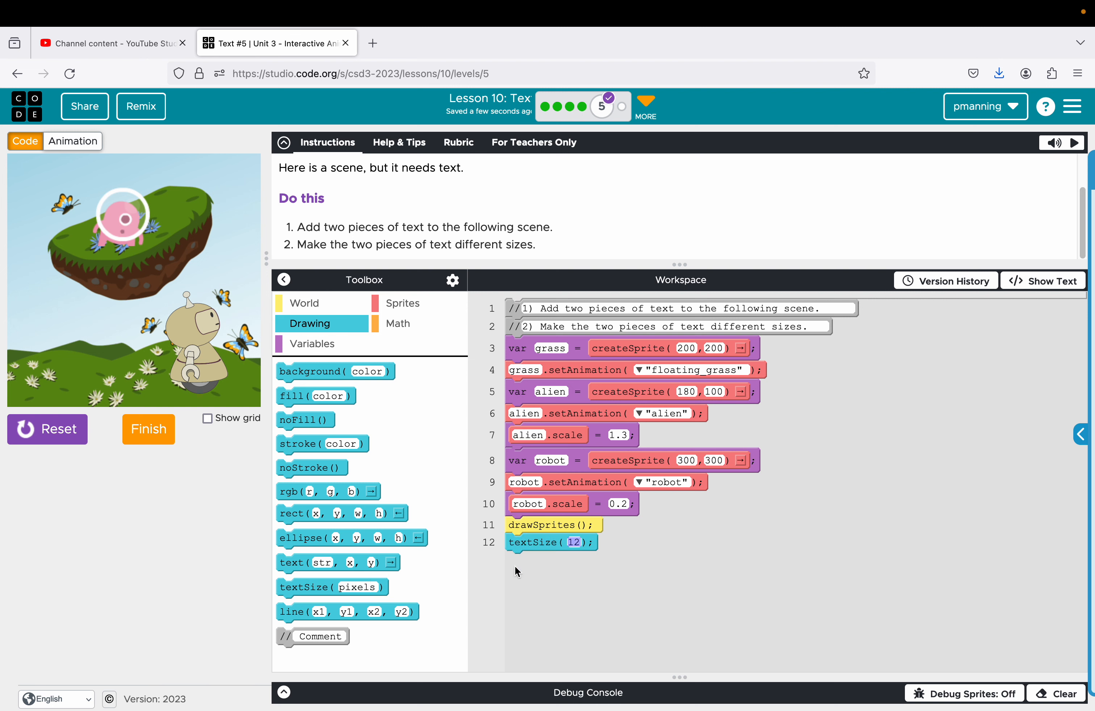
pyautogui.write('40')
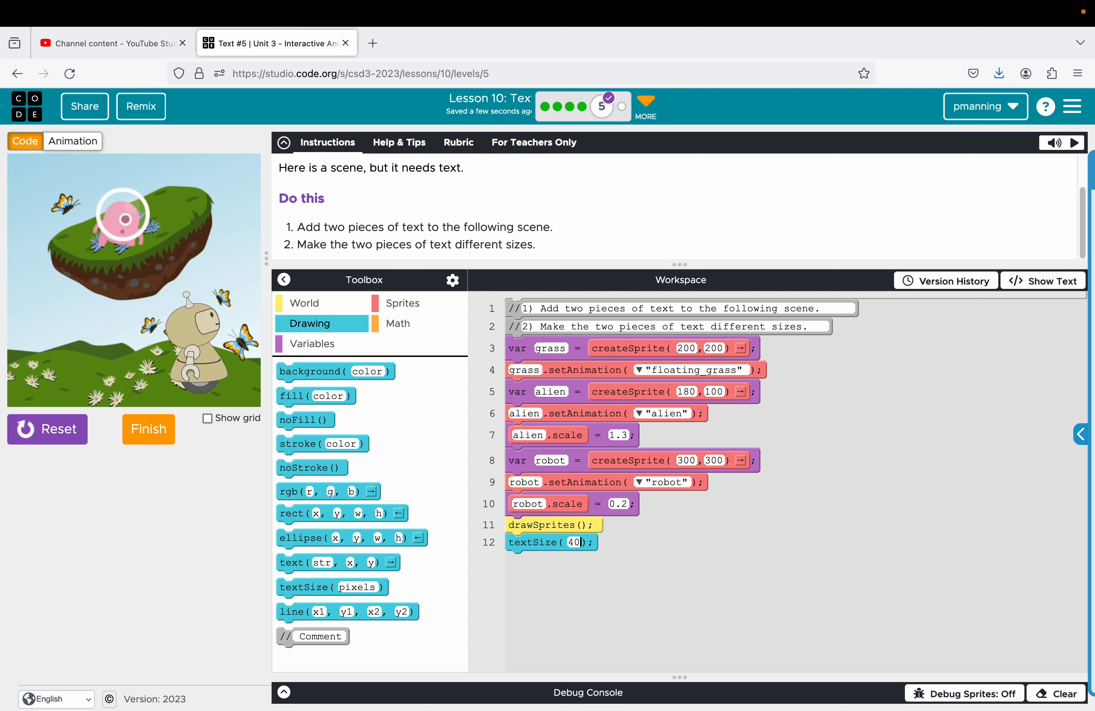
pyautogui.moveTo(339, 563)
pyautogui.write('"red"')
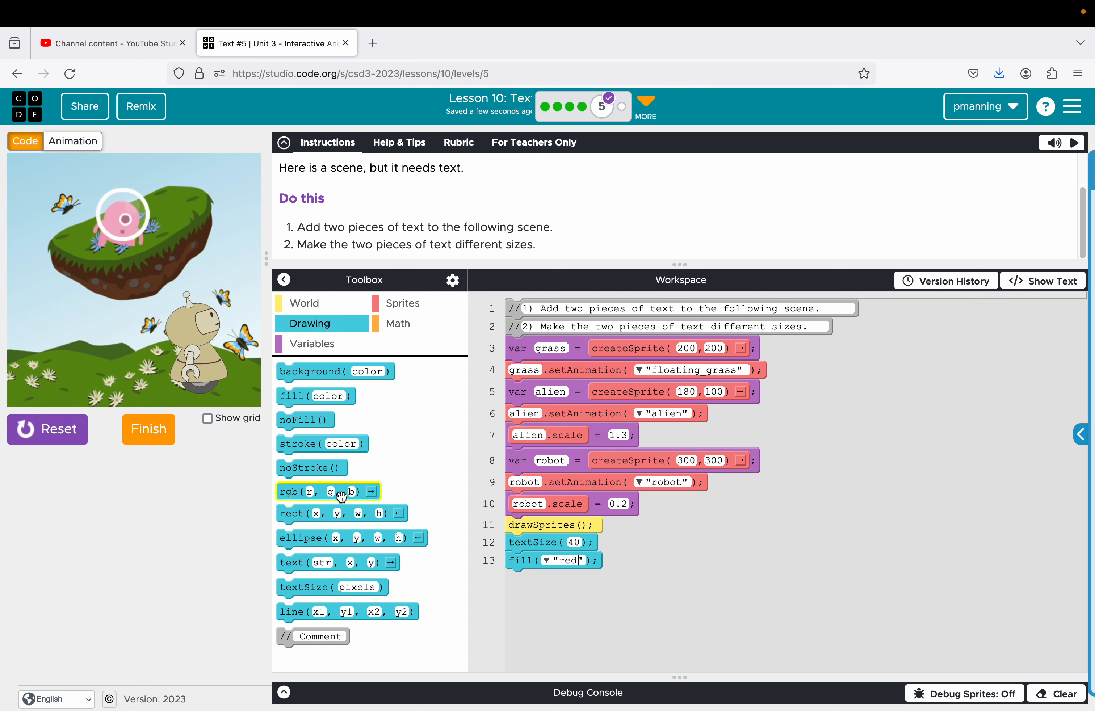
# Step: Add a text("Help!!", 235, 90) command beside the alien
pyautogui.moveTo(314, 562); pyautogui.dragTo(583, 578)
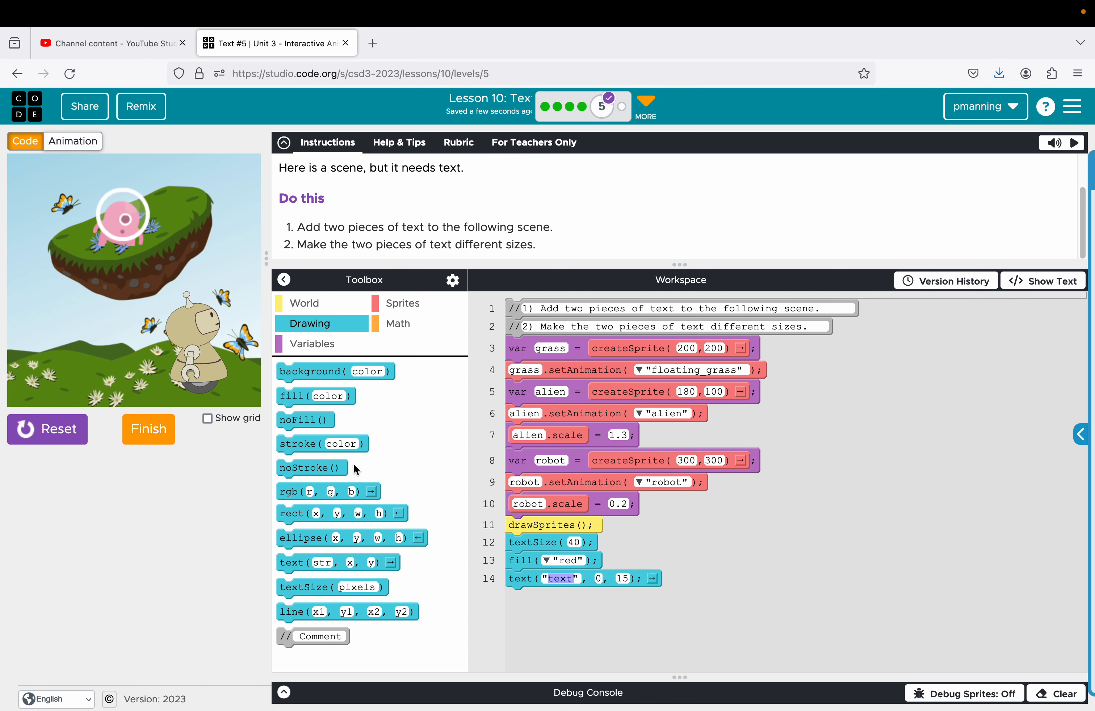
pyautogui.moveTo(157, 217)
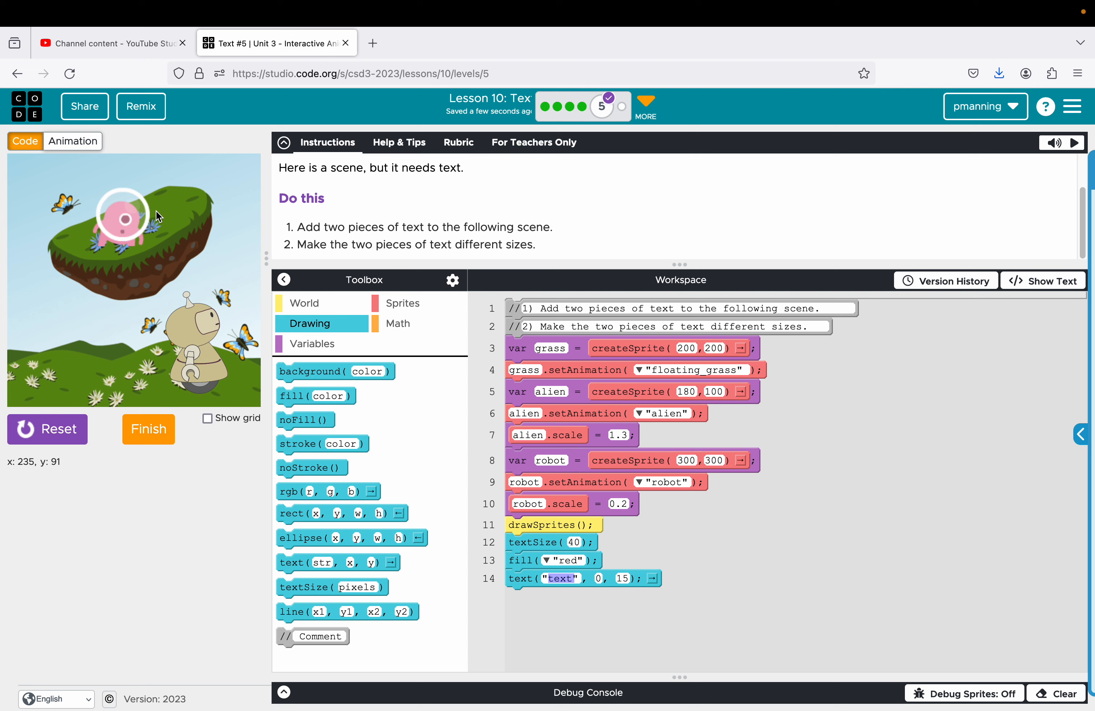
pyautogui.moveTo(475, 423)
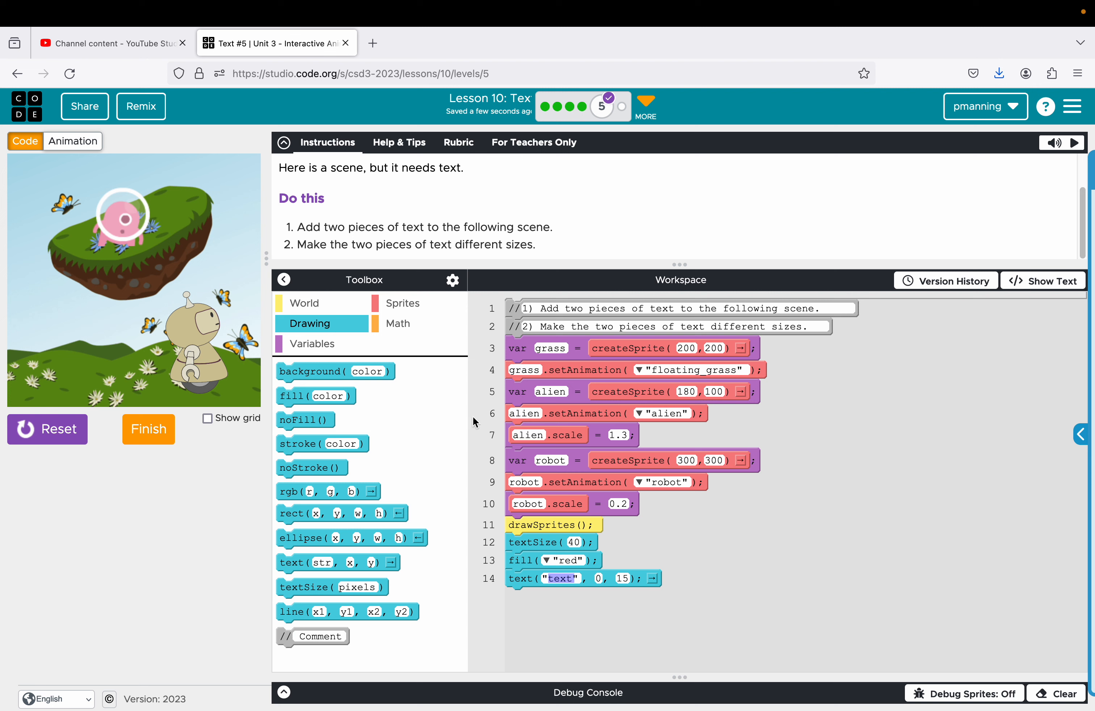
pyautogui.click(599, 579)
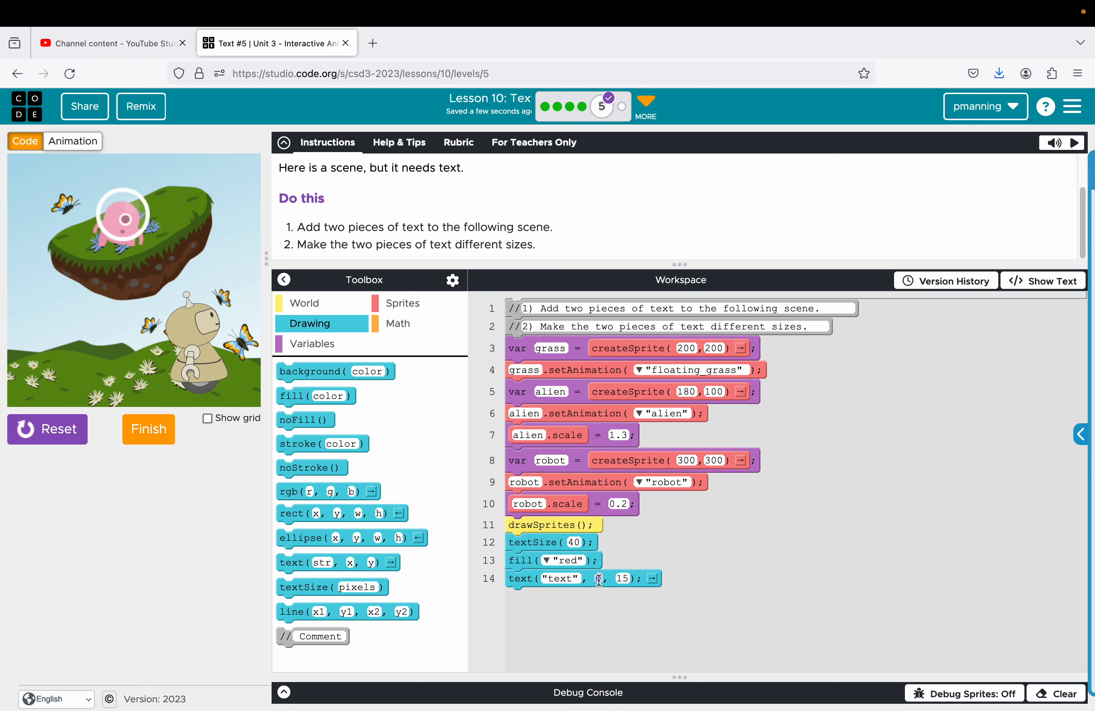
pyautogui.write('235, 90')
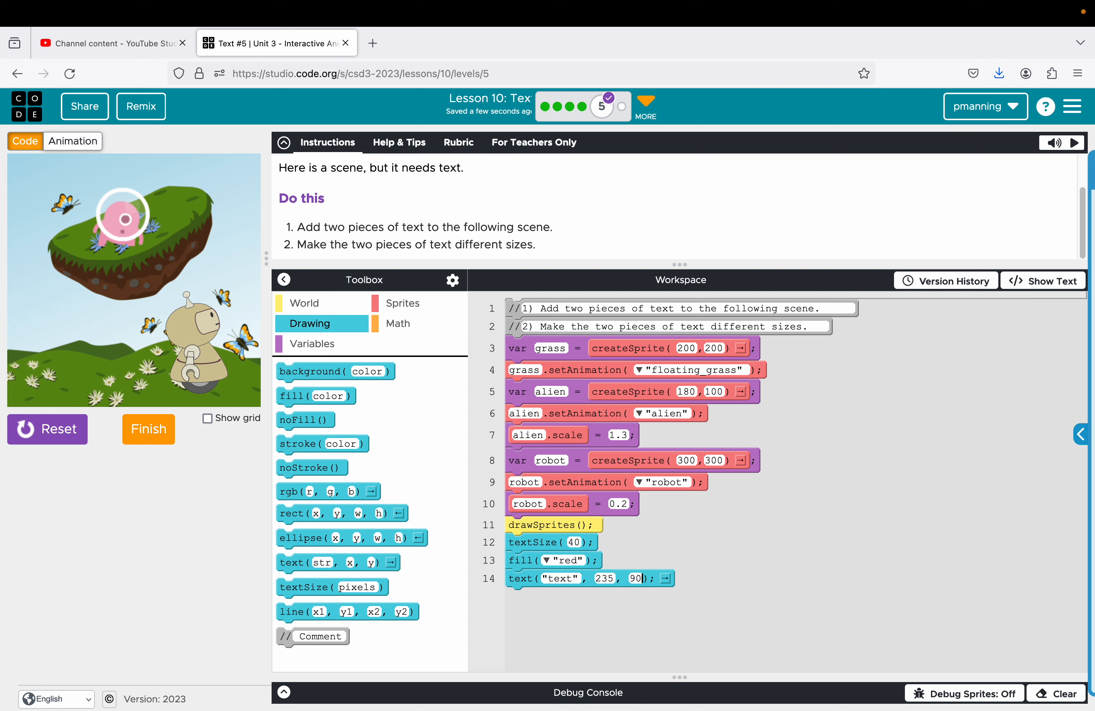
pyautogui.moveTo(144, 240)
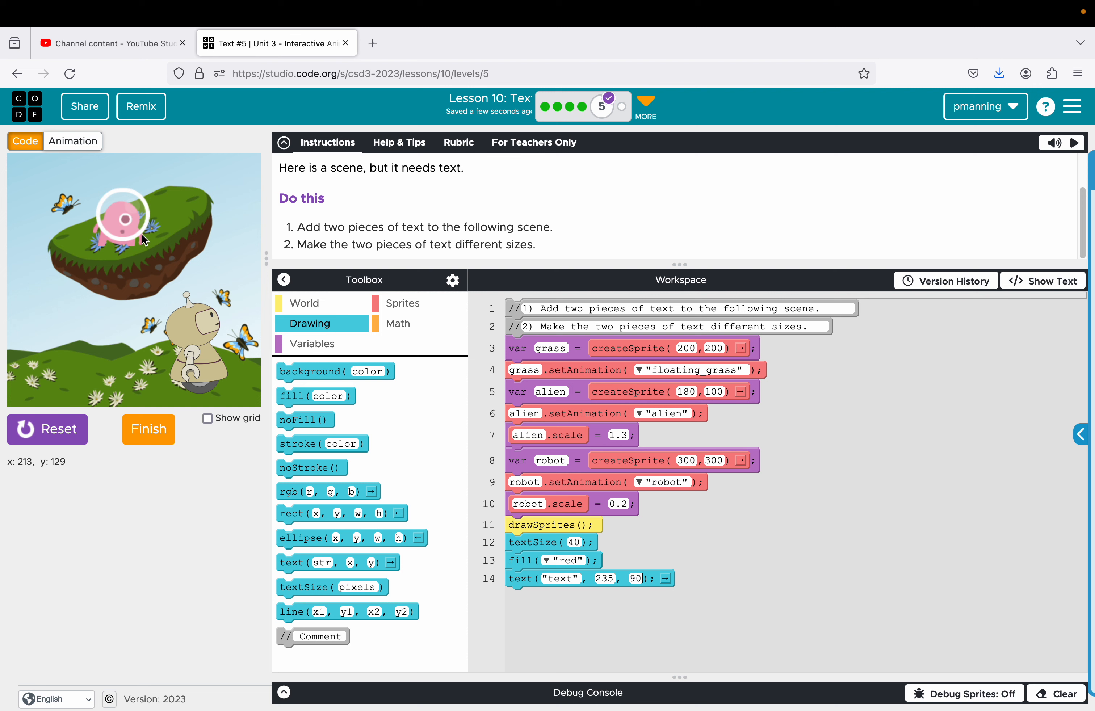
pyautogui.moveTo(143, 240)
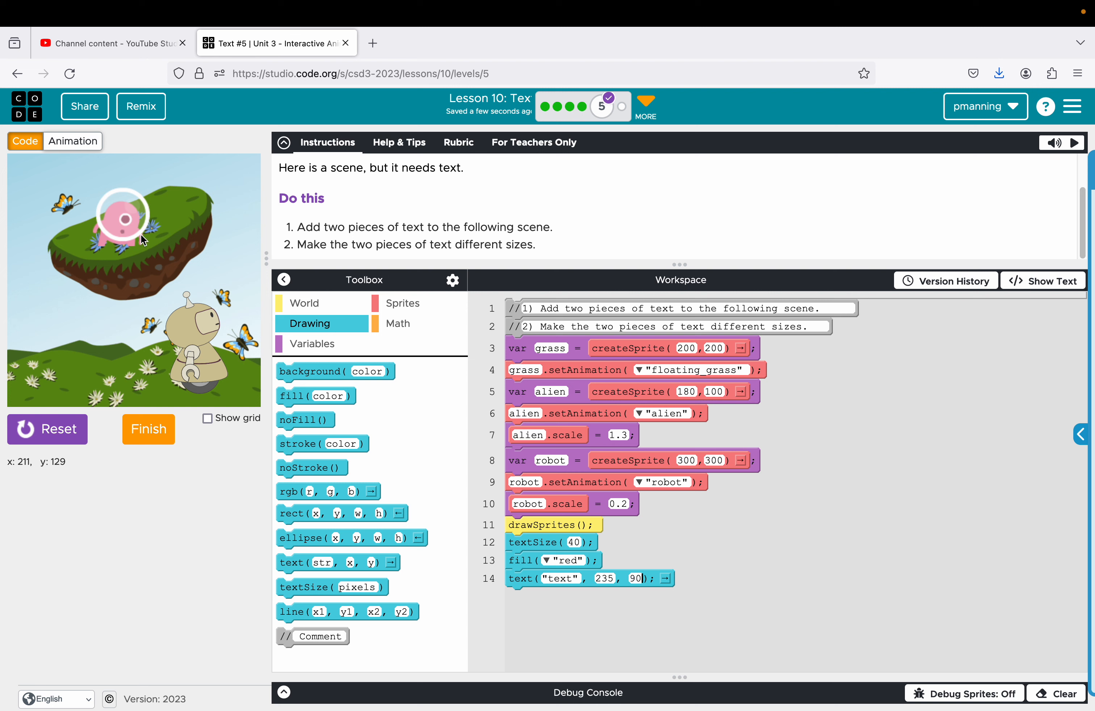
pyautogui.doubleClick(560, 579)
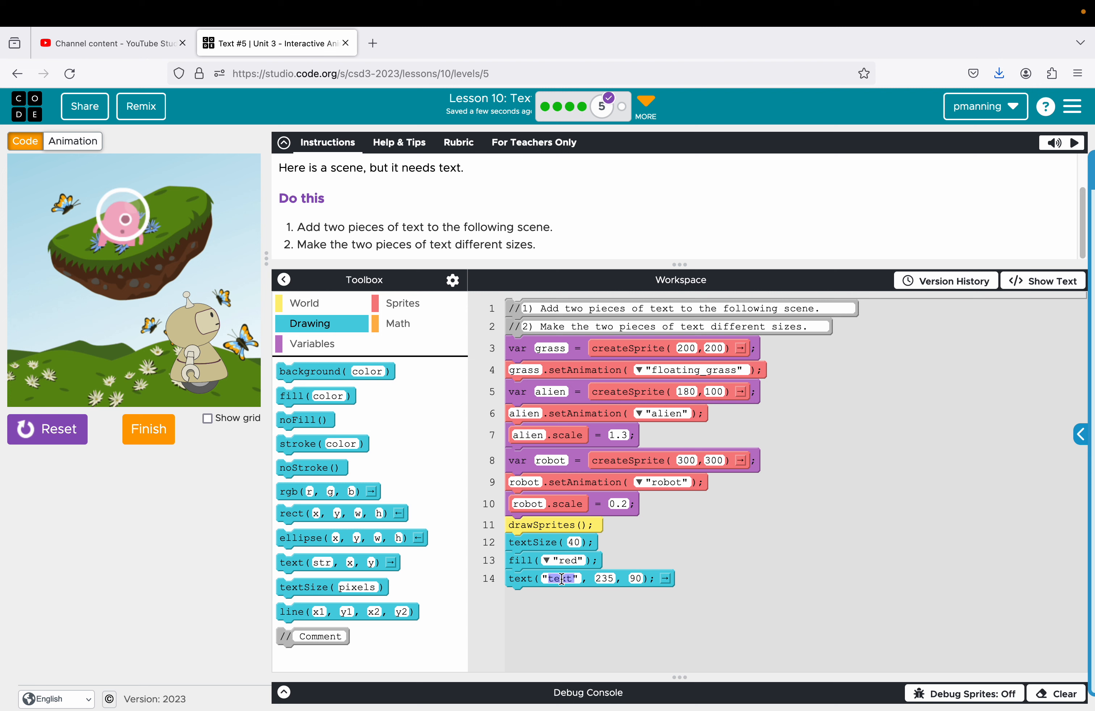
pyautogui.write('Help!!')
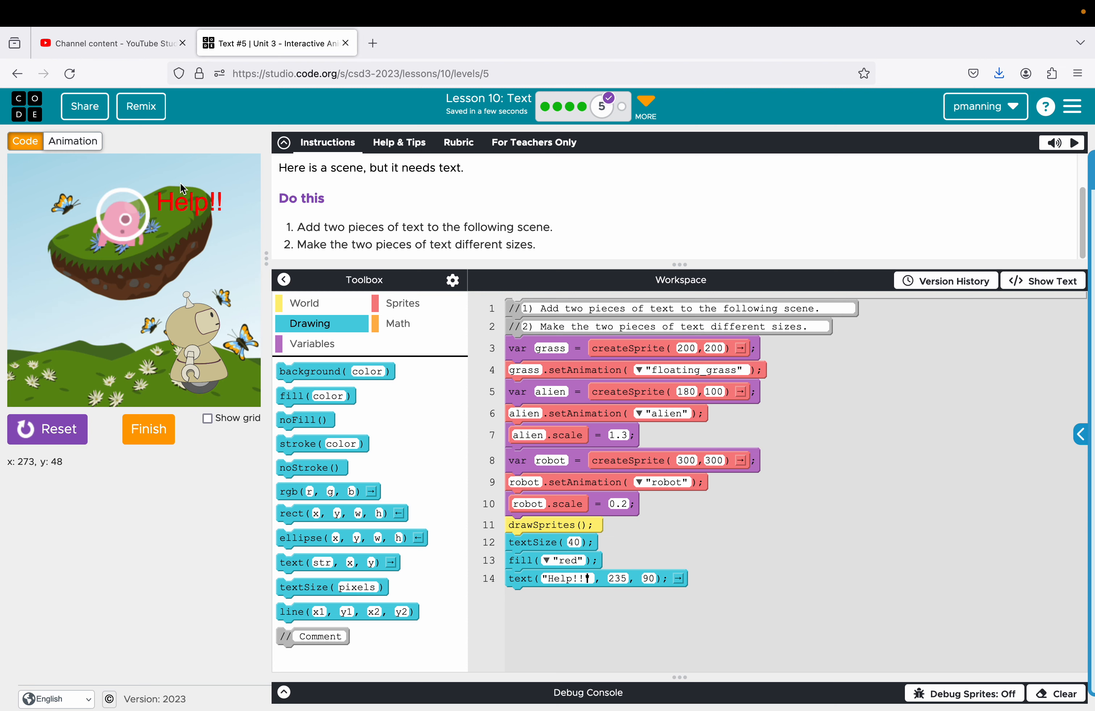
pyautogui.moveTo(192, 235)
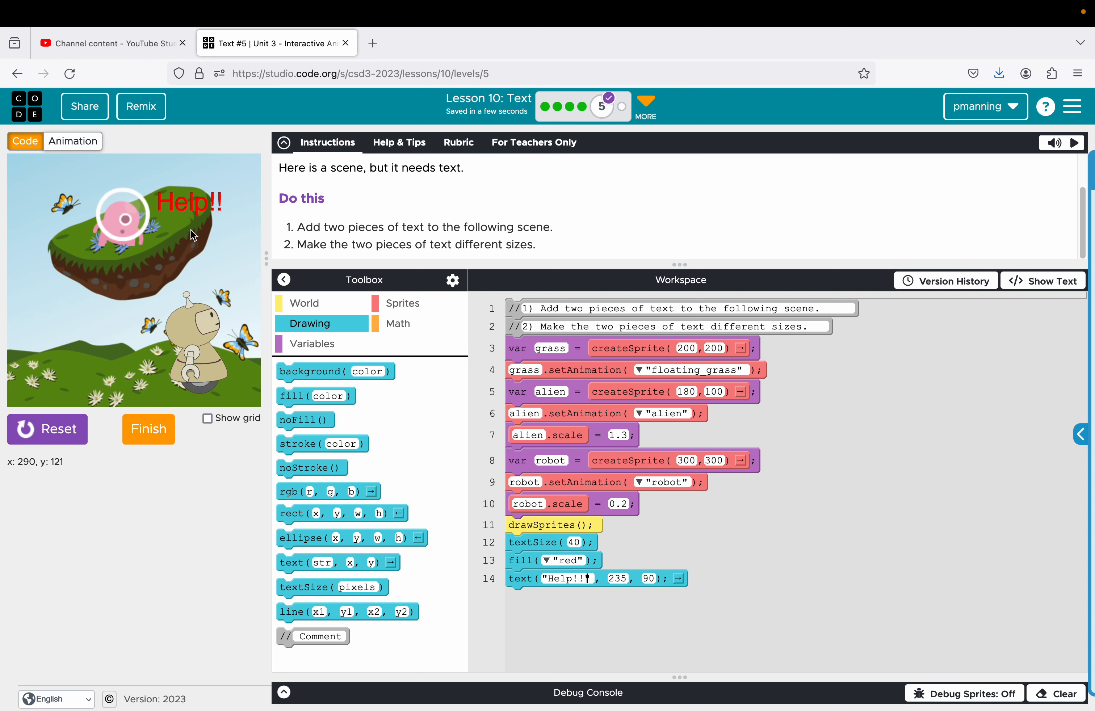
pyautogui.moveTo(224, 320)
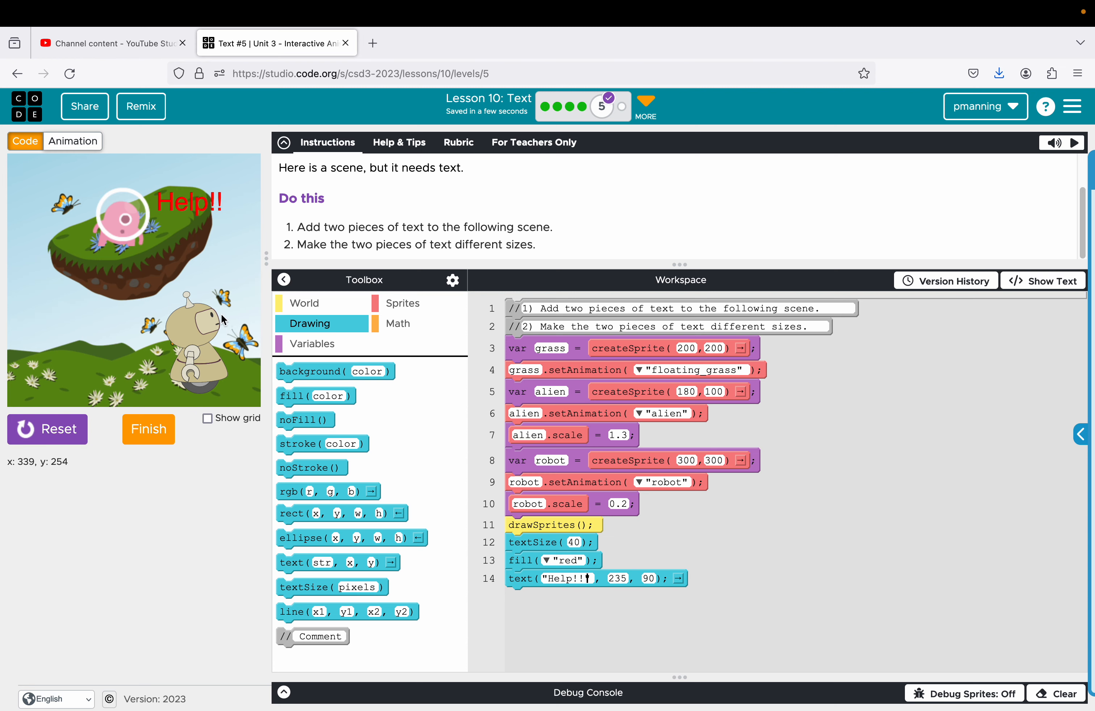
pyautogui.moveTo(245, 294)
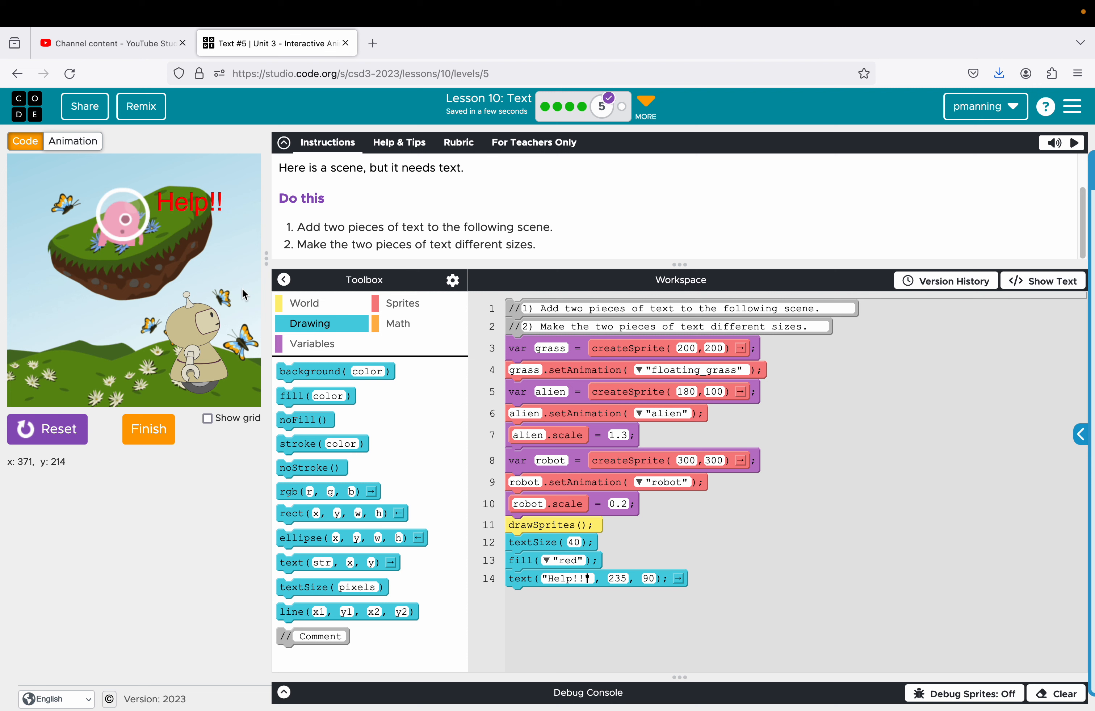
pyautogui.moveTo(368, 436)
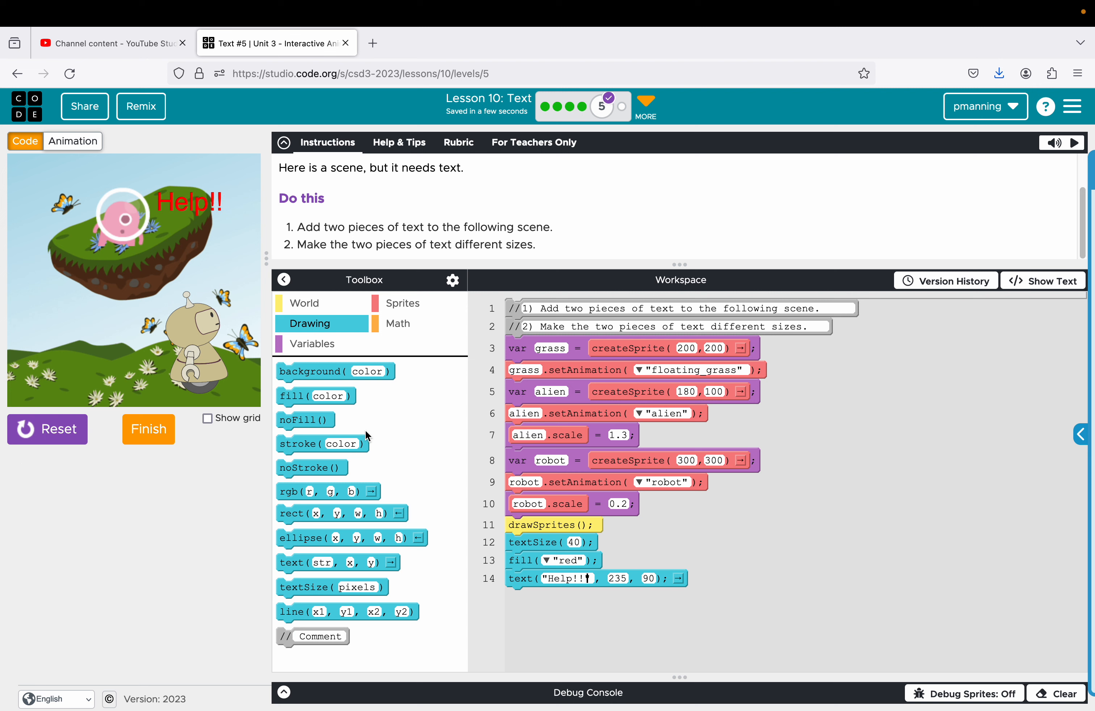
pyautogui.moveTo(328, 491)
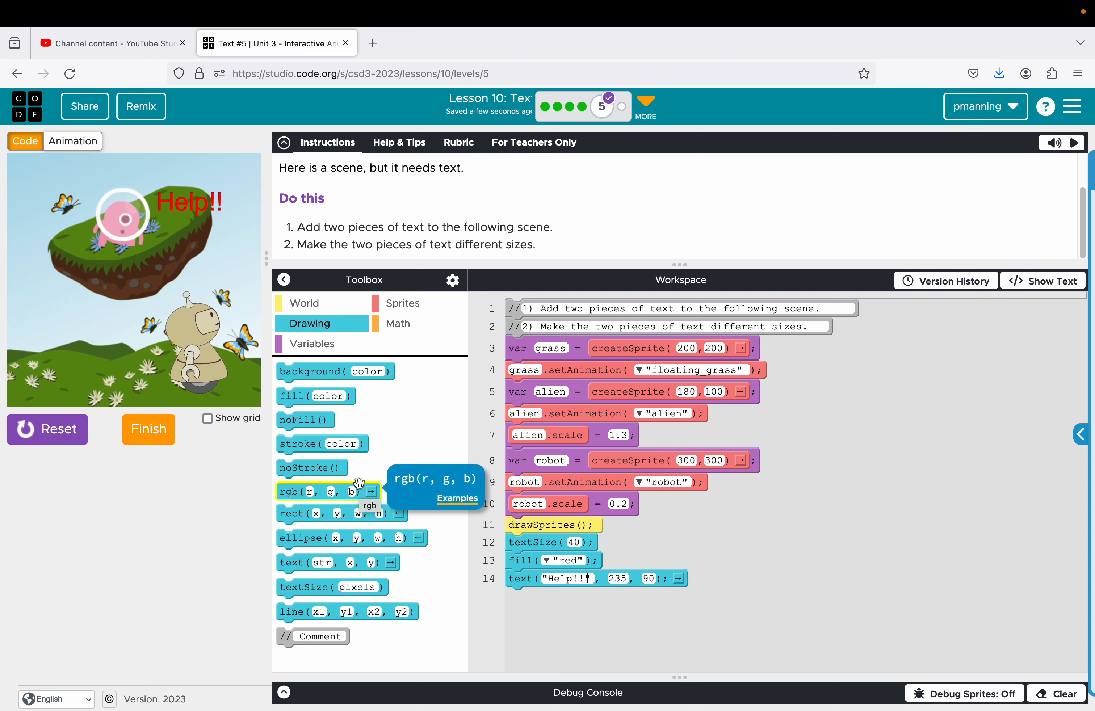
pyautogui.moveTo(319, 562)
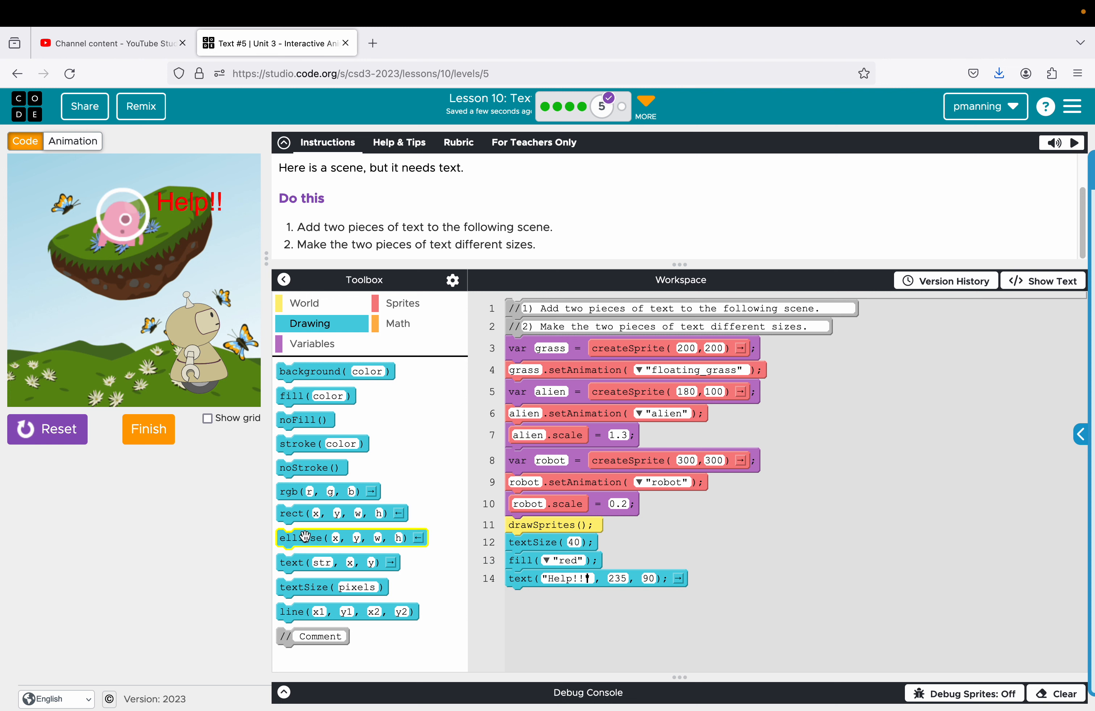
# Step: Add a second textSize and a text("Butterflies!", 340, 260) line at the program's end
pyautogui.moveTo(331, 586); pyautogui.dragTo(541, 604)
pyautogui.write('20')
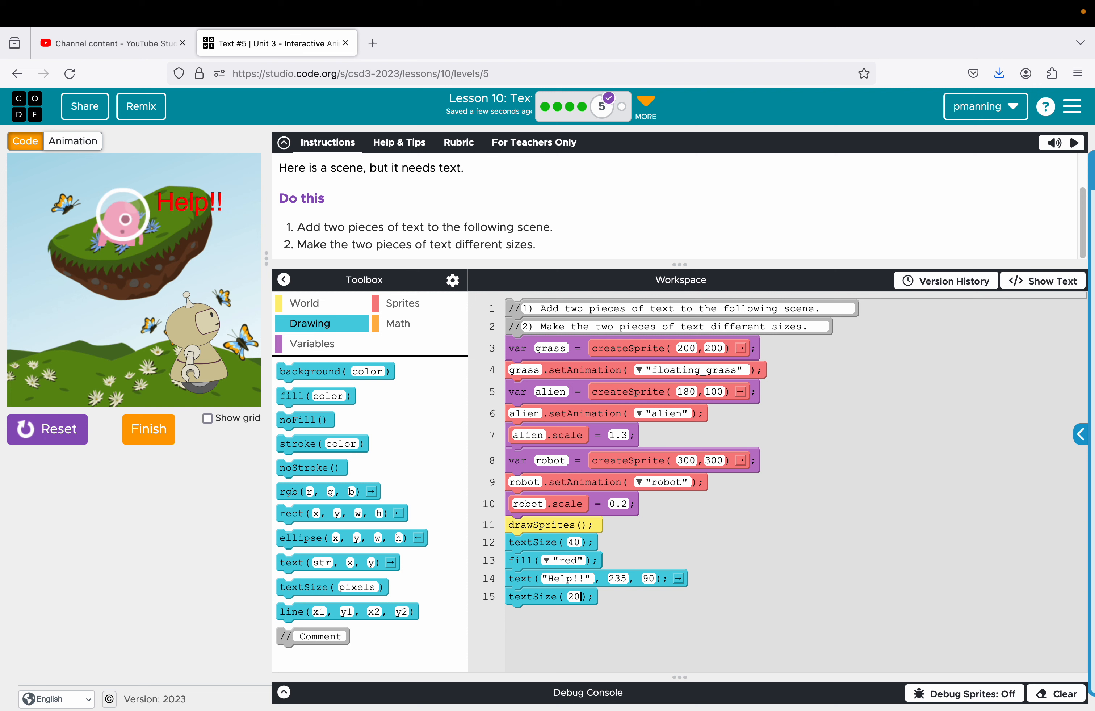
pyautogui.moveTo(337, 563)
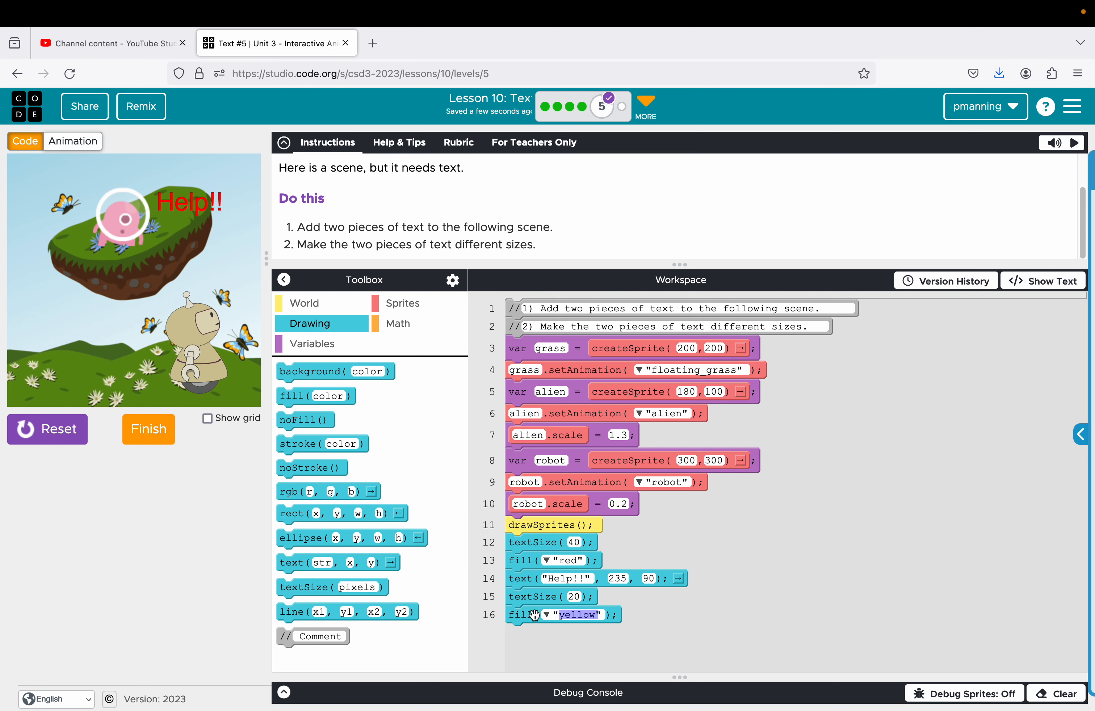
pyautogui.moveTo(338, 563)
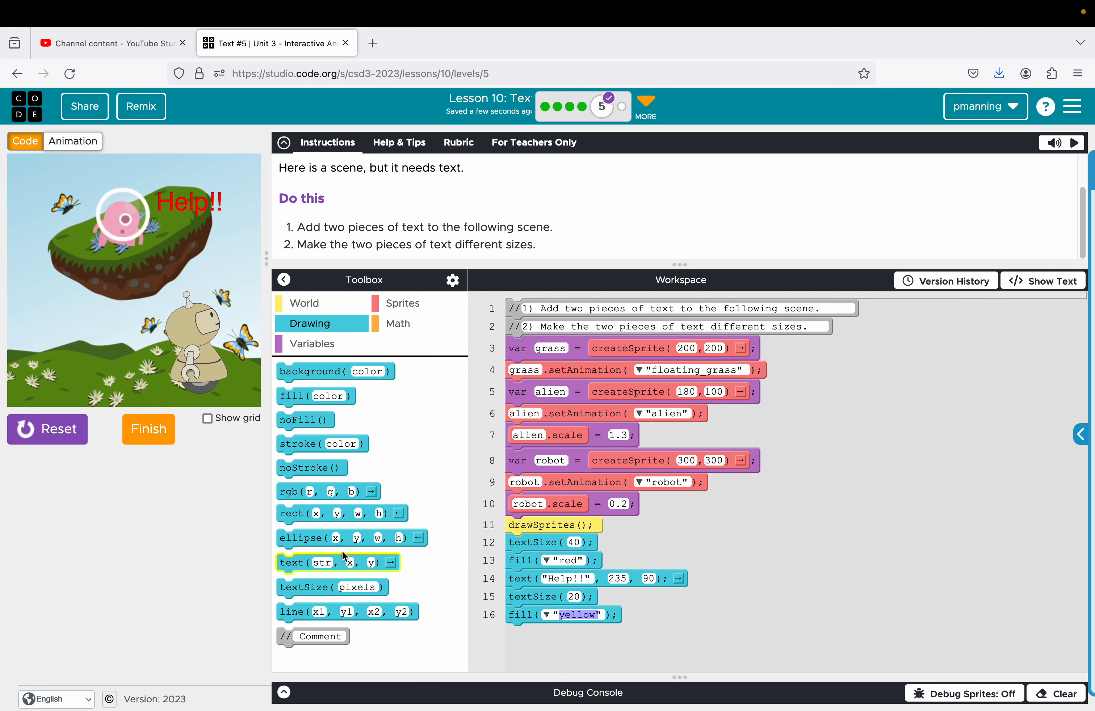
pyautogui.moveTo(338, 563); pyautogui.dragTo(584, 632)
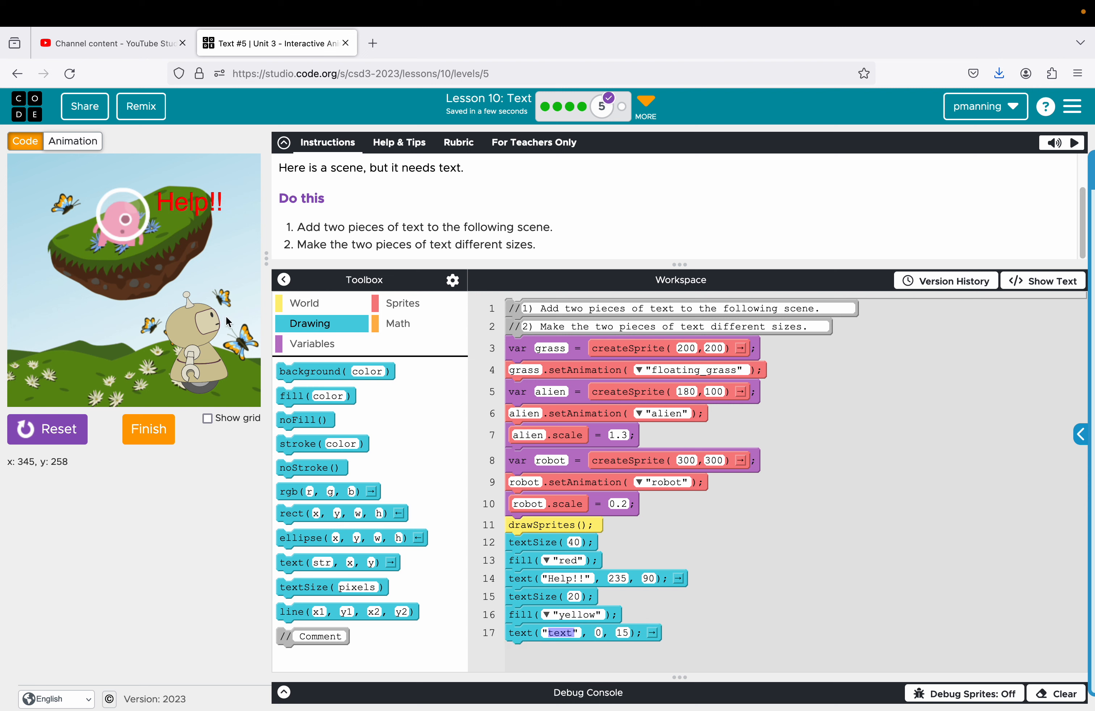
pyautogui.moveTo(224, 322)
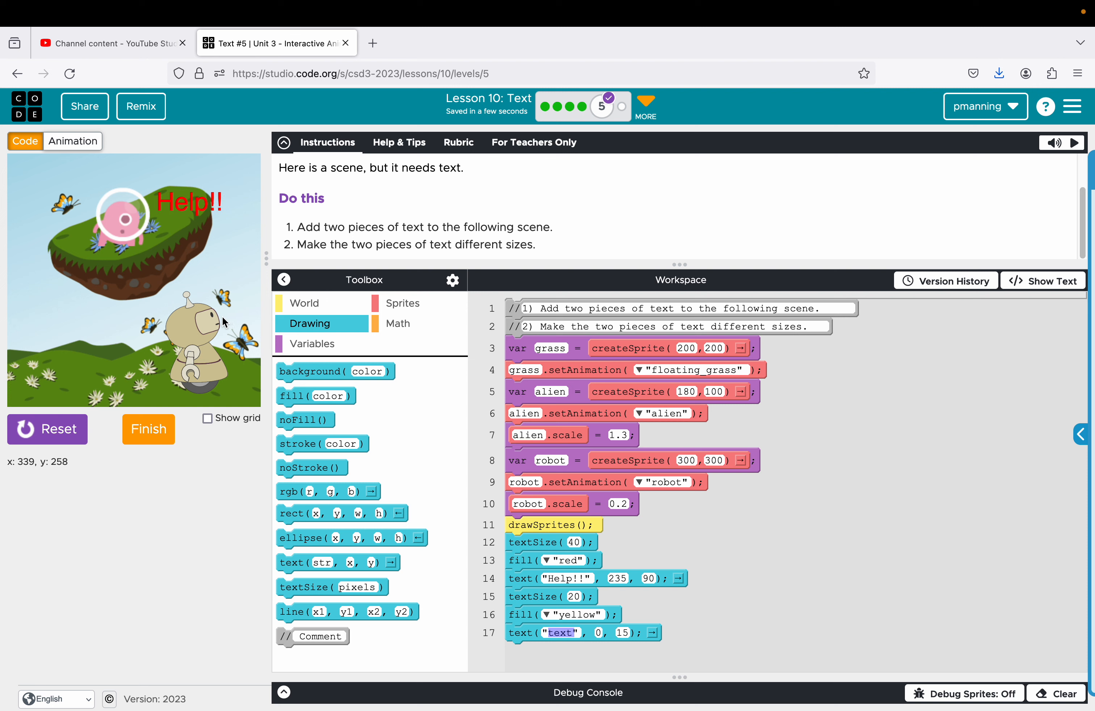
pyautogui.click(597, 633)
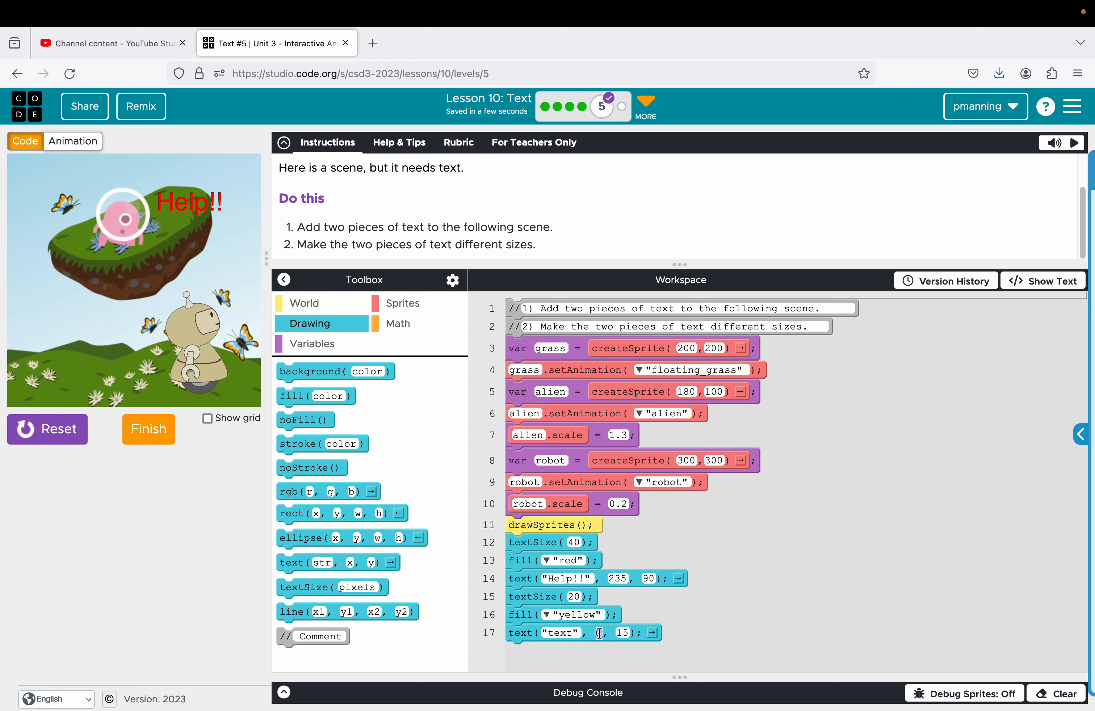
pyautogui.write('340')
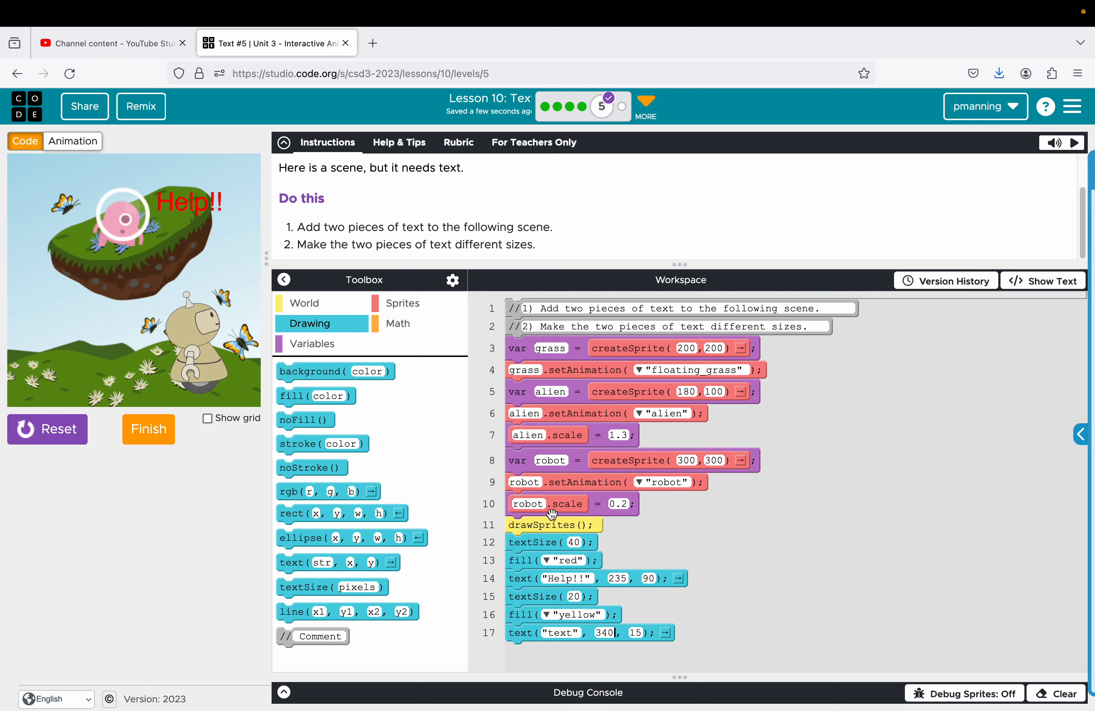
pyautogui.write('260')
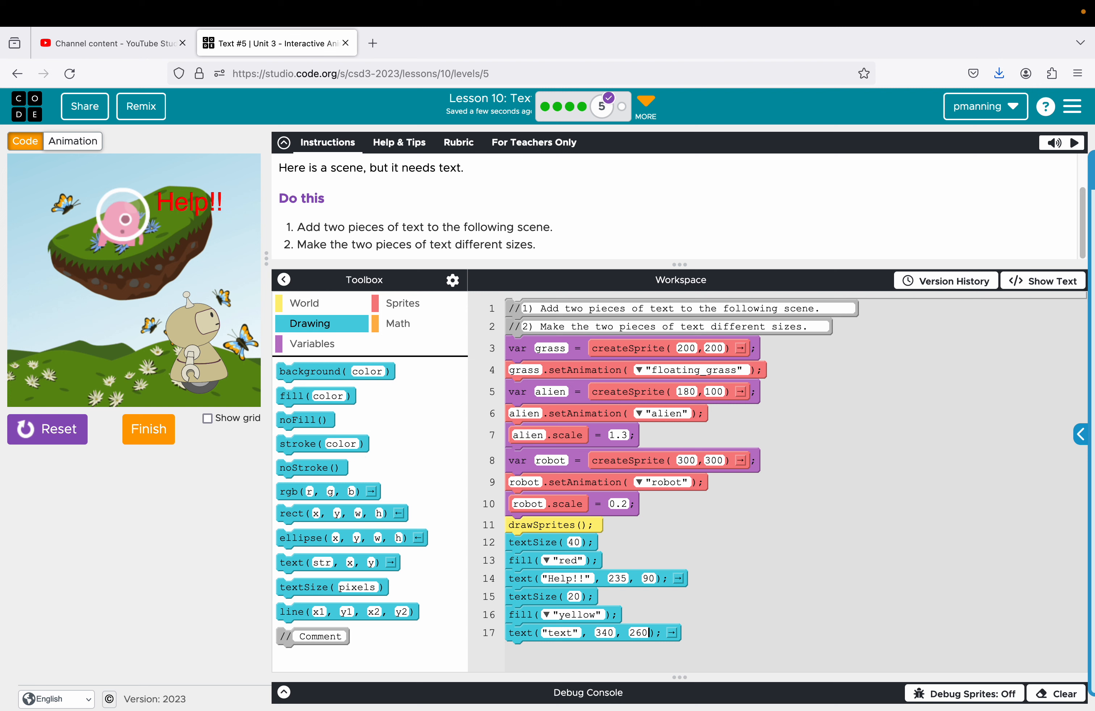
pyautogui.doubleClick(559, 633)
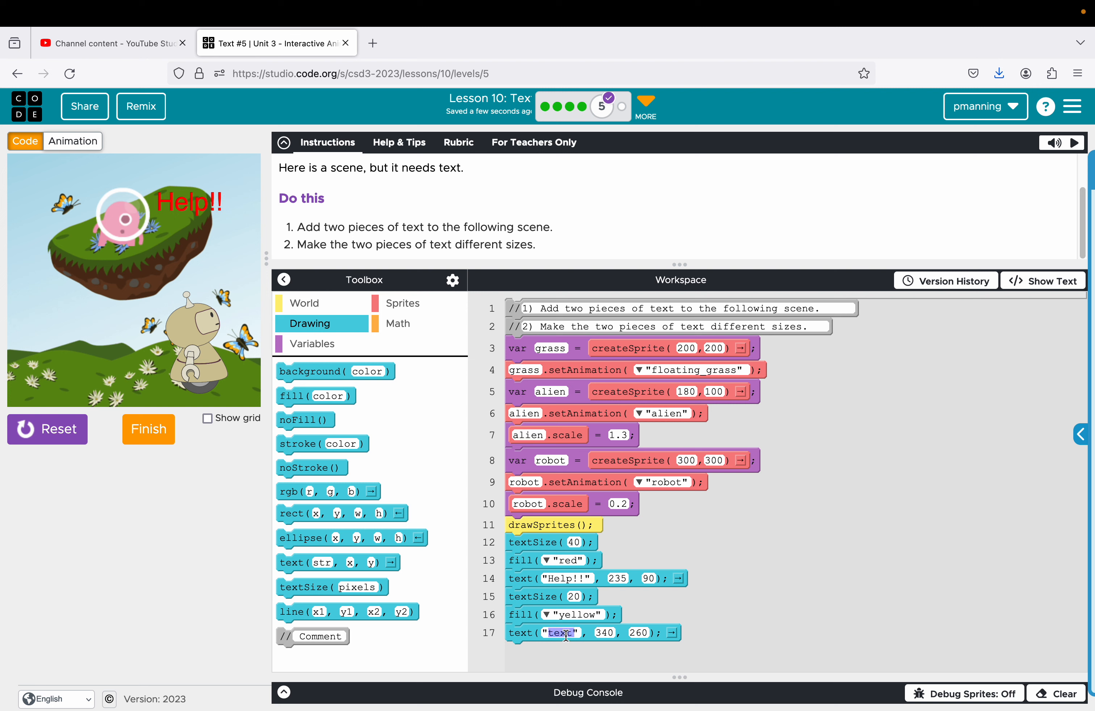
pyautogui.write('Butterflies!')
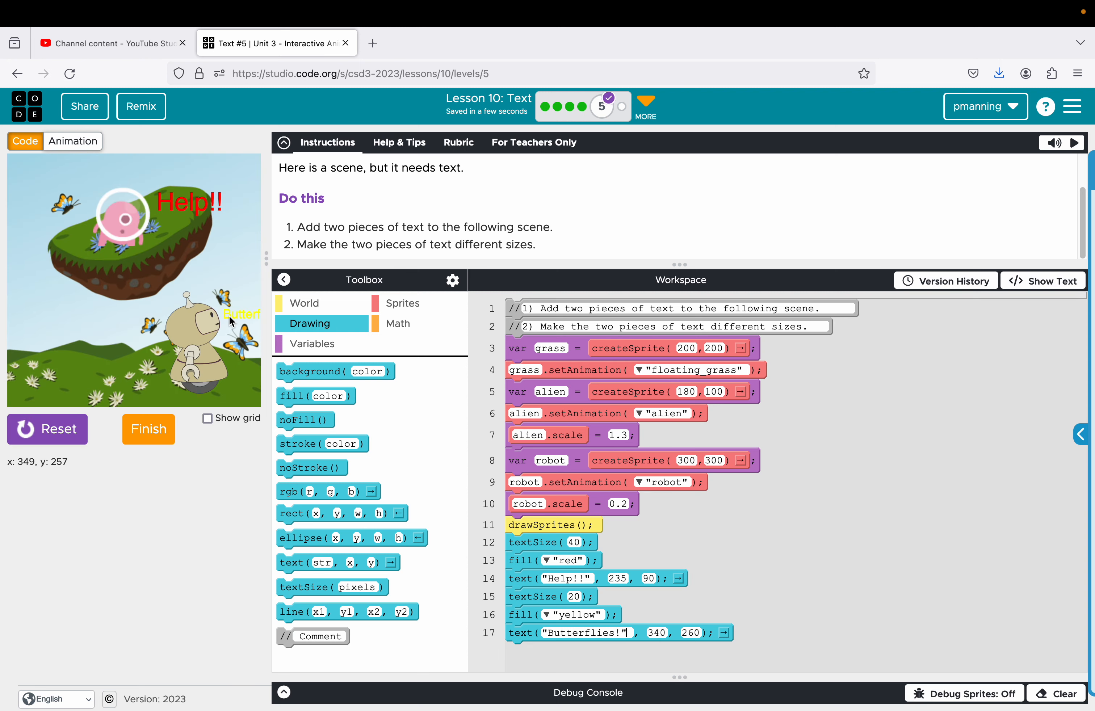
pyautogui.moveTo(641, 621)
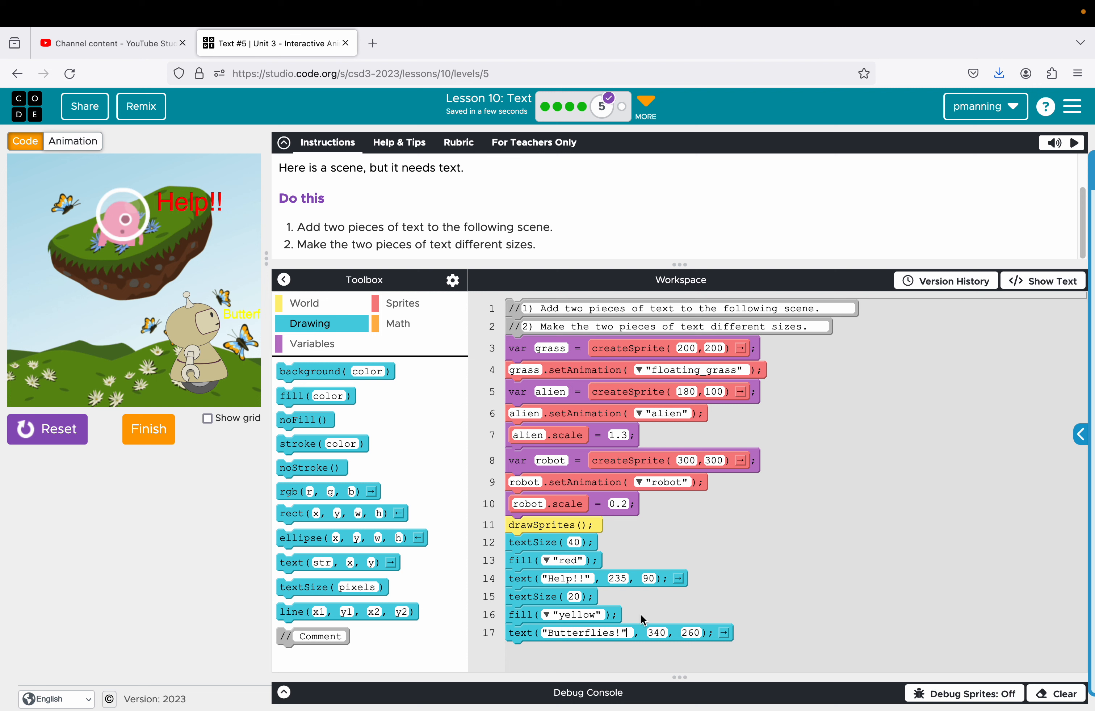
# Step: Set the Butterflies! text to size 12 at x 355 and change its fill from yellow to black
pyautogui.doubleClick(655, 633)
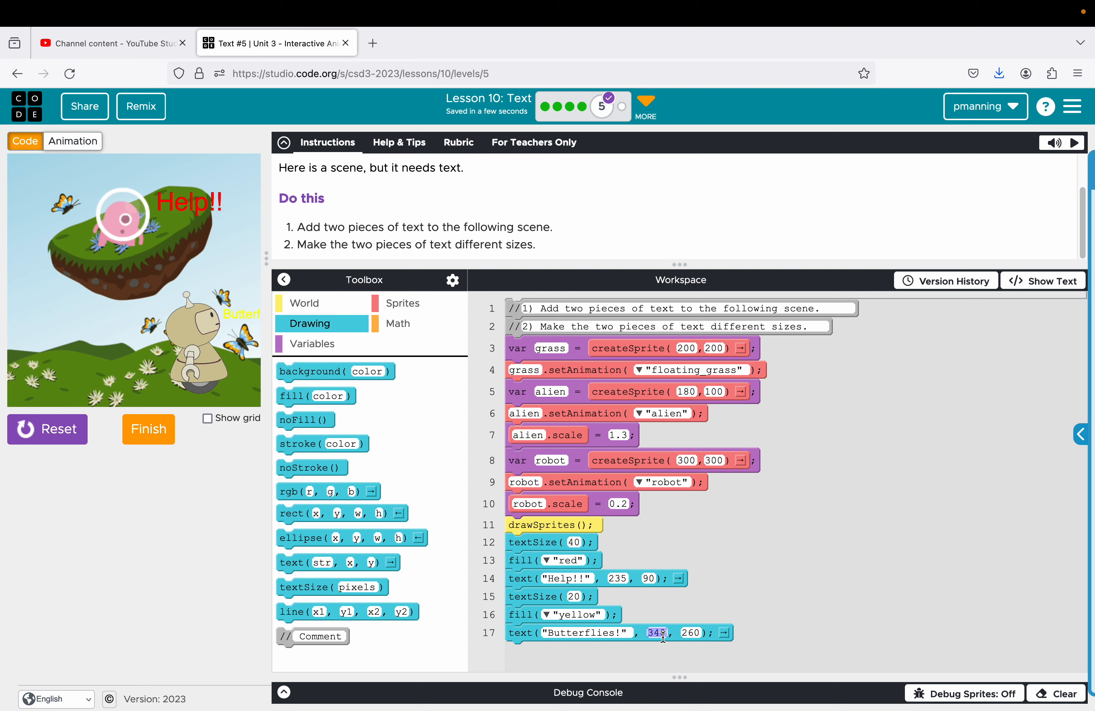
pyautogui.write('300')
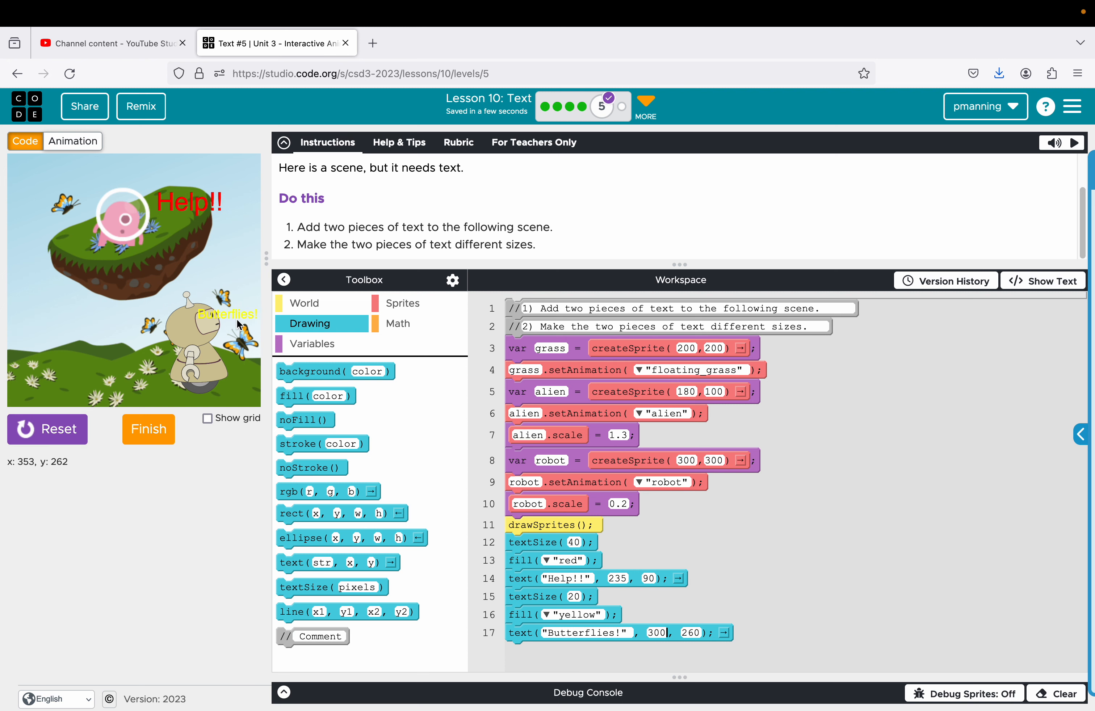
pyautogui.moveTo(236, 323)
pyautogui.write('1')
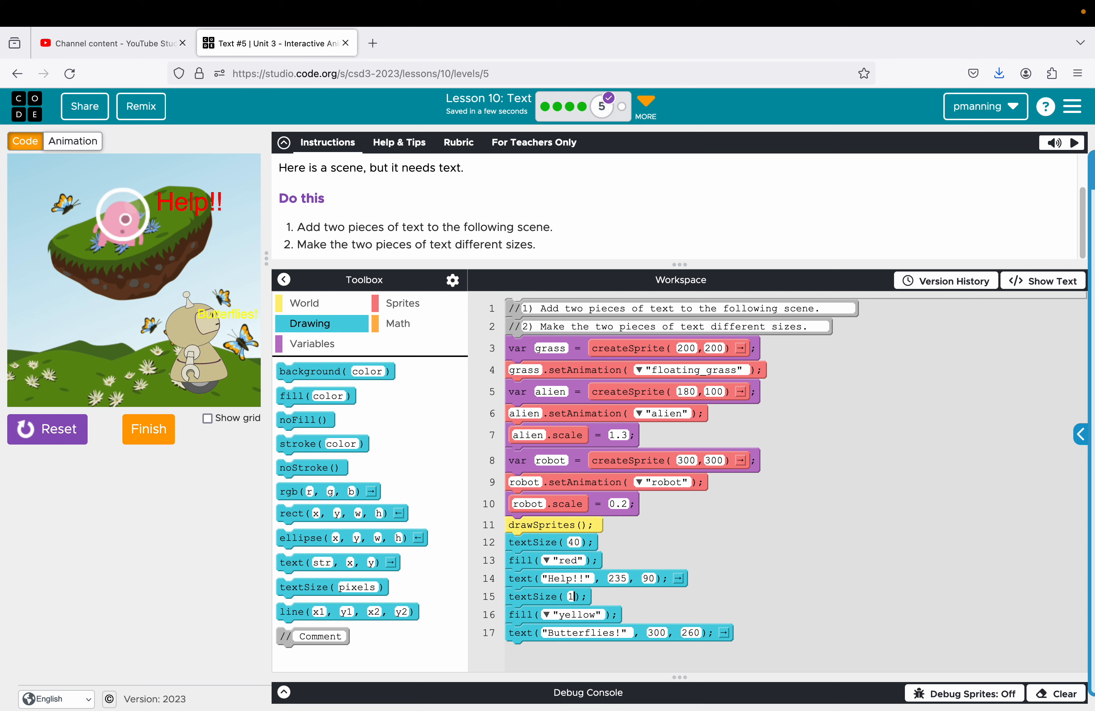
pyautogui.write('2')
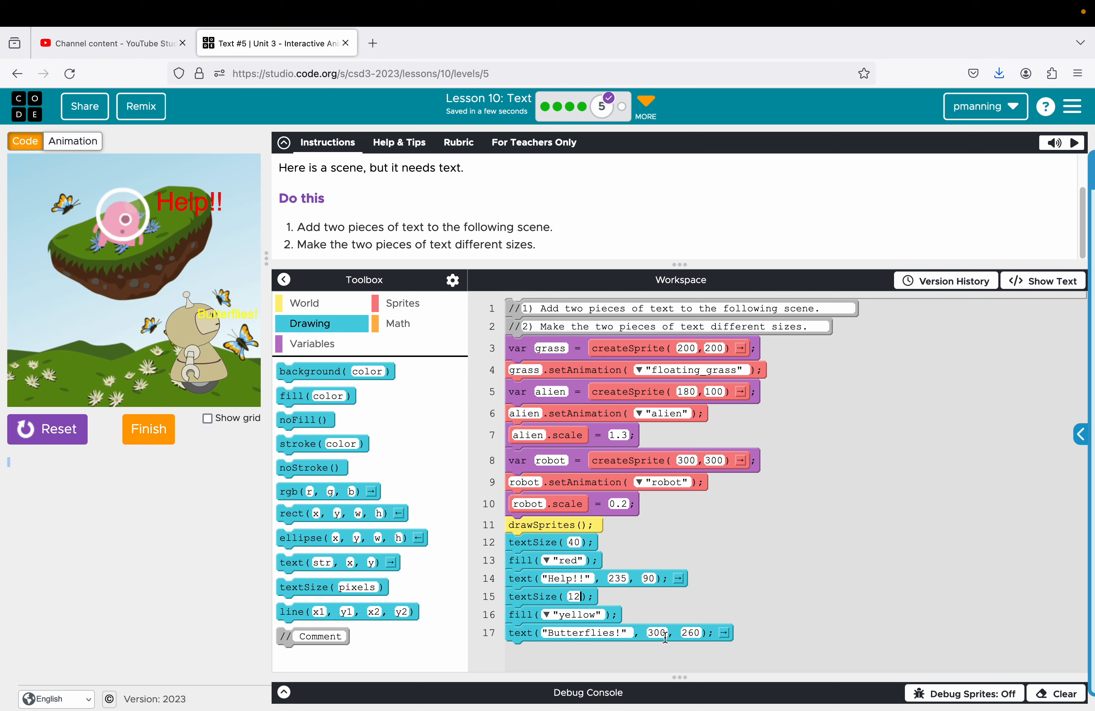
pyautogui.write('355')
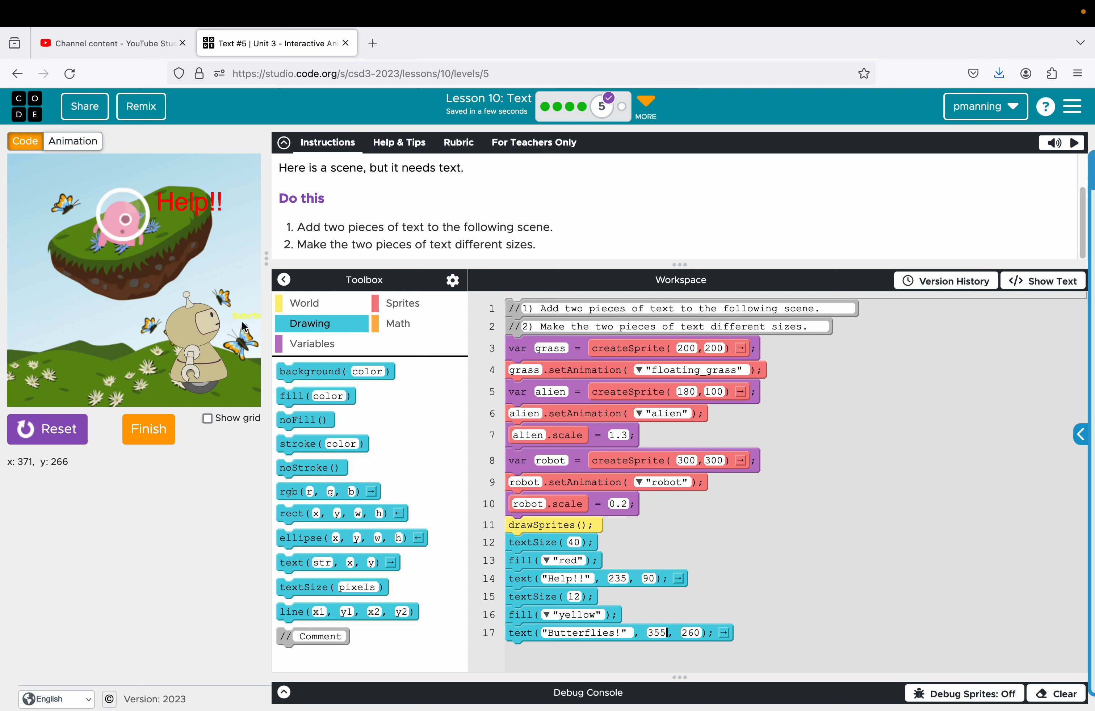
pyautogui.doubleClick(576, 614)
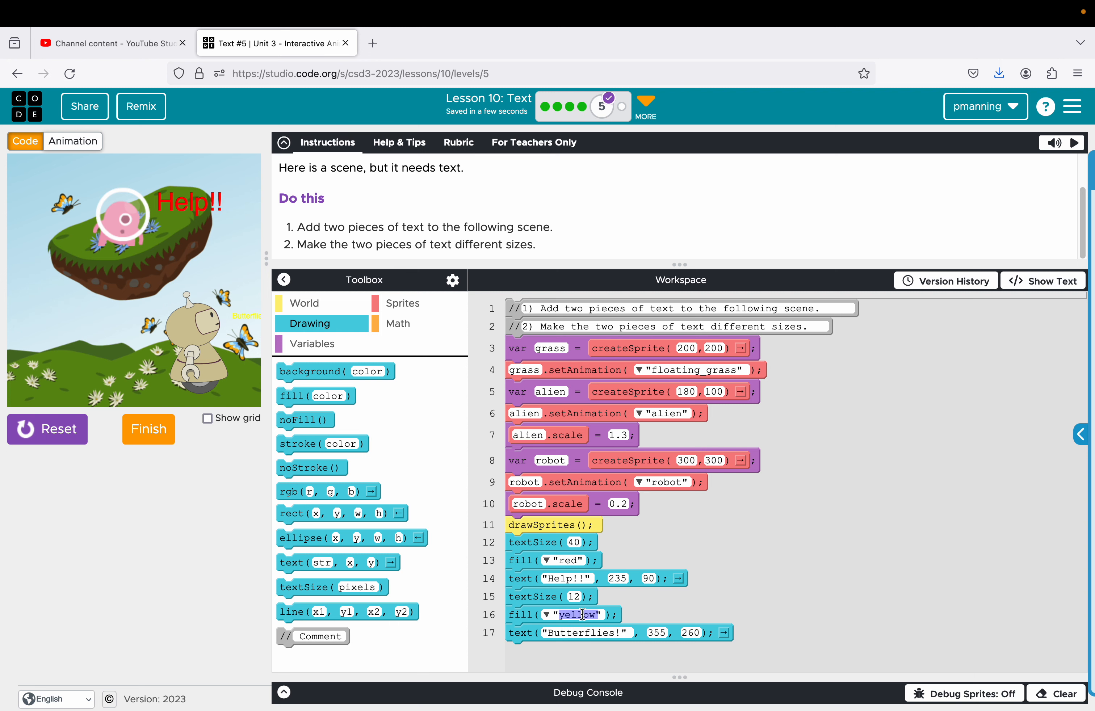
pyautogui.write('black"')
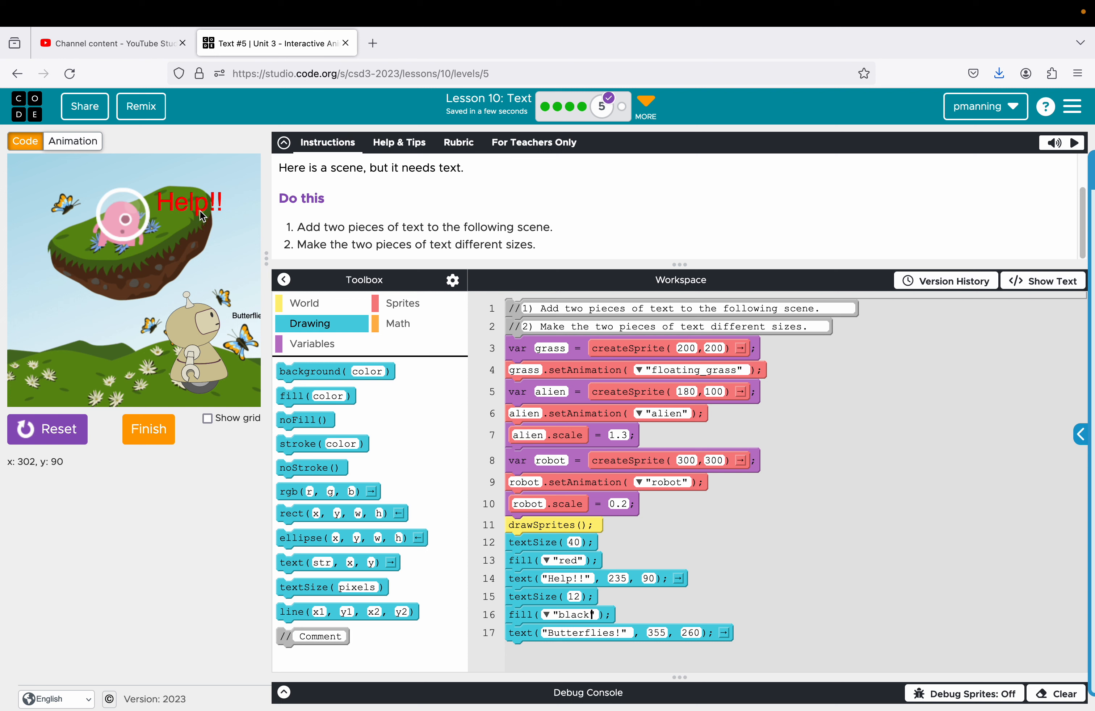
pyautogui.moveTo(148, 429)
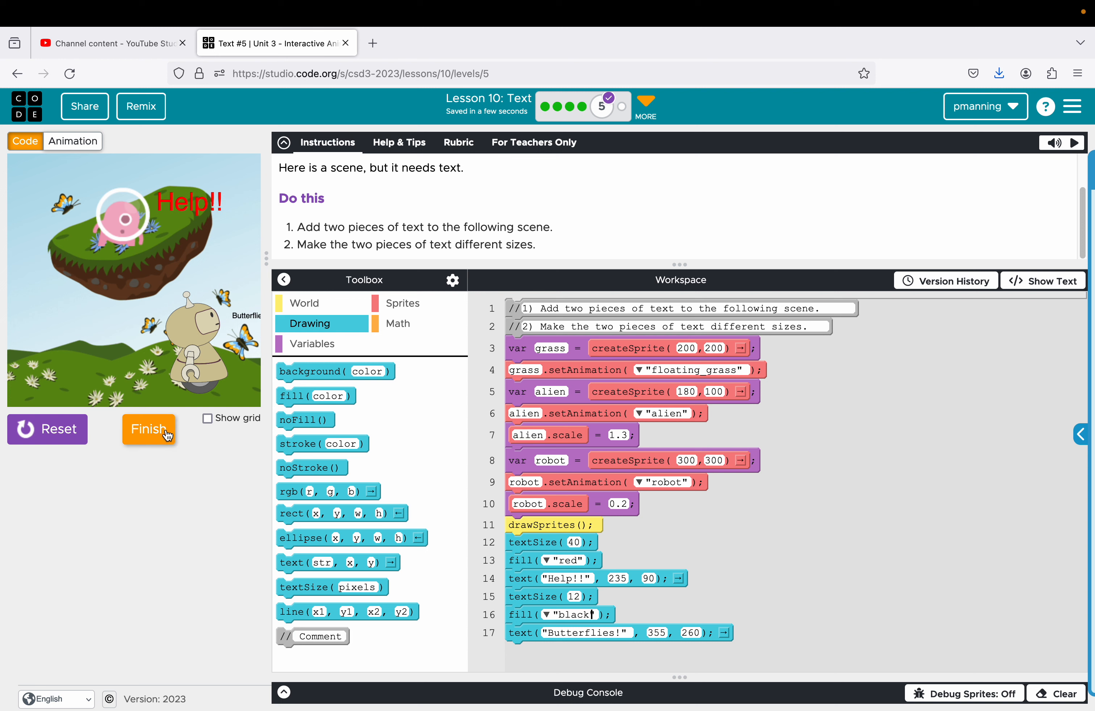
# Step: Finish Text #5 and continue to the Text Challenges page
pyautogui.click(148, 430)
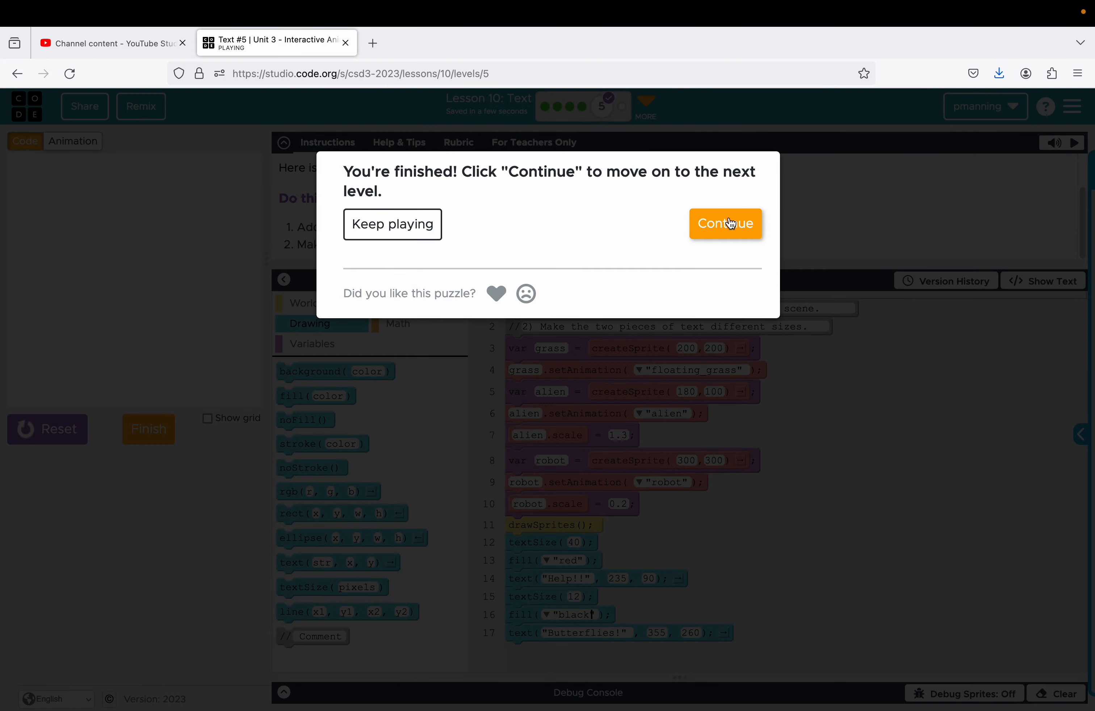
pyautogui.click(725, 224)
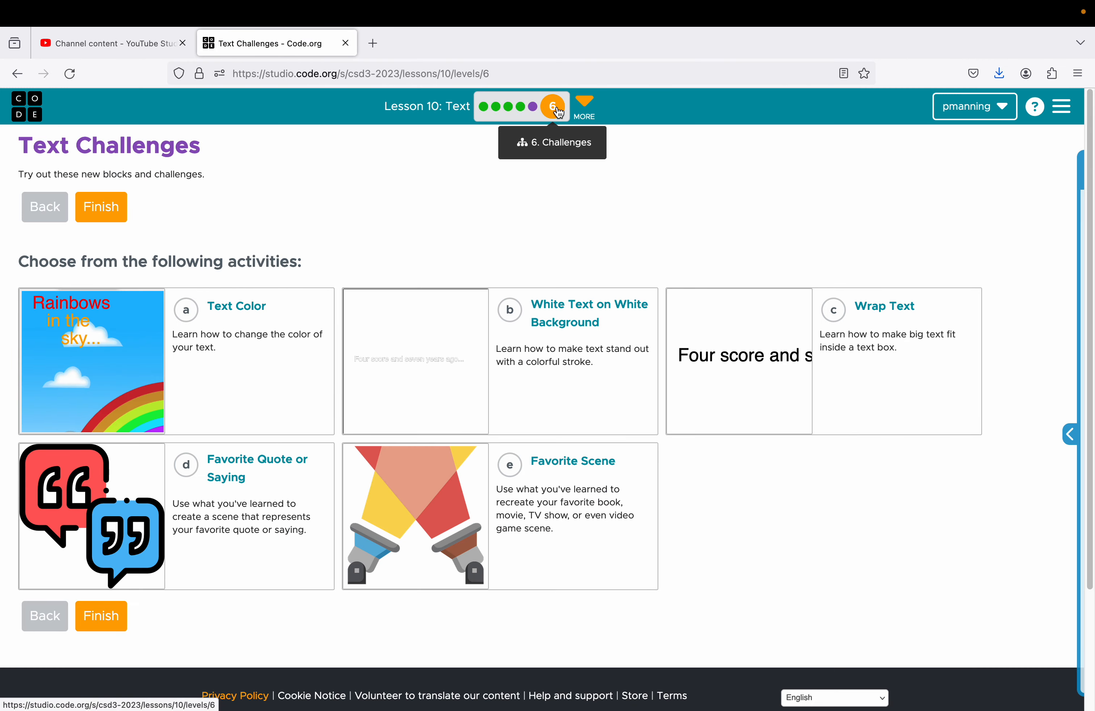
pyautogui.moveTo(236, 306)
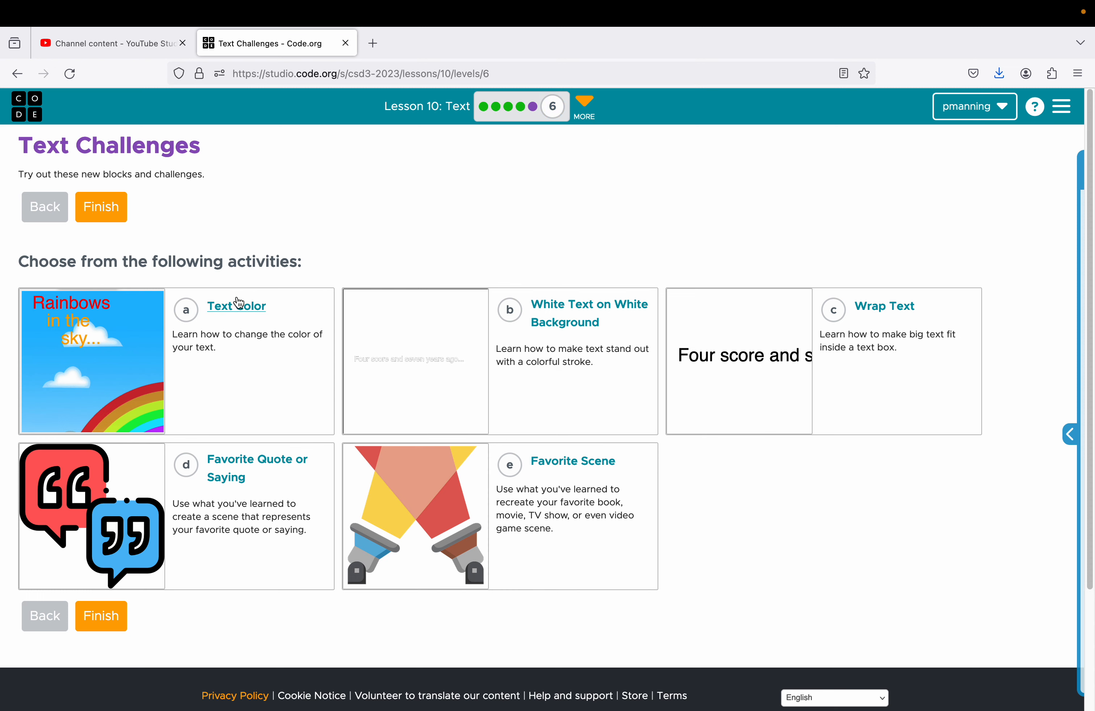
# Step: In the Text Color challenge add a blue fill before text("sky...") and finish it
pyautogui.click(236, 306)
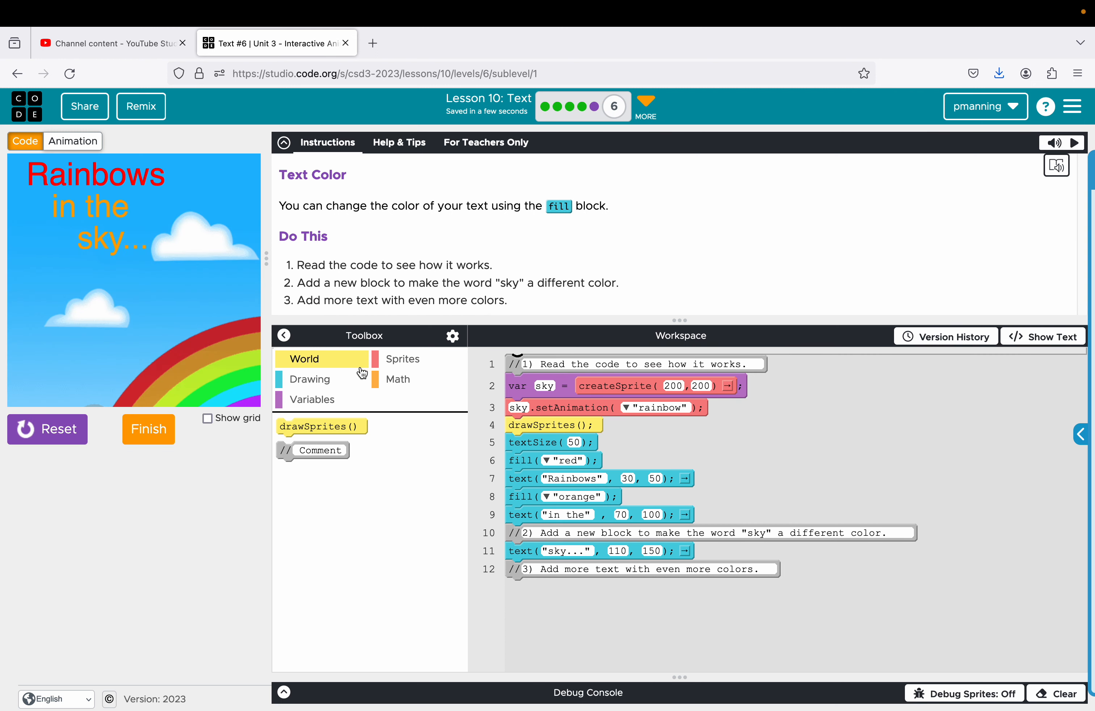
pyautogui.moveTo(381, 276)
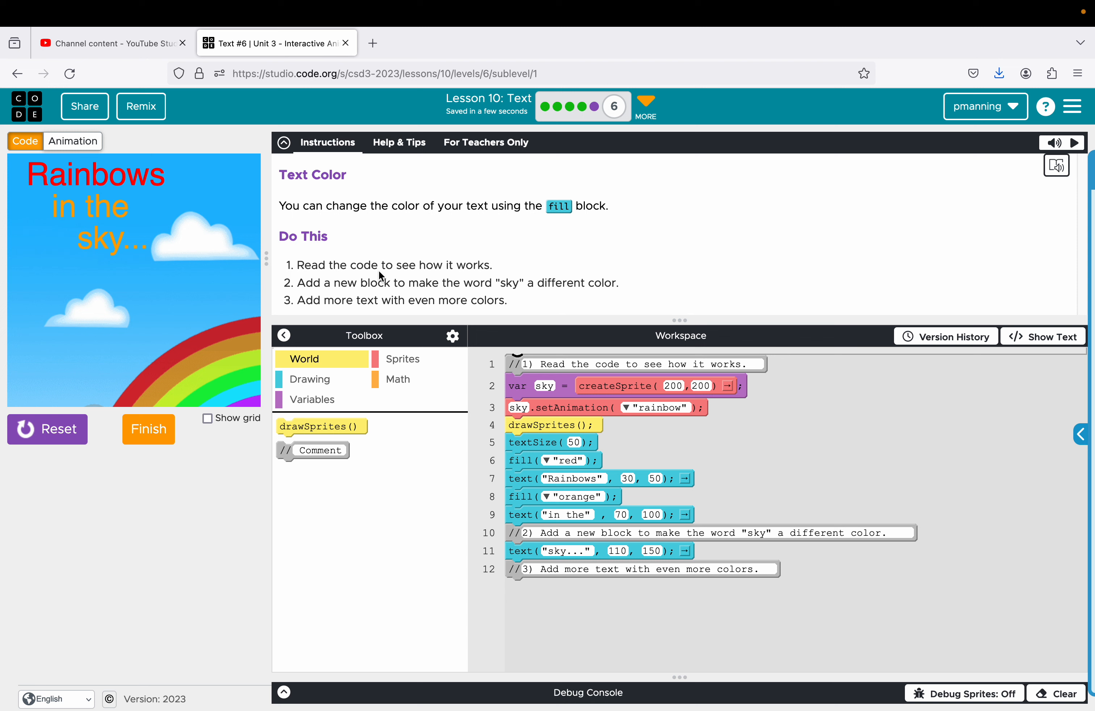
pyautogui.moveTo(522, 295)
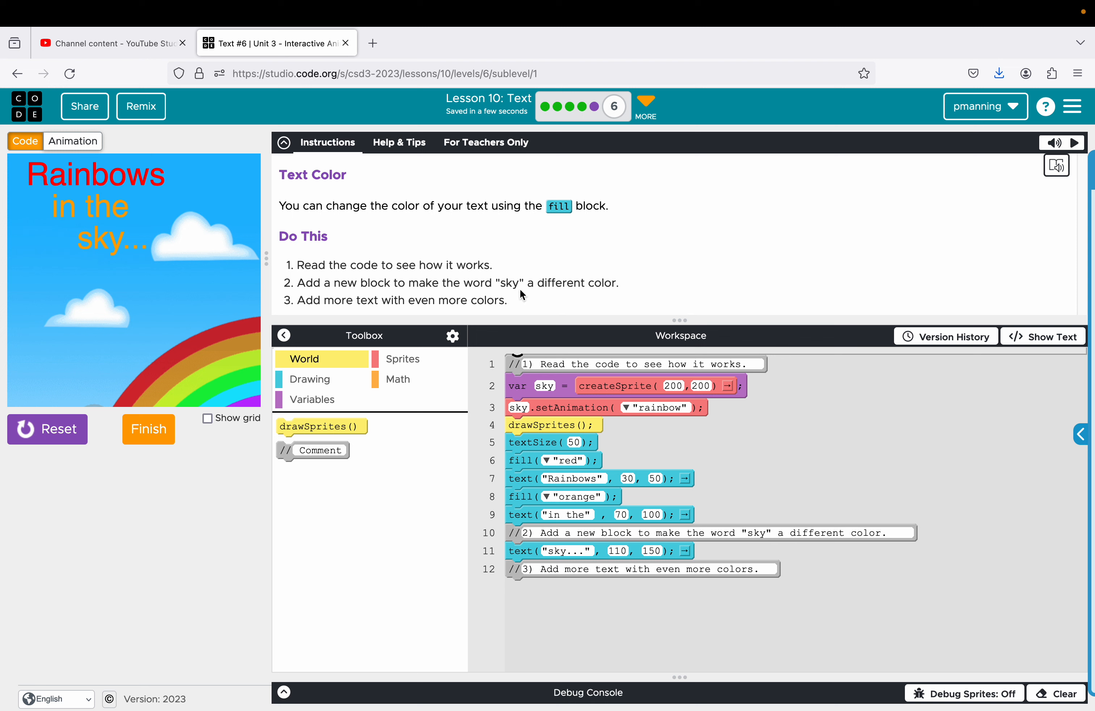
pyautogui.moveTo(378, 366)
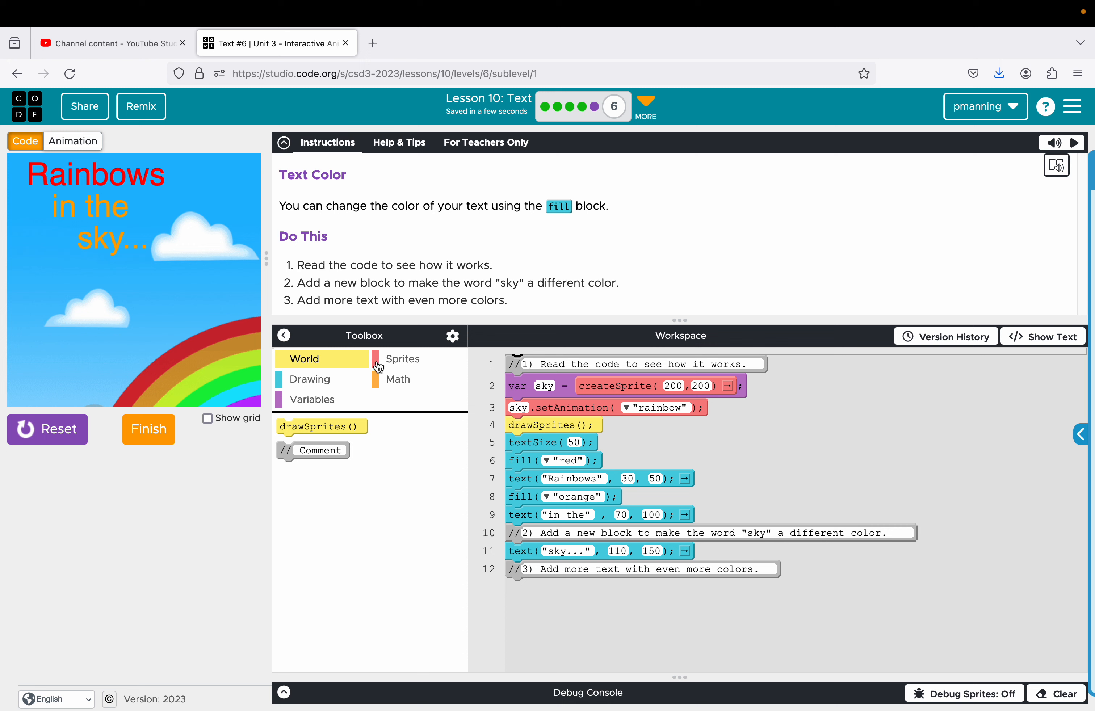
pyautogui.moveTo(325, 384)
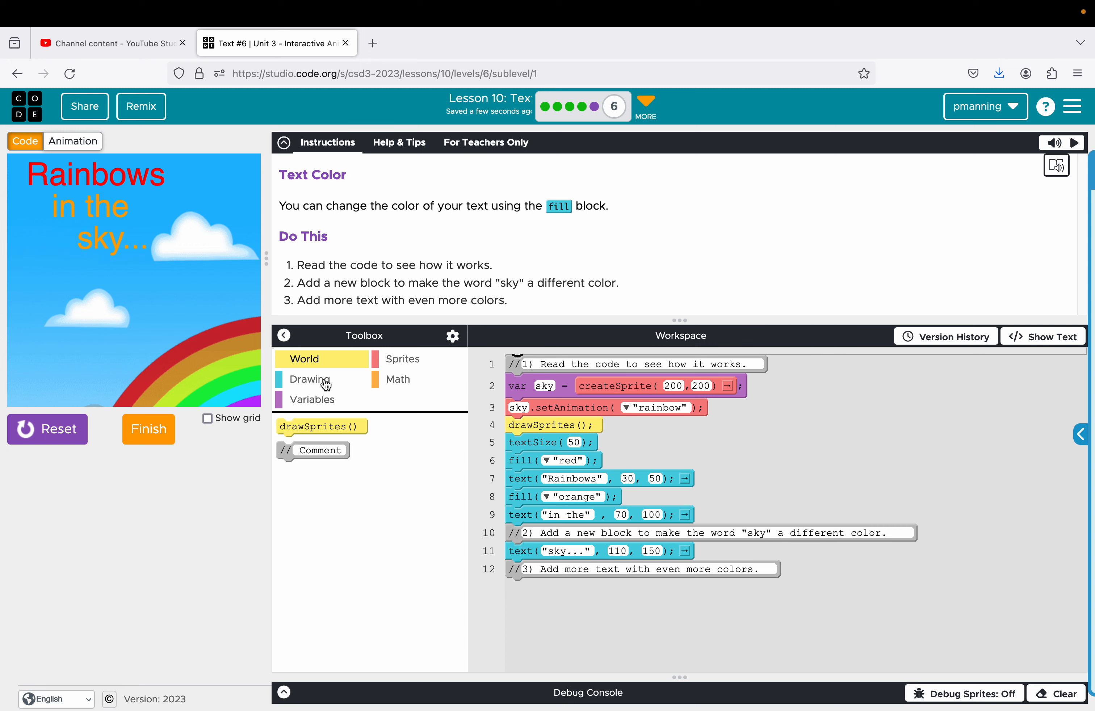
pyautogui.click(312, 380)
pyautogui.write('blue')
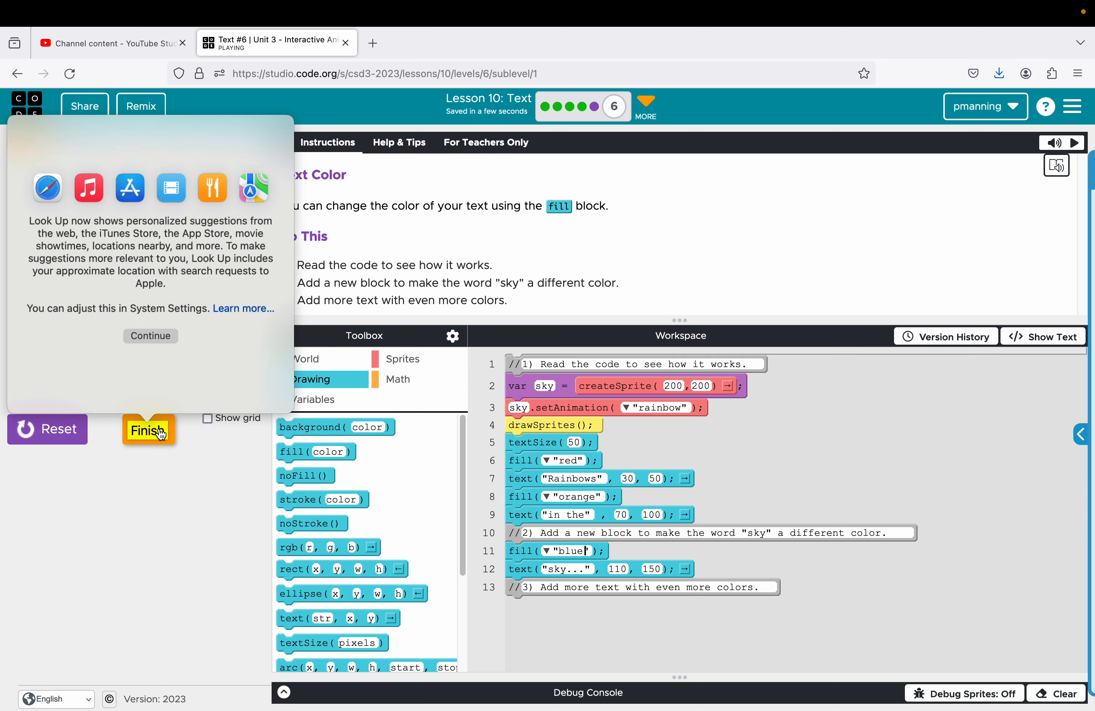
pyautogui.click(148, 429)
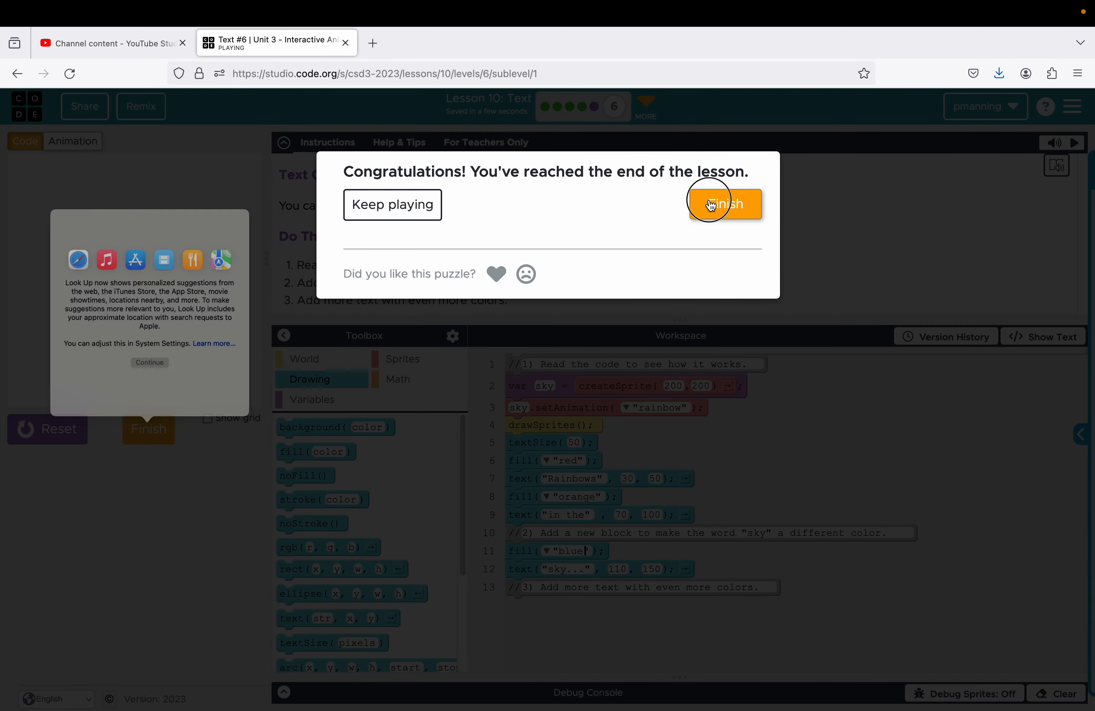
pyautogui.click(724, 204)
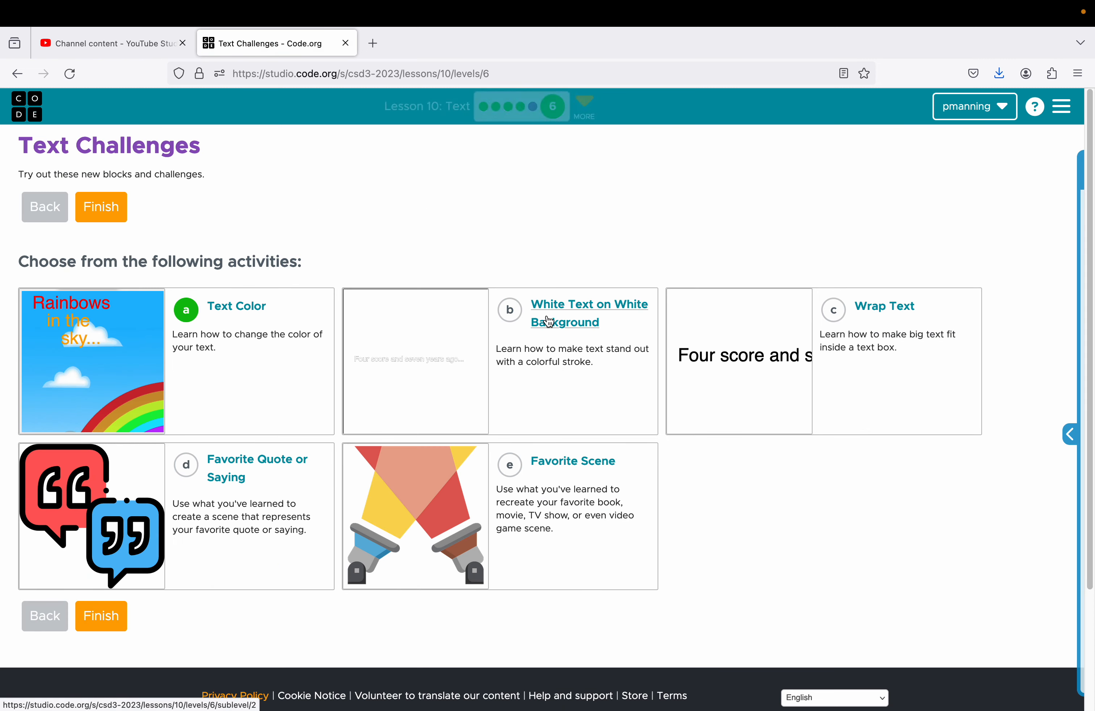
# Step: Open the White Text on White Background challenge and run it to preview the outlined text
pyautogui.click(589, 313)
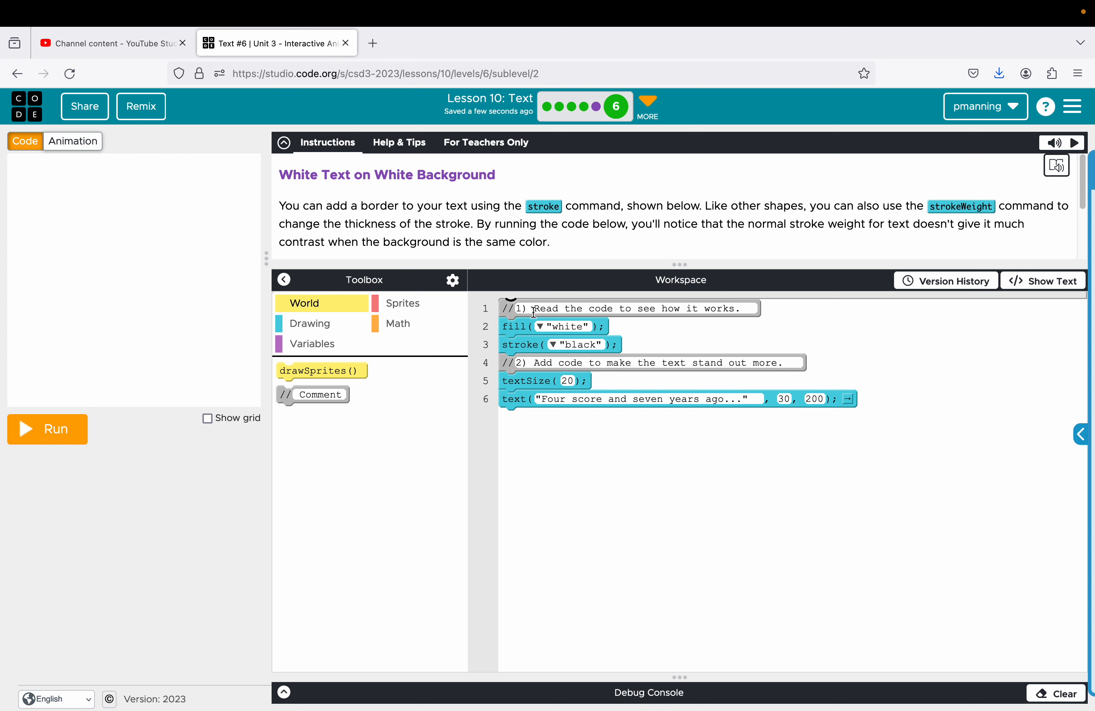
pyautogui.moveTo(554, 327)
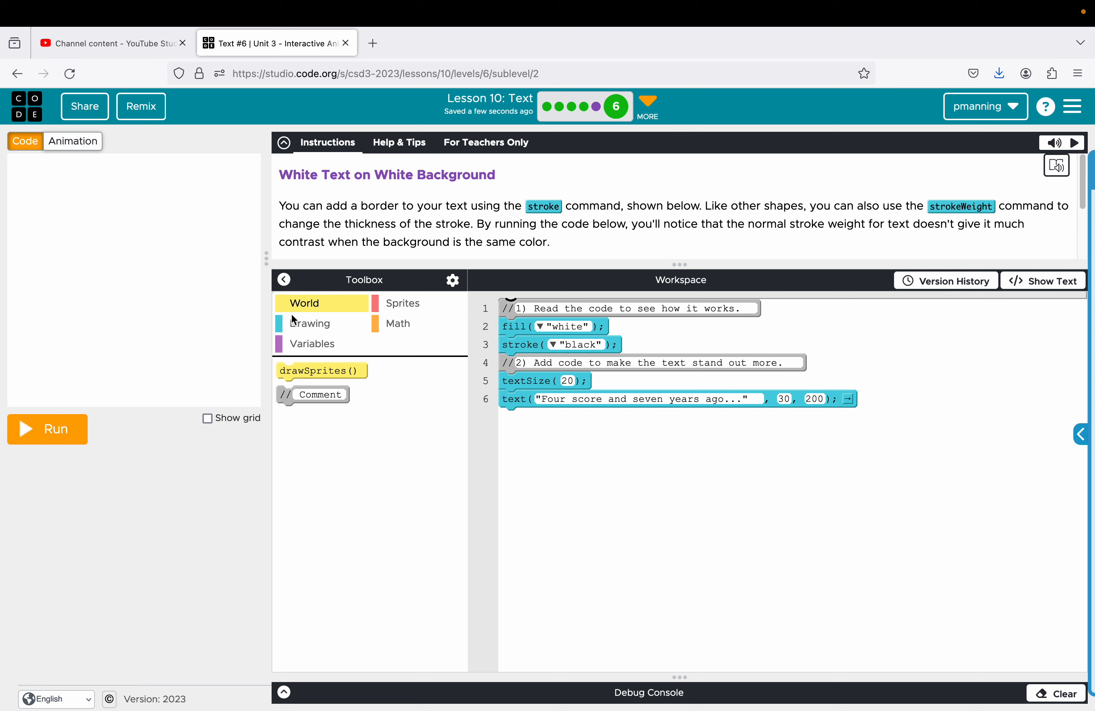
pyautogui.click(310, 323)
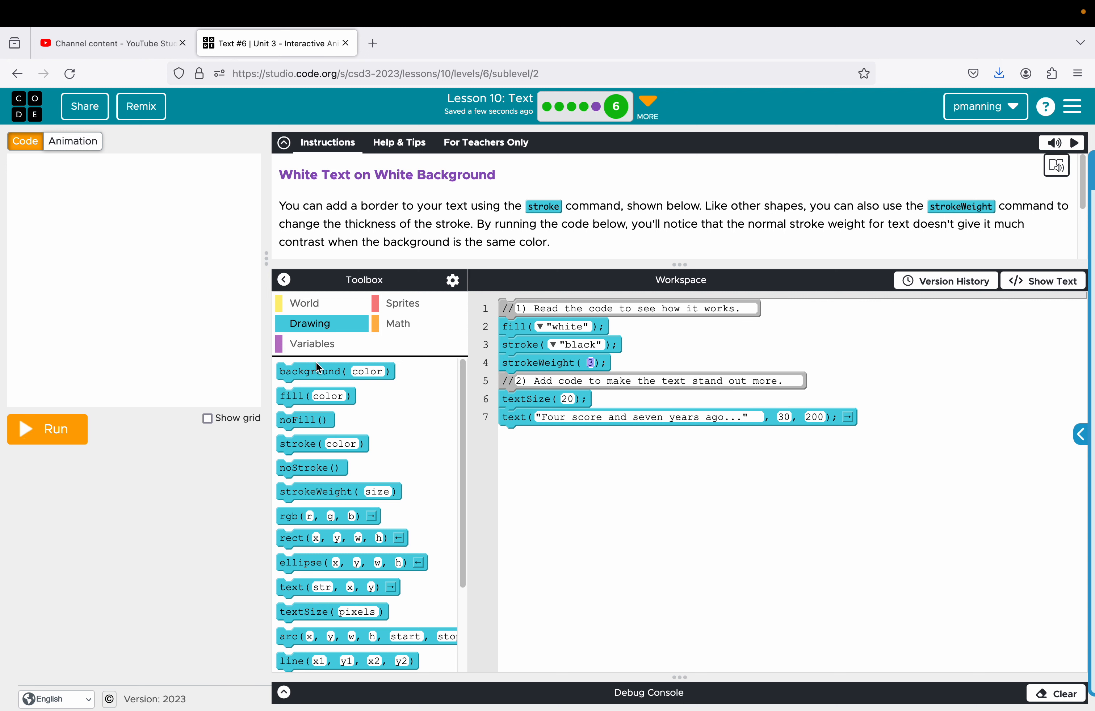
pyautogui.click(47, 429)
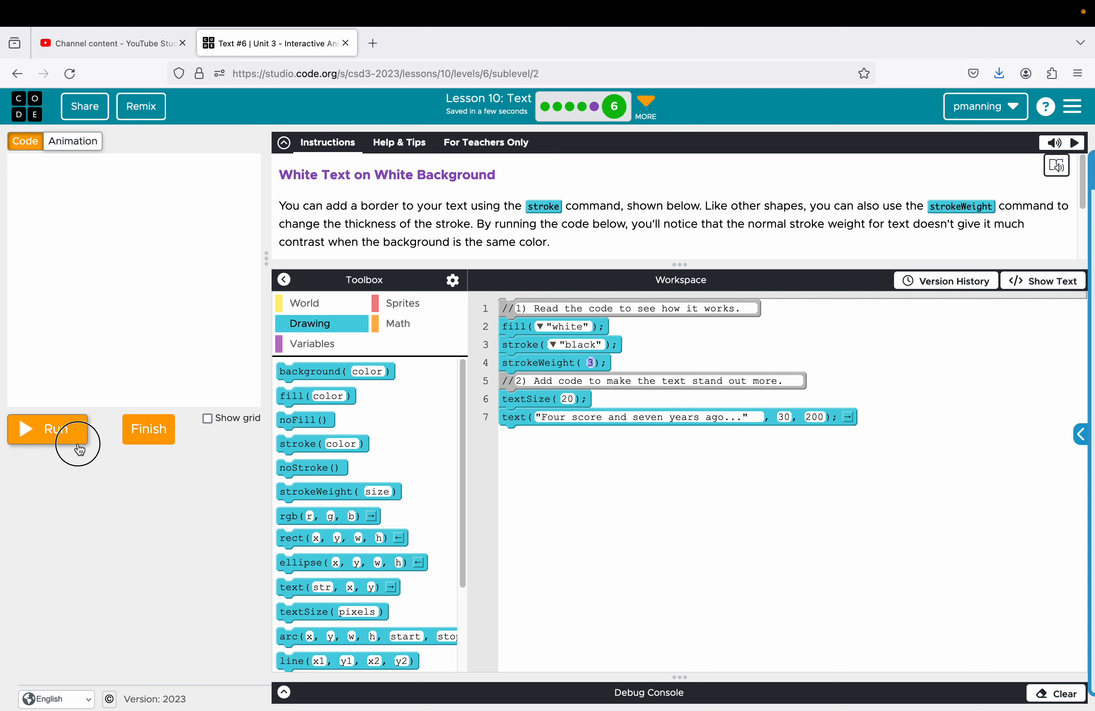
pyautogui.click(47, 429)
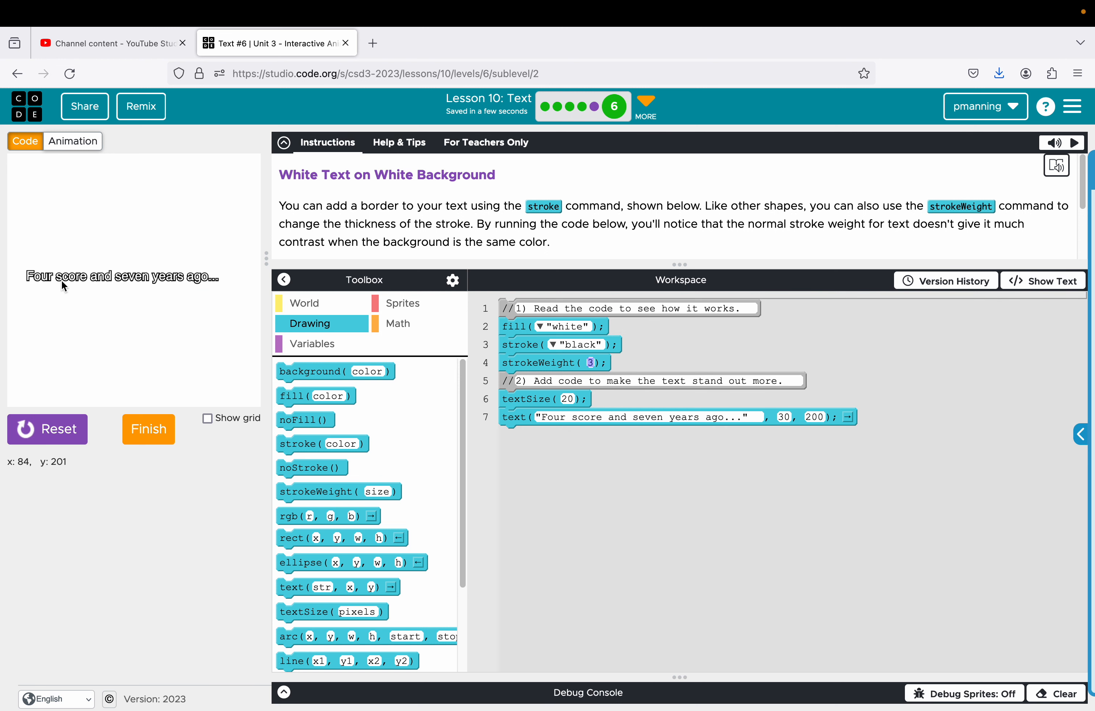
pyautogui.moveTo(81, 286)
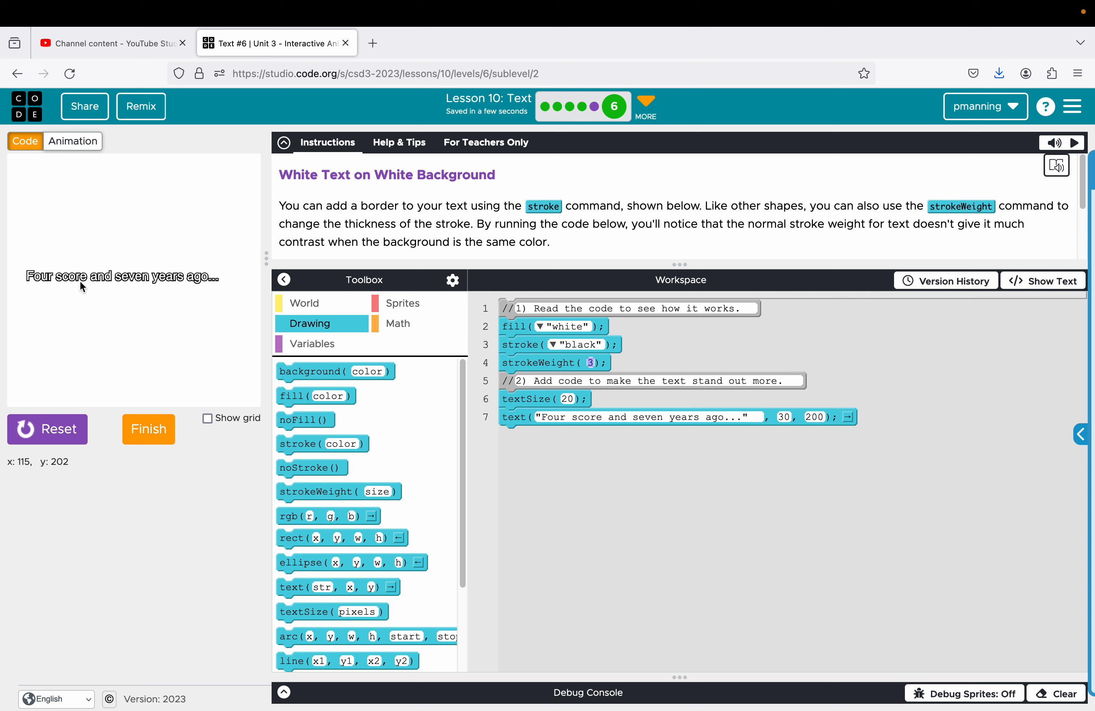
pyautogui.moveTo(202, 289)
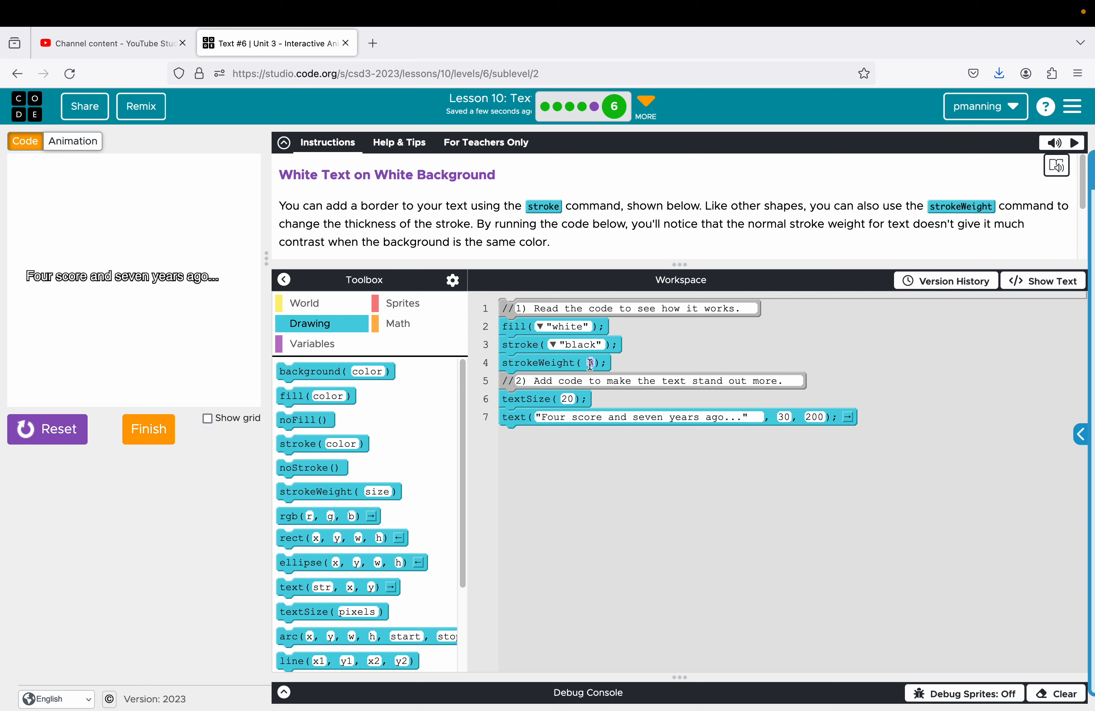
# Step: Try strokeWeight values 5 and 2, settle on 4, and run the result
pyautogui.click(589, 363)
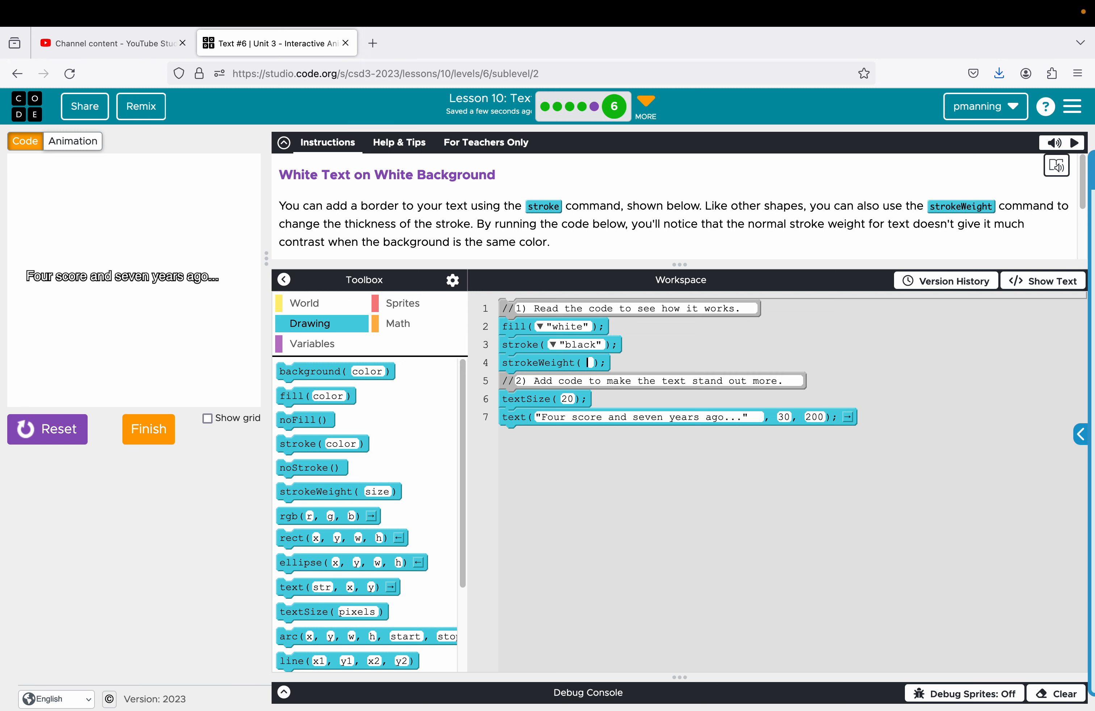
pyautogui.write('5')
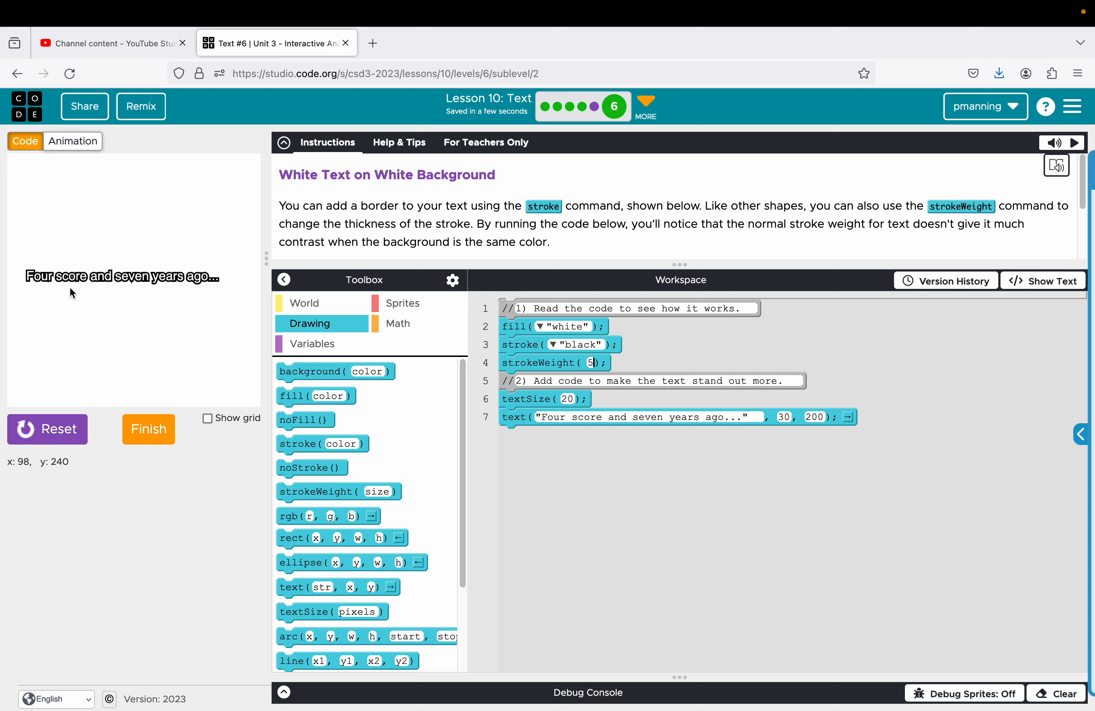
pyautogui.moveTo(241, 289)
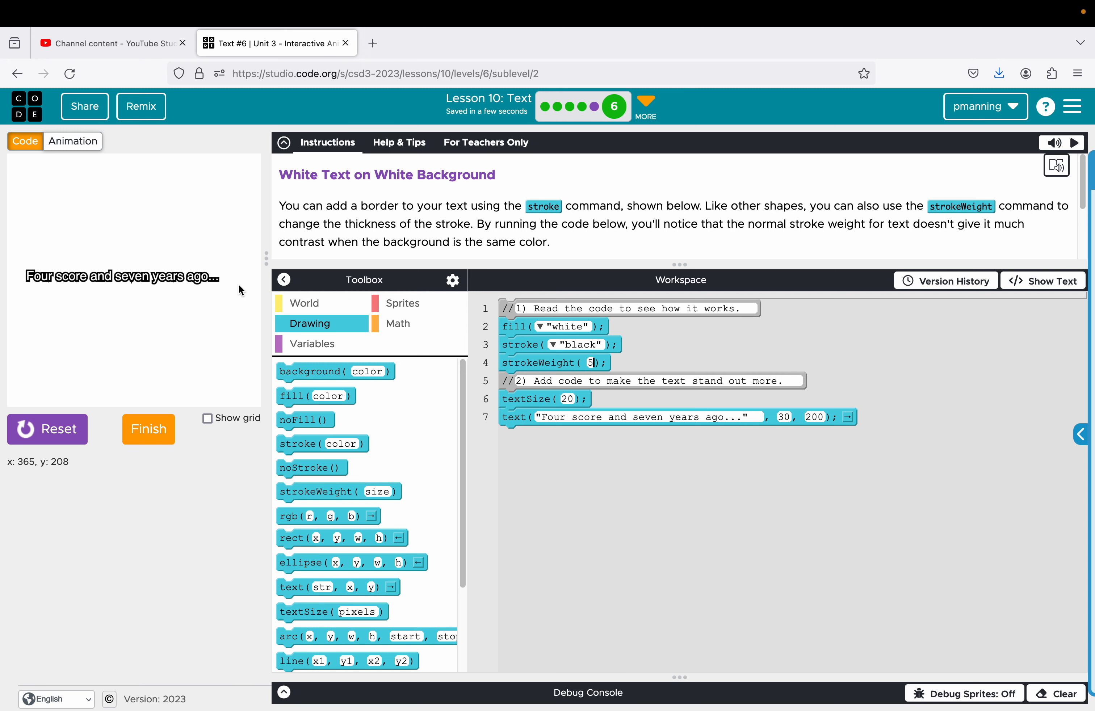
pyautogui.moveTo(272, 291)
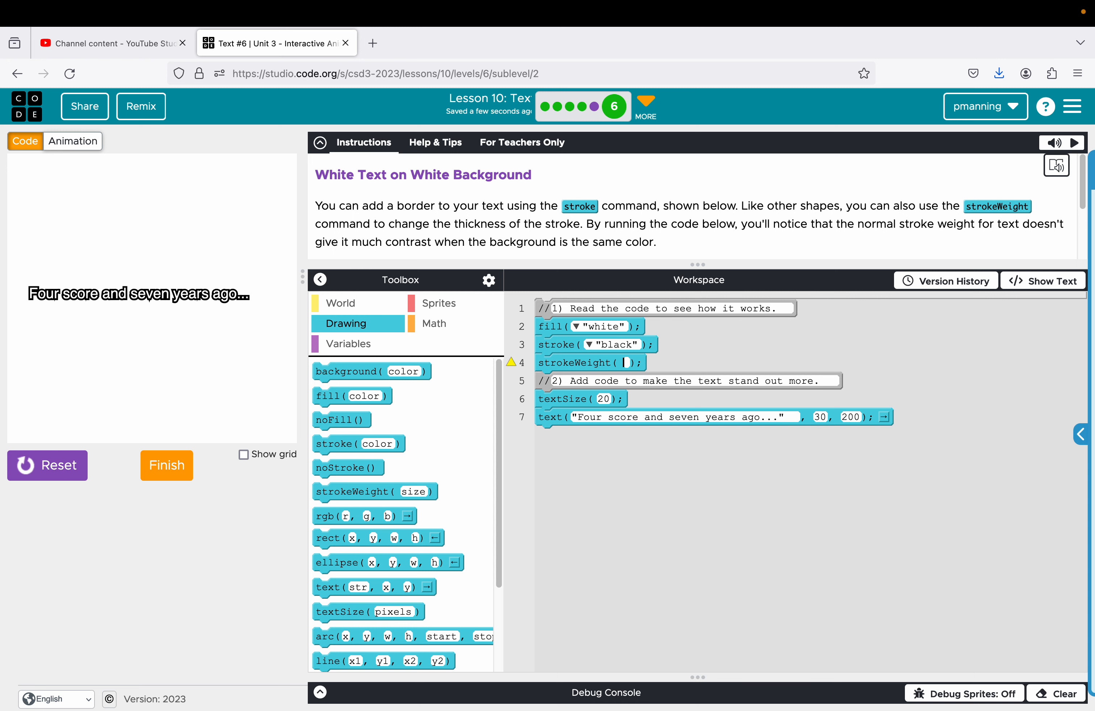
pyautogui.write('2')
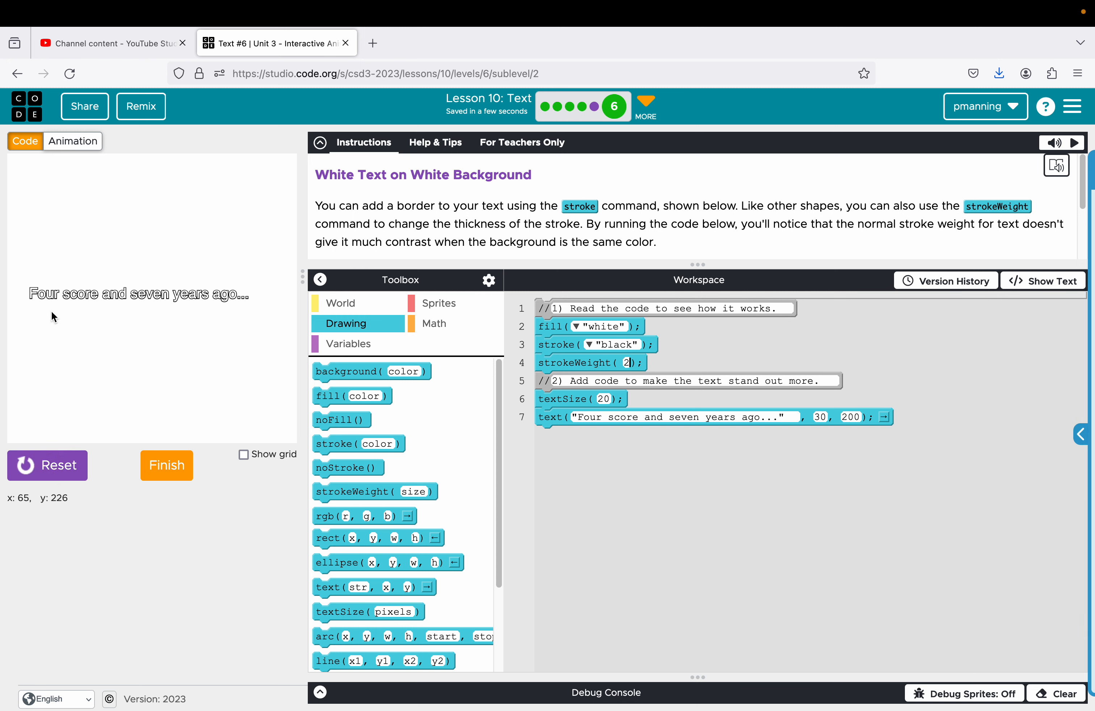
pyautogui.moveTo(630, 362)
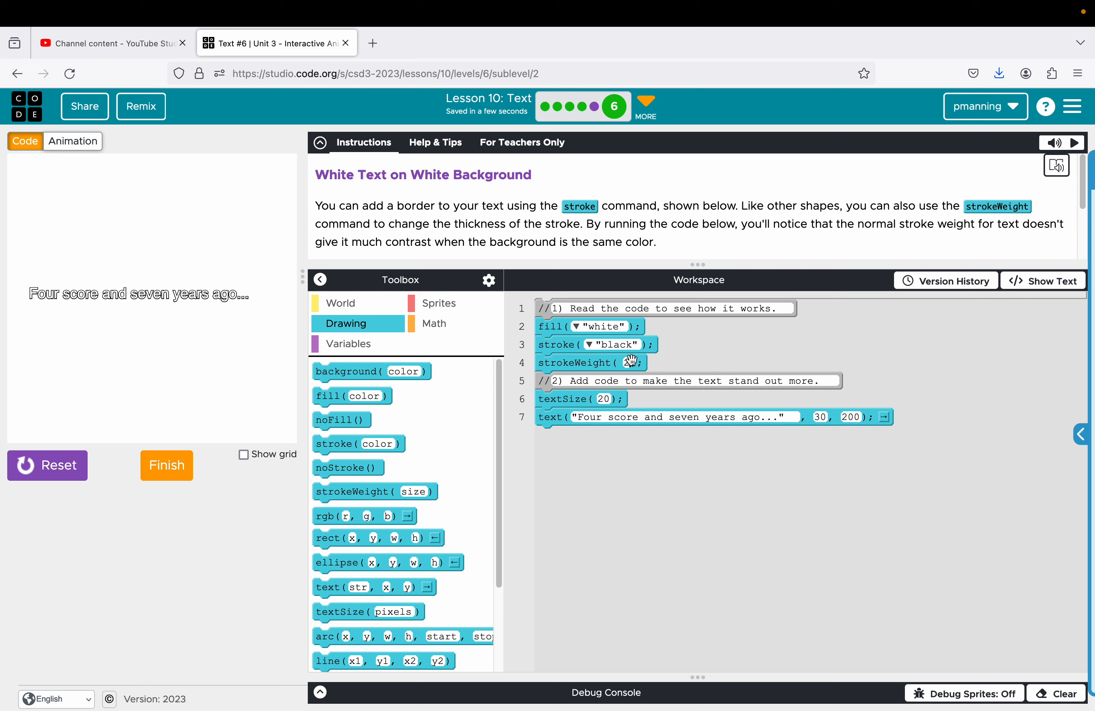
pyautogui.click(630, 363)
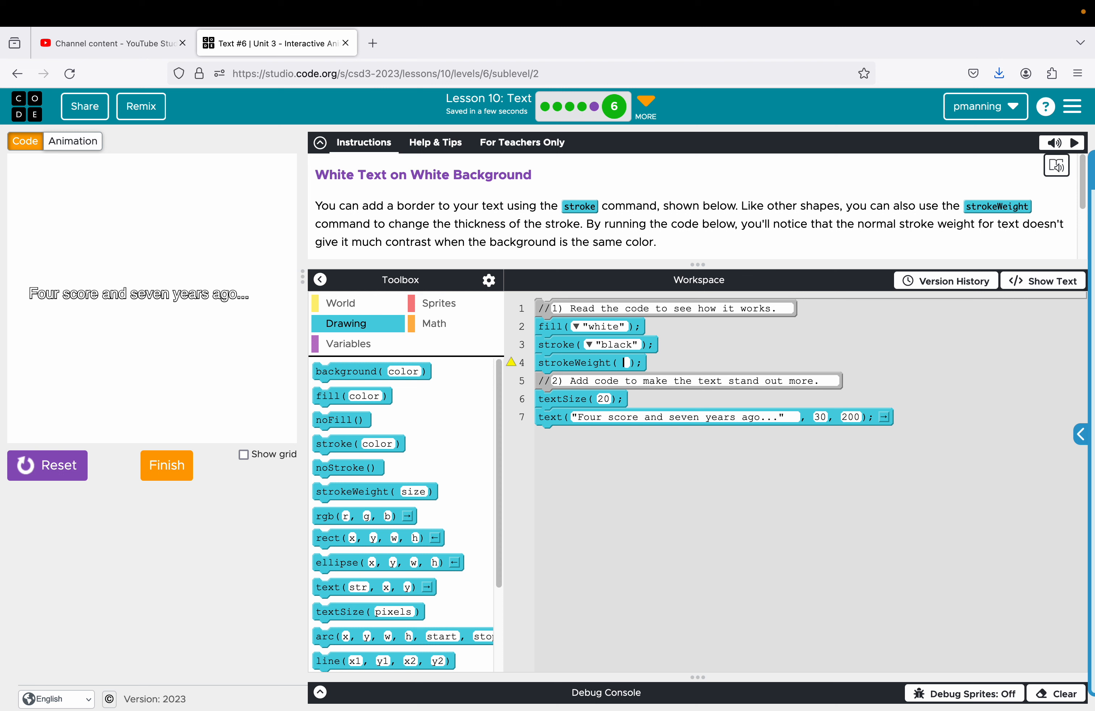
pyautogui.write('4')
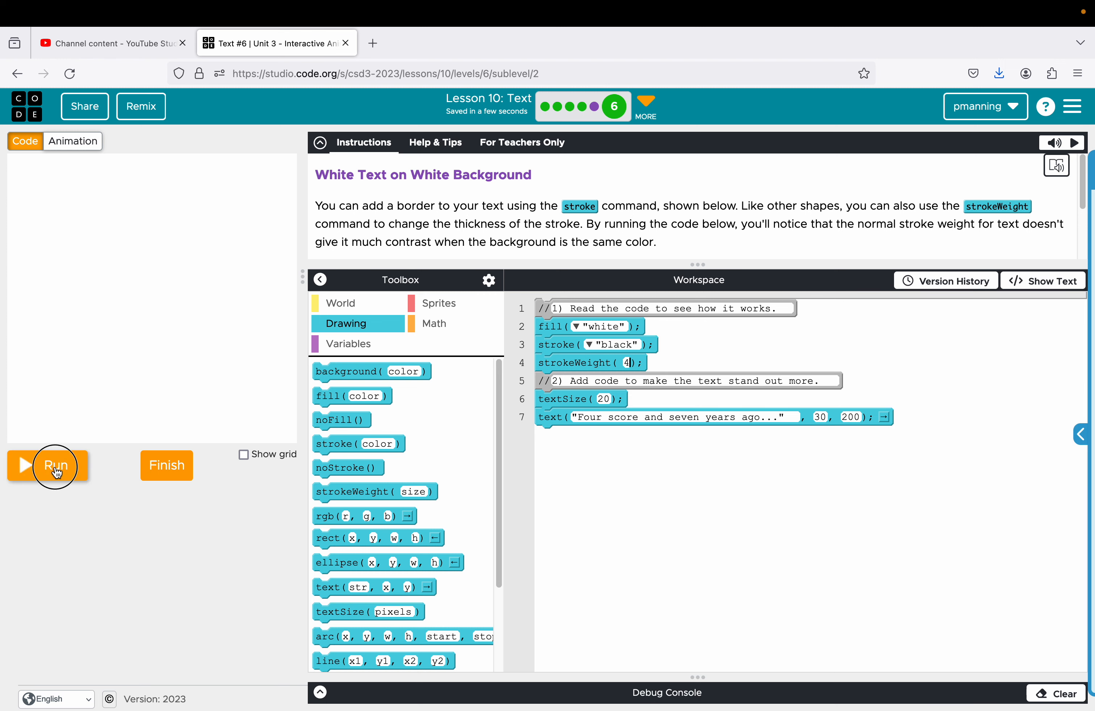
pyautogui.click(56, 466)
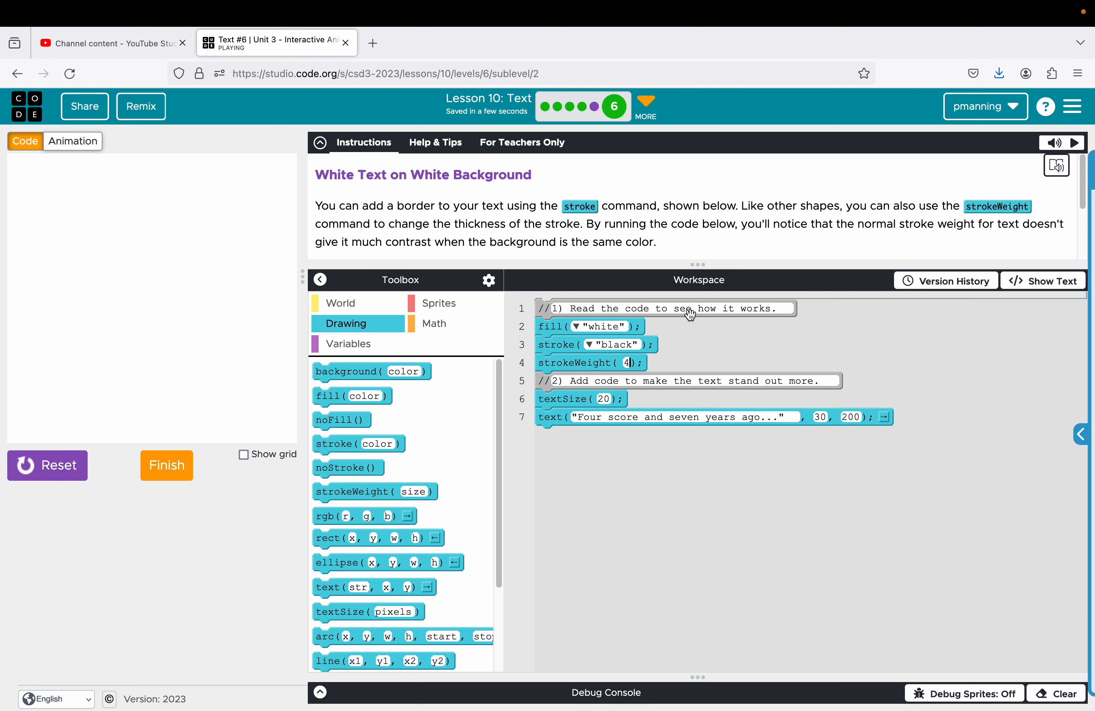
pyautogui.click(166, 465)
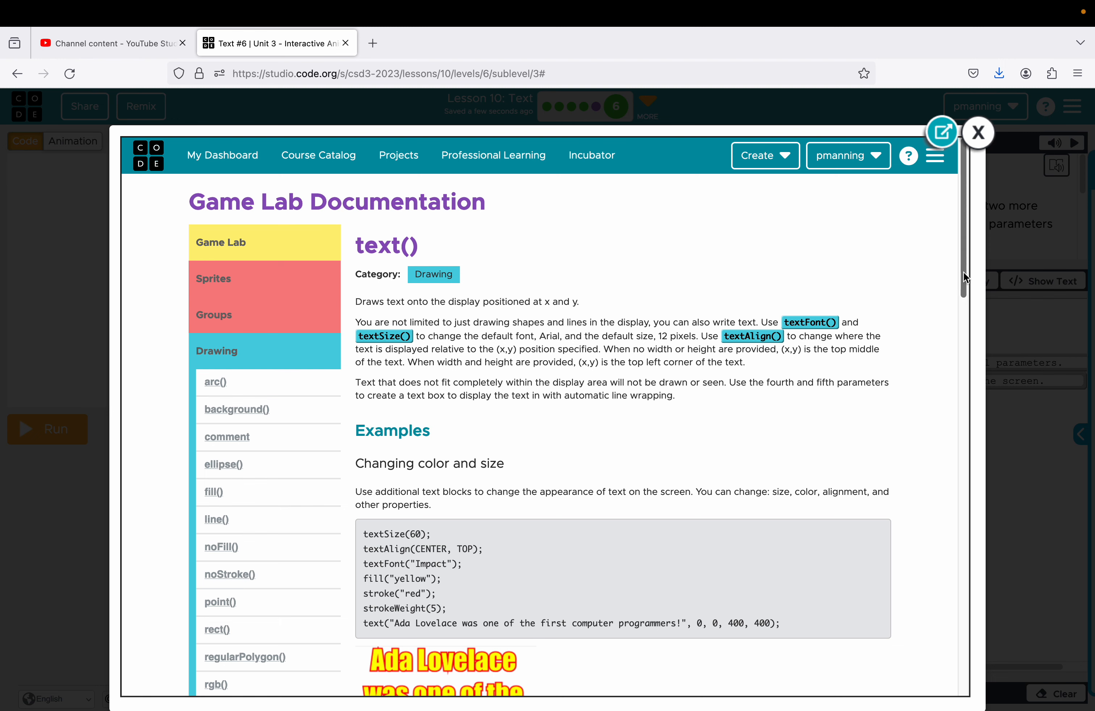
# Step: Scroll the text() reference to the line-wrap example, highlight it, and close the popup
pyautogui.scroll(-3)
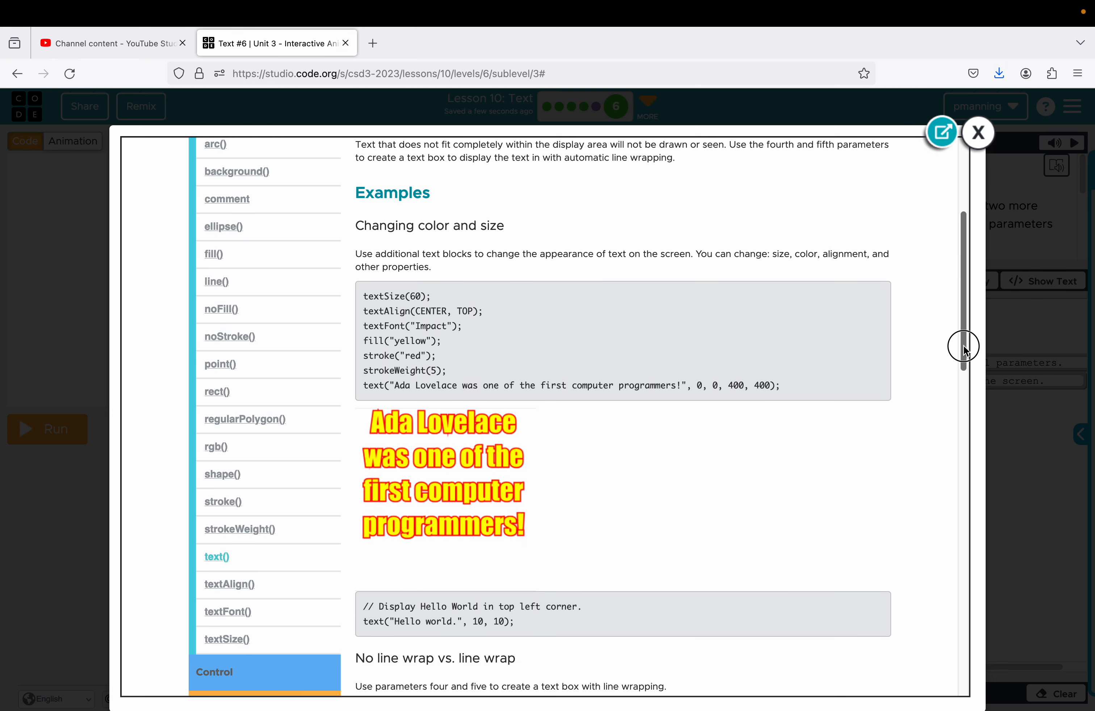
pyautogui.scroll(-3)
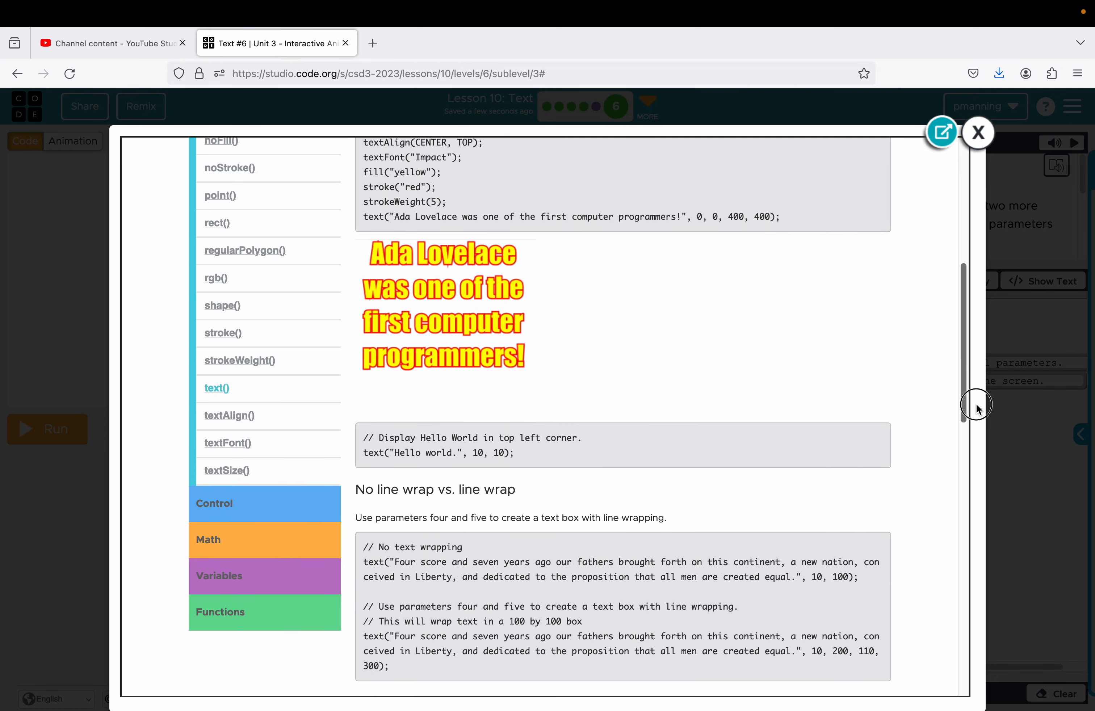
pyautogui.scroll(-3)
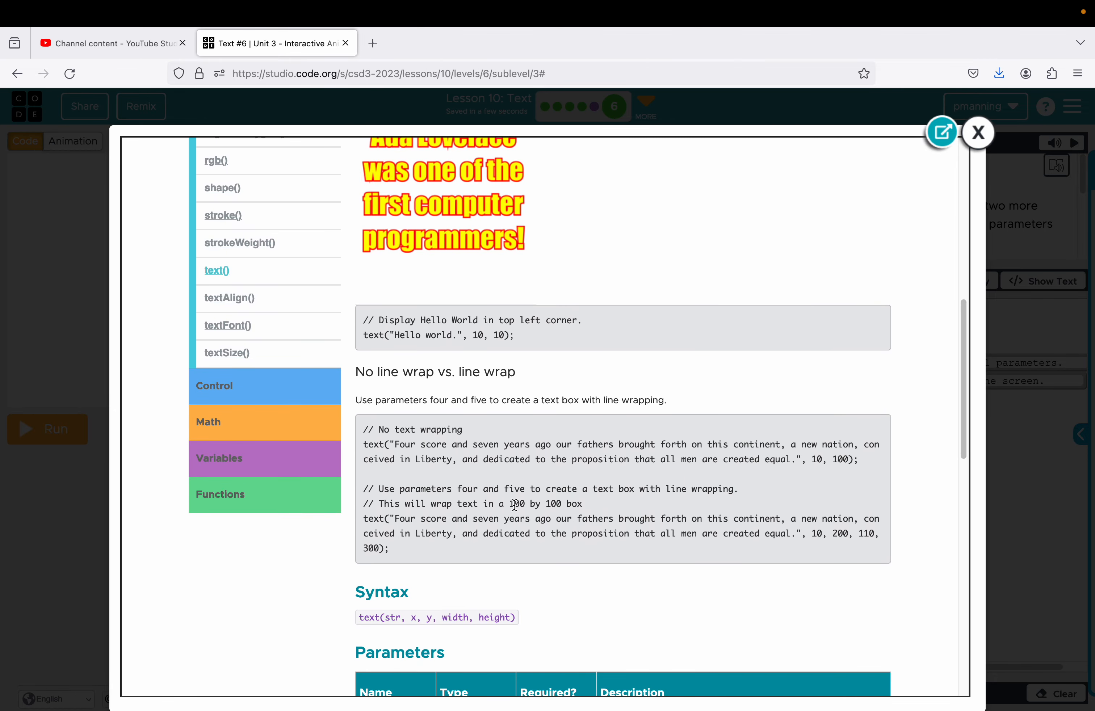
pyautogui.moveTo(510, 504); pyautogui.dragTo(566, 518)
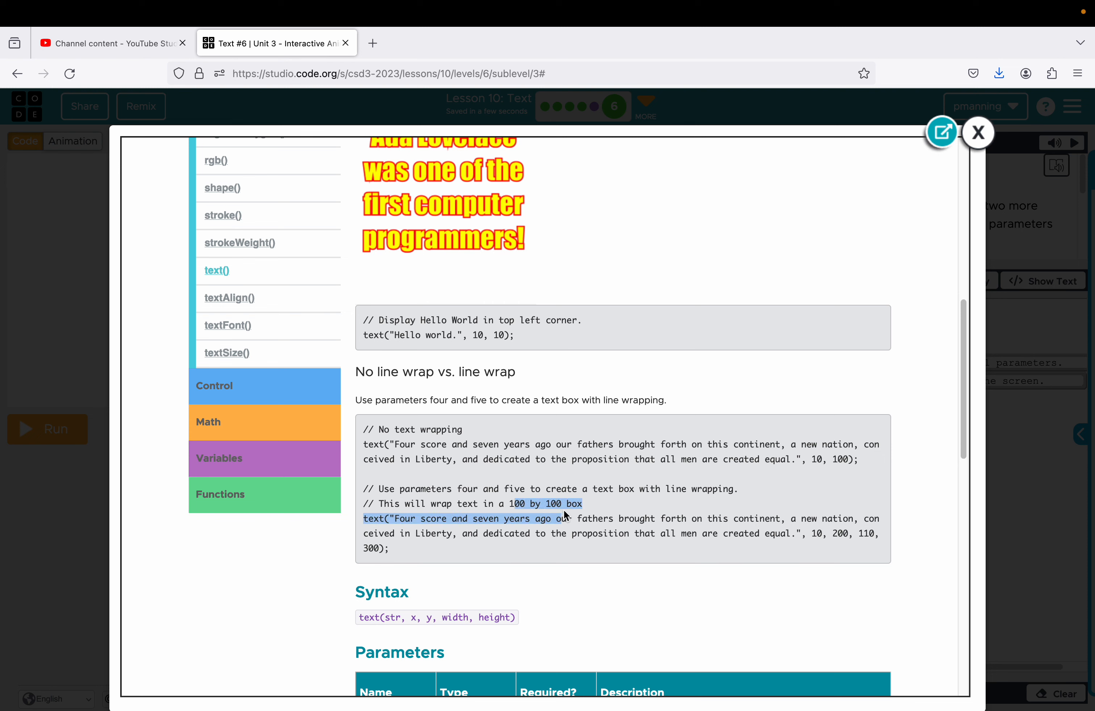
pyautogui.moveTo(570, 502)
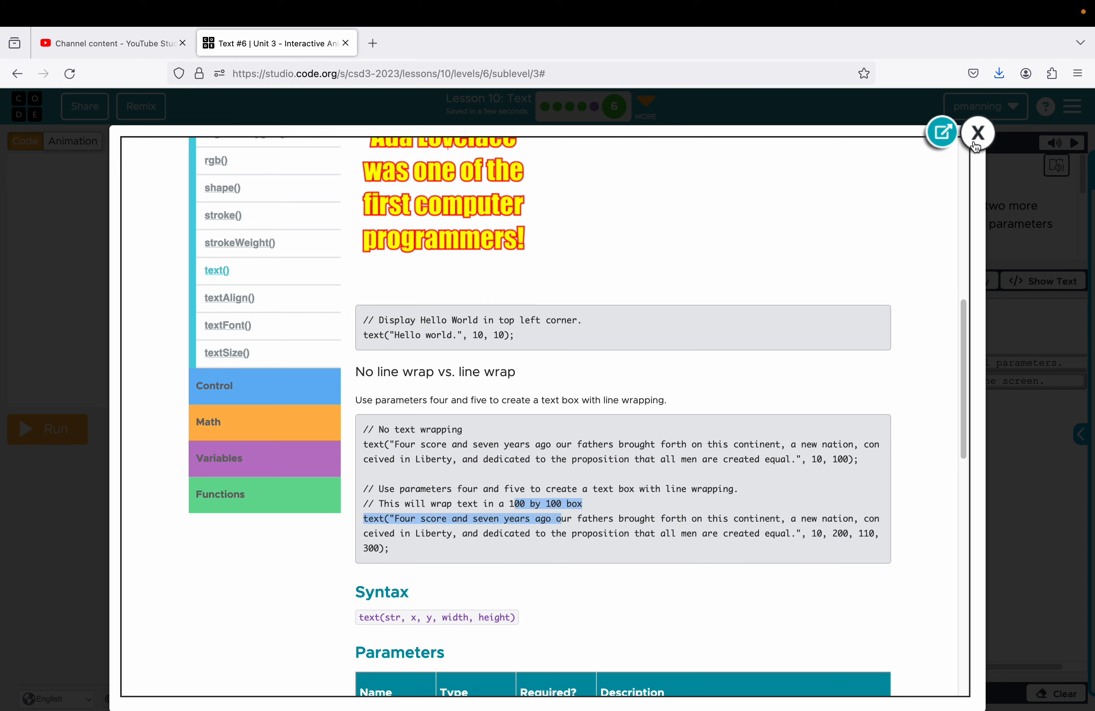
pyautogui.click(978, 132)
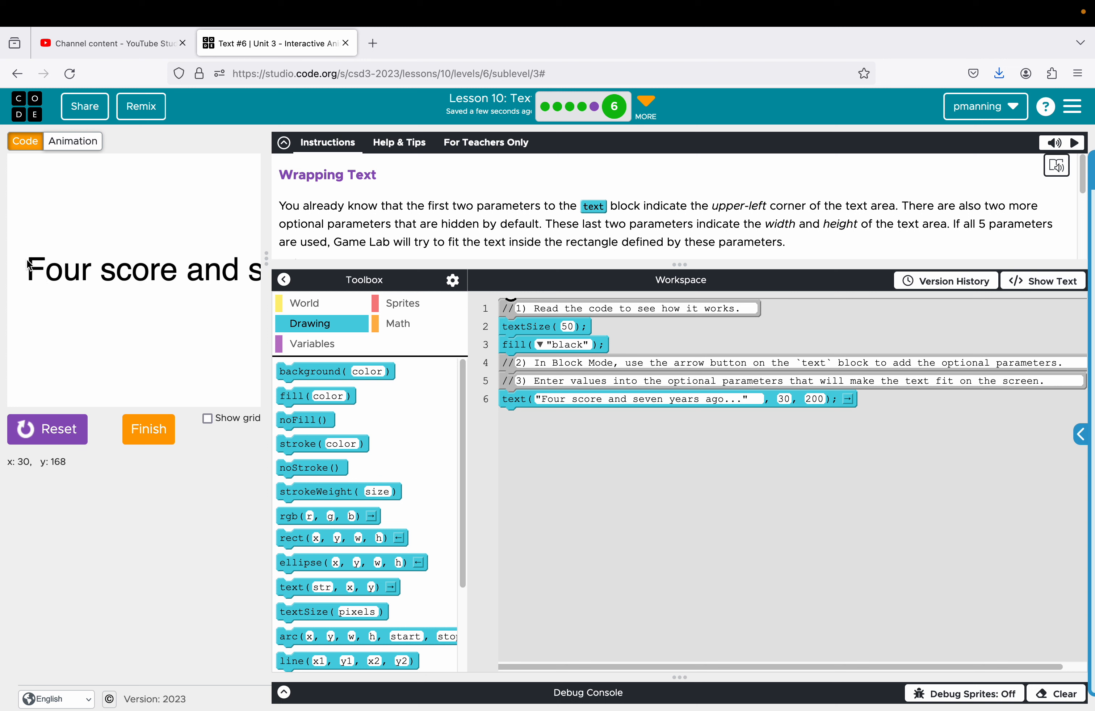
pyautogui.moveTo(28, 266)
pyautogui.write('250')
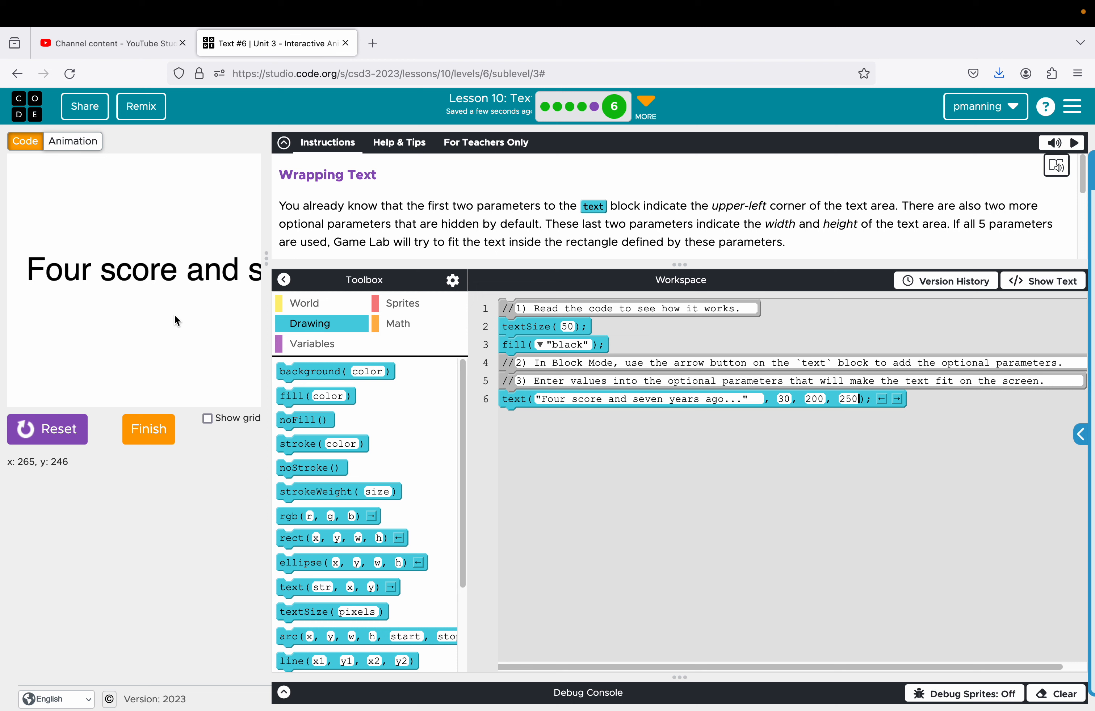
pyautogui.moveTo(172, 368)
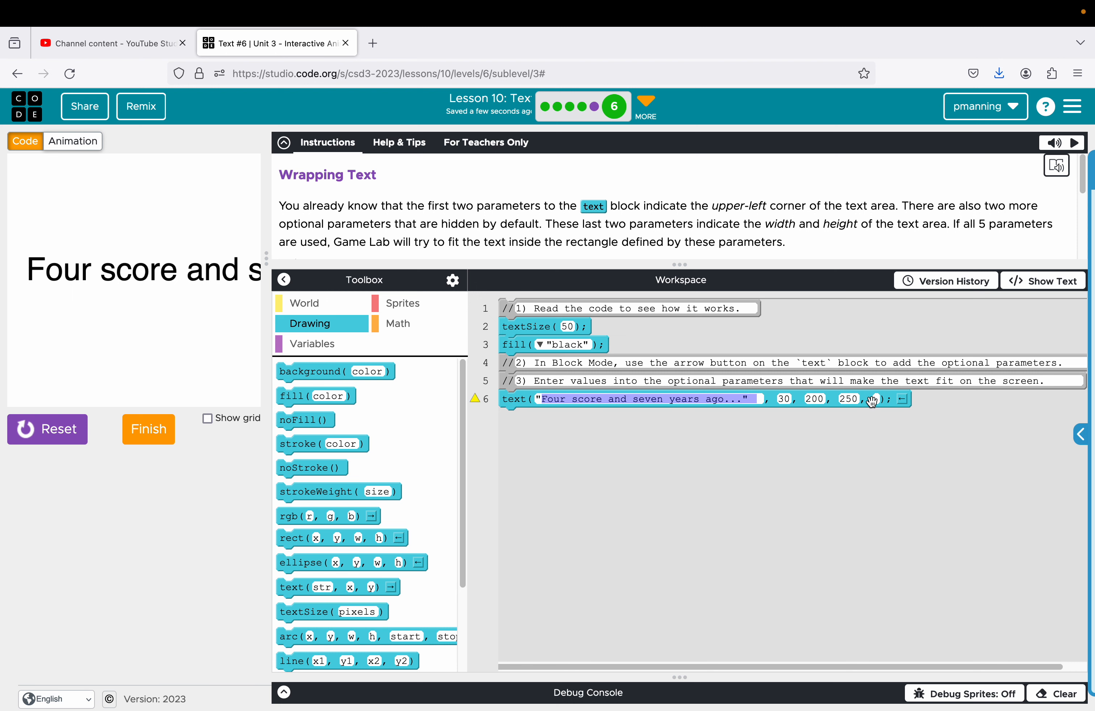
# Step: Set the text block's y to 100 and width and height to 300 so the sentence wraps, then finish
pyautogui.write('200')
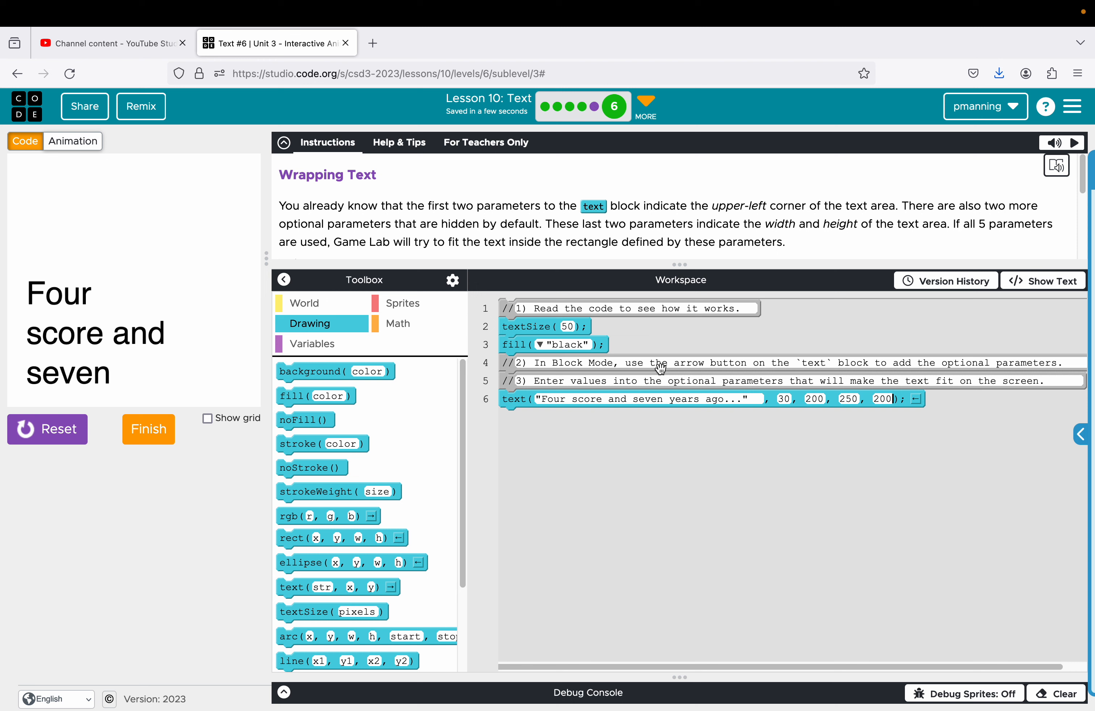
pyautogui.moveTo(659, 369)
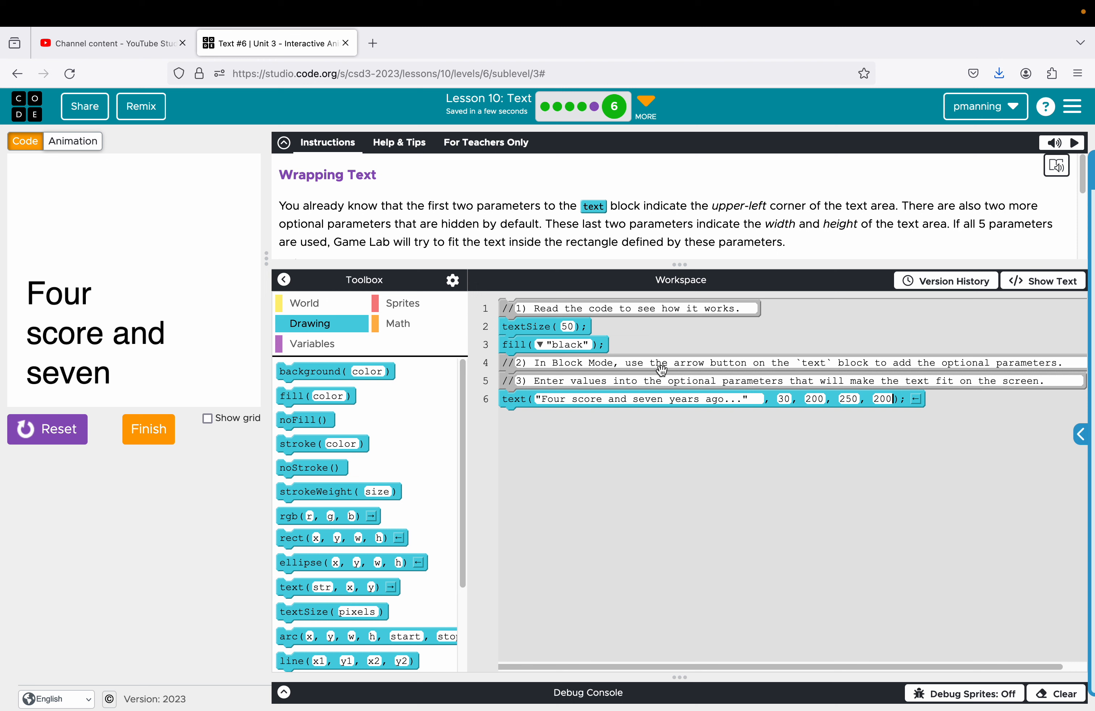
pyautogui.moveTo(802, 421)
pyautogui.write('100')
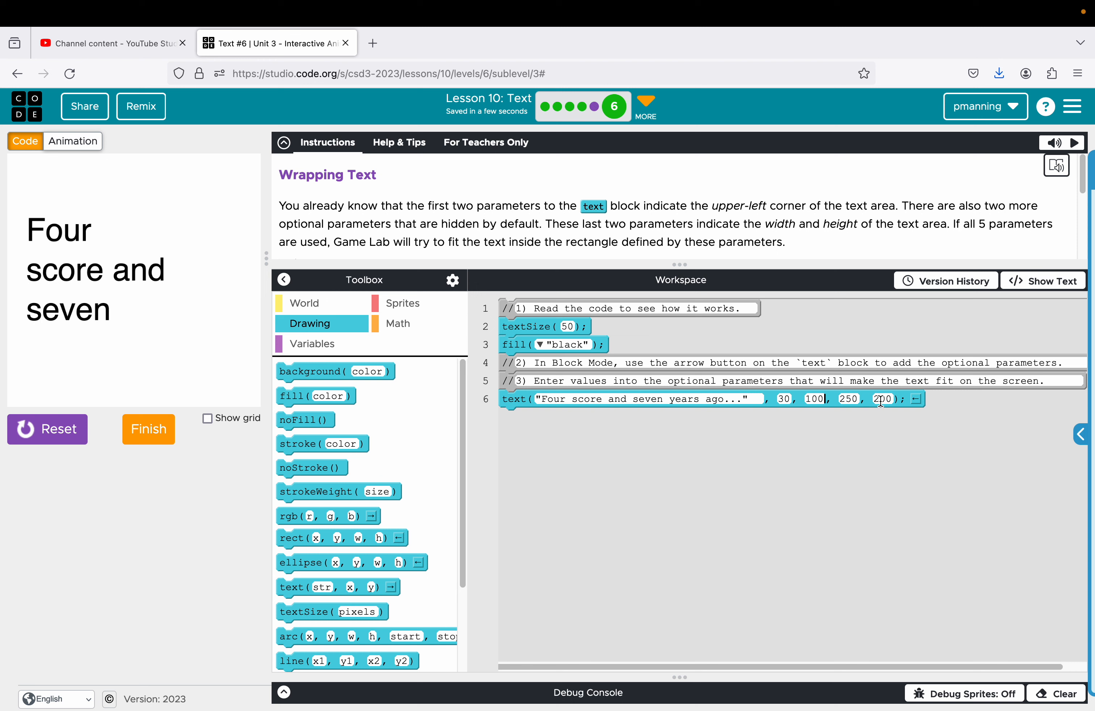
pyautogui.doubleClick(882, 399)
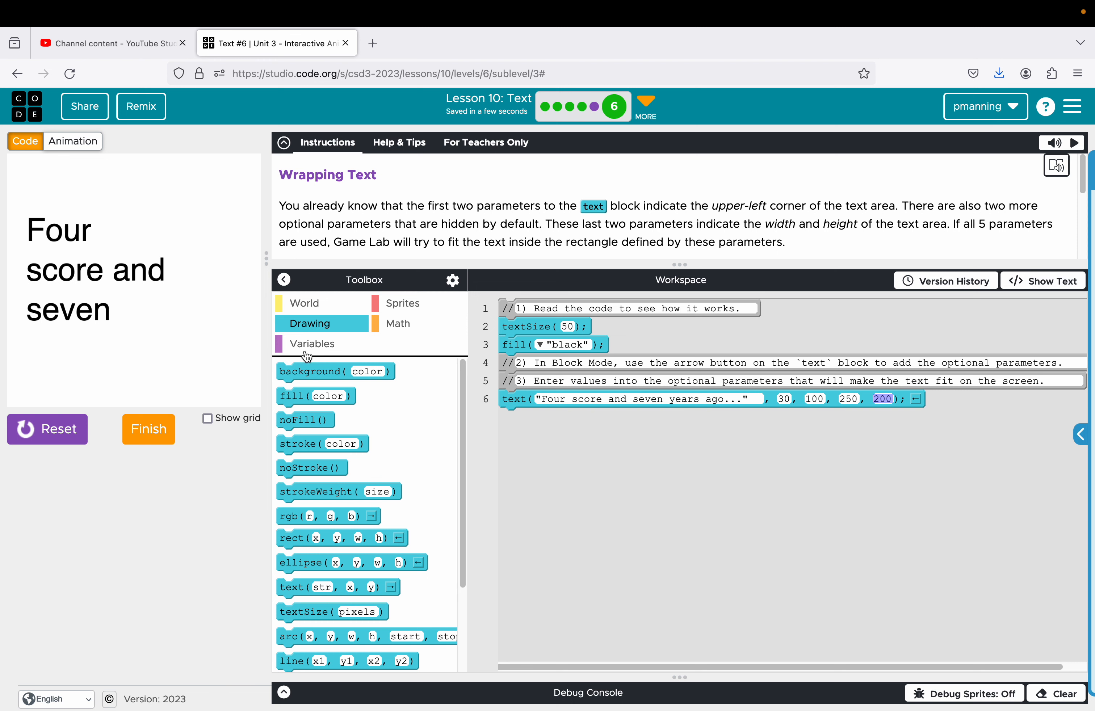
pyautogui.moveTo(258, 320)
pyautogui.write('300')
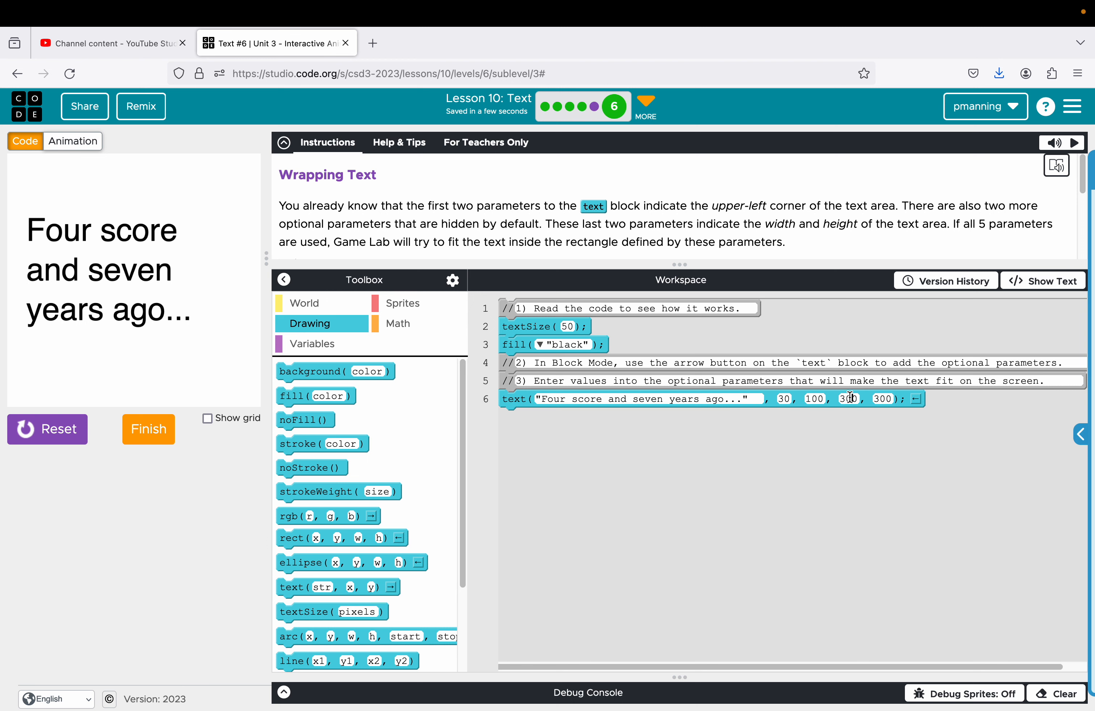
pyautogui.doubleClick(882, 400)
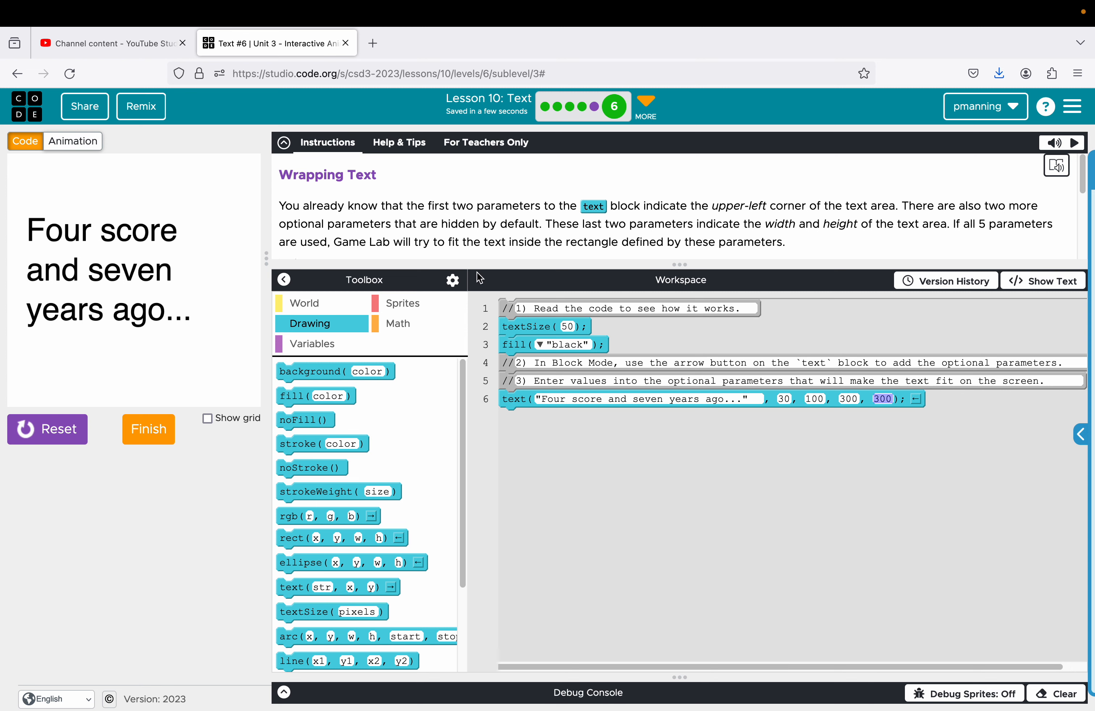
pyautogui.click(148, 429)
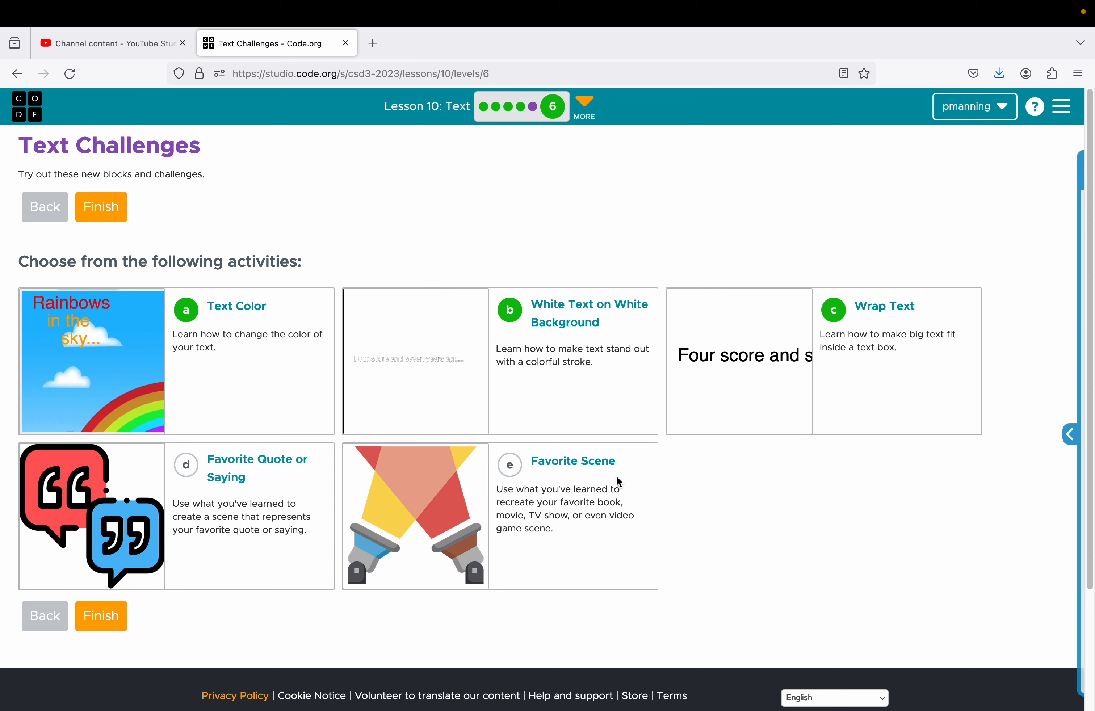
pyautogui.moveTo(572, 461)
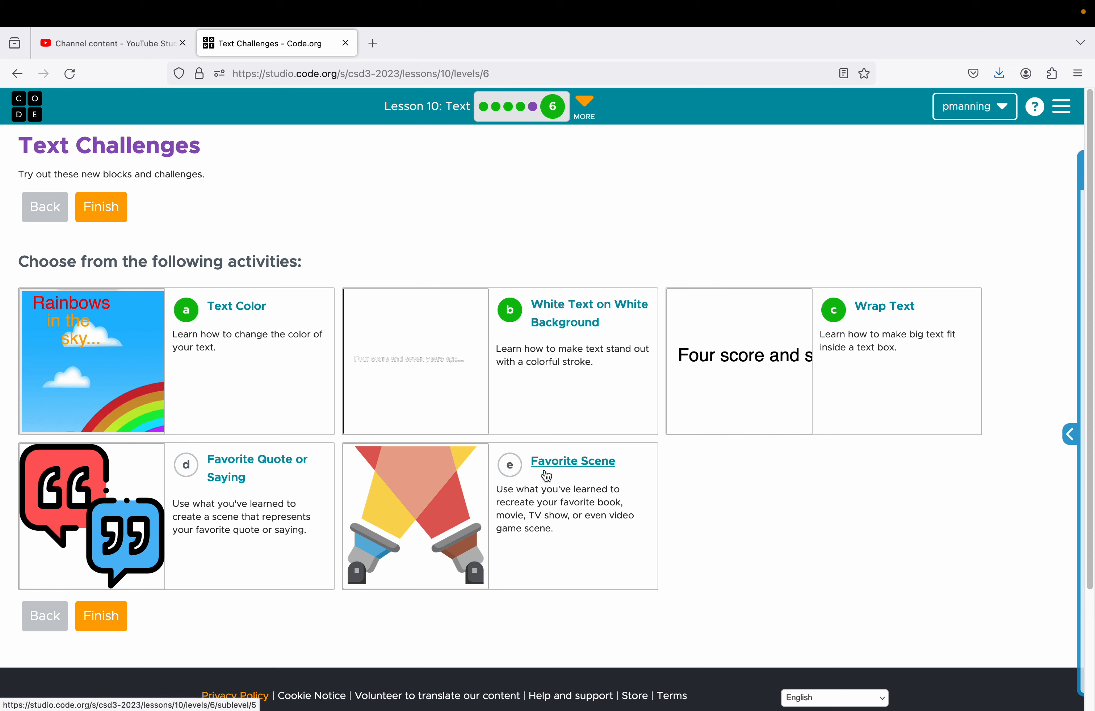